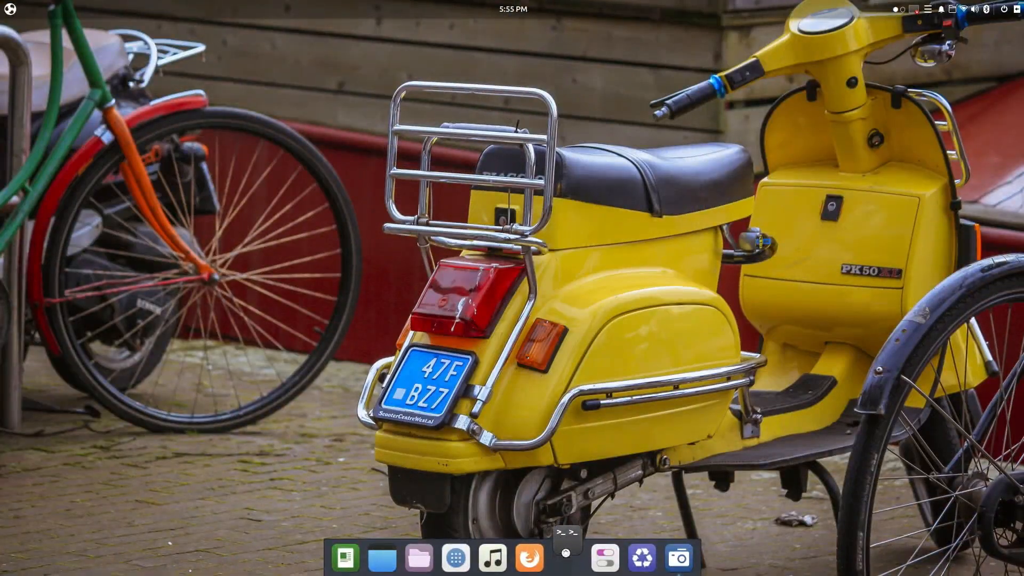
Launch a Tilix terminal, maximize it and show the system summary with neofetch
click(565, 558)
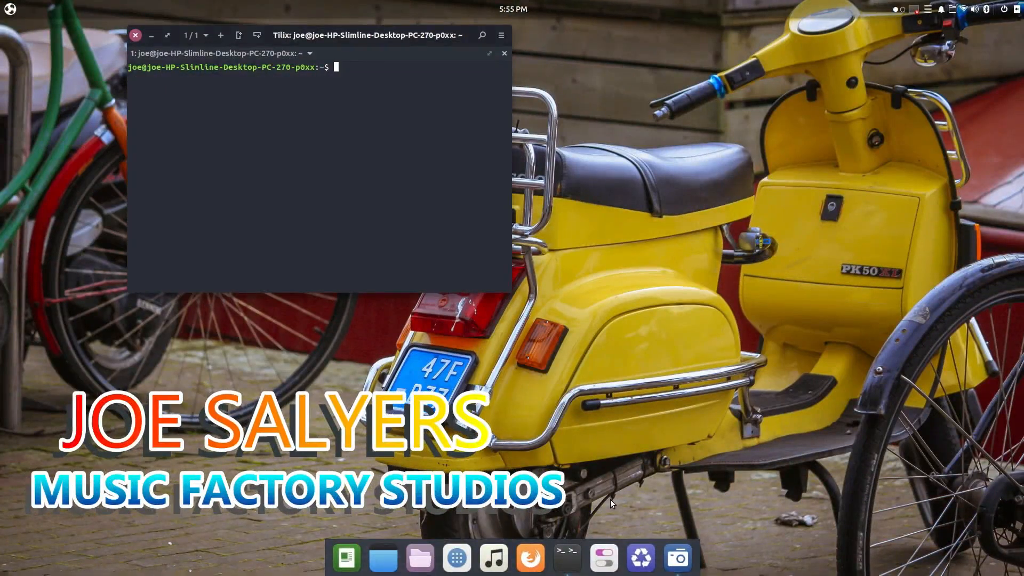
text(neofetch)
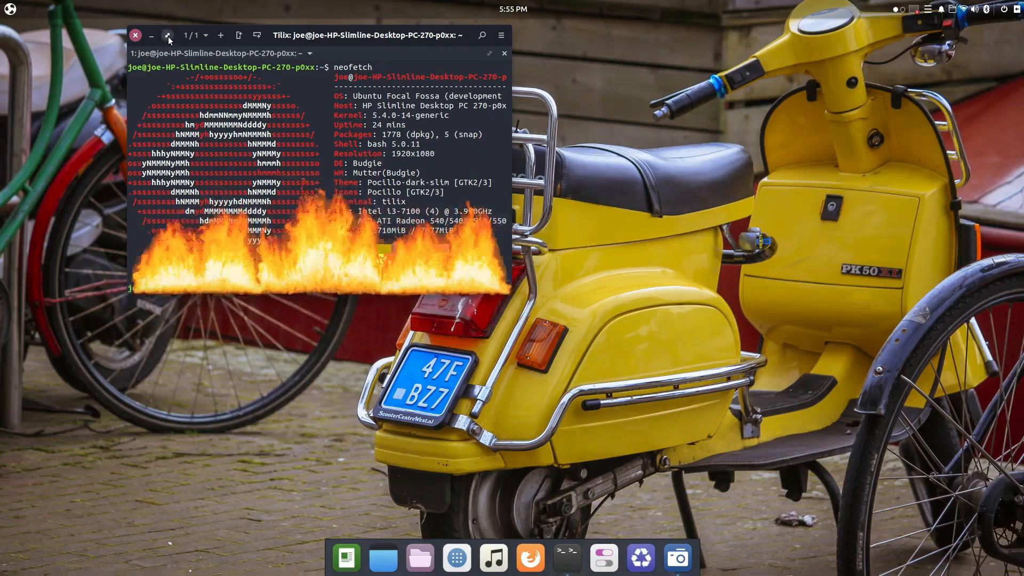
click(169, 35)
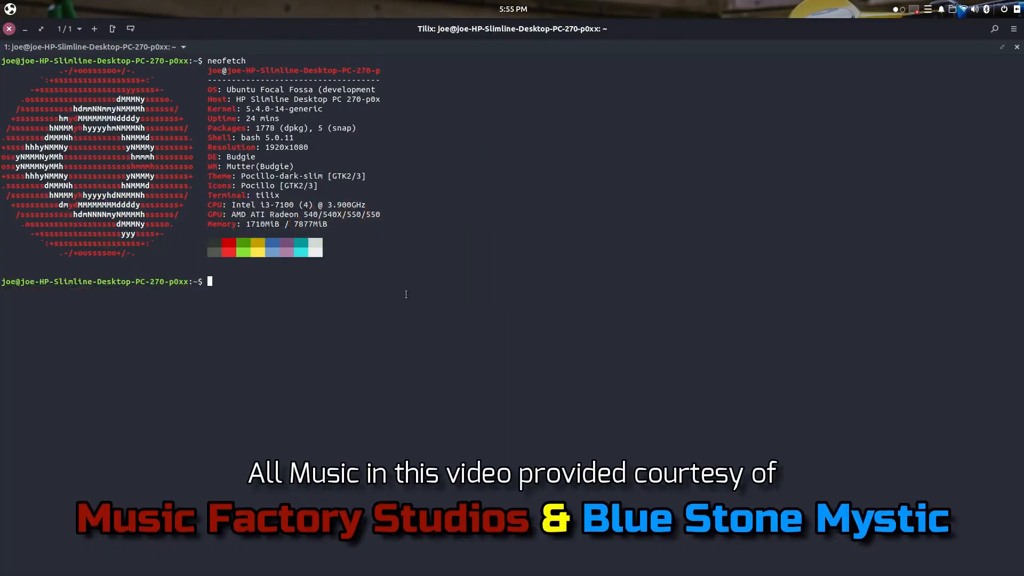
Display basic hardware details with inxi -b and graphics details with inxi -G
text(i)
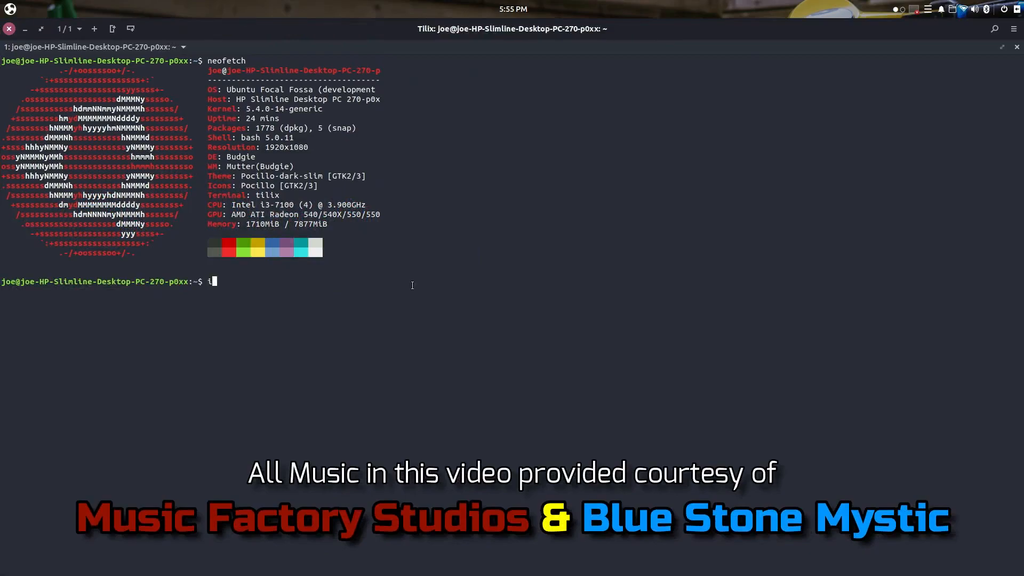
text(nxi -b)
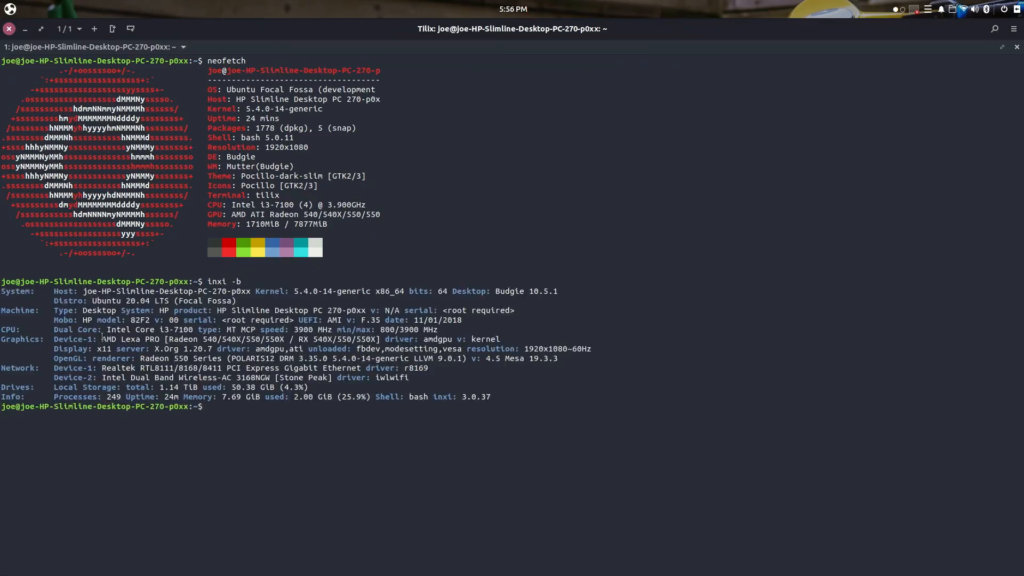
double_click(148, 329)
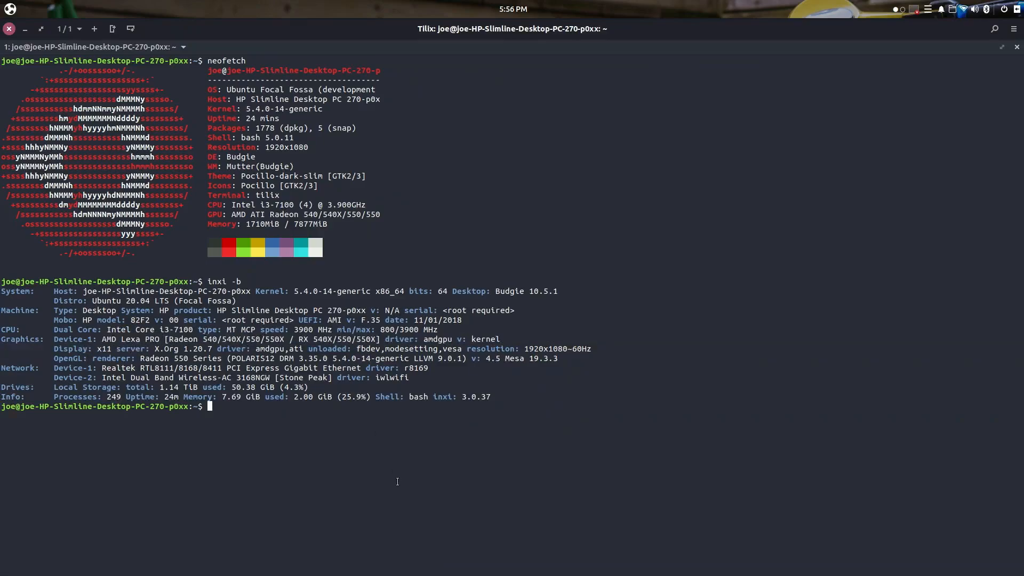
mouse_move(461, 364)
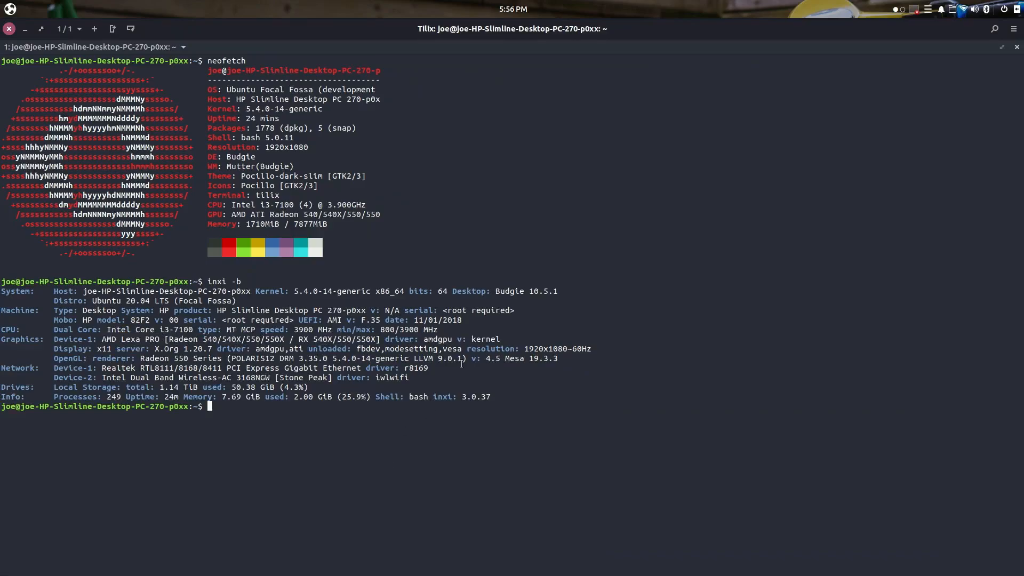
mouse_move(247, 429)
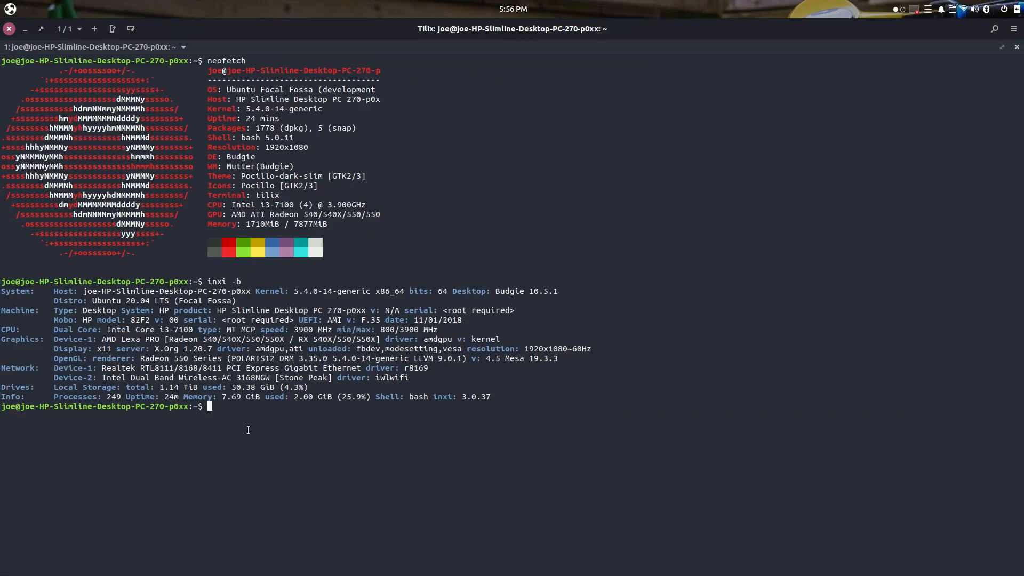
mouse_move(248, 418)
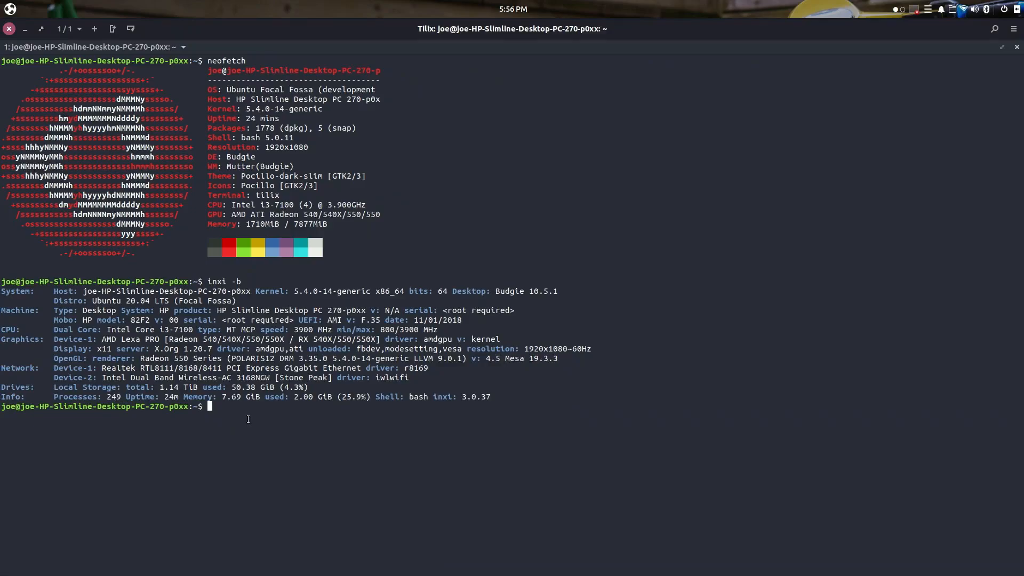
text(inxi -)
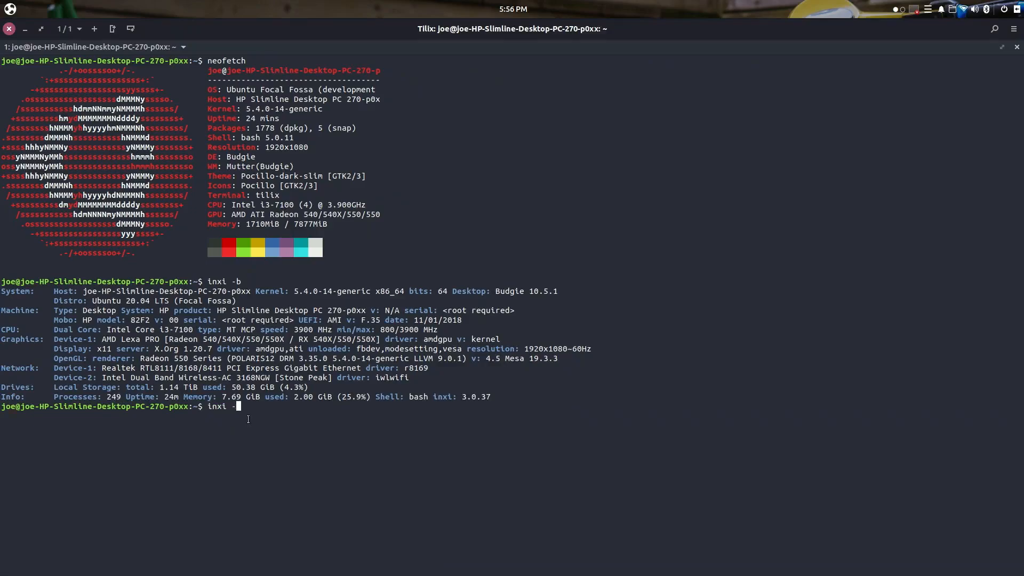
key(Return)
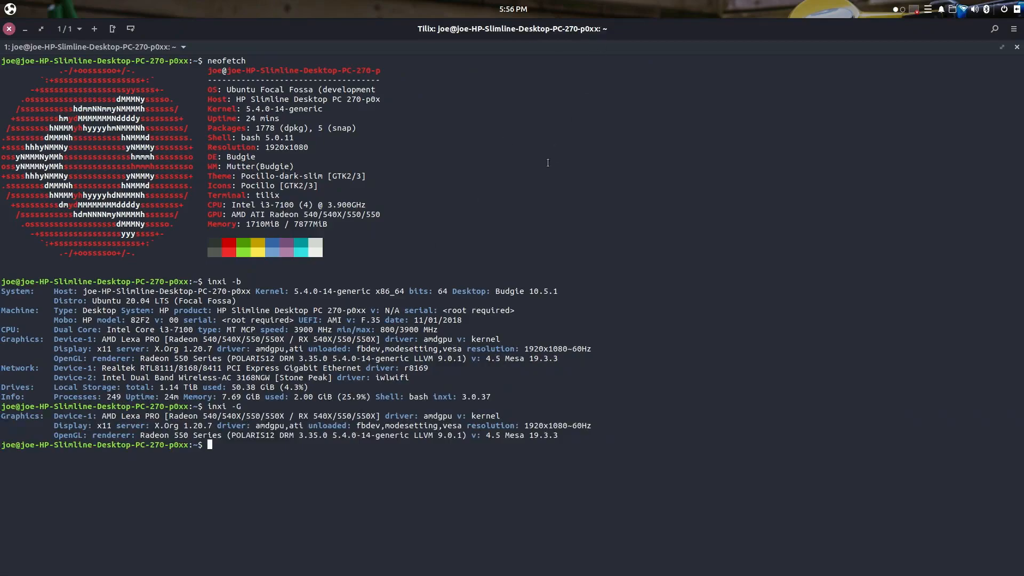
Show the kernel build version with uname -v, then clear the terminal
text(uname -)
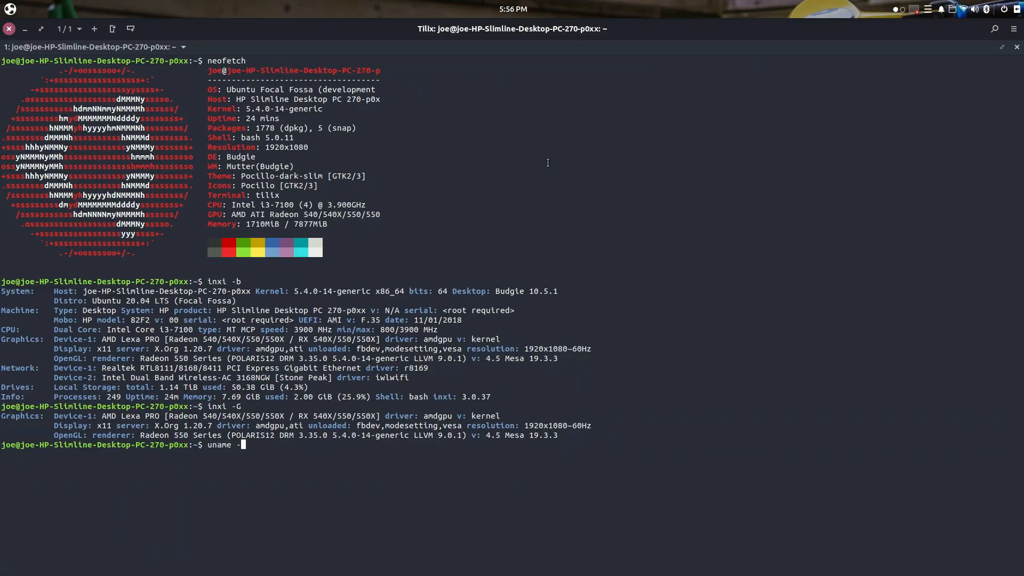
key(Return)
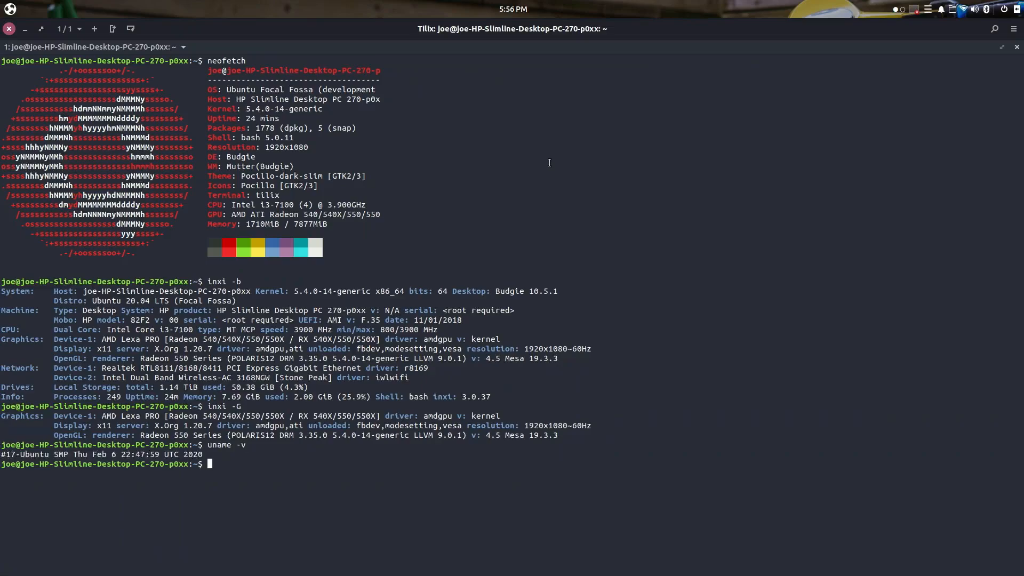
text(clea)
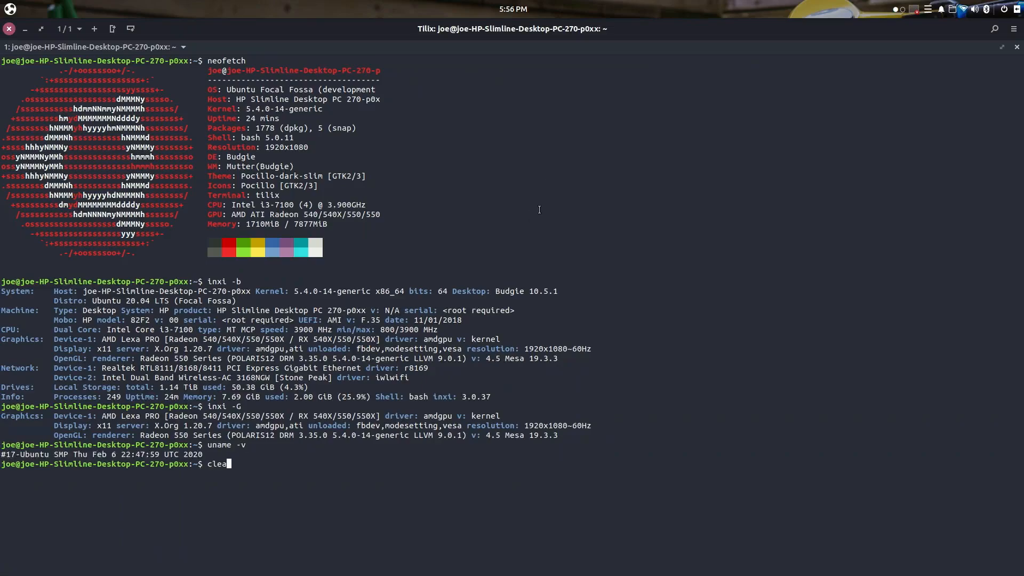
key(Return)
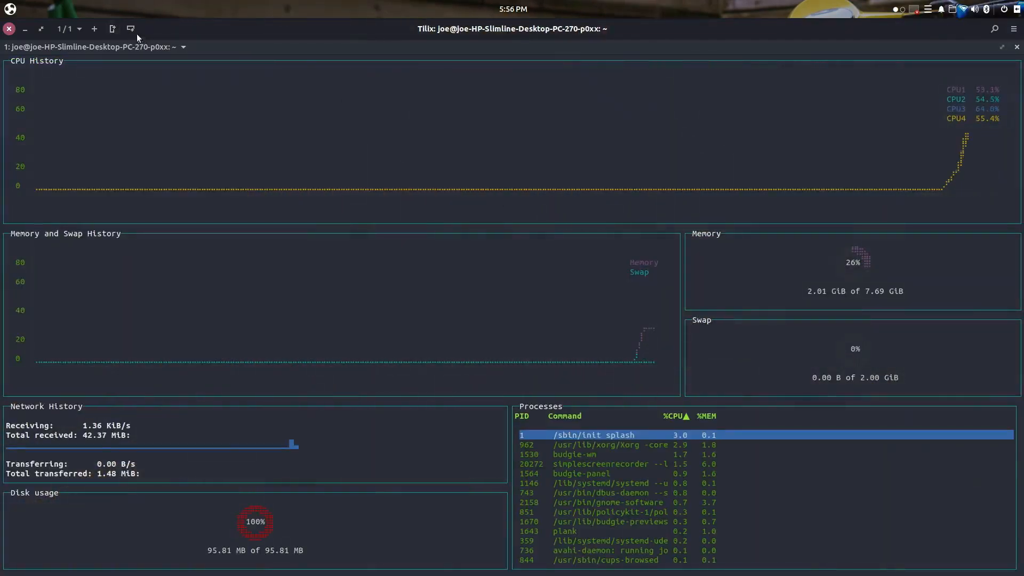
Split off new panes running the htop process viewer and the gotop monitor
click(130, 27)
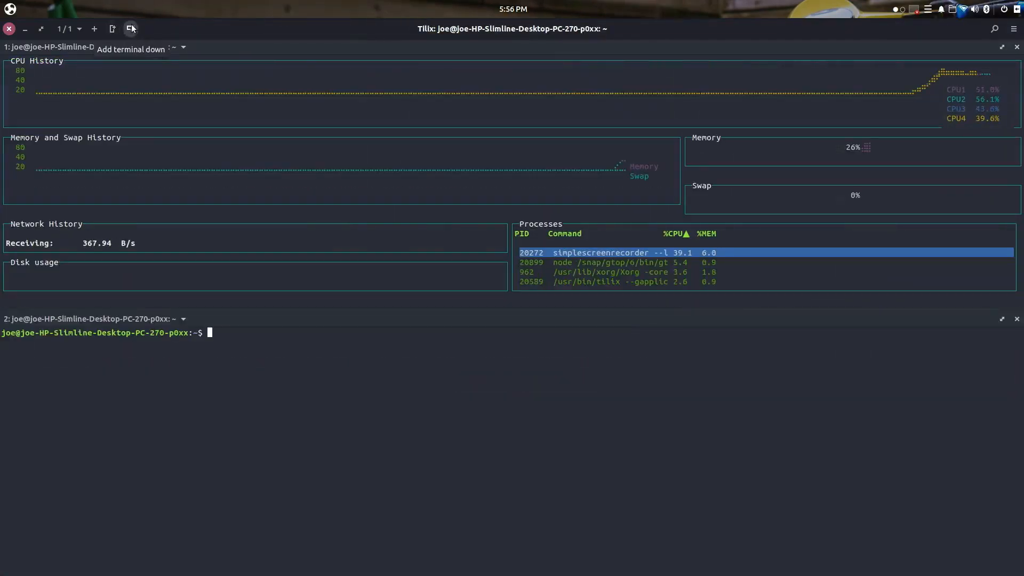
text(htop)
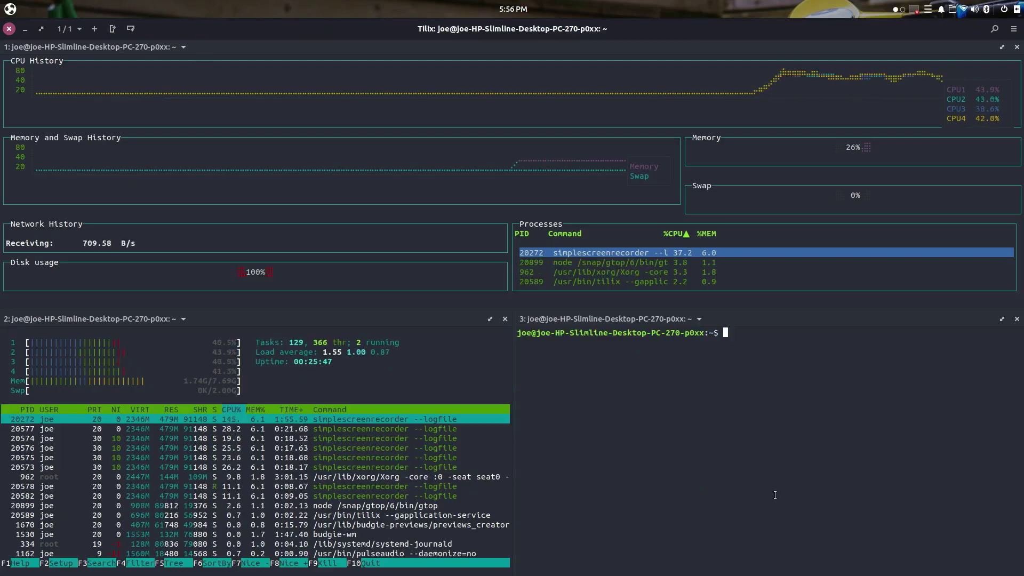
text(g)
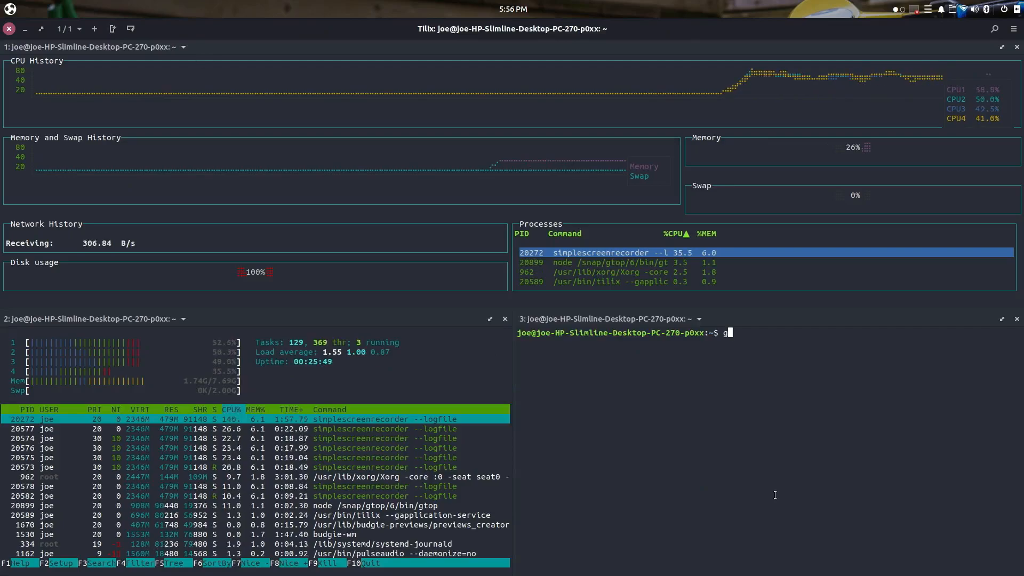
key(Return)
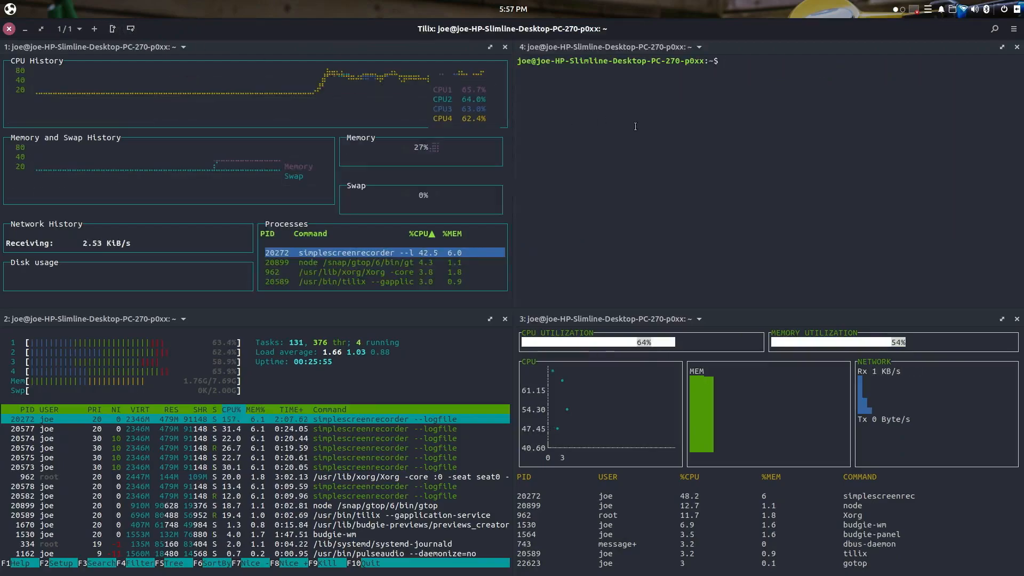
Run sudo radeontop in a further pane to watch GPU usage
text(sudo)
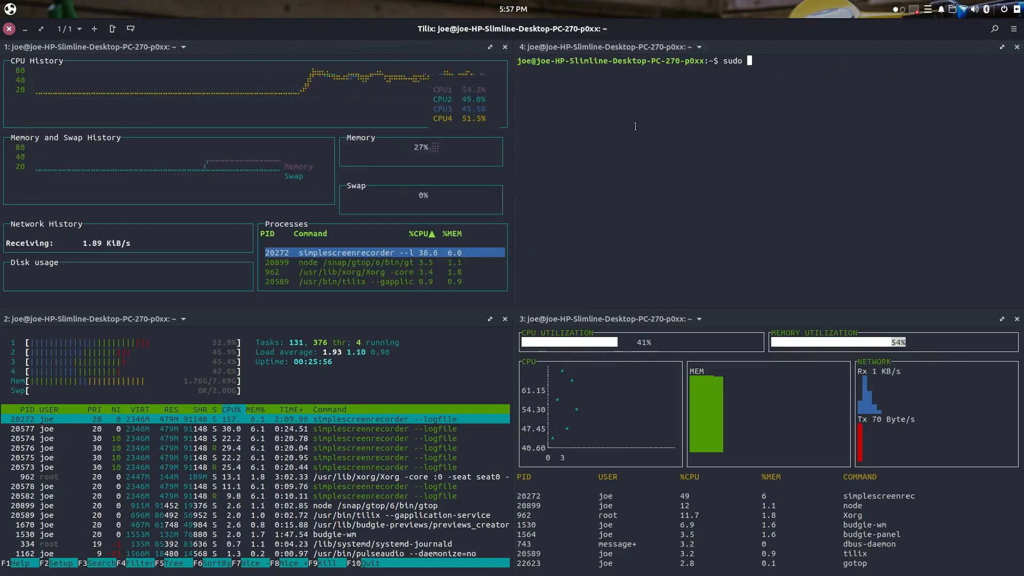
text(radeontop)
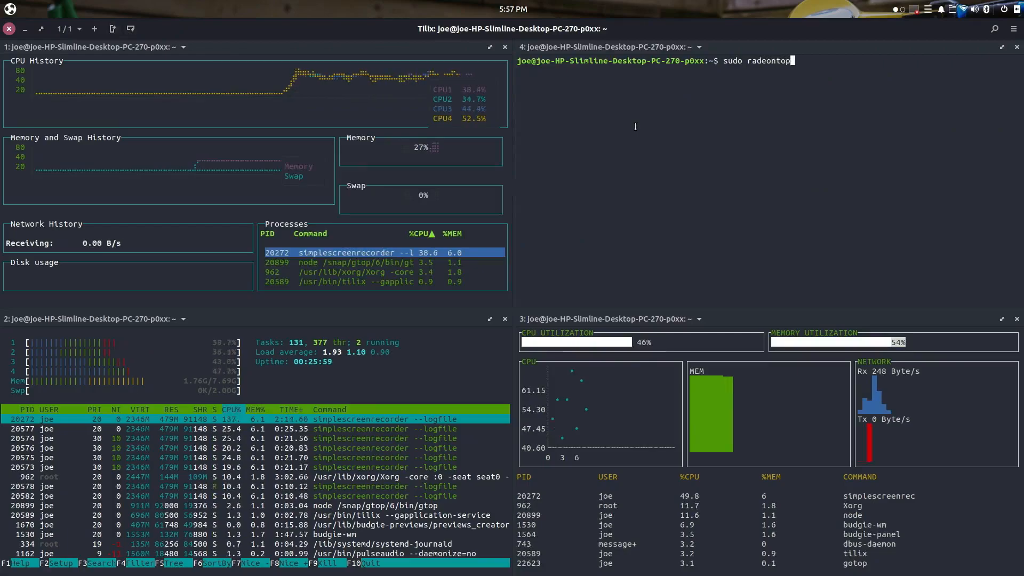
key(Return)
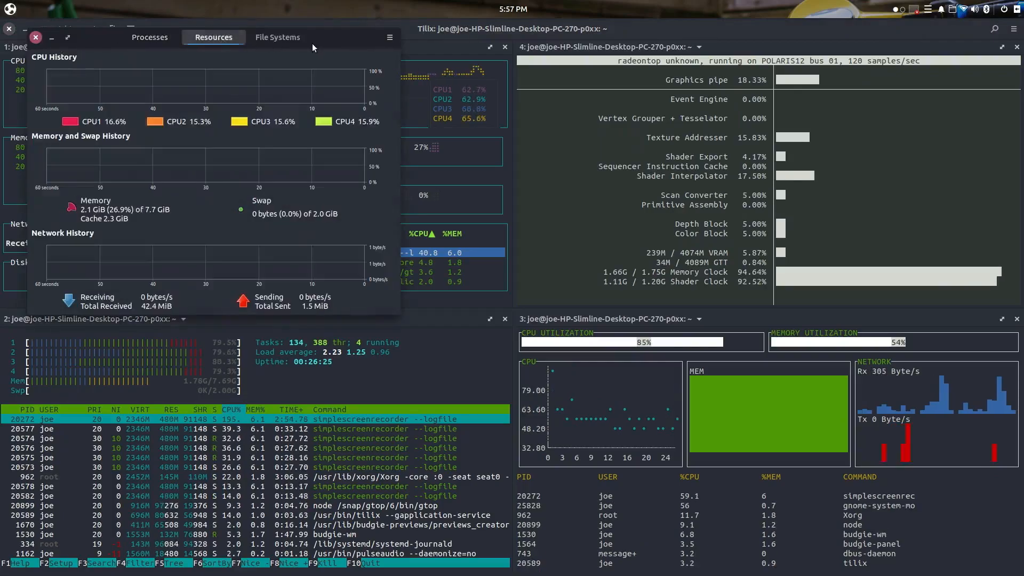
Maximize System Monitor and enable drawing the CPU chart as a stacked area
click(66, 37)
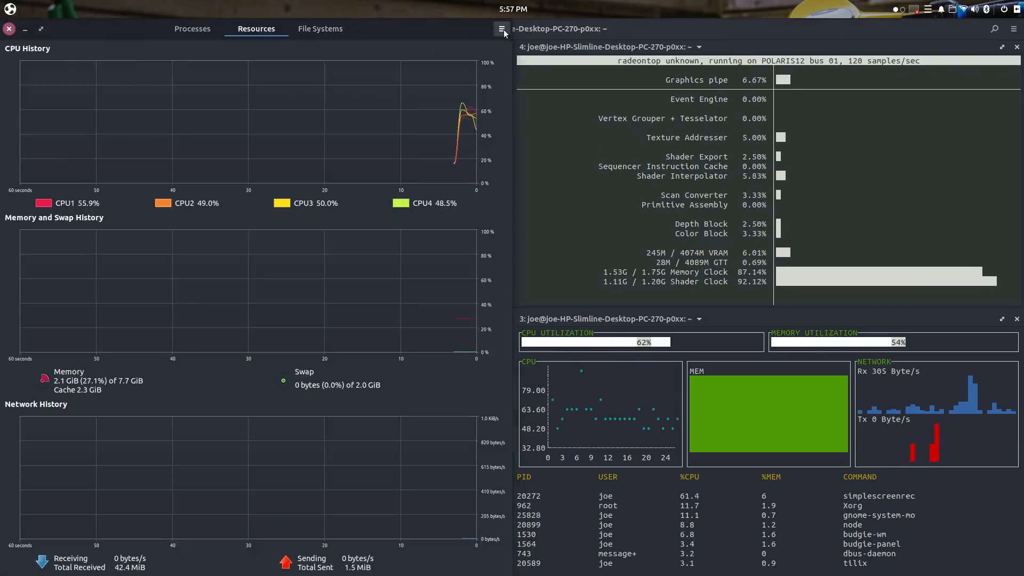
click(501, 29)
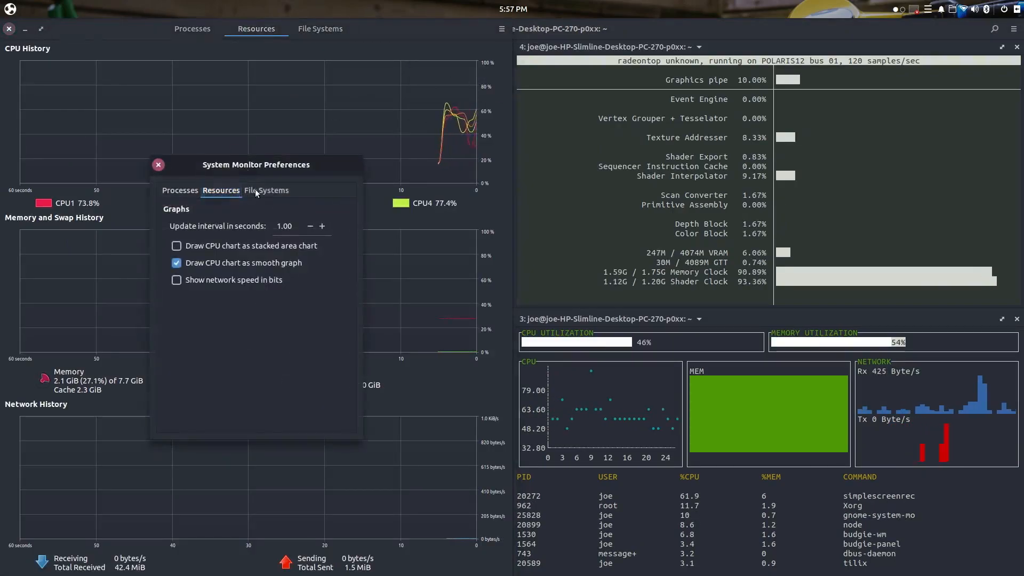
click(309, 226)
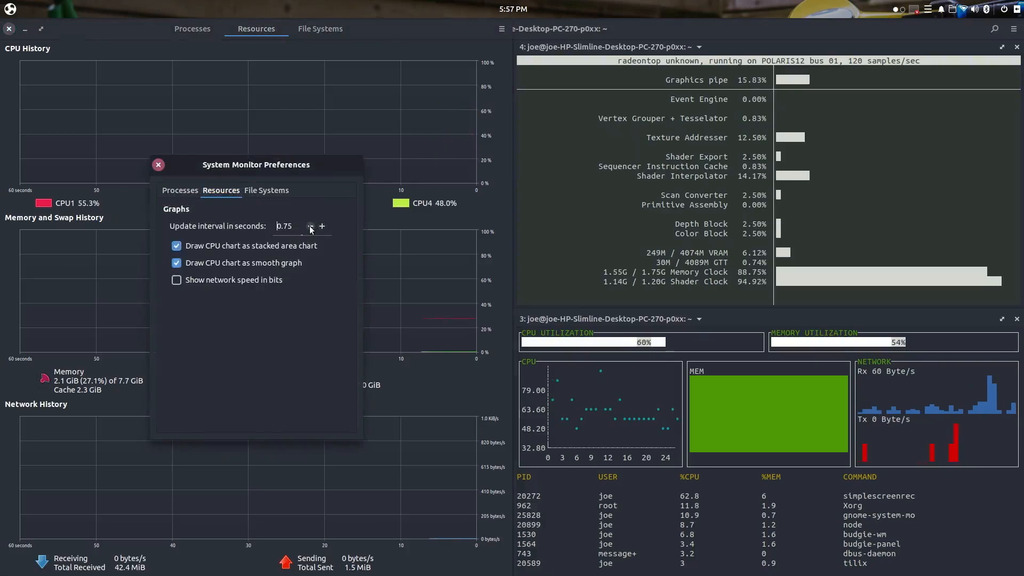
Browse the Processes and File Systems preferences and lower the file system update interval
click(179, 190)
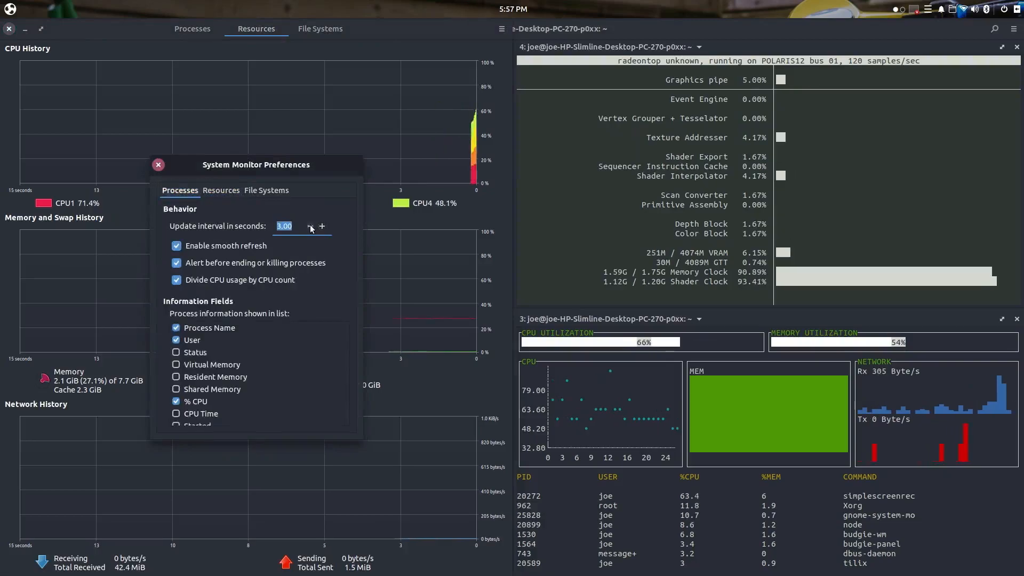
click(266, 189)
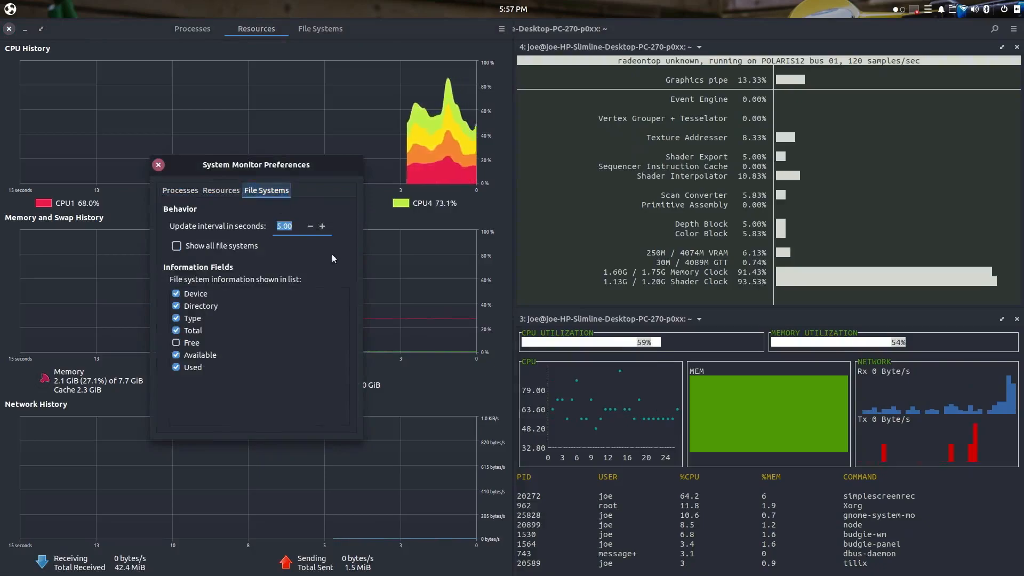
click(311, 226)
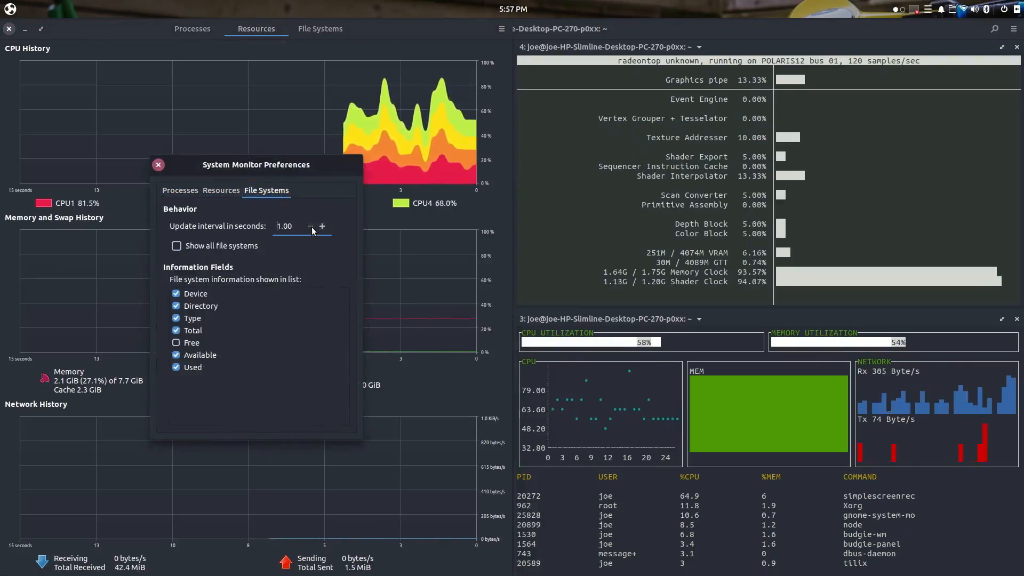
click(159, 165)
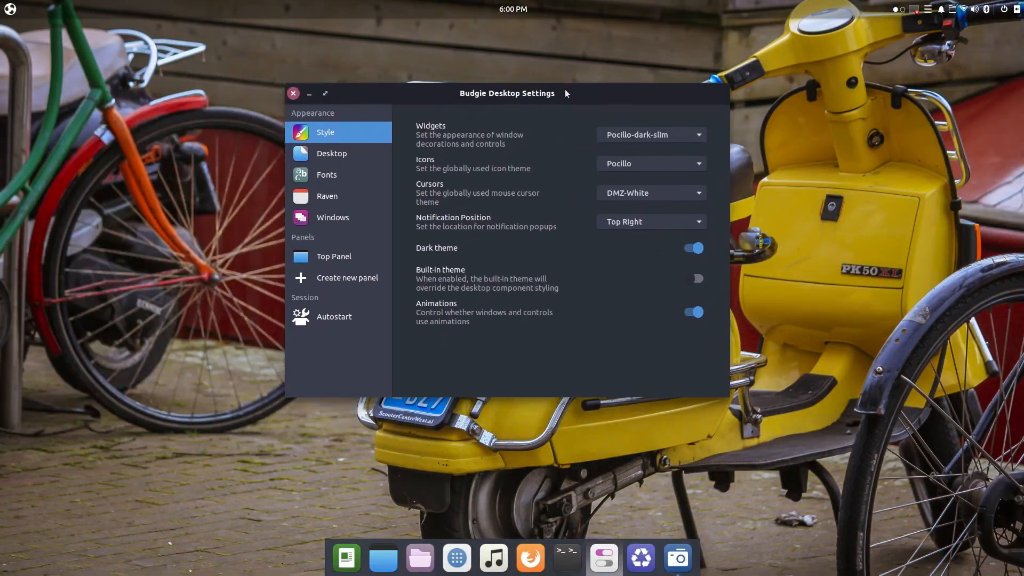
Add the App Launcher applet to the top panel from the applet list
click(334, 256)
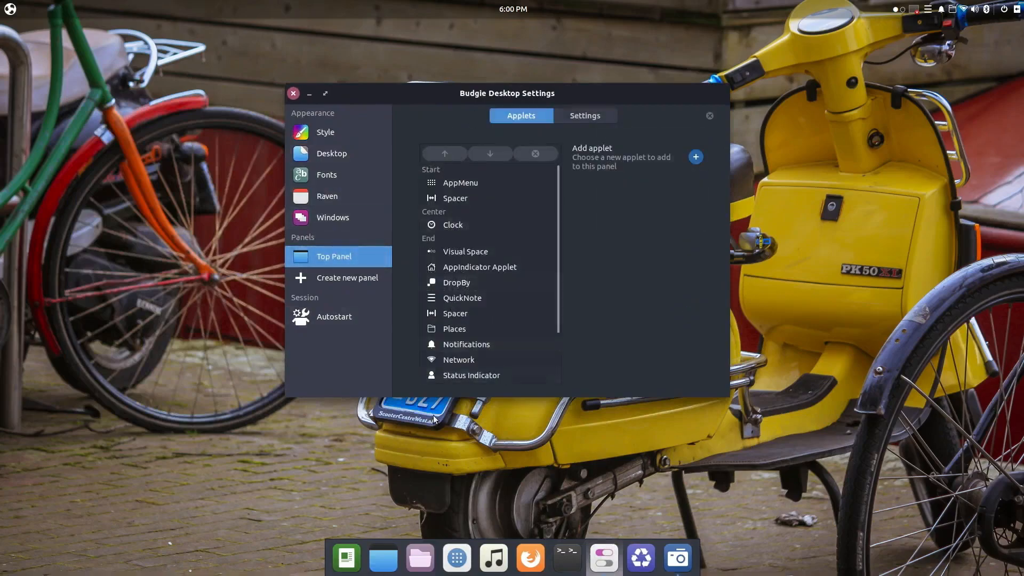
click(584, 115)
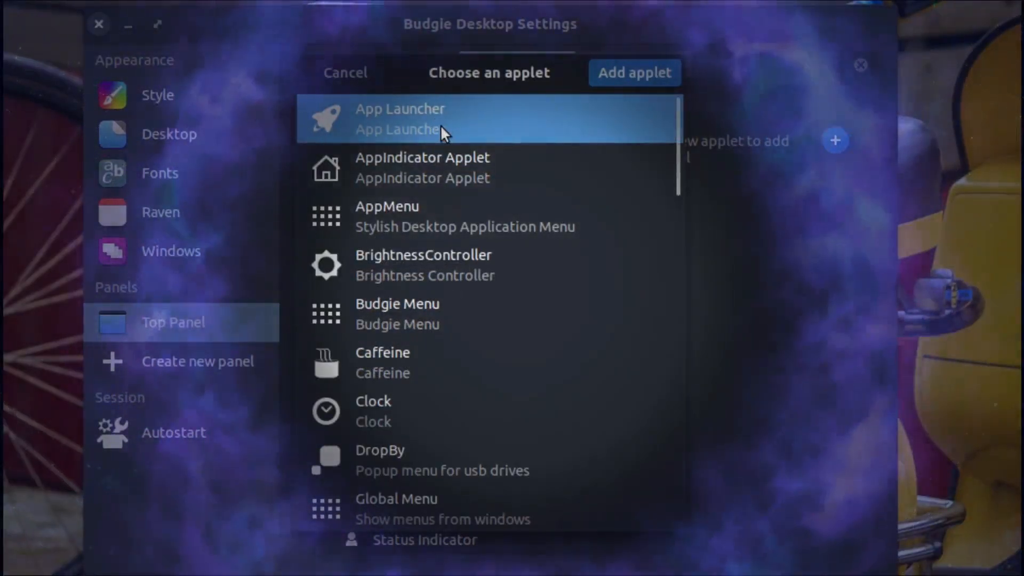
click(465, 217)
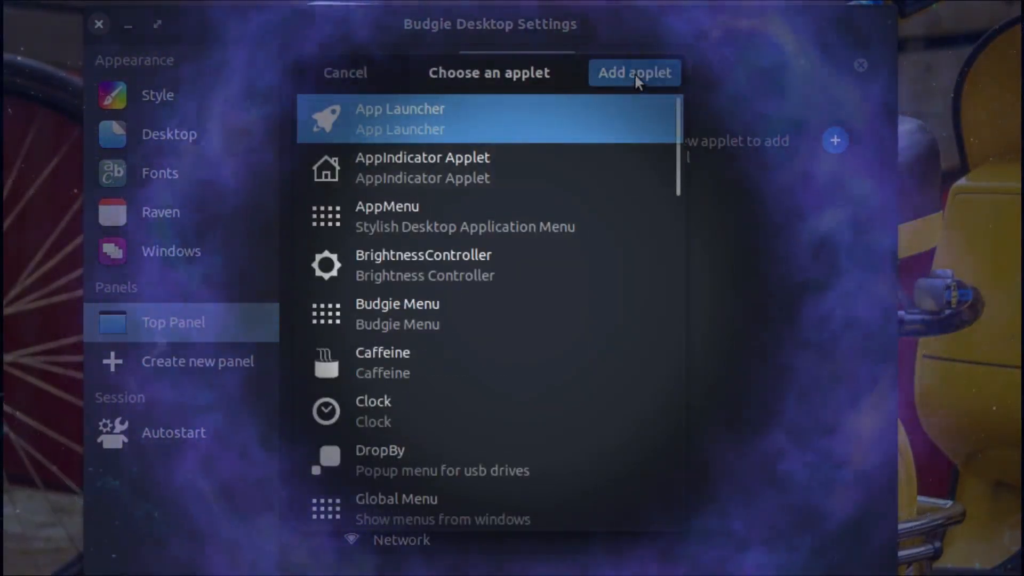
click(634, 71)
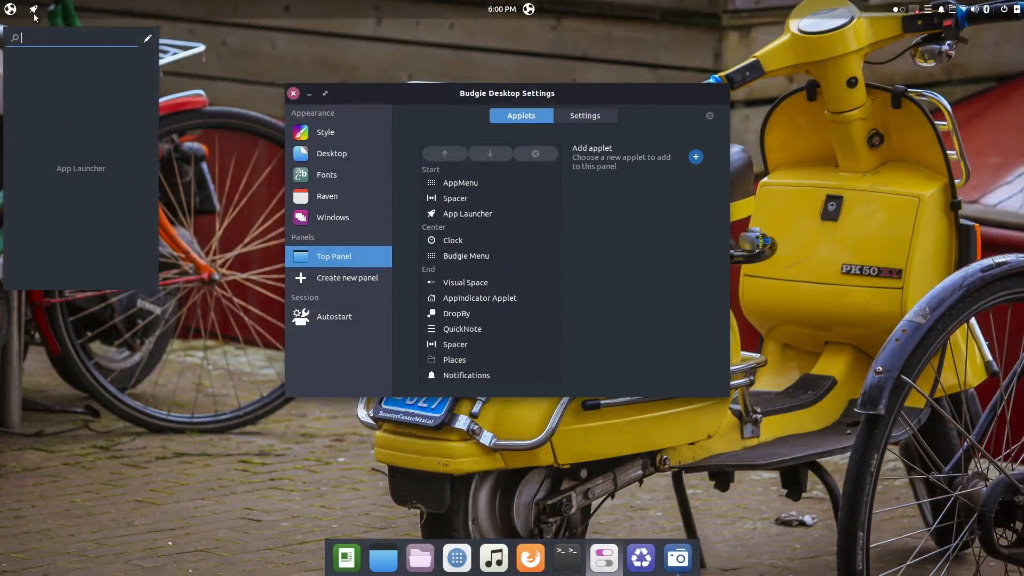
mouse_move(57, 252)
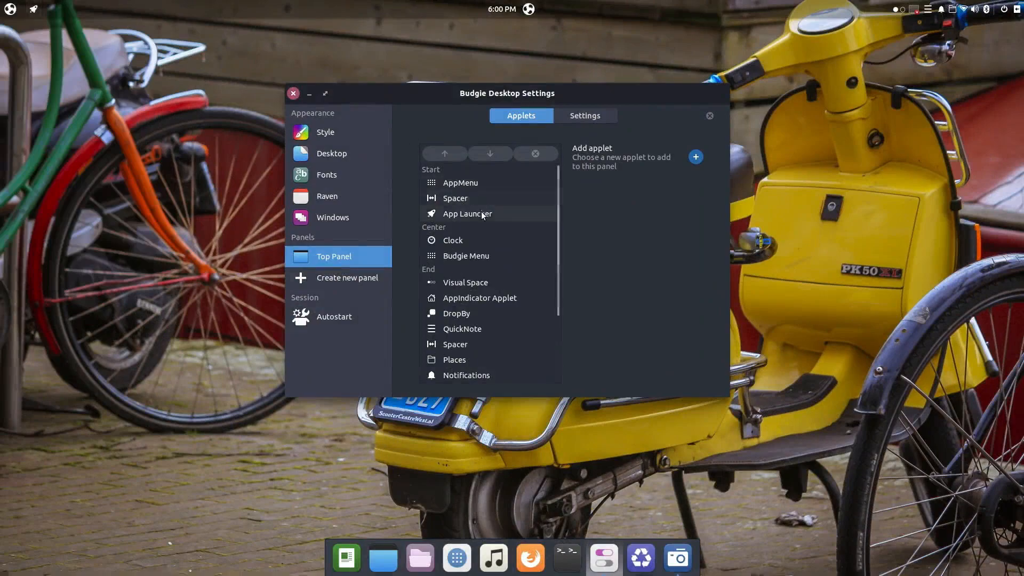
Remove the App Launcher applet from the top panel
click(534, 154)
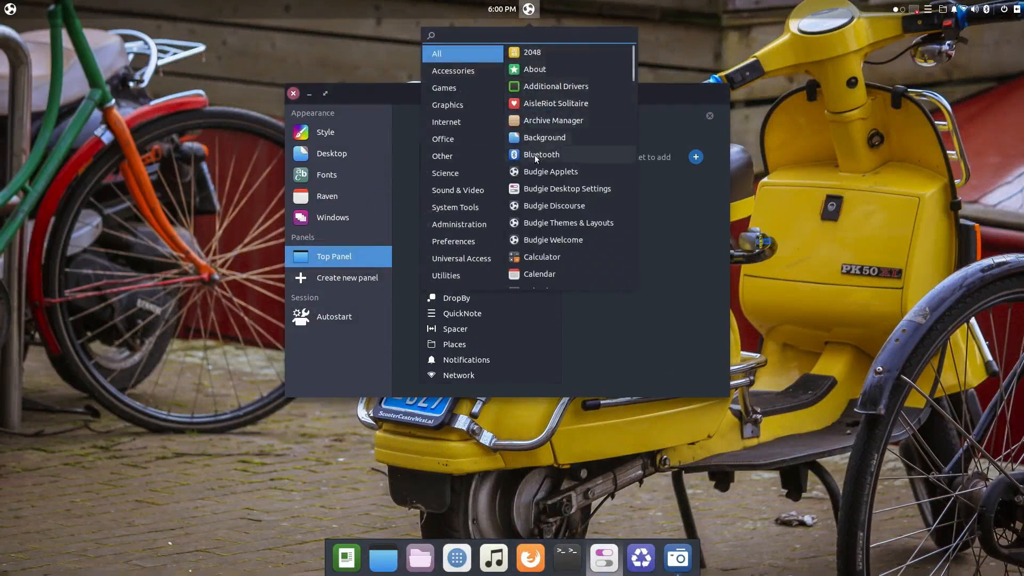
scroll(down, 3)
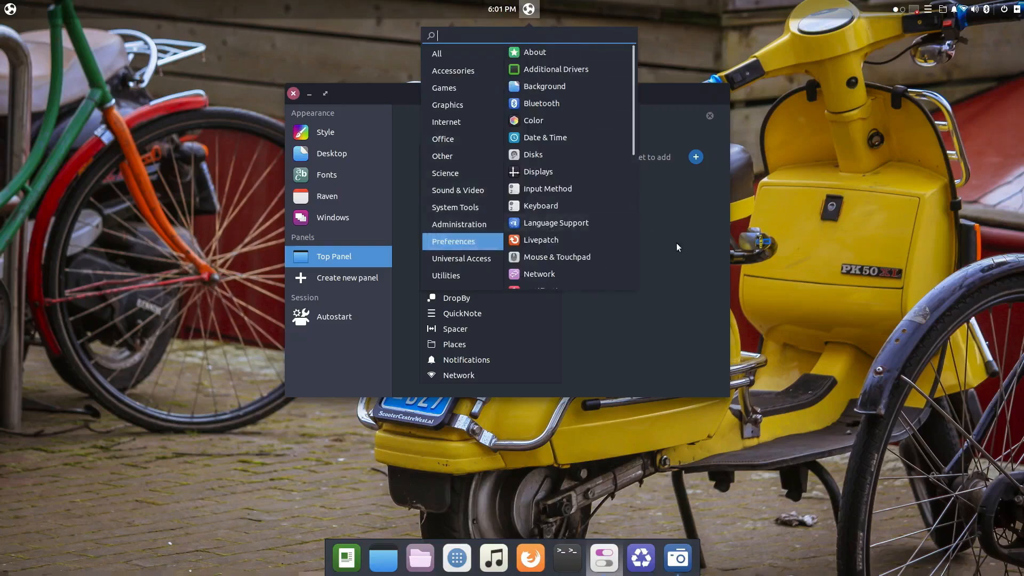
Try the application menu's icon grid and category views, then go to the Style page
click(10, 10)
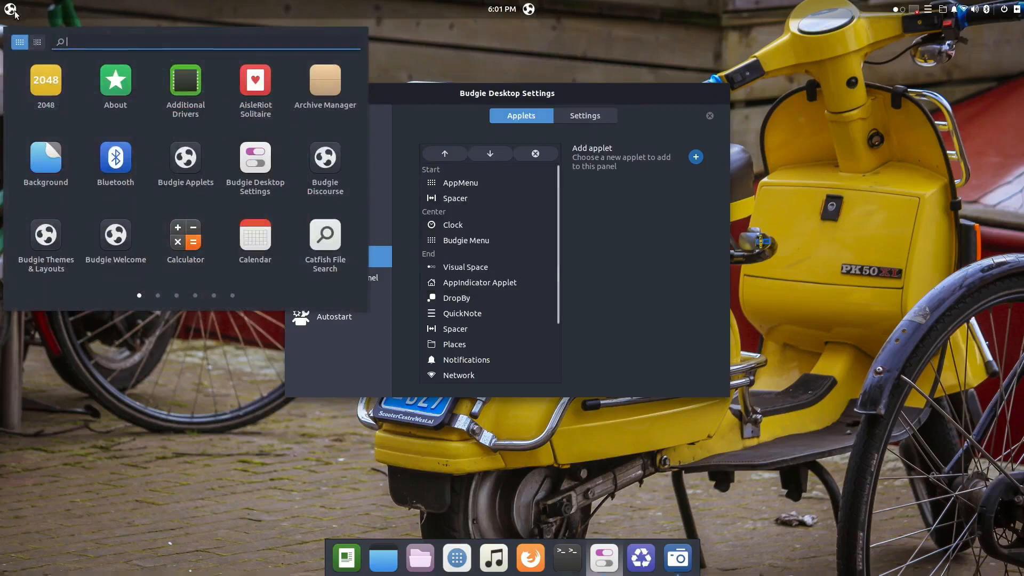
click(36, 41)
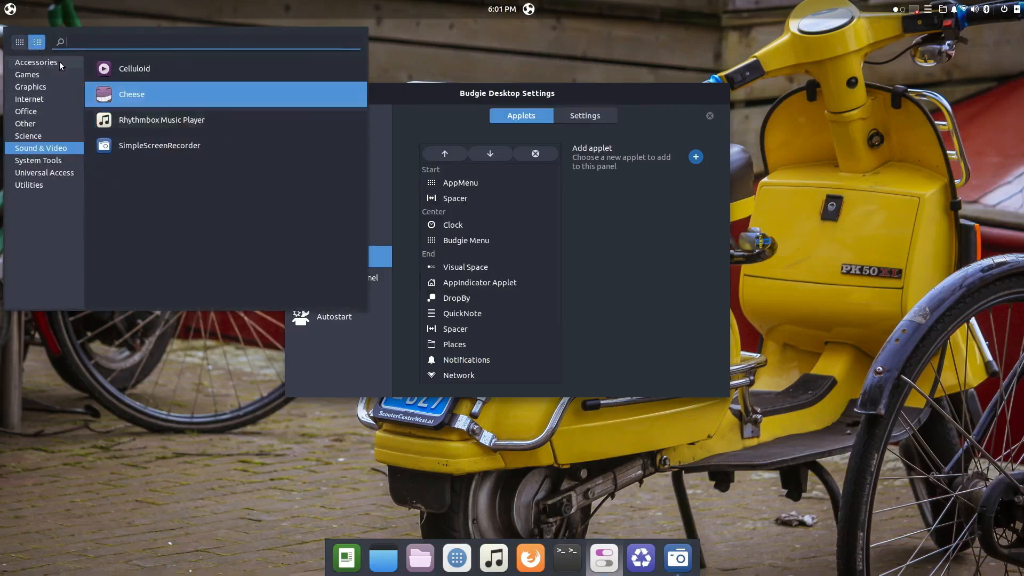
click(37, 62)
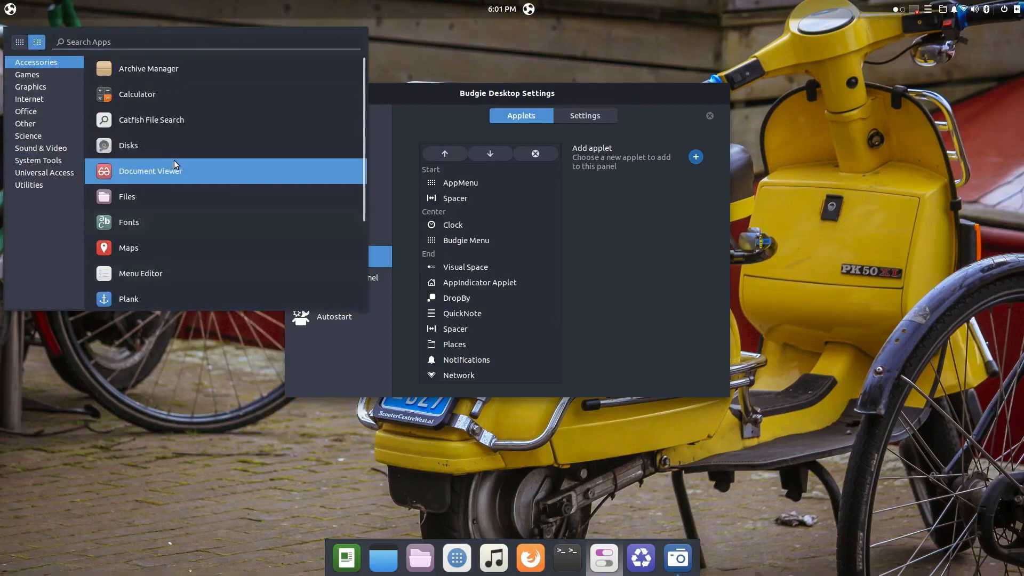
click(21, 42)
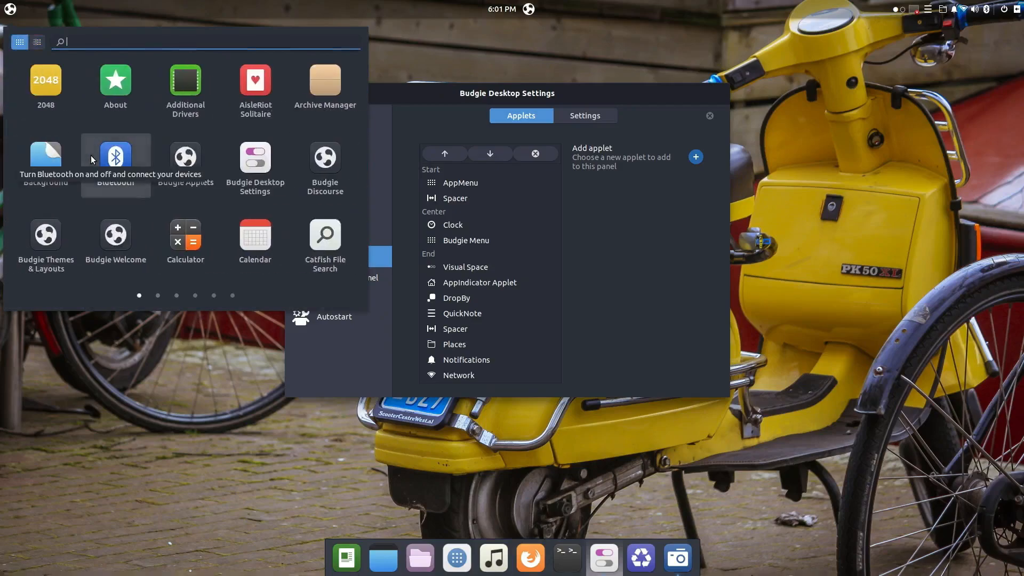
mouse_move(255, 234)
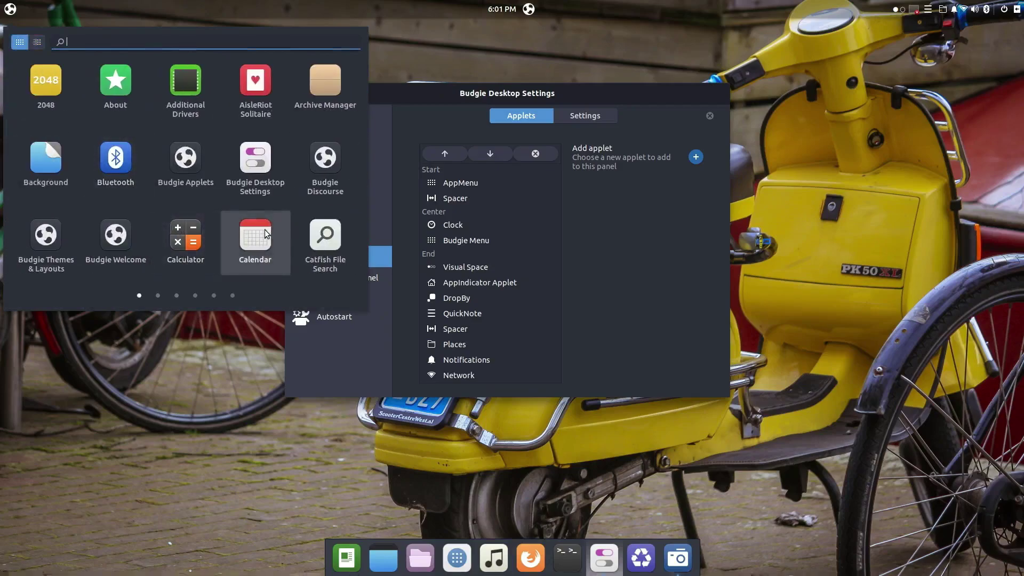
mouse_move(153, 407)
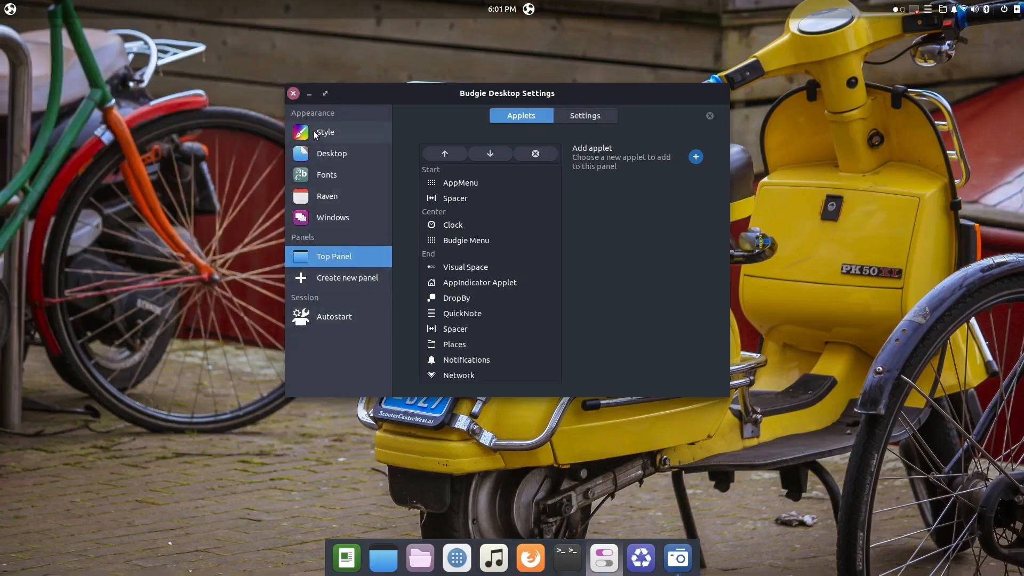
click(324, 132)
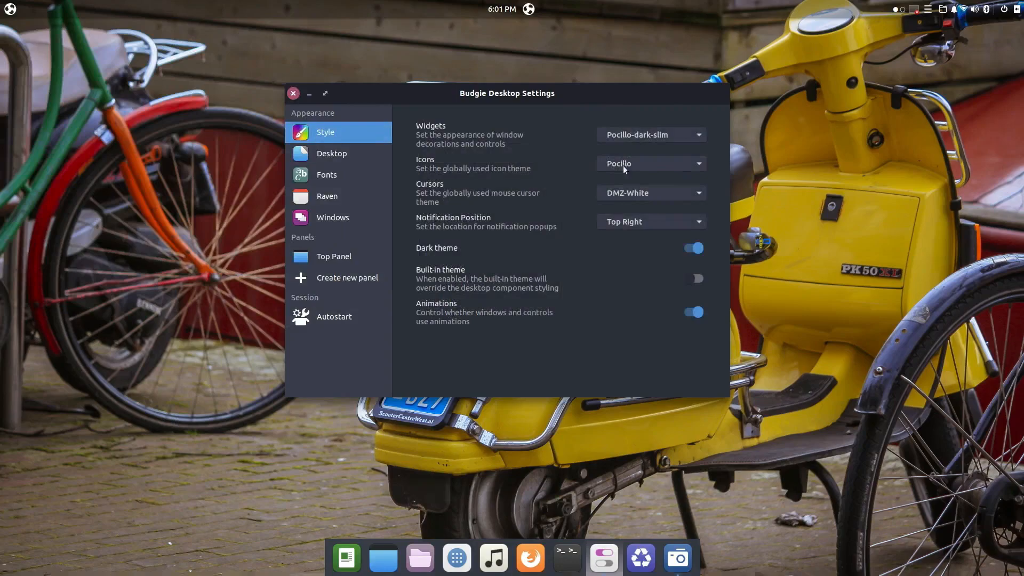
mouse_move(324, 132)
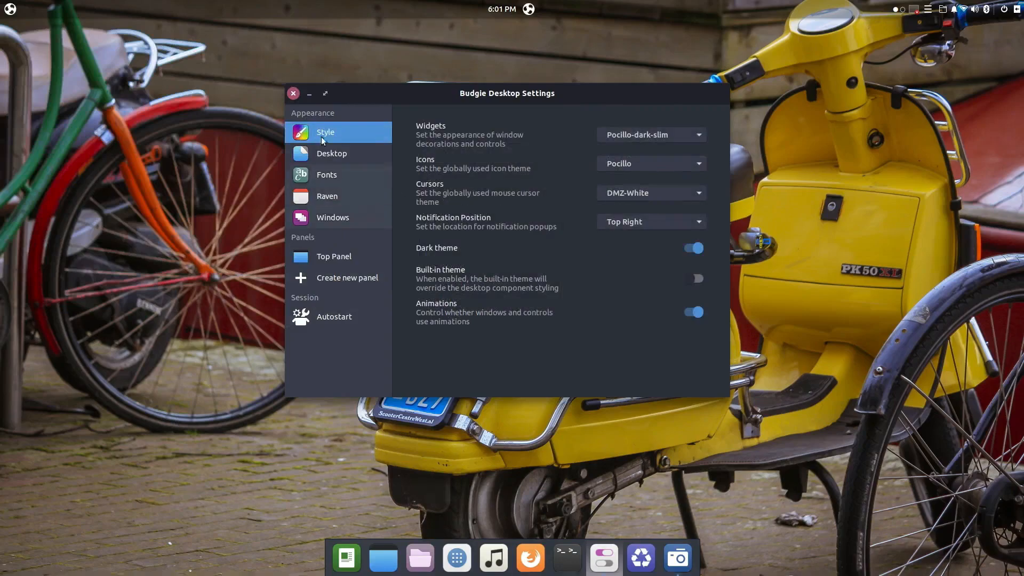
Close Desktop Settings, launch Budgie Welcome and scroll through the Themes & Layouts list
click(292, 92)
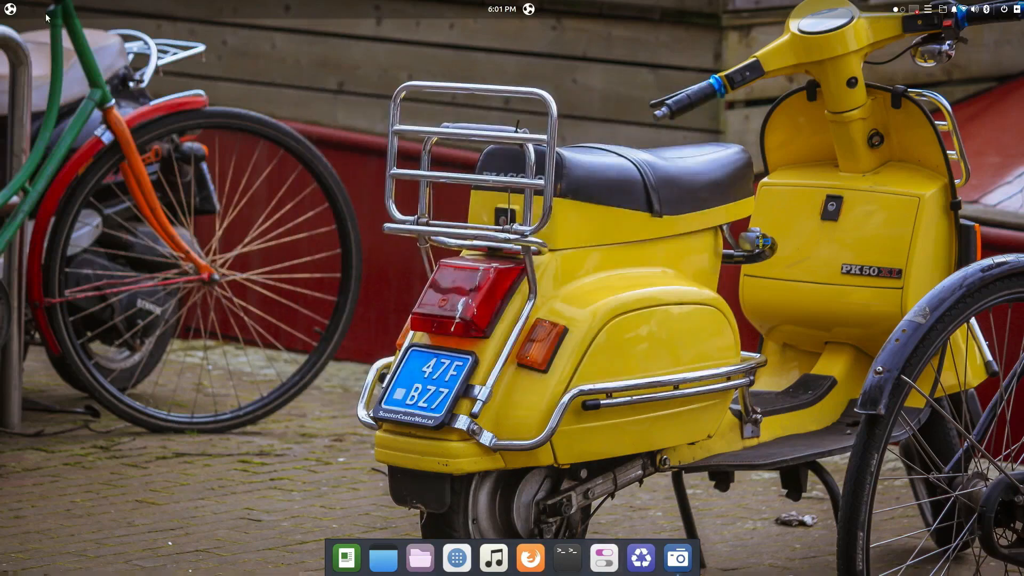
click(11, 9)
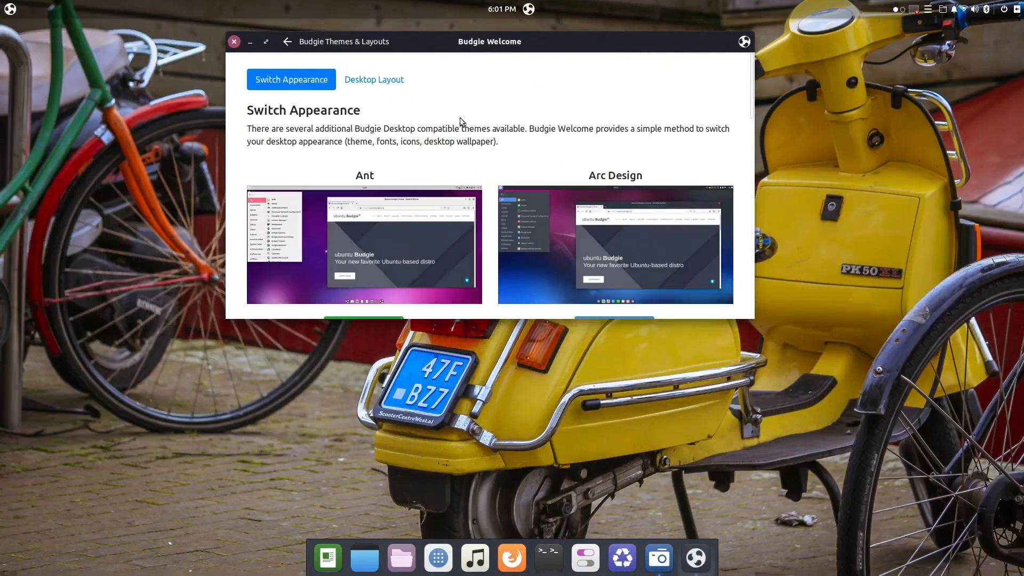
scroll(down, 3)
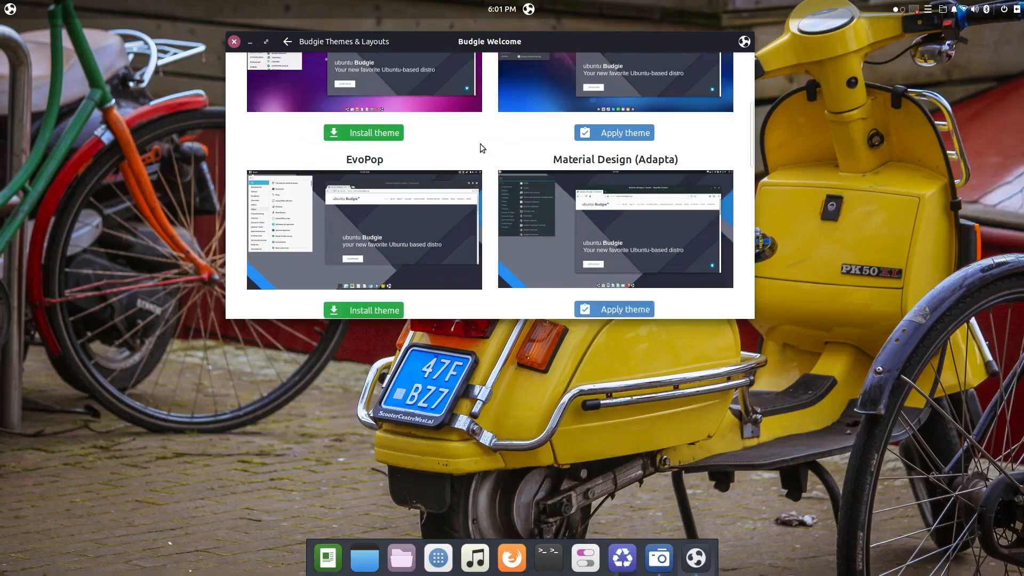
scroll(up, 3)
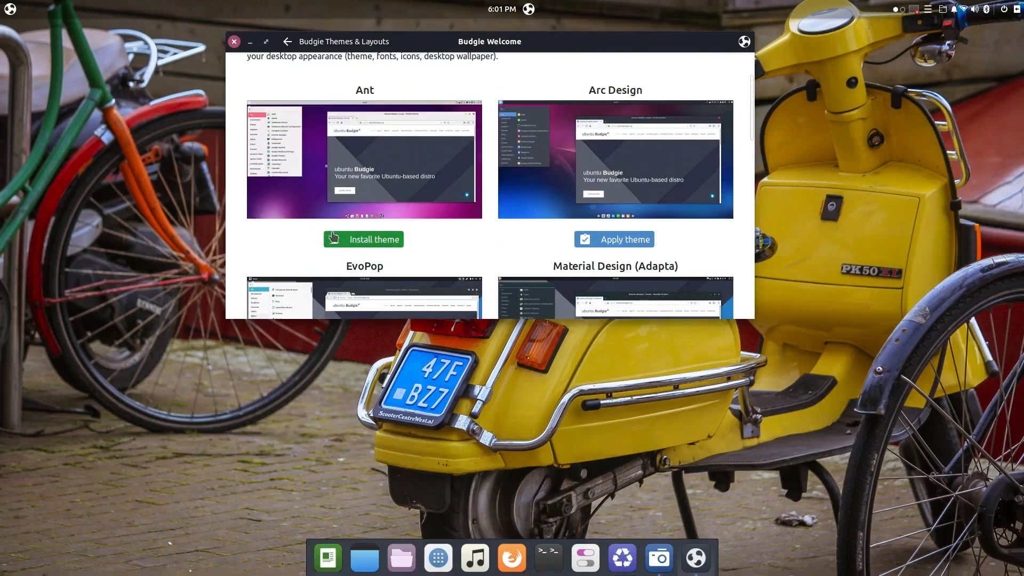
scroll(down, 3)
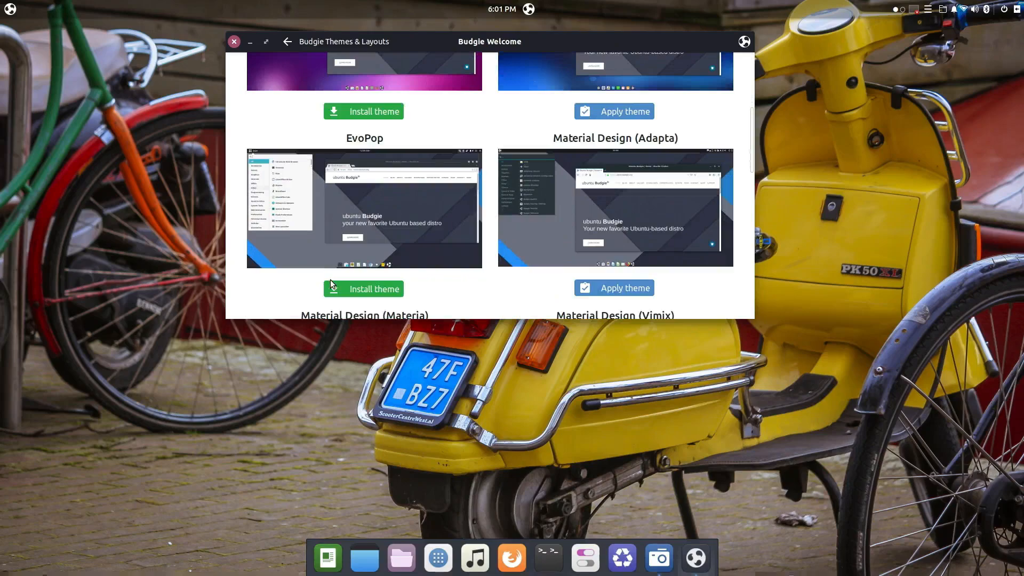
scroll(down, 3)
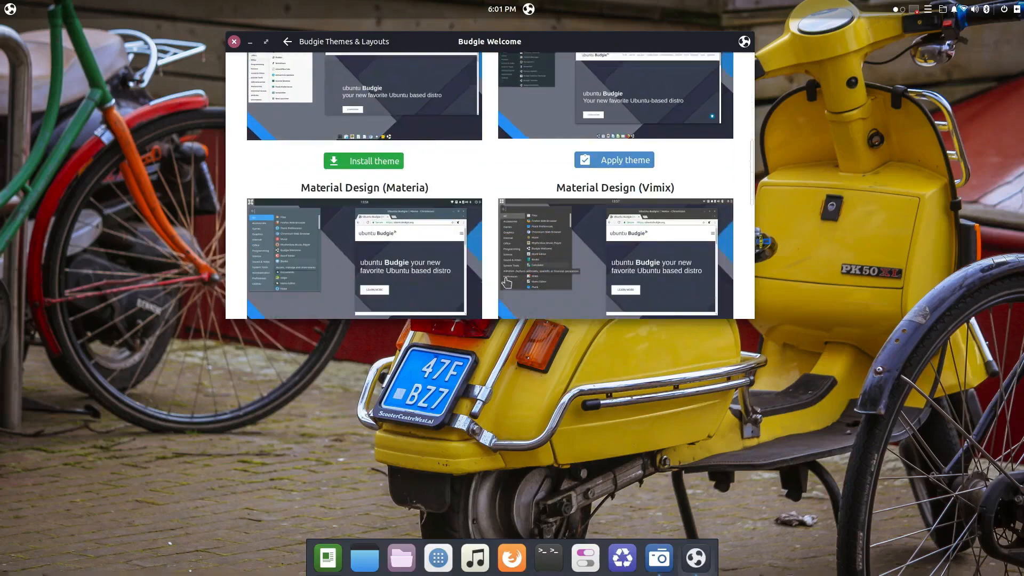
scroll(down, 3)
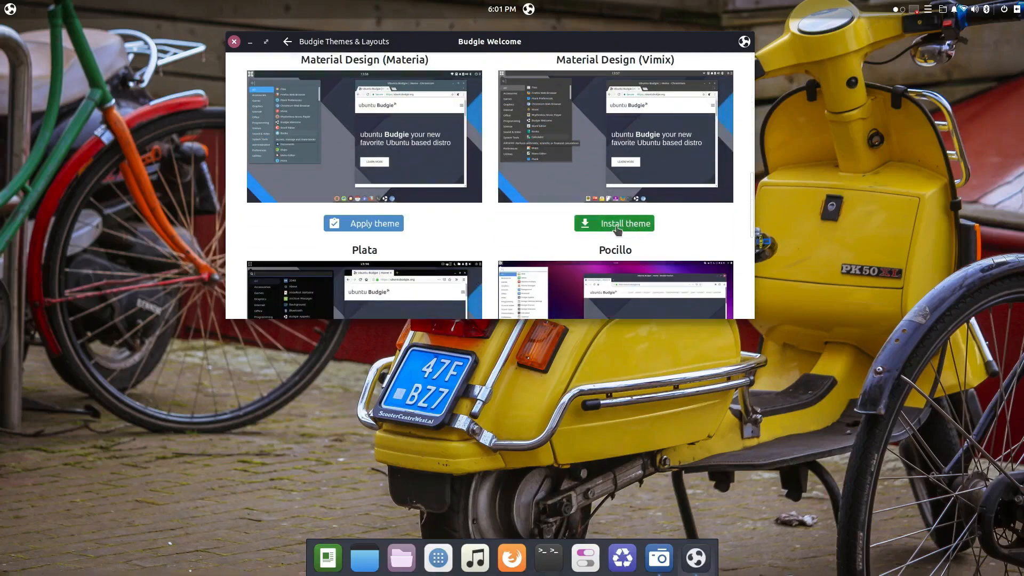
scroll(down, 3)
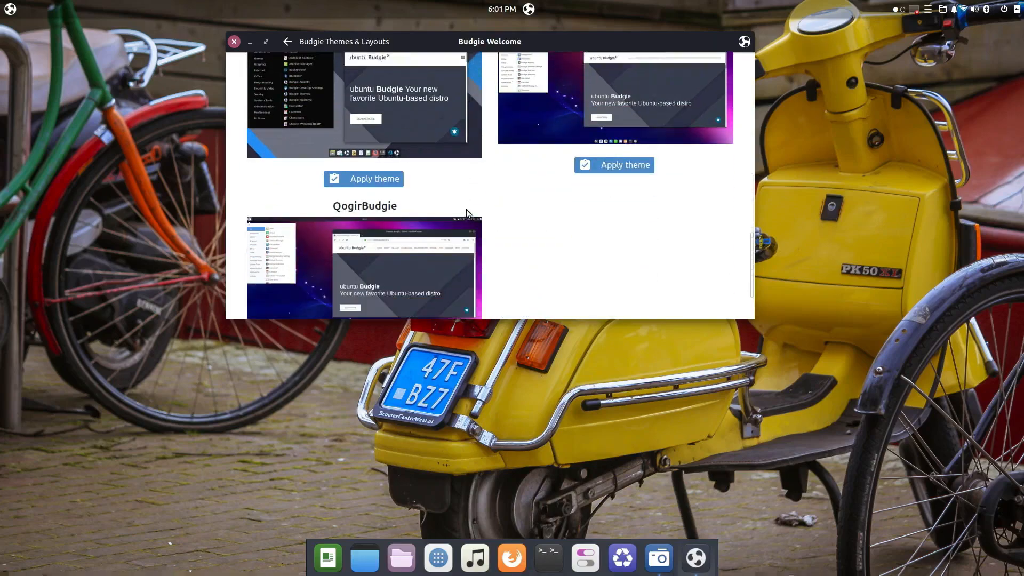
scroll(down, 3)
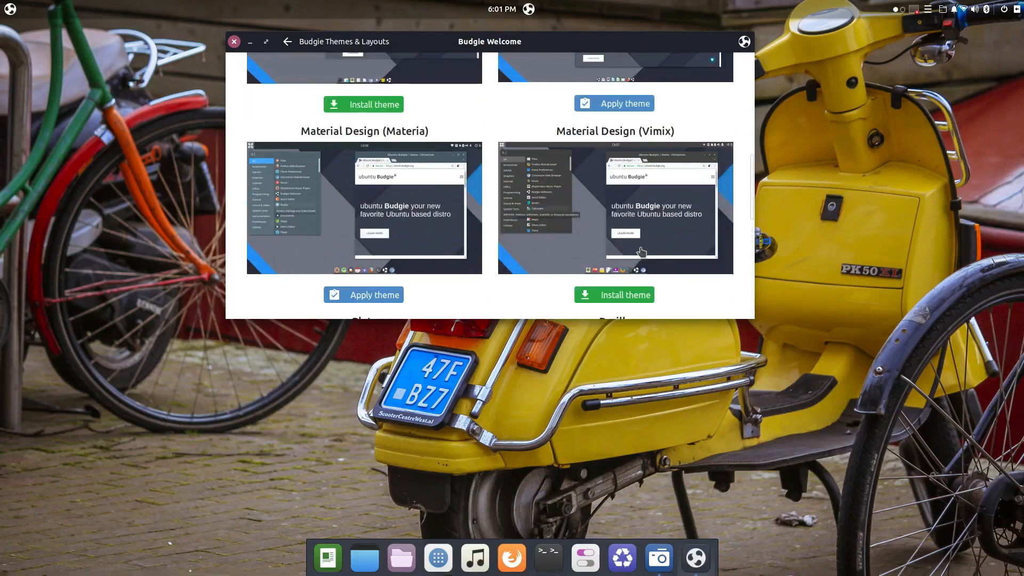
scroll(up, 3)
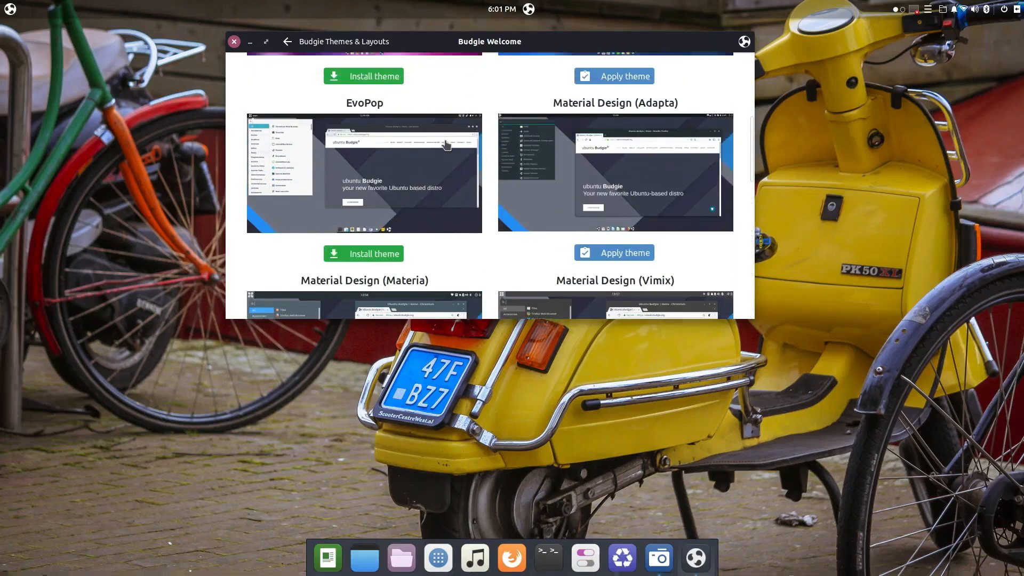
scroll(up, 3)
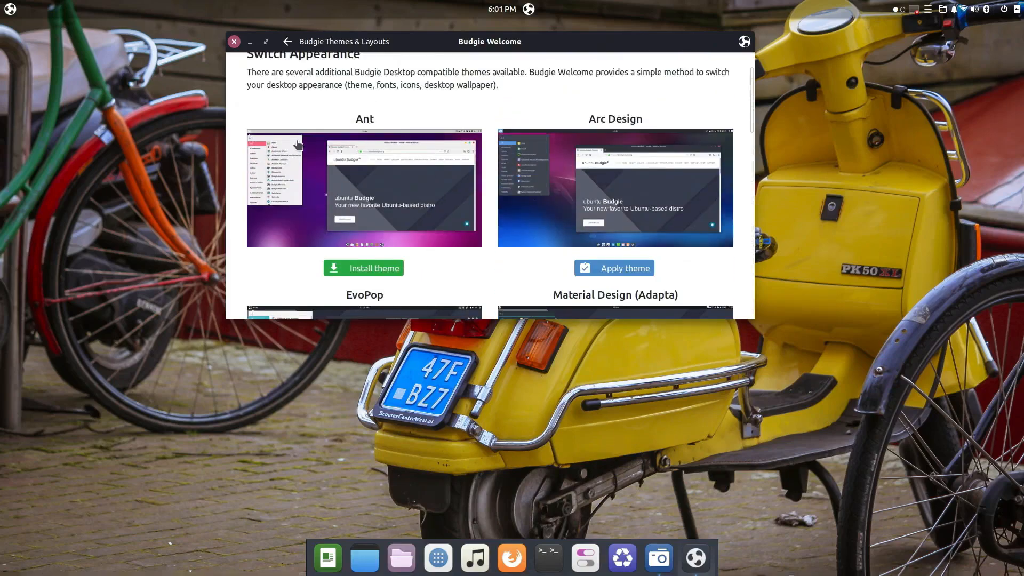
mouse_move(411, 282)
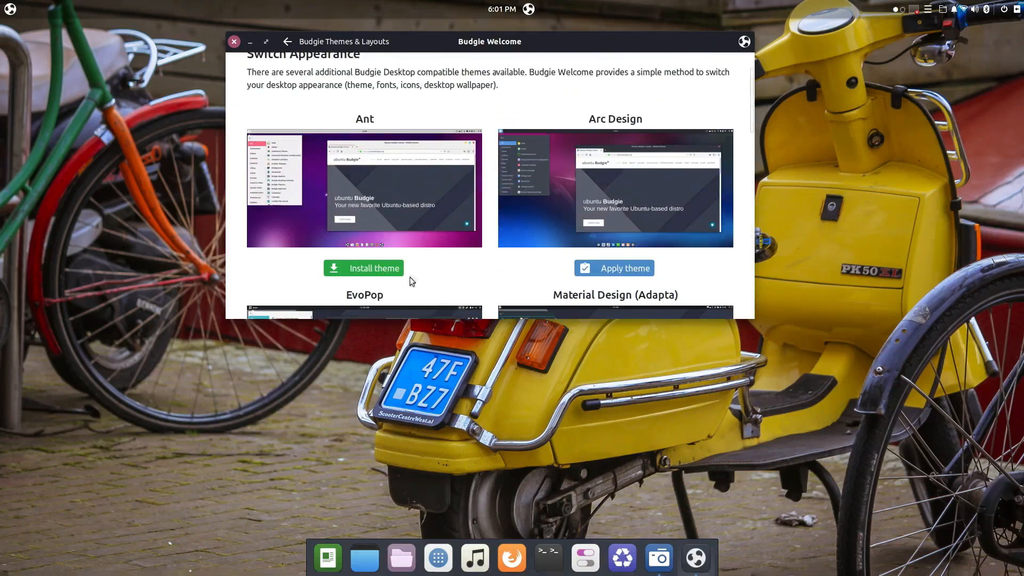
Attempt to install the Ant theme, then dismiss the failed-install notices in the Raven sidebar
click(362, 268)
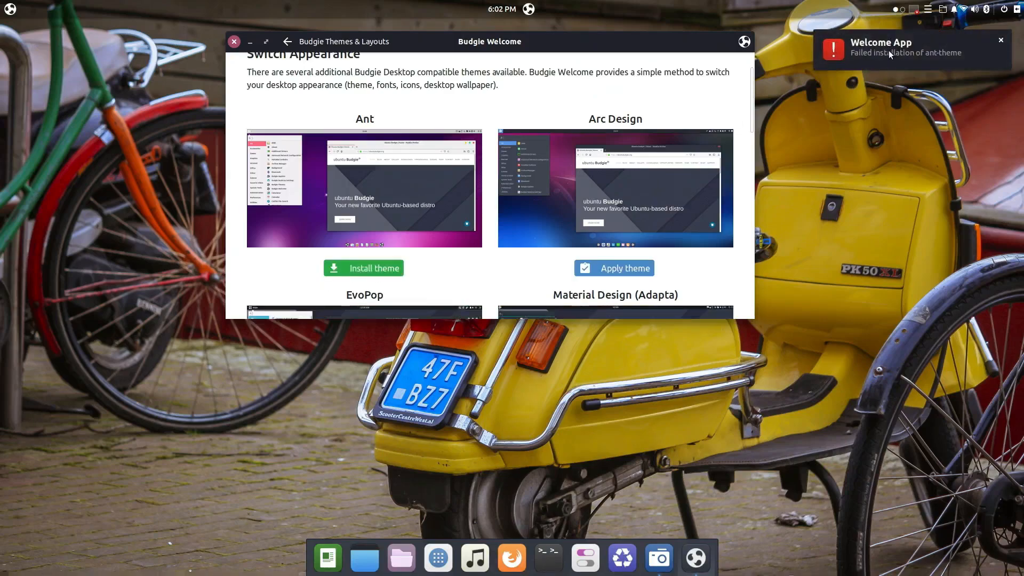
click(1014, 9)
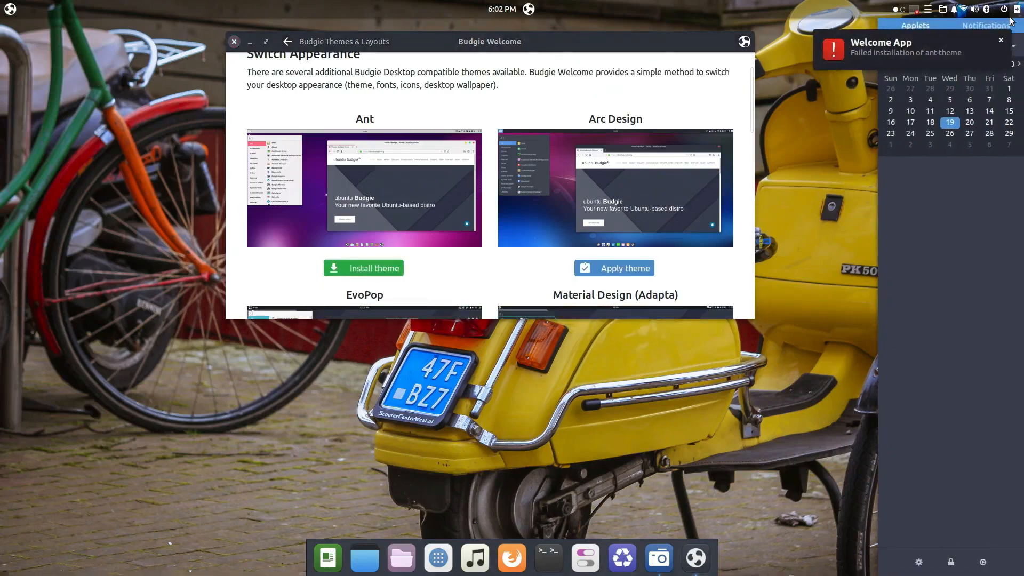
click(999, 39)
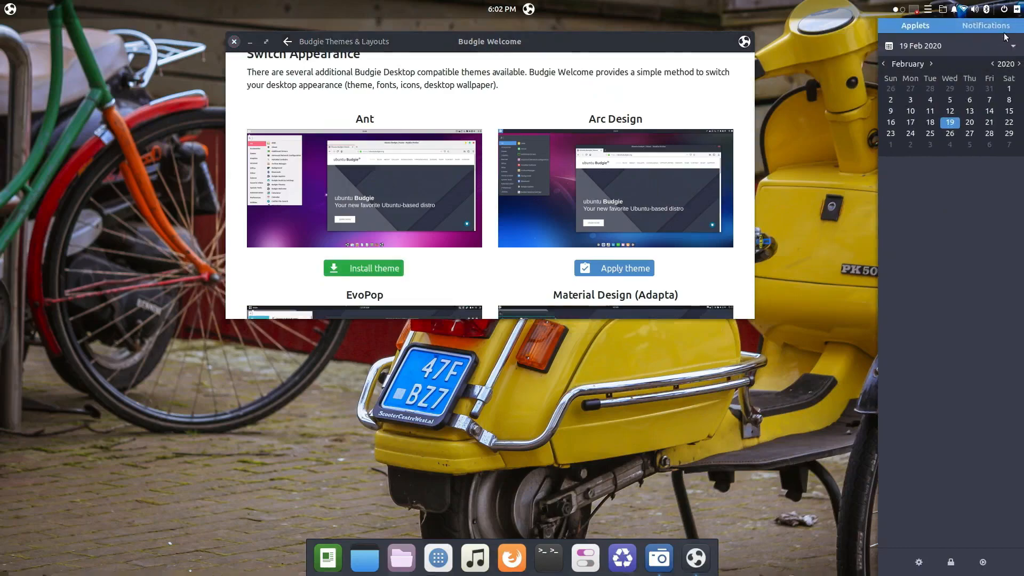
click(986, 26)
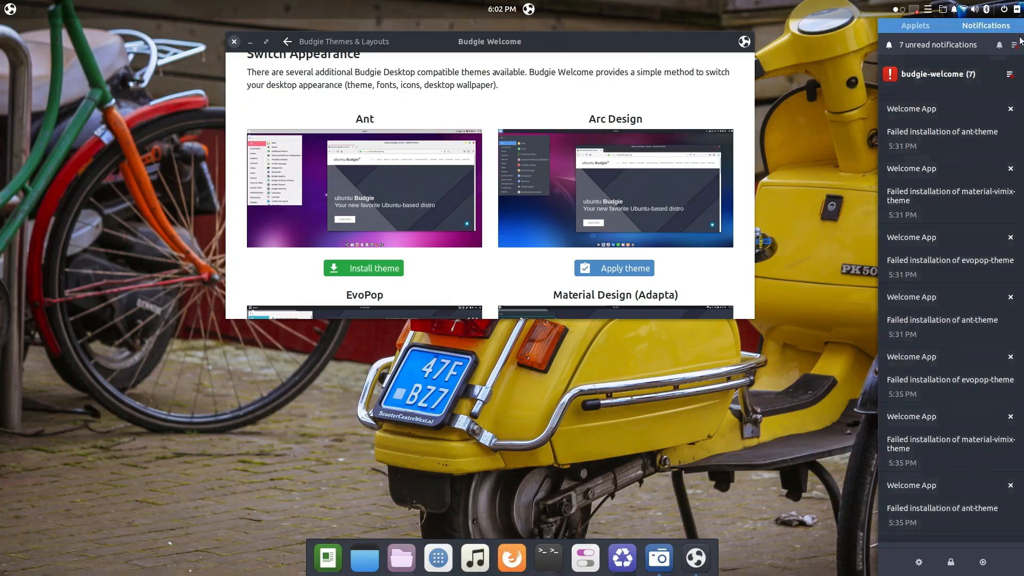
click(1009, 45)
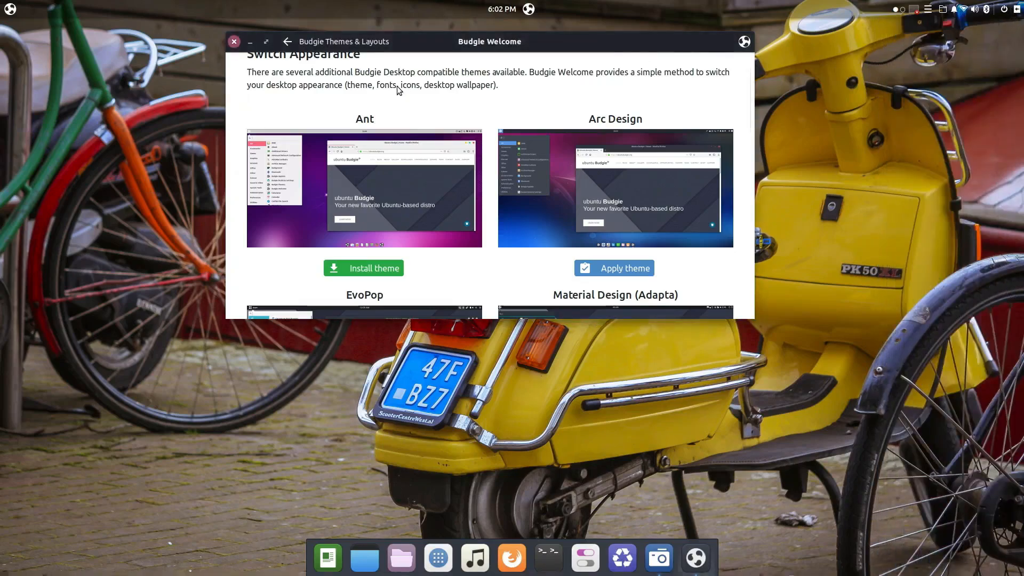
Apply a layout with a top menu bar and dock and check its application menu
click(374, 79)
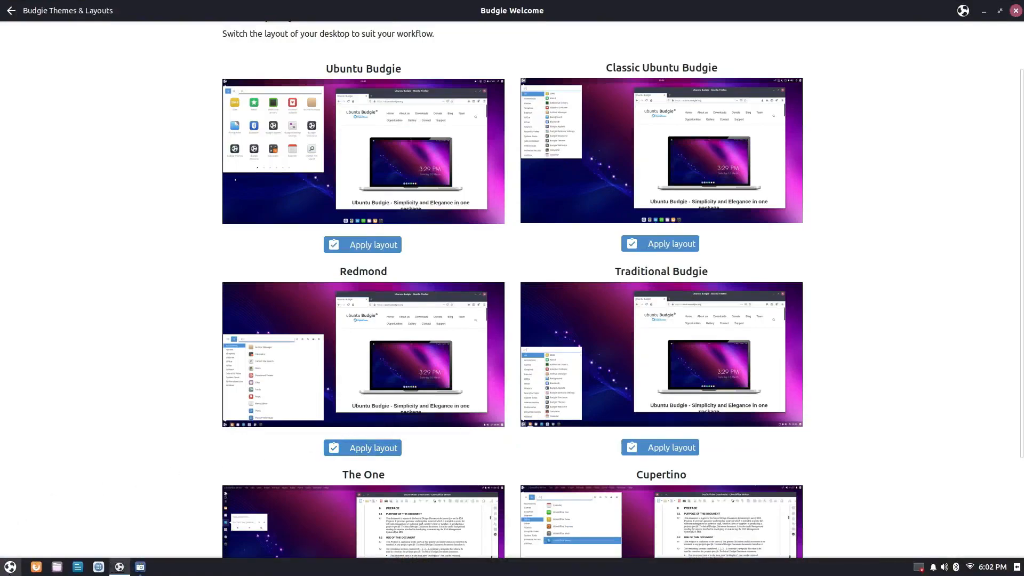
click(10, 566)
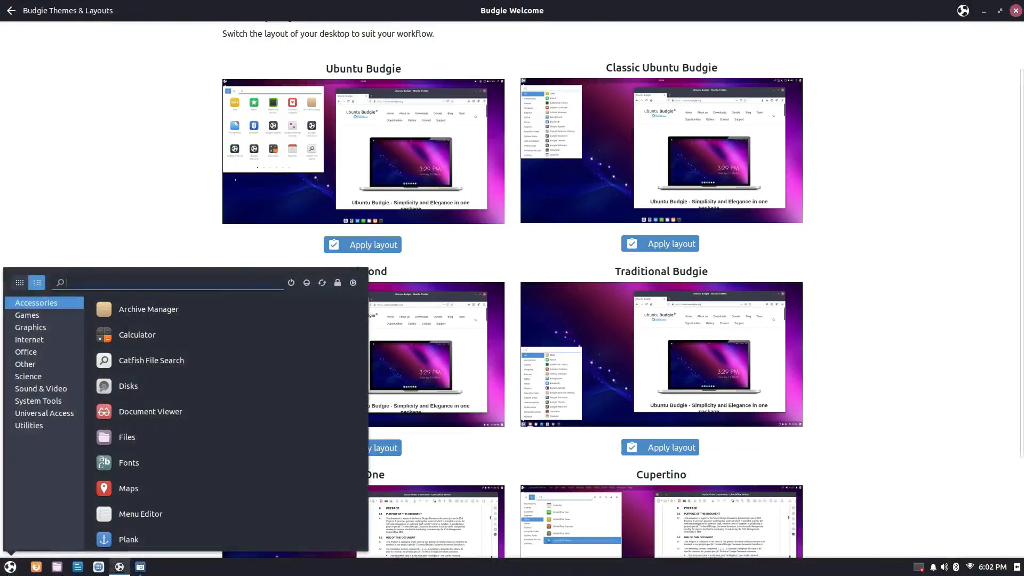
mouse_move(991, 312)
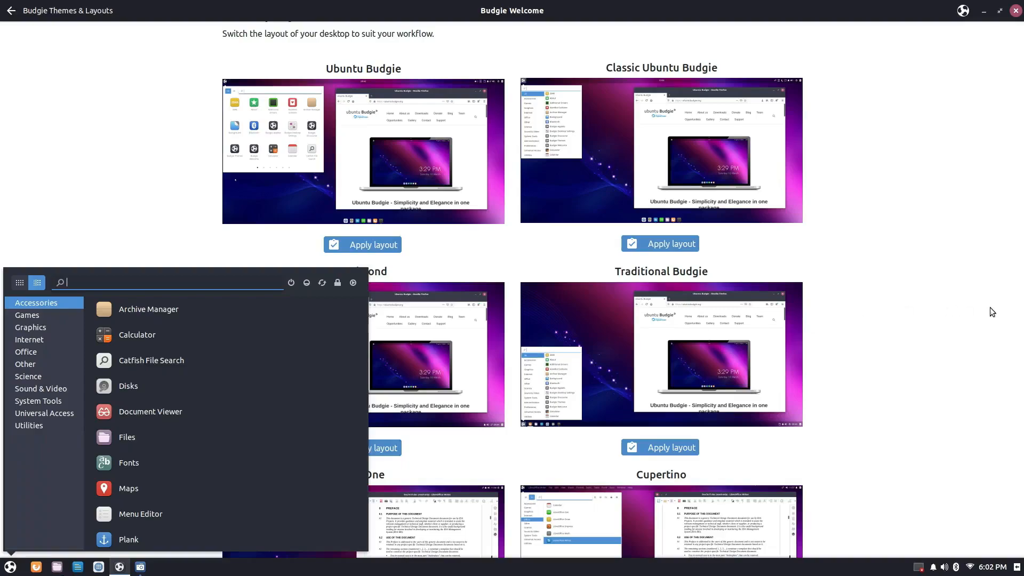
click(669, 405)
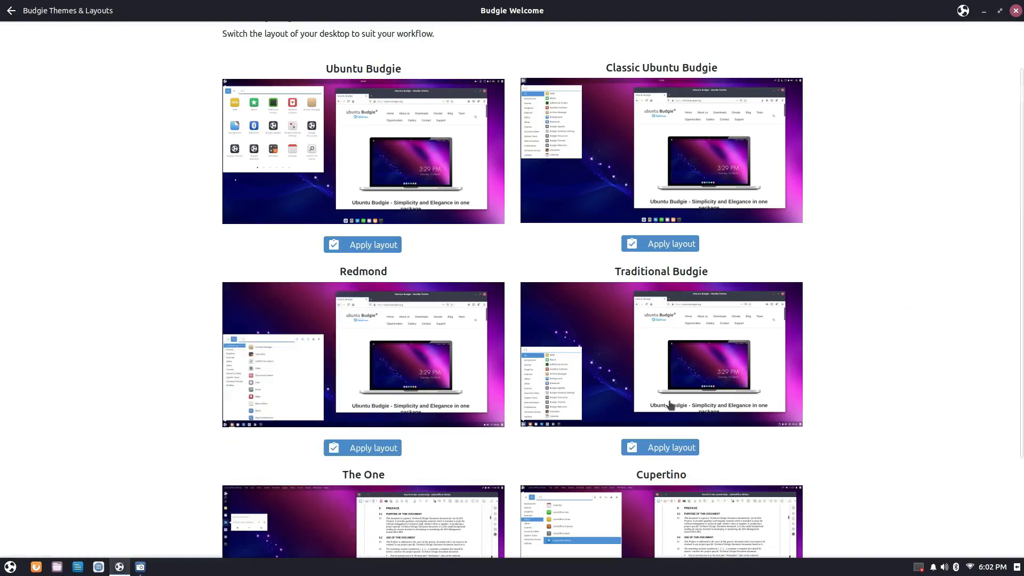
mouse_move(660, 446)
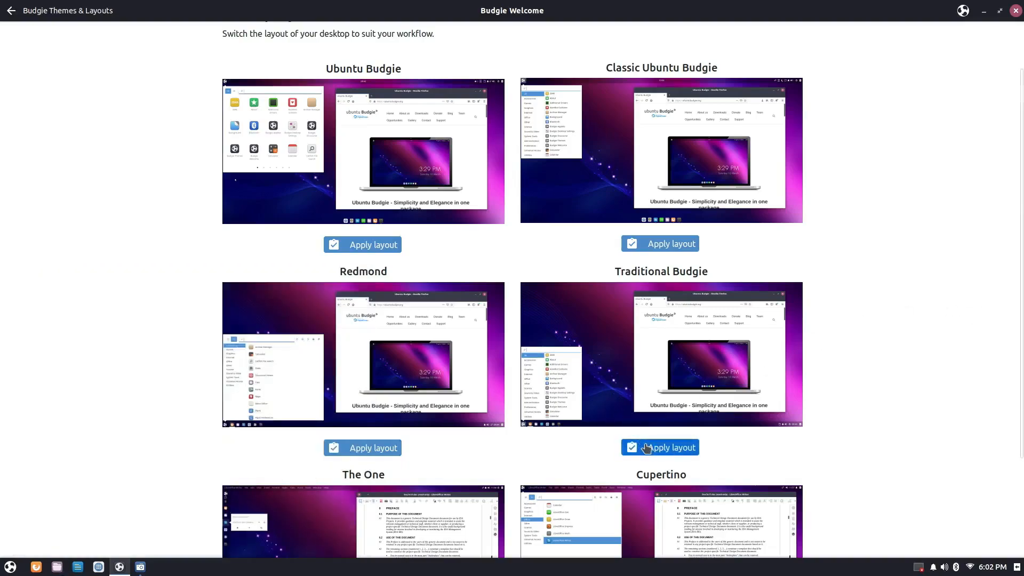
mouse_move(875, 458)
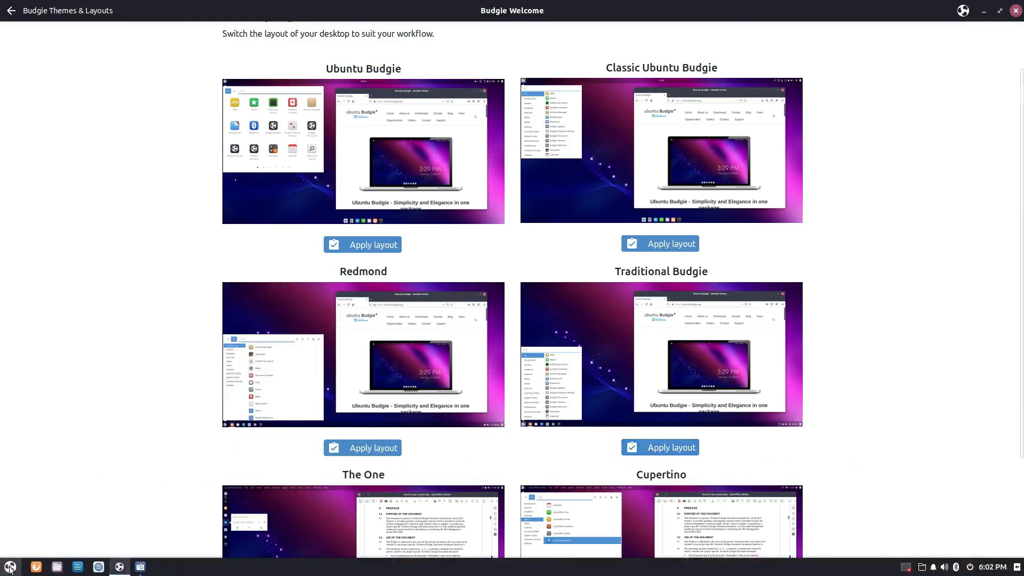
click(10, 566)
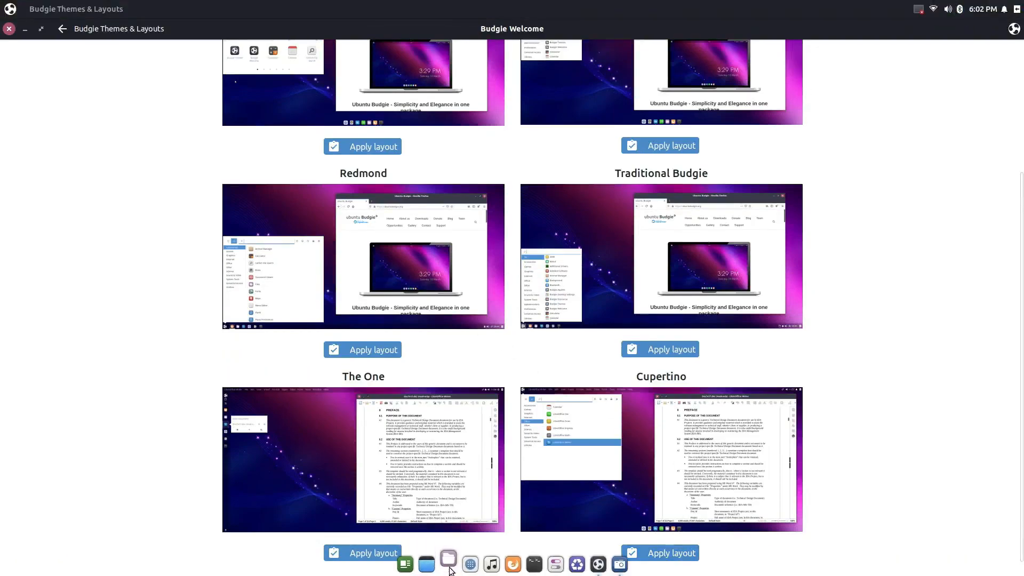
Open the Nemo file manager and quit it via Files > Quit
click(448, 563)
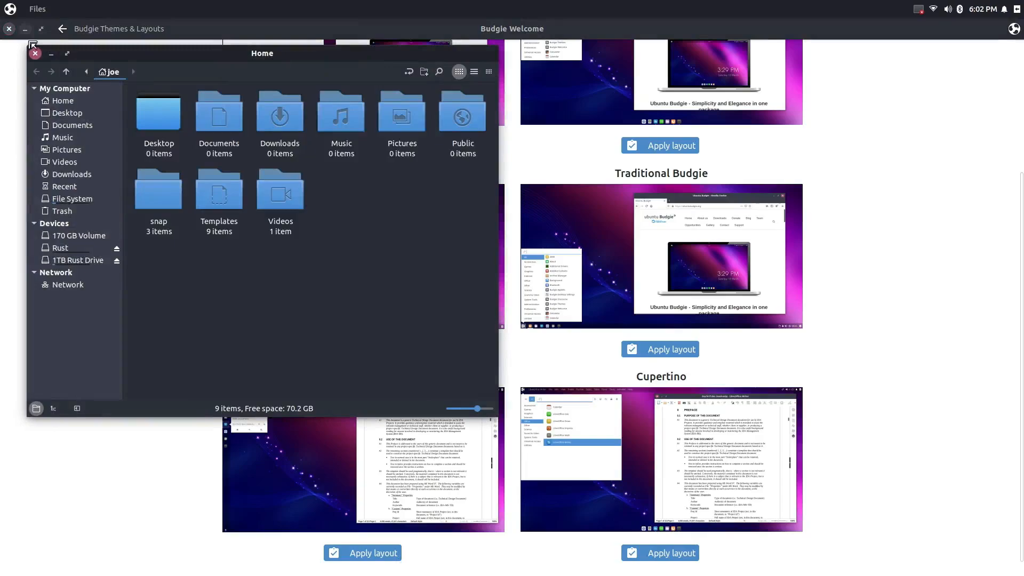
click(37, 9)
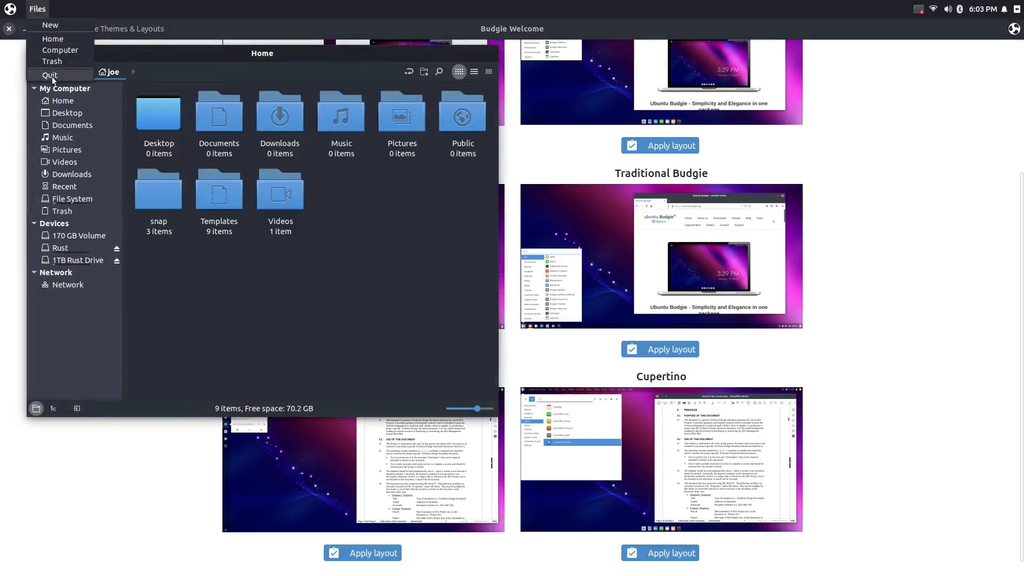
click(49, 74)
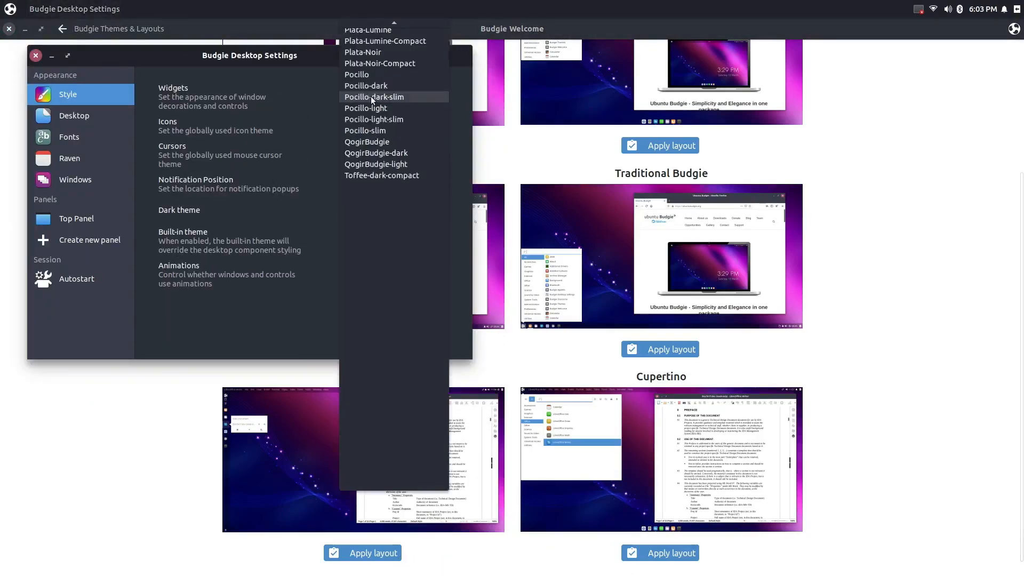
mouse_move(379, 77)
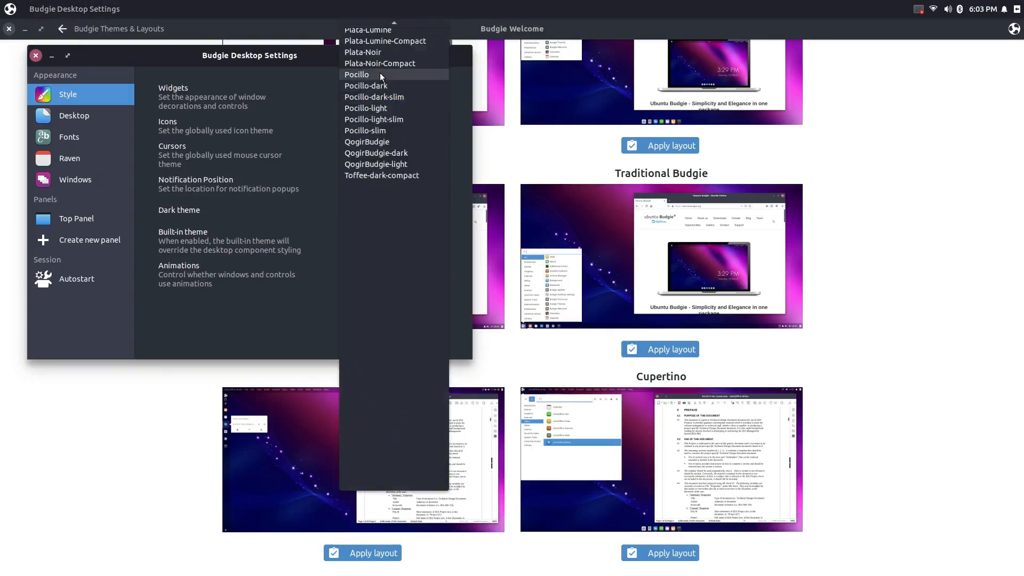
Set the widget theme to Marwaita Osx Dark and the icon theme to Newaita-dark
click(379, 63)
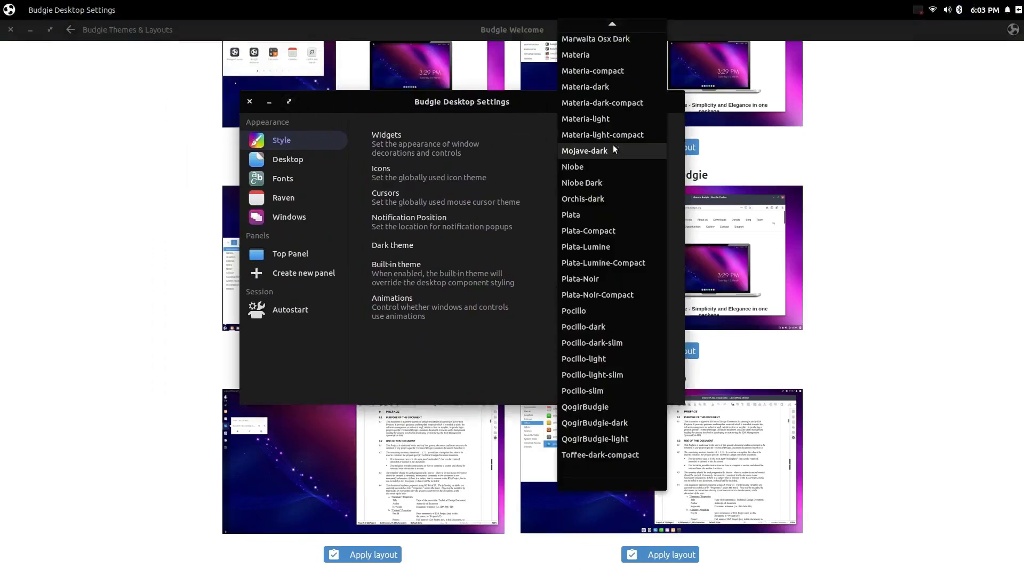
scroll(up, 3)
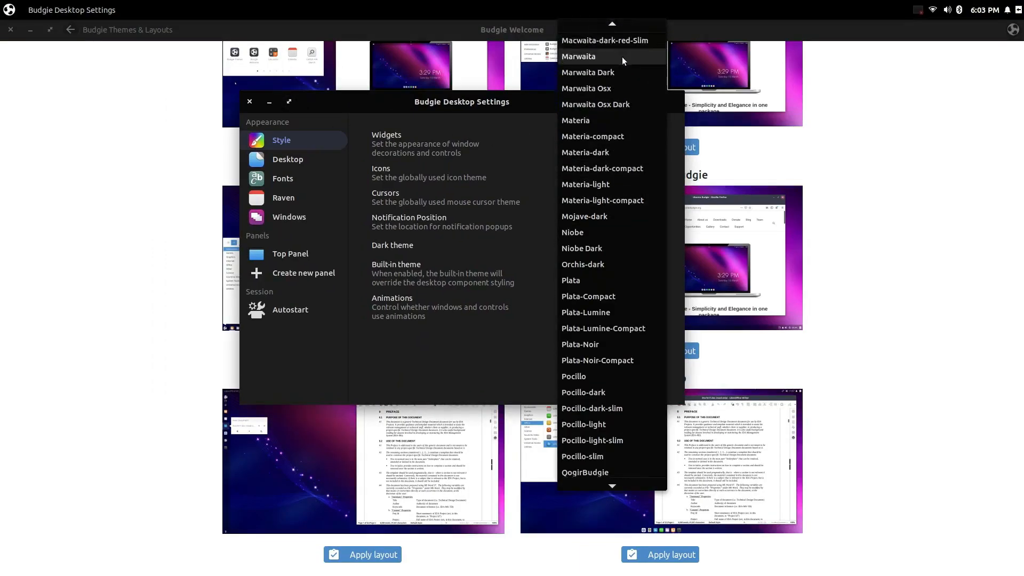
click(595, 104)
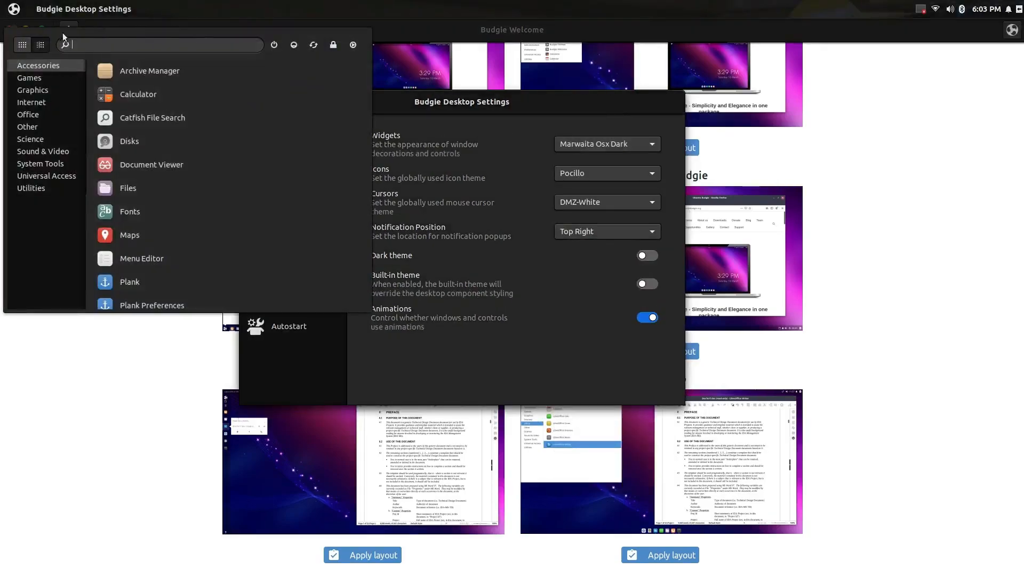
click(39, 45)
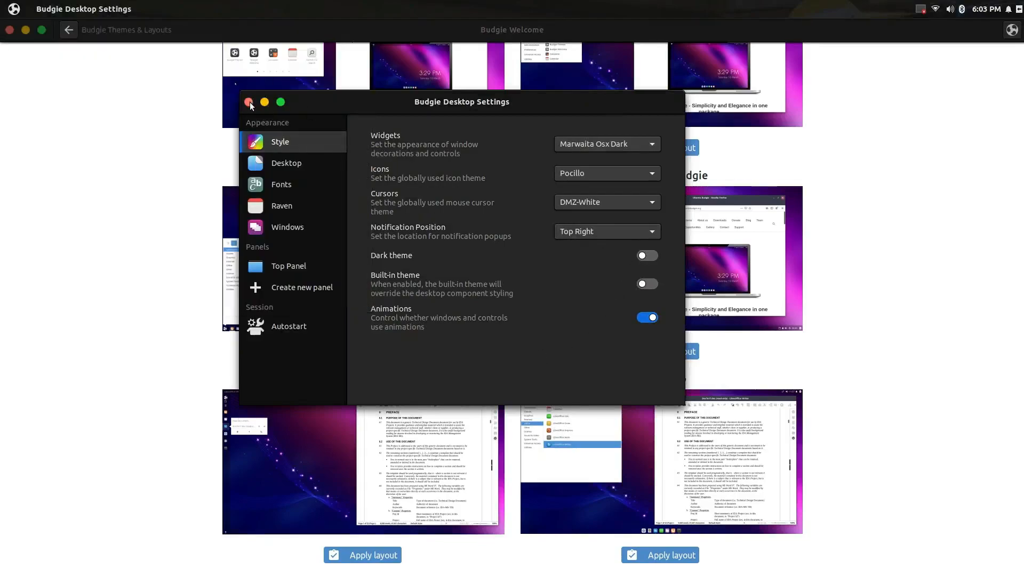
click(605, 172)
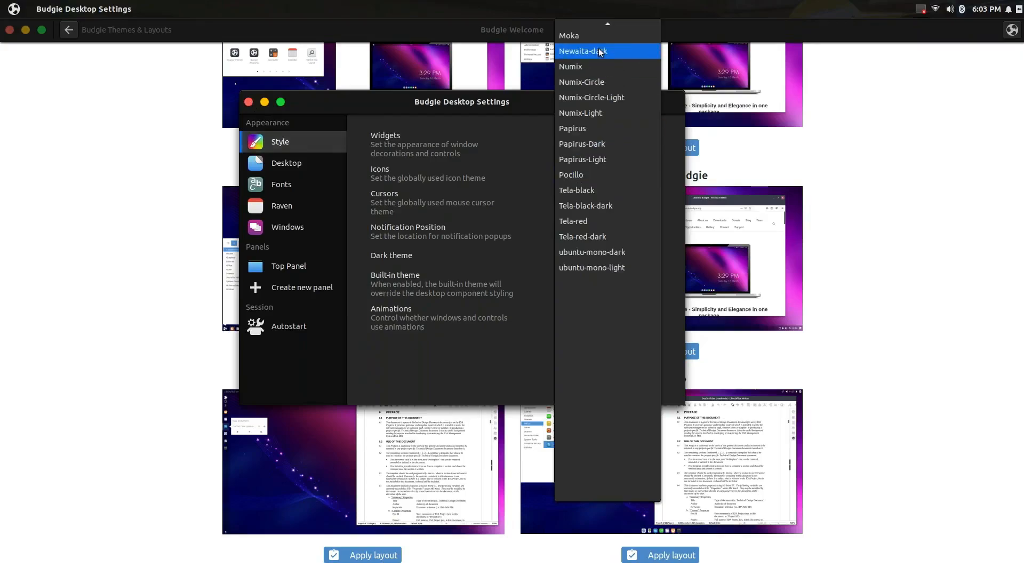
click(583, 51)
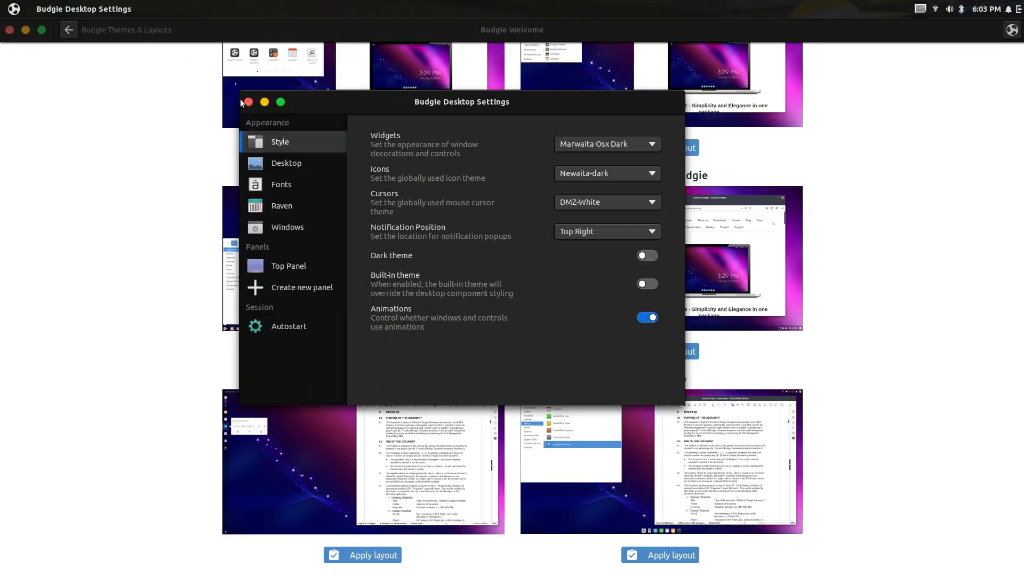
Close the settings window and apply The One layout with a left vertical panel
click(247, 102)
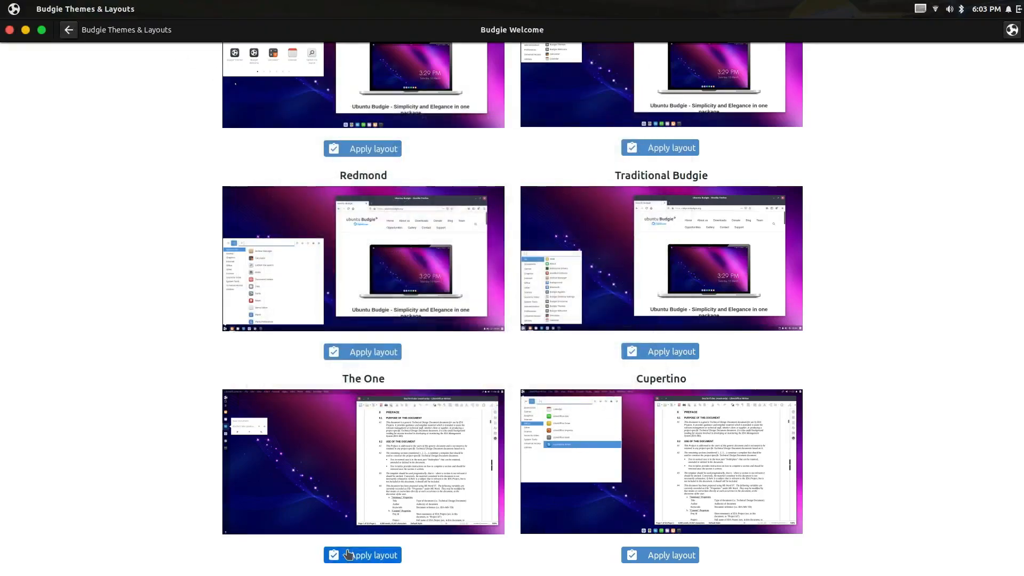
scroll(up, 3)
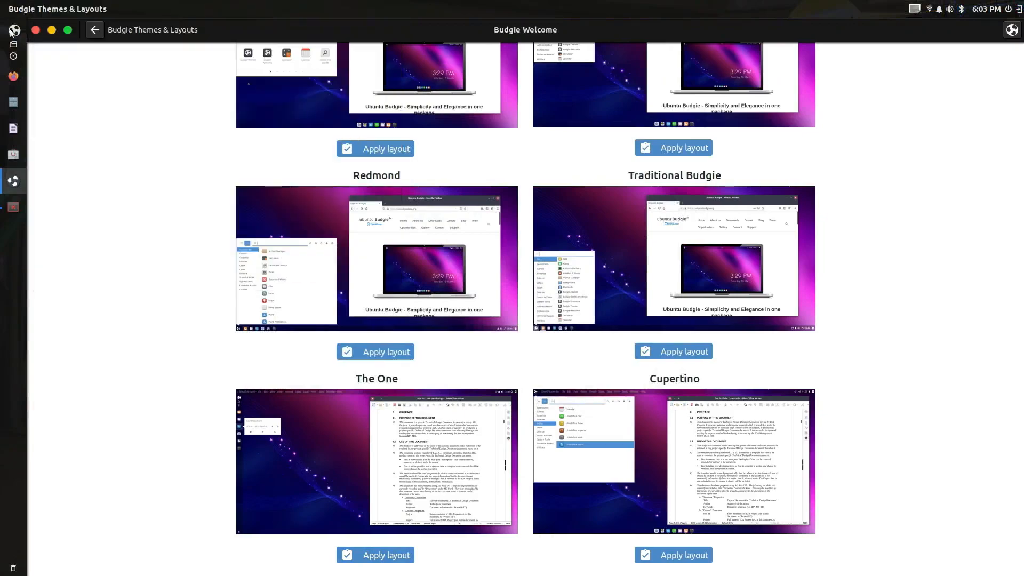
mouse_move(56, 166)
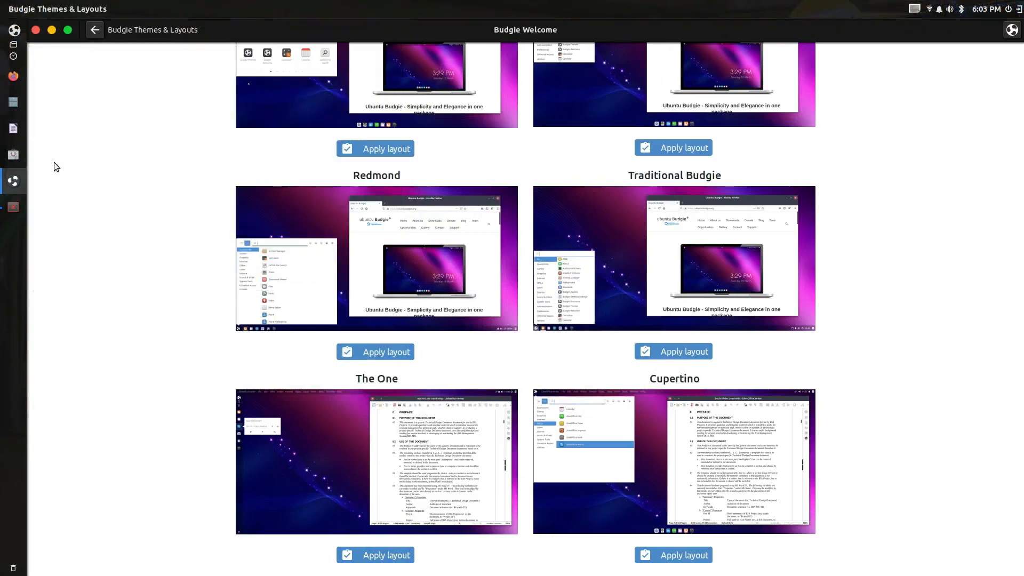
mouse_move(234, 124)
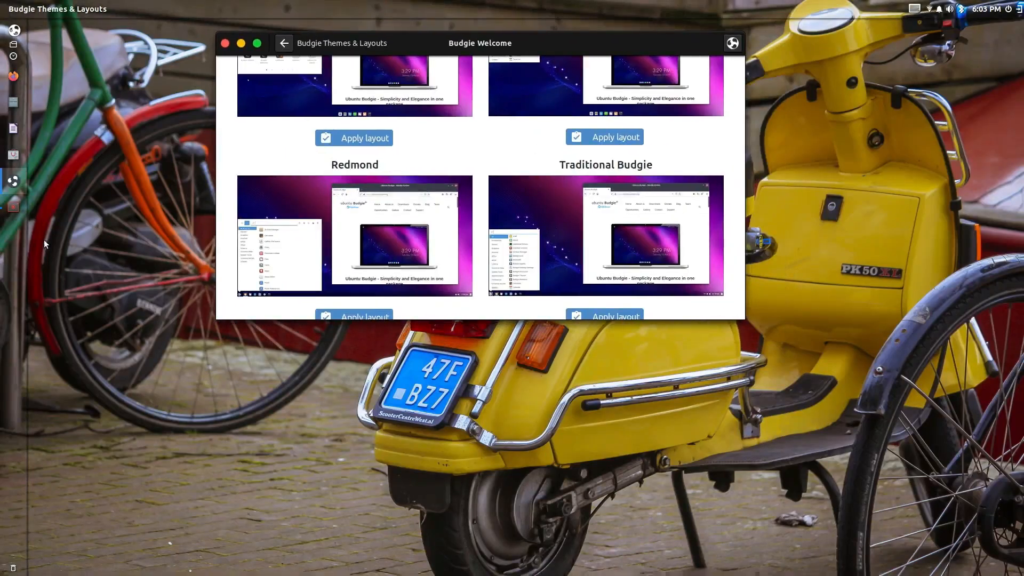
Launch Budgie Desktop Settings and try the Pocillo-dark-slim and QogirBudgie-dark widget themes
click(14, 30)
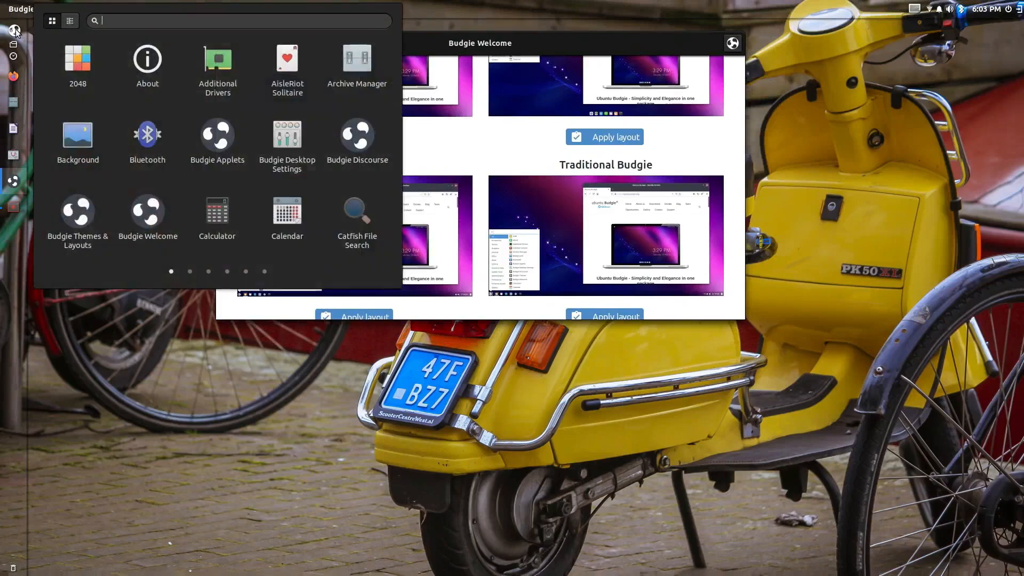
click(286, 144)
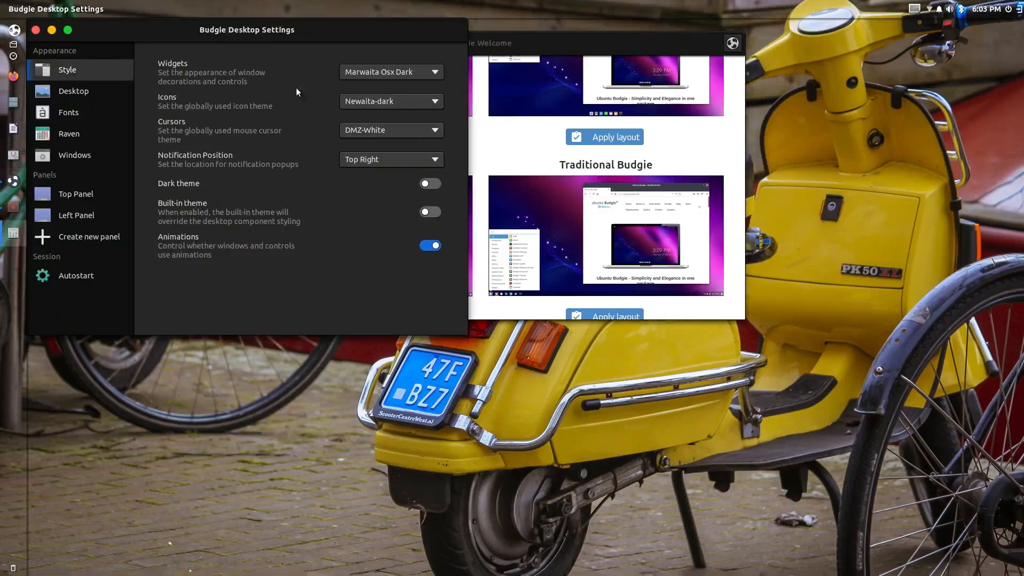
click(390, 71)
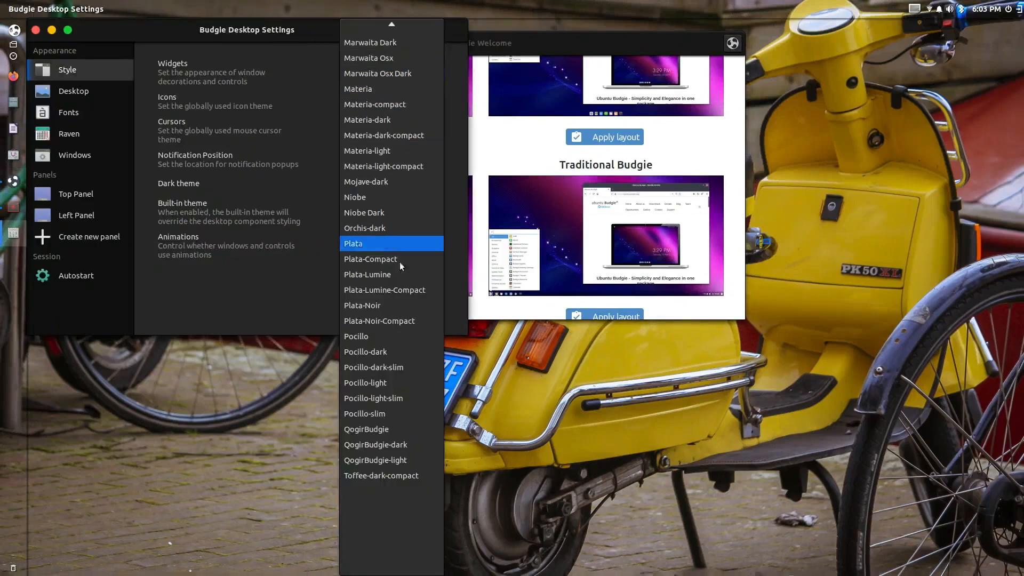
click(373, 366)
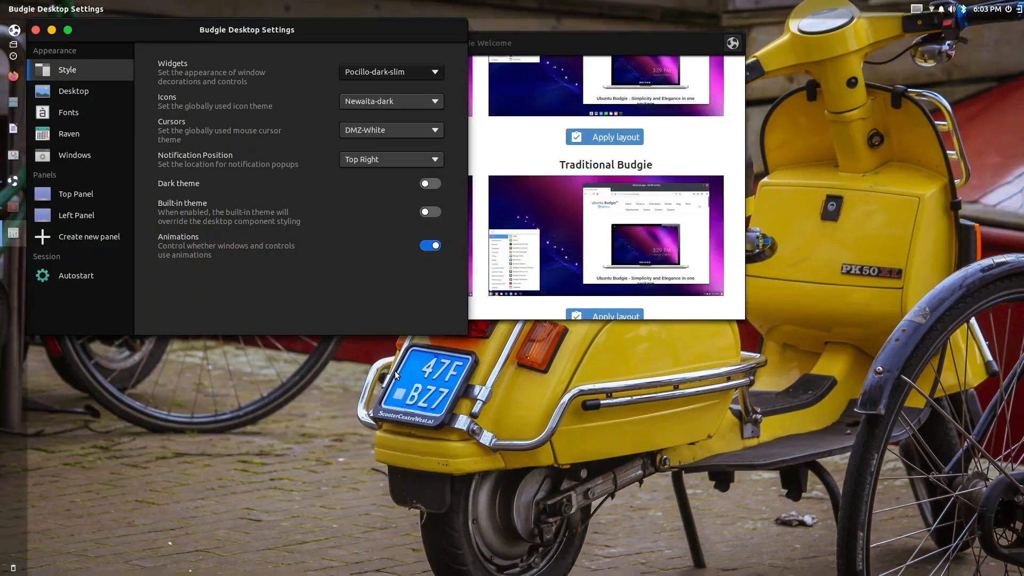
drag(246, 30, 429, 189)
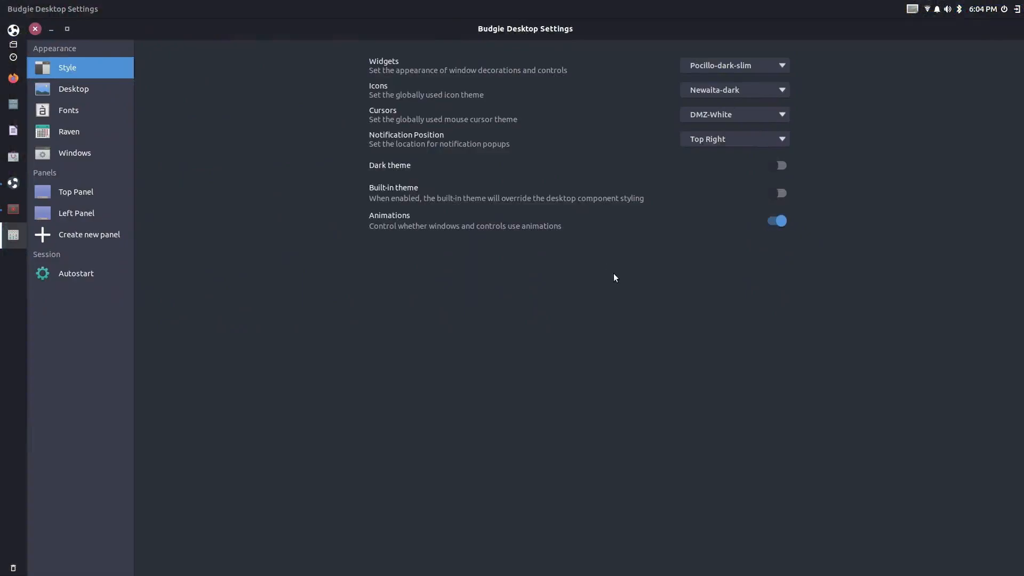
mouse_move(706, 102)
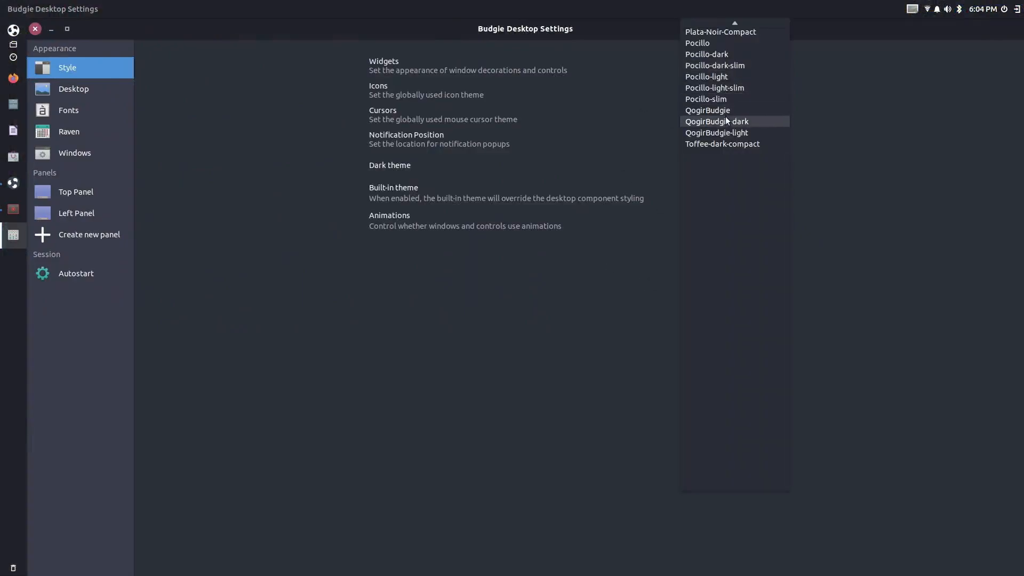
click(717, 120)
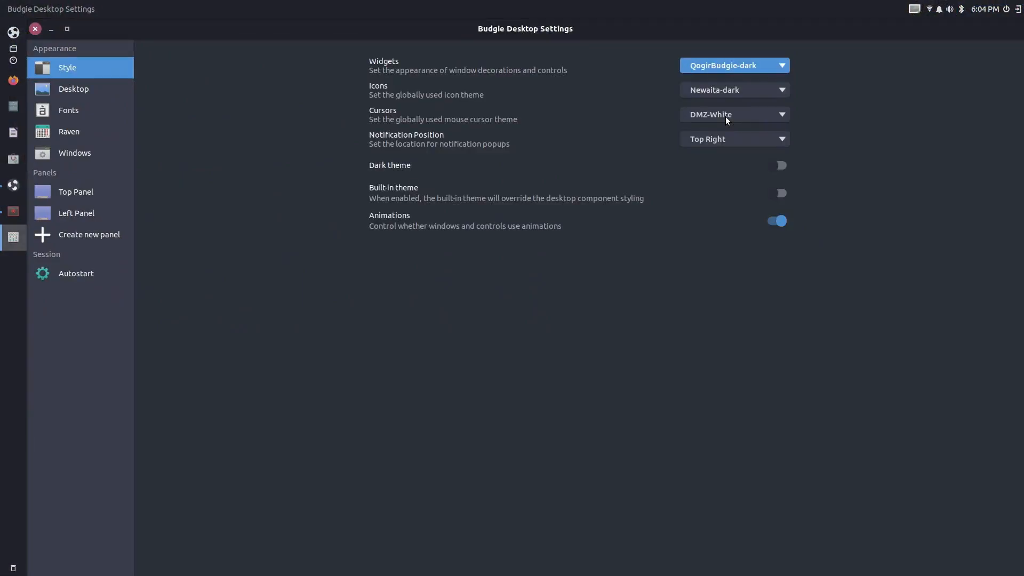
Try the Mojave-dark and Materia-dark-compact widget themes on the Style page
click(14, 31)
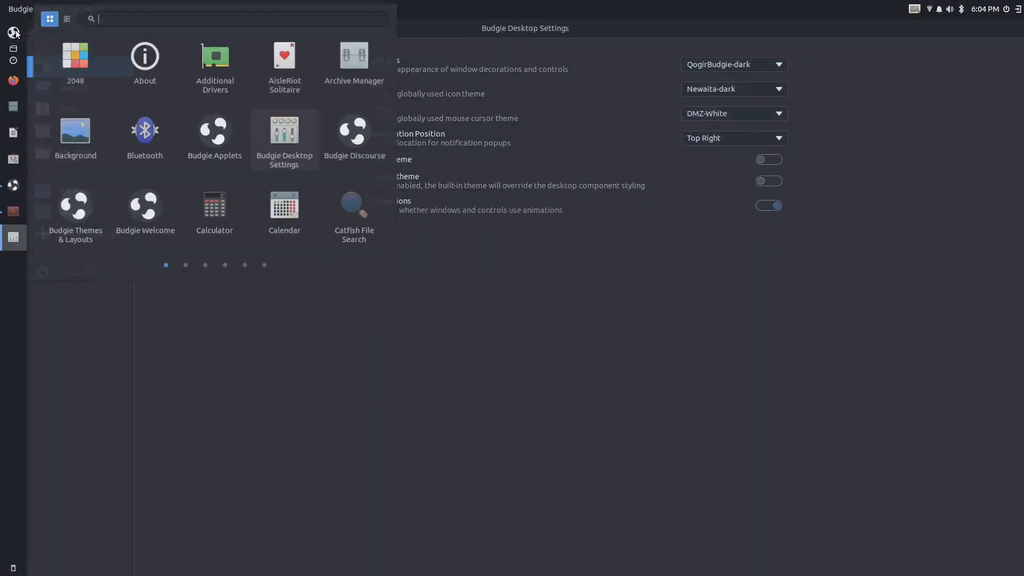
click(733, 64)
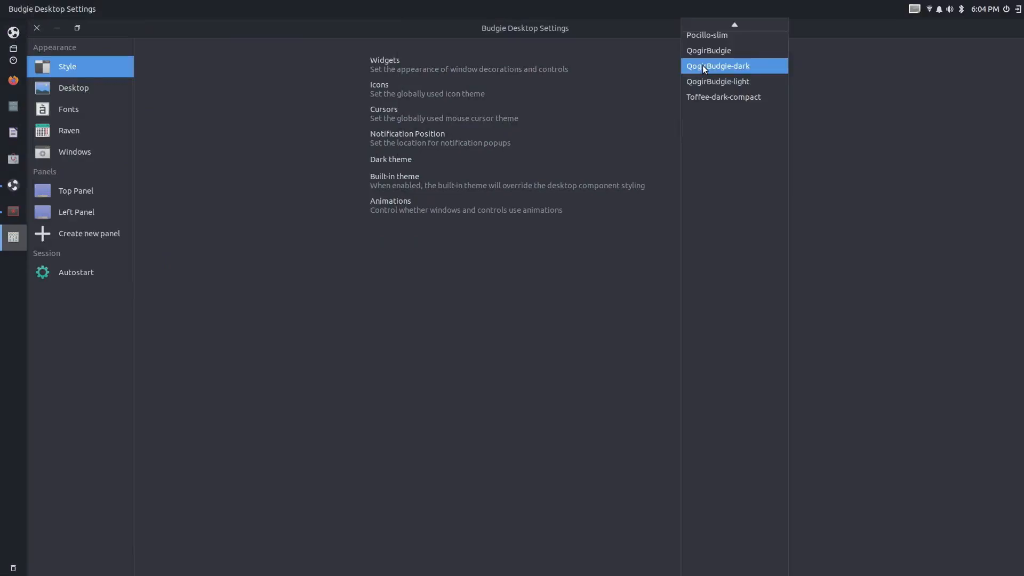
scroll(up, 3)
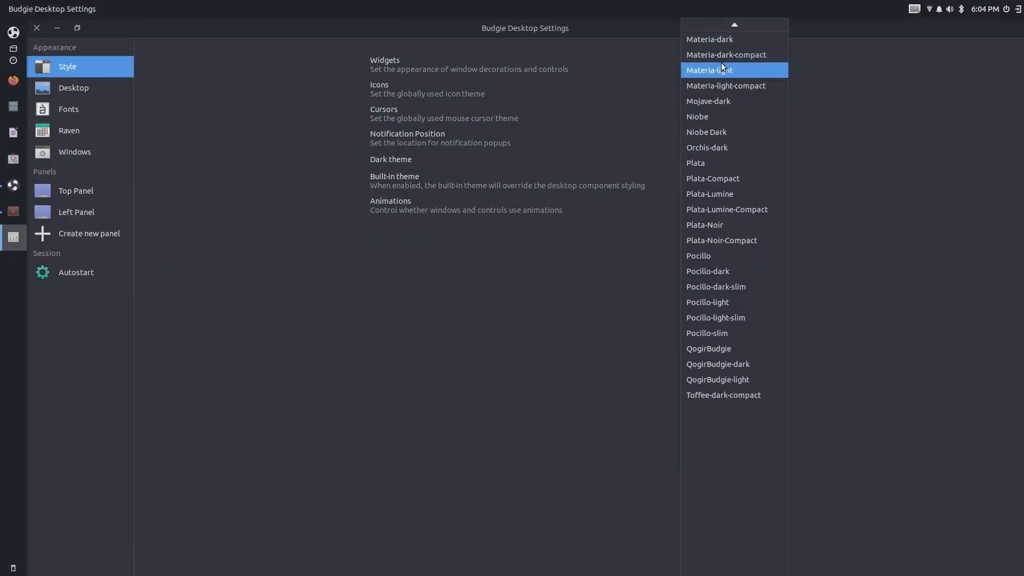
click(716, 363)
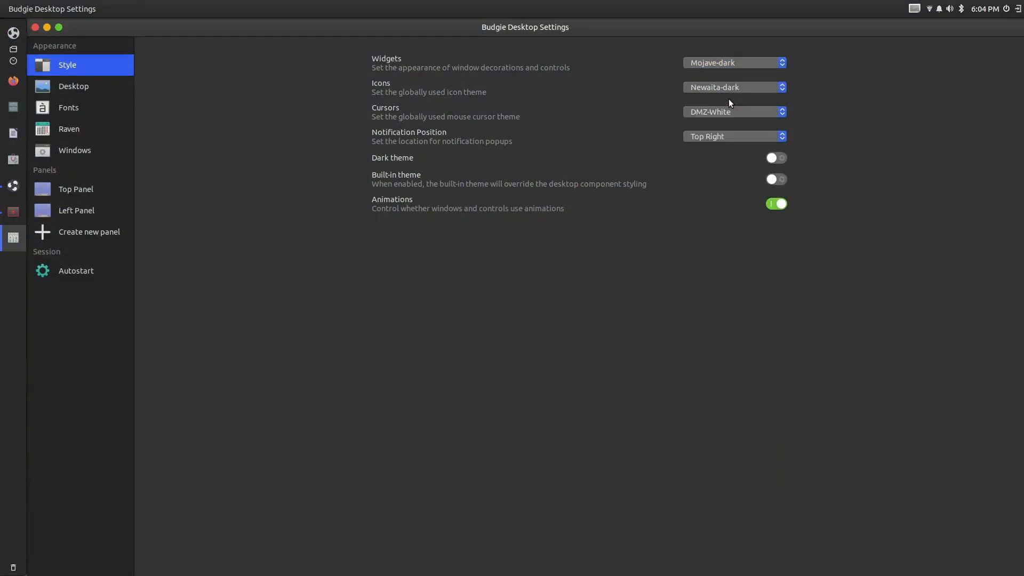
click(733, 63)
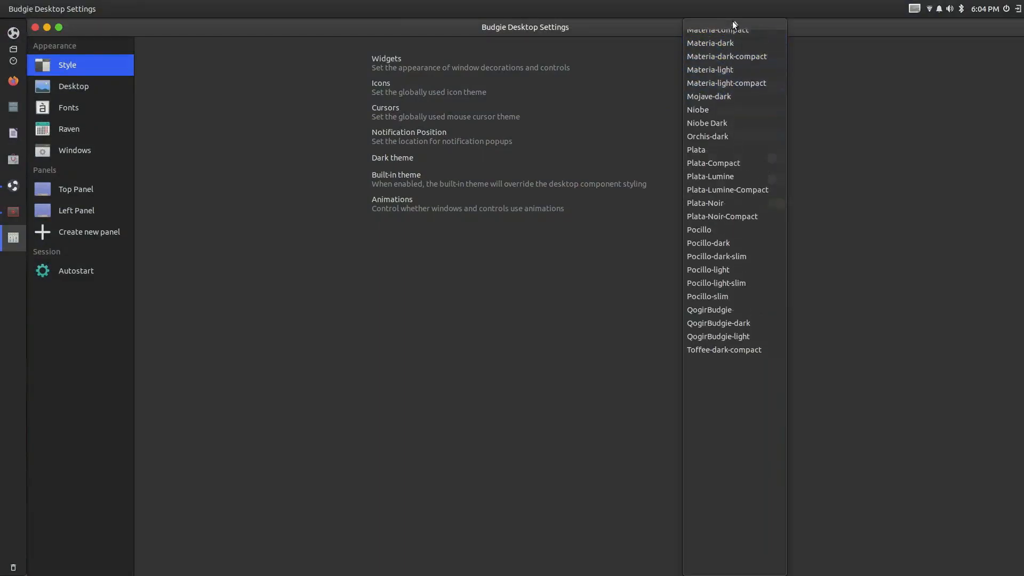
click(708, 96)
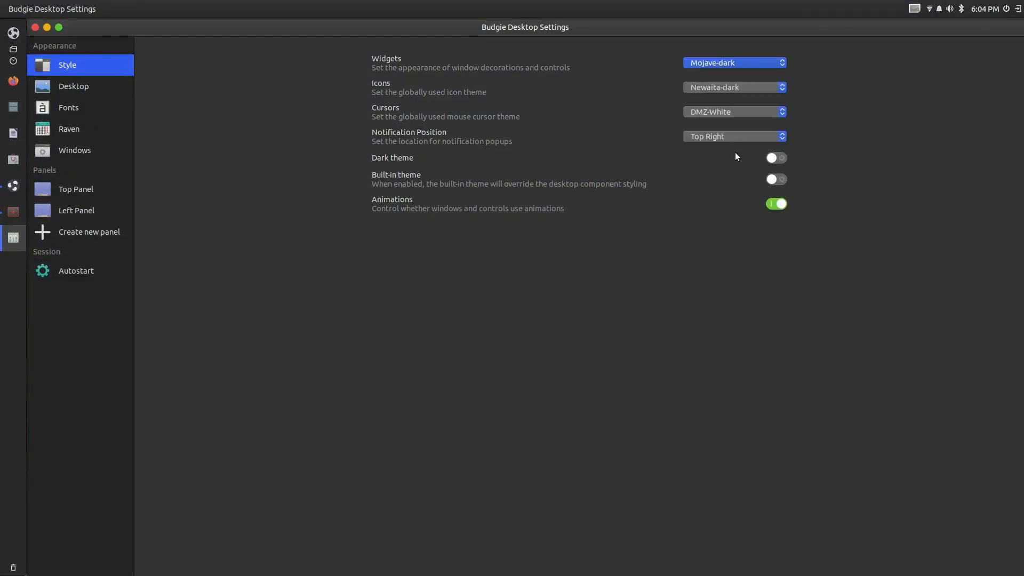
click(732, 62)
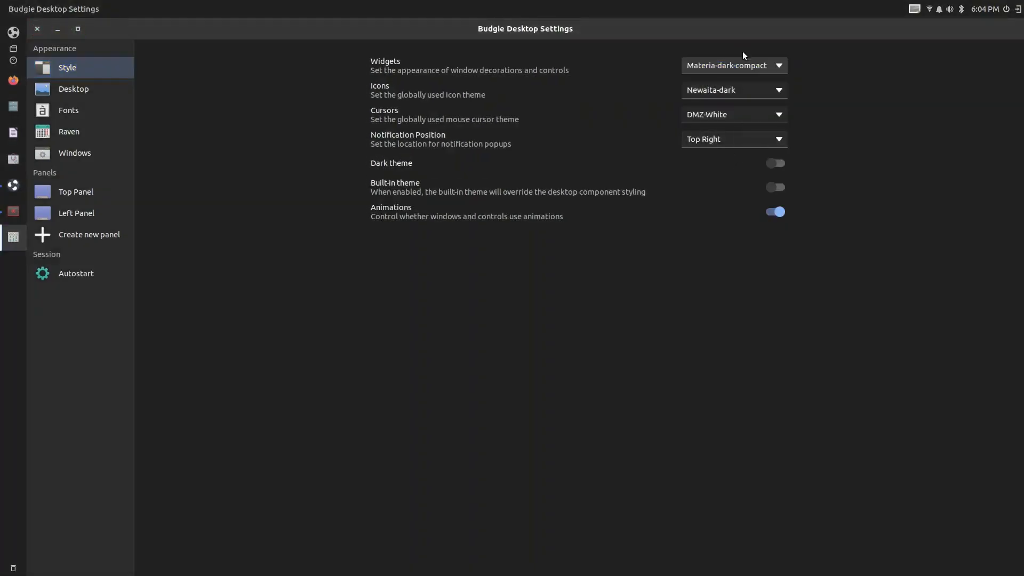
Apply the Macwaita-dark-red-Slim widget theme and turn on the built-in theme
click(732, 65)
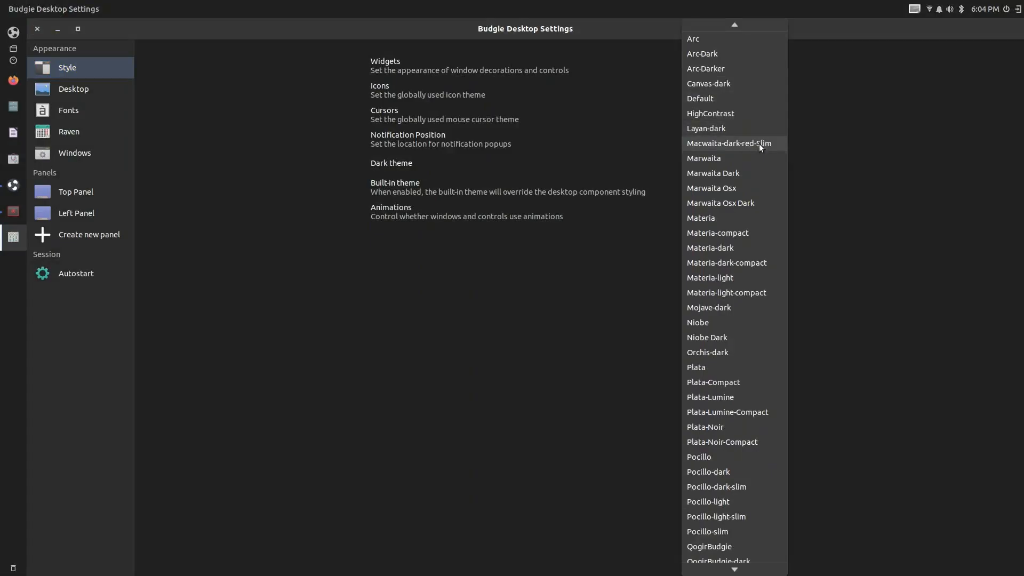
click(728, 143)
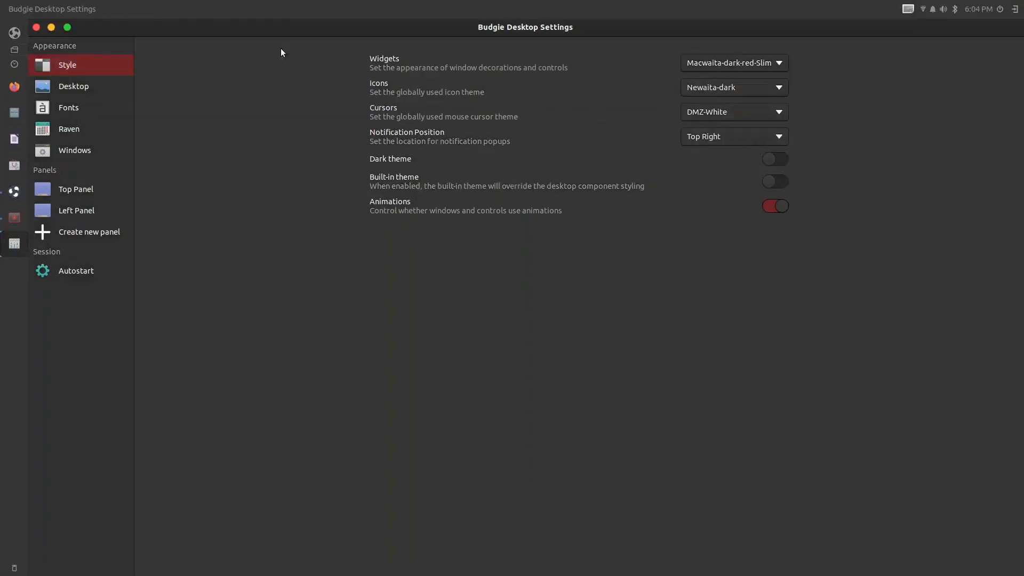
mouse_move(257, 54)
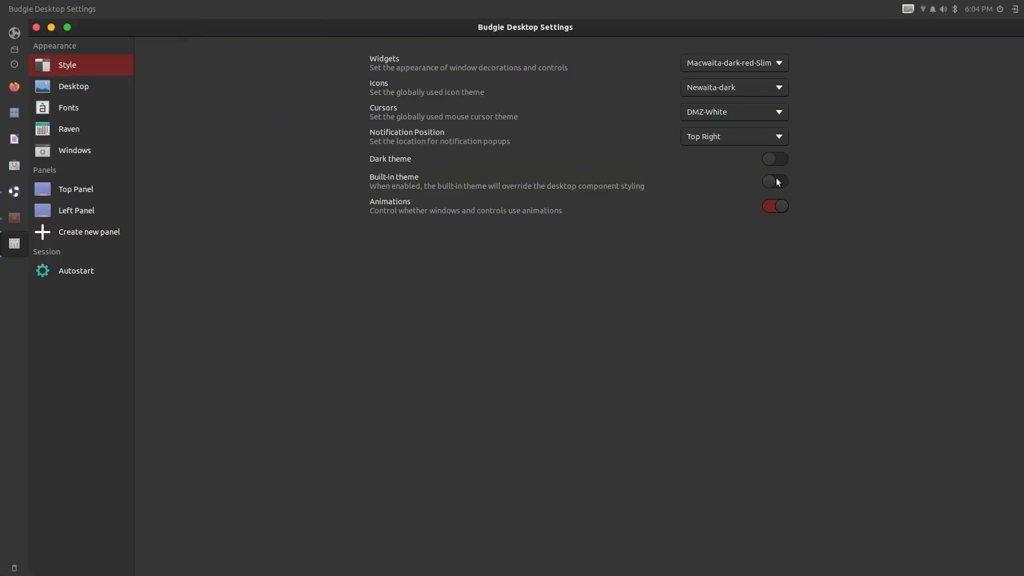
click(774, 181)
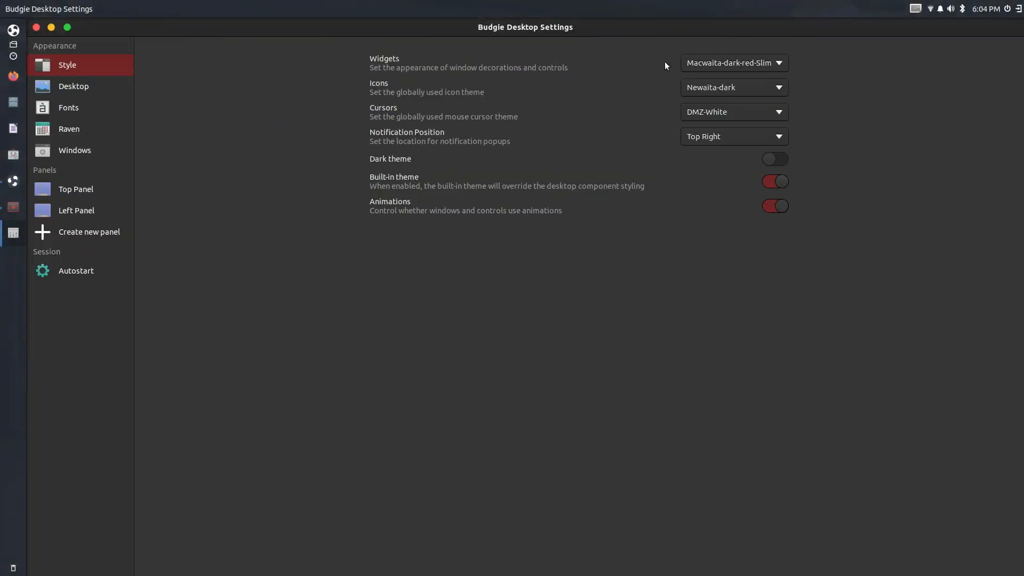
mouse_move(74, 150)
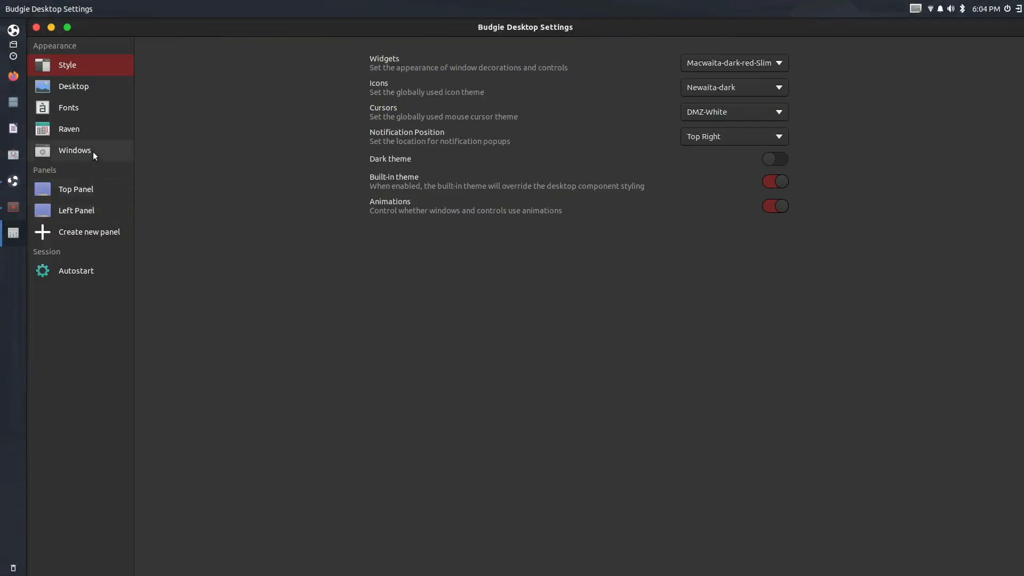
mouse_move(102, 210)
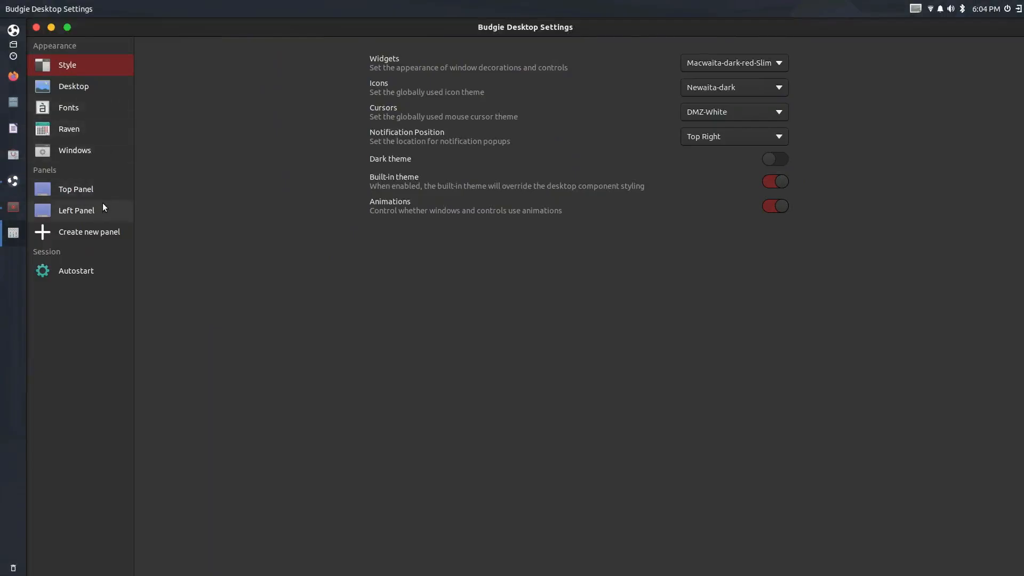
mouse_move(103, 199)
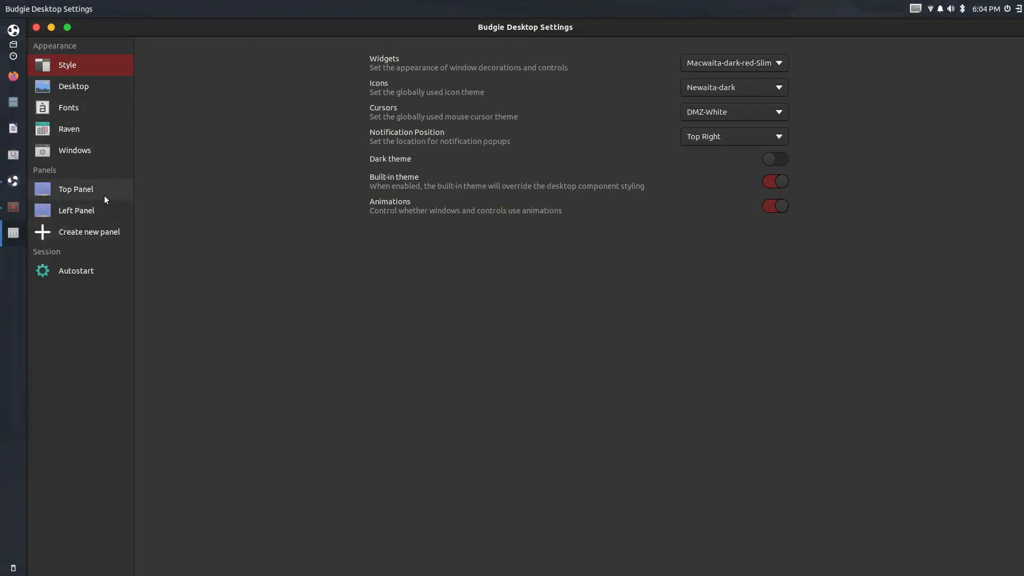
Set the top panel's transparency to Always for a solid background
click(75, 189)
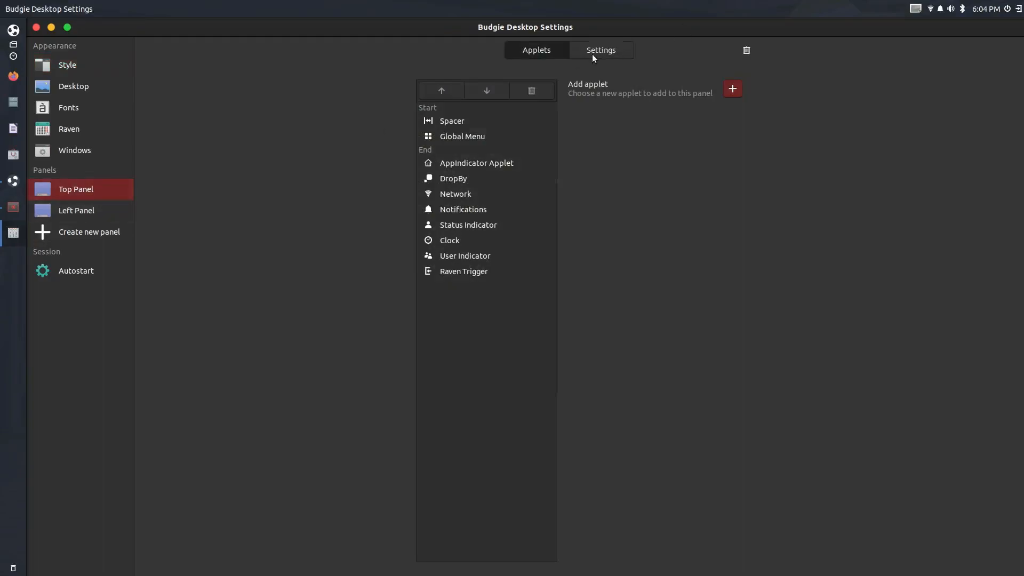
click(599, 51)
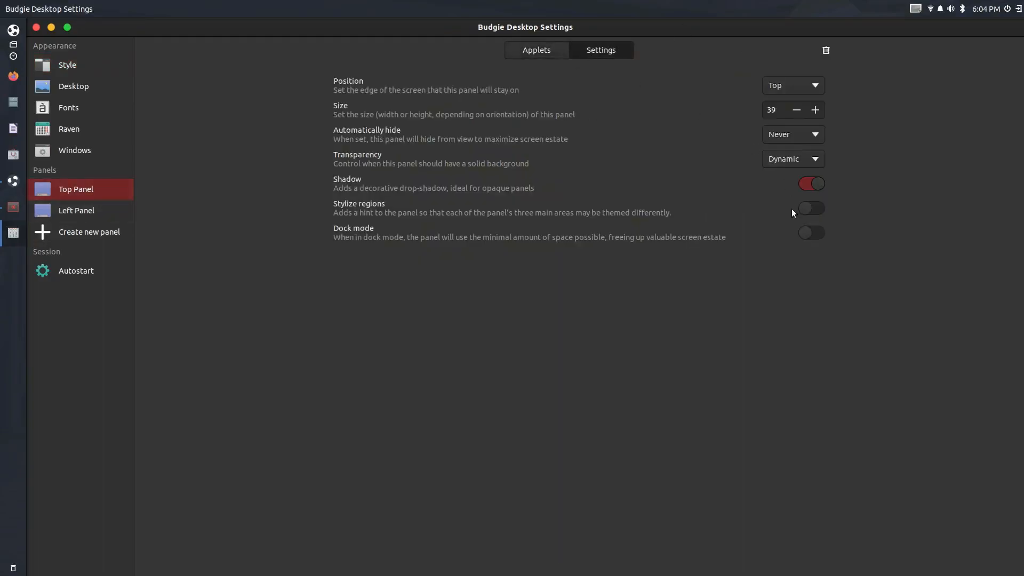
mouse_move(100, 70)
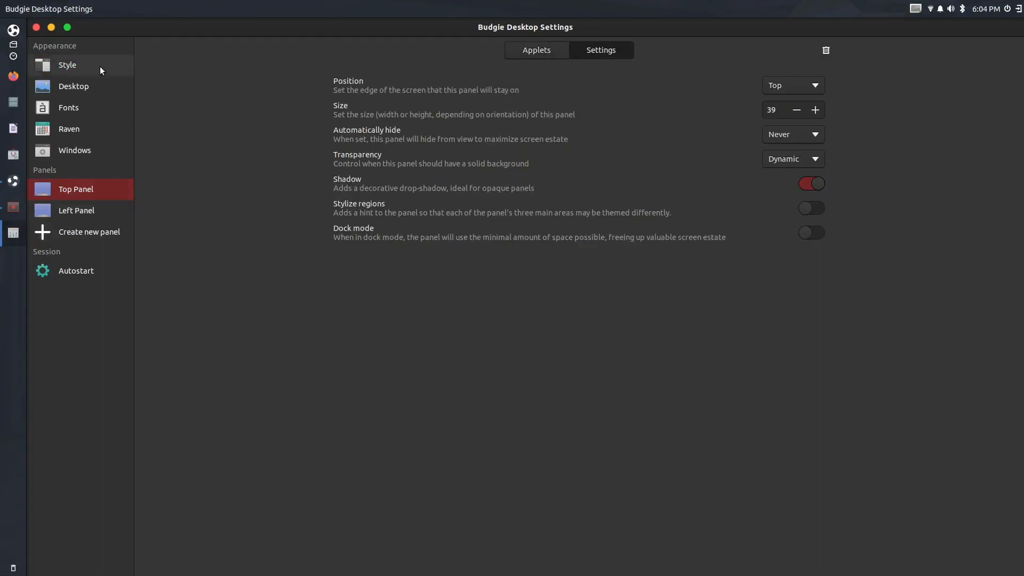
click(67, 65)
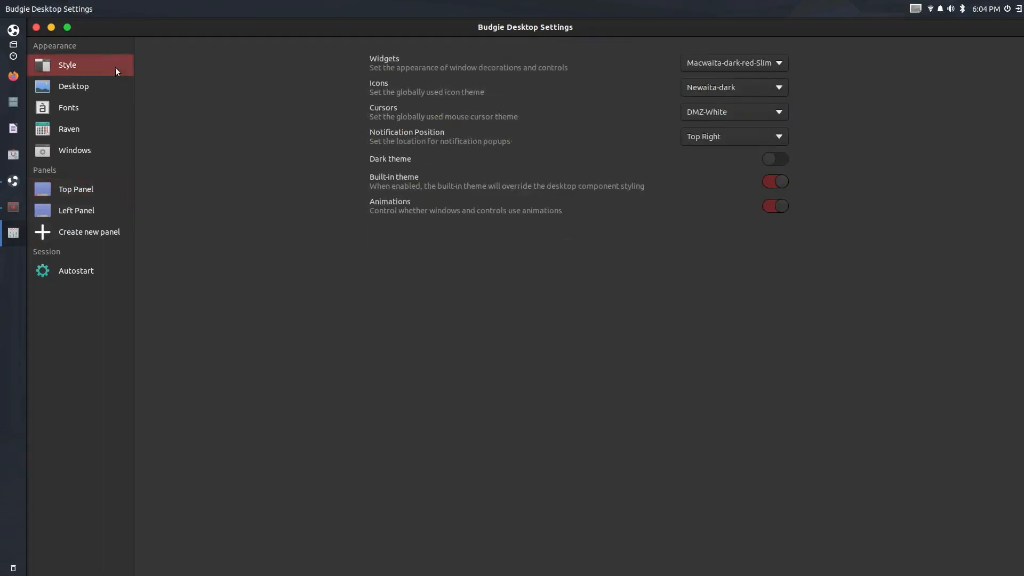
click(76, 189)
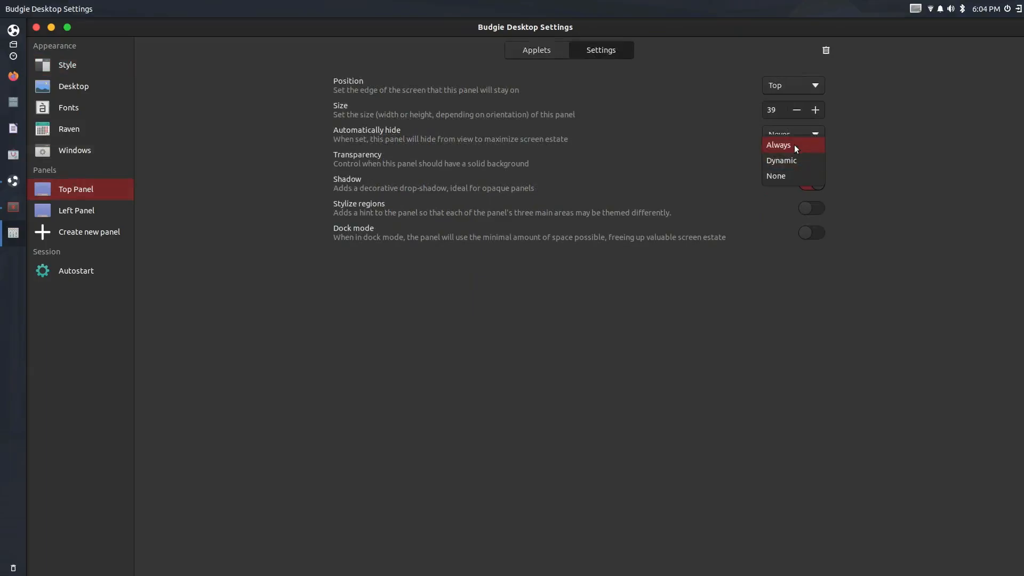
click(777, 145)
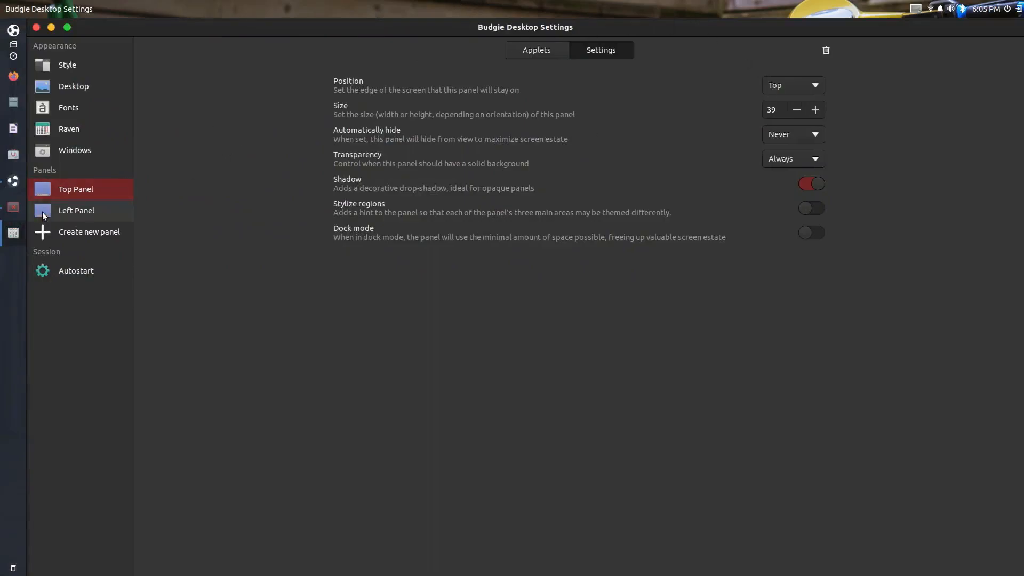
Set the left panel's transparency to None and return to the Style page
click(76, 210)
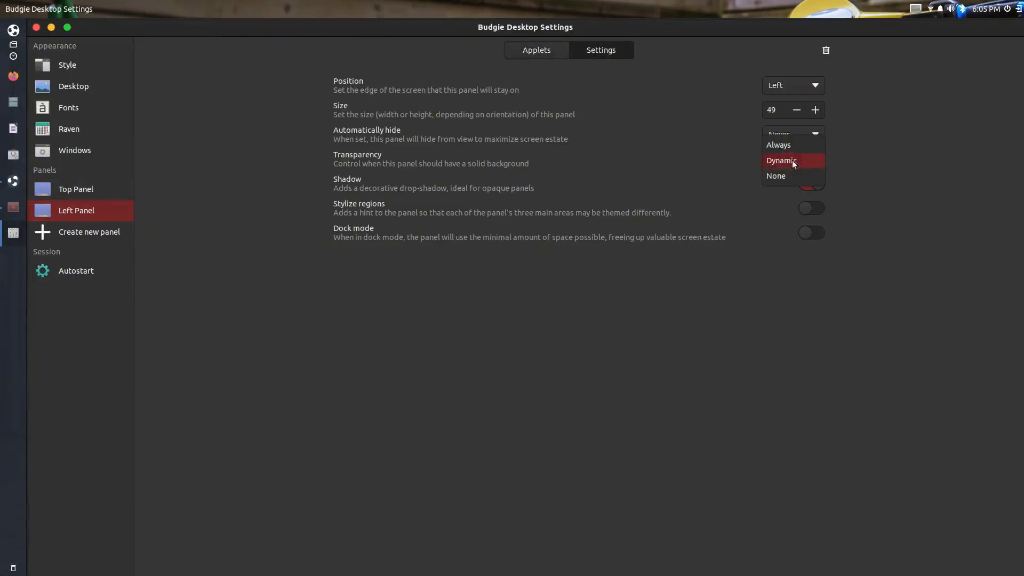
click(777, 144)
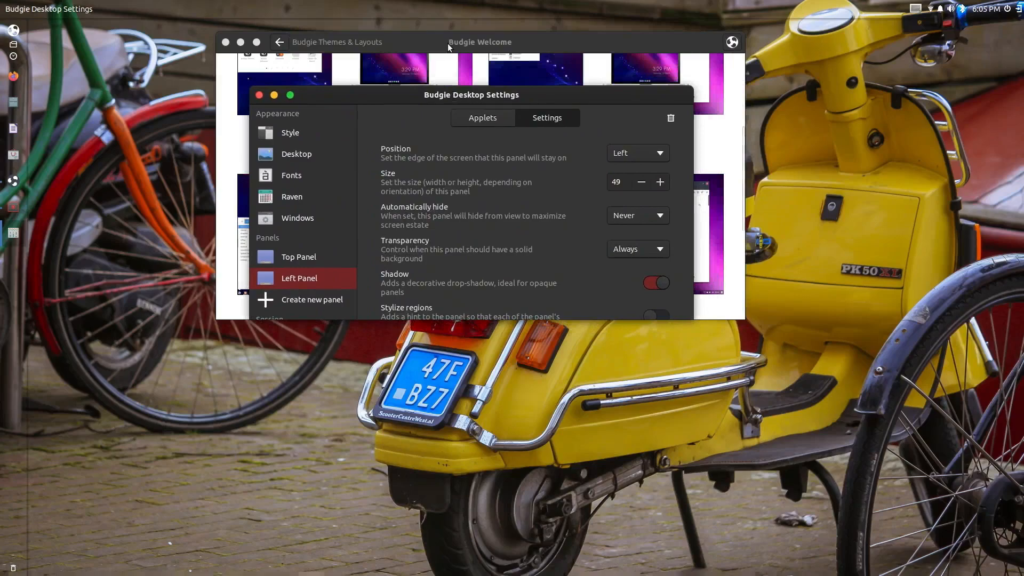
click(290, 95)
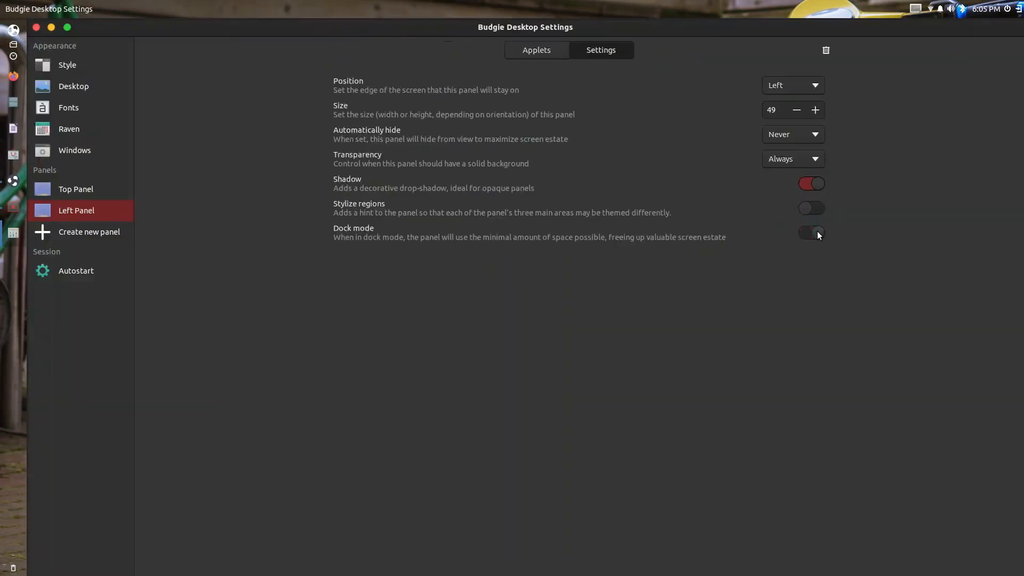
click(810, 232)
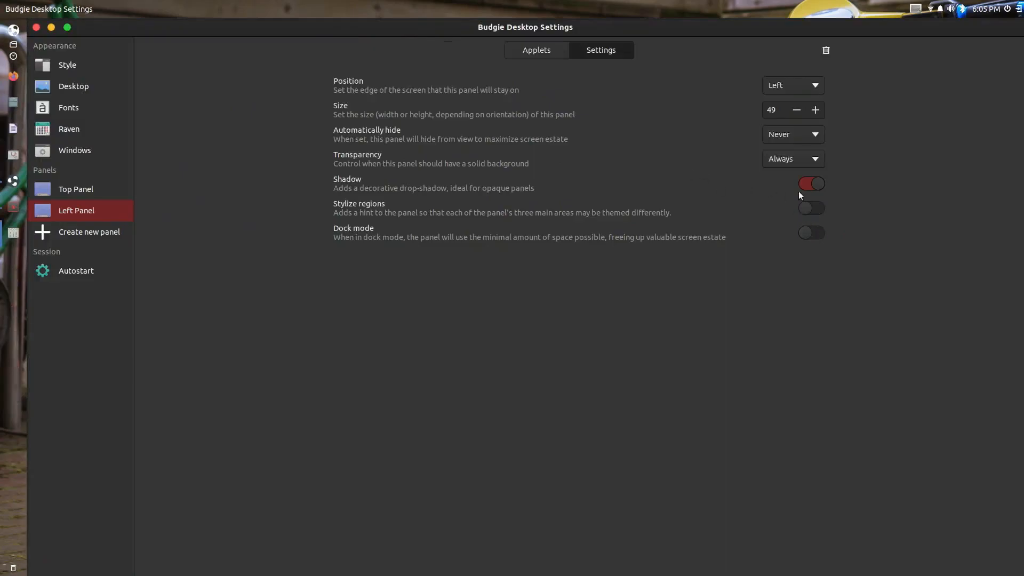
click(792, 158)
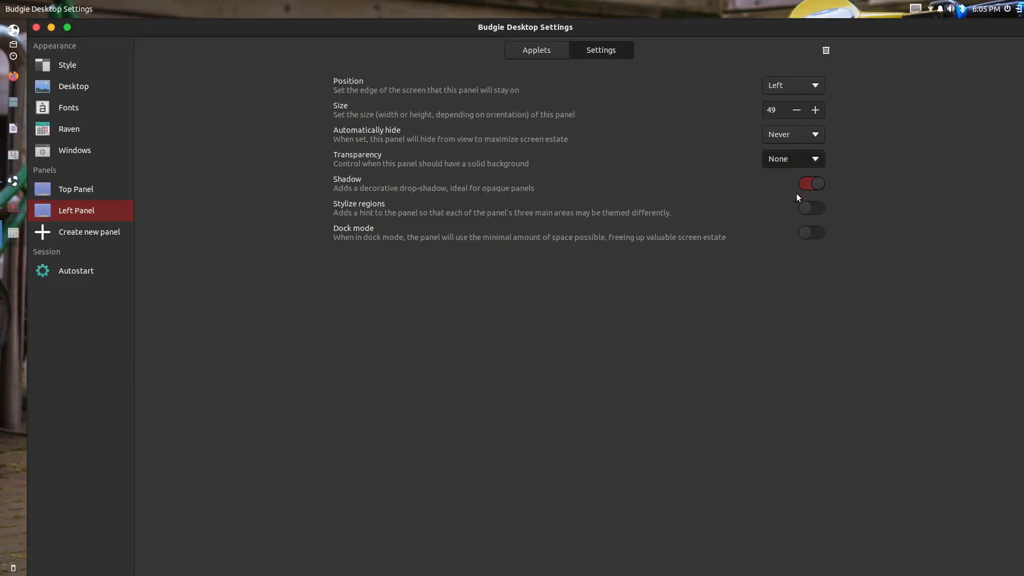
click(792, 134)
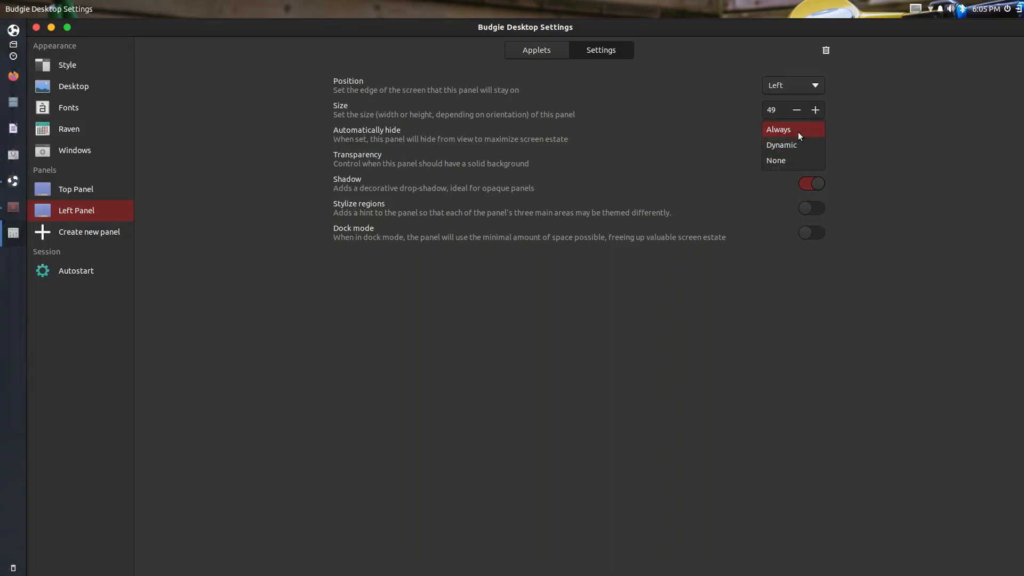
click(66, 65)
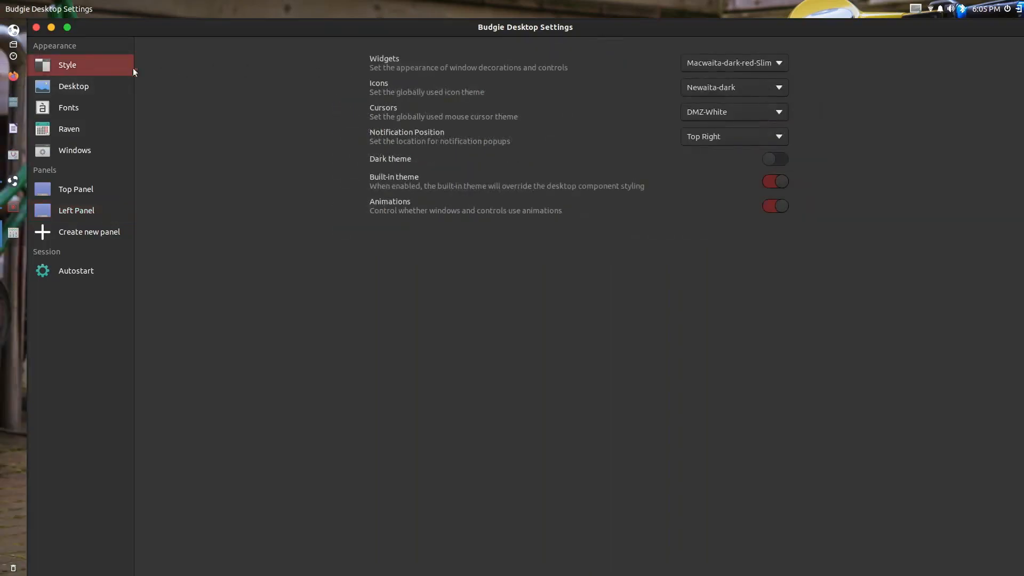
mouse_move(717, 57)
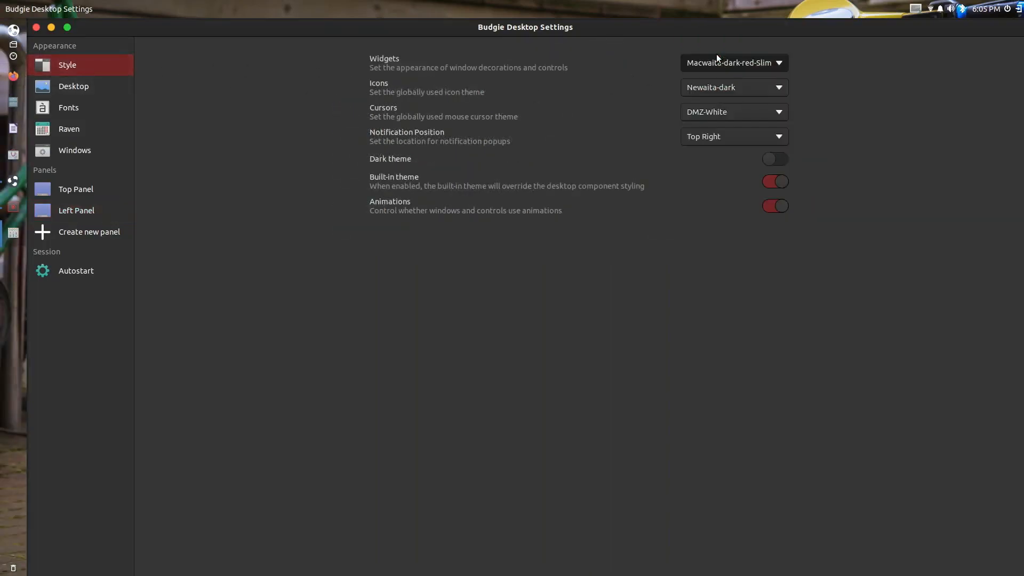
Switch the widget theme to Layan-dark, then apply Orchis-dark instead
click(732, 63)
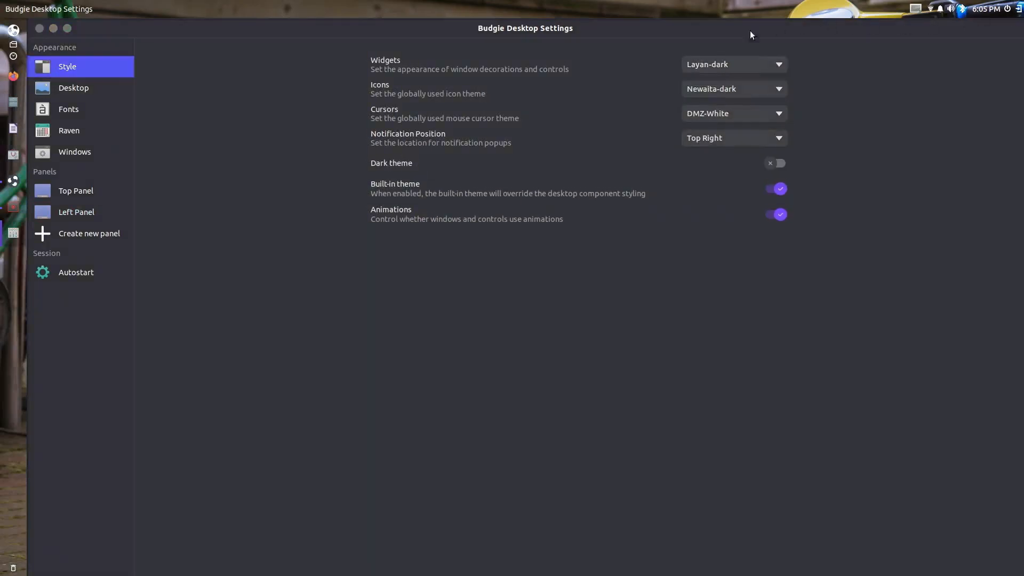
click(12, 30)
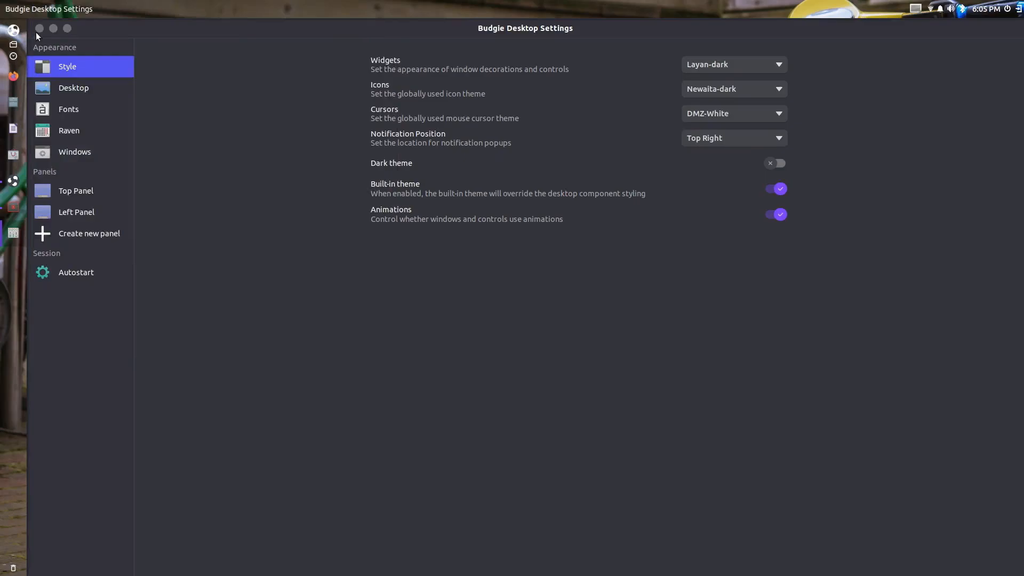
mouse_move(733, 85)
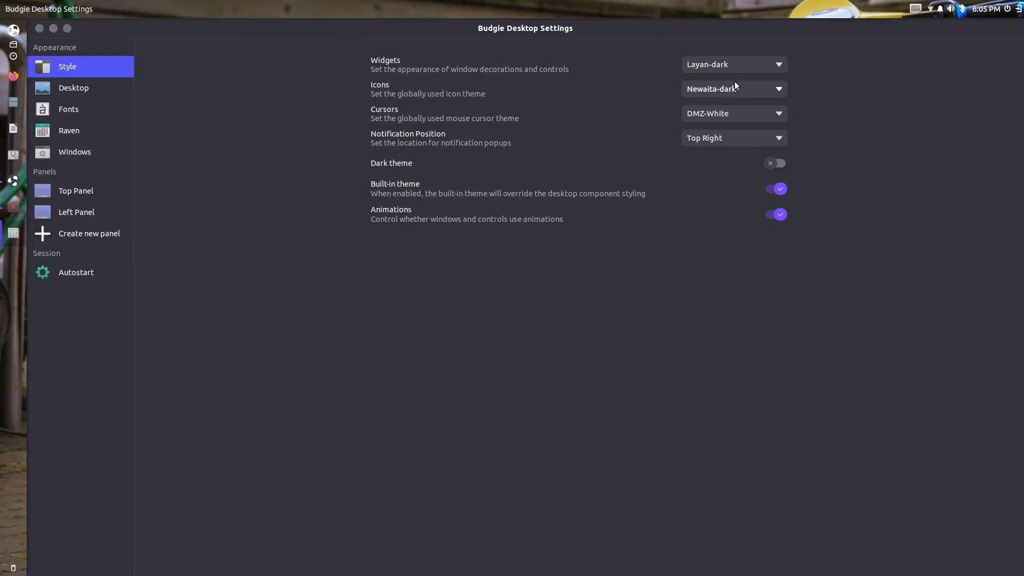
click(733, 64)
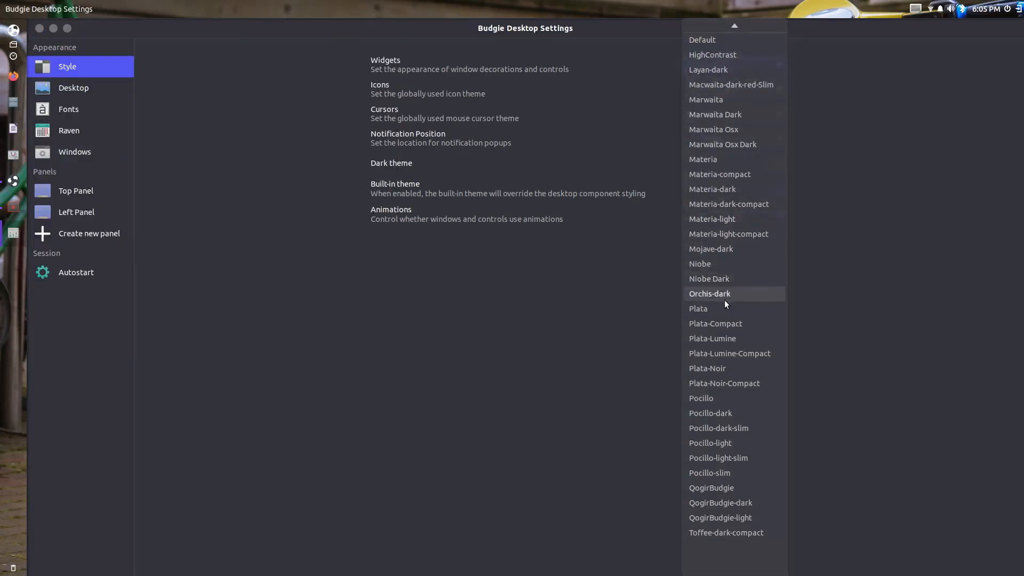
click(709, 293)
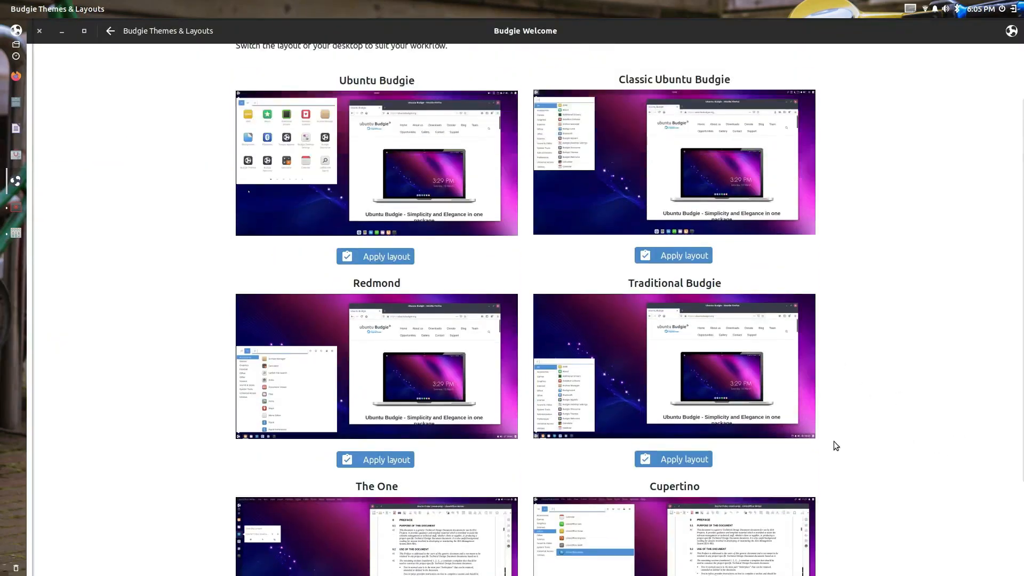
Apply the Ubuntu Budgie layout in Budgie Welcome and shrink the welcome window
scroll(up, 3)
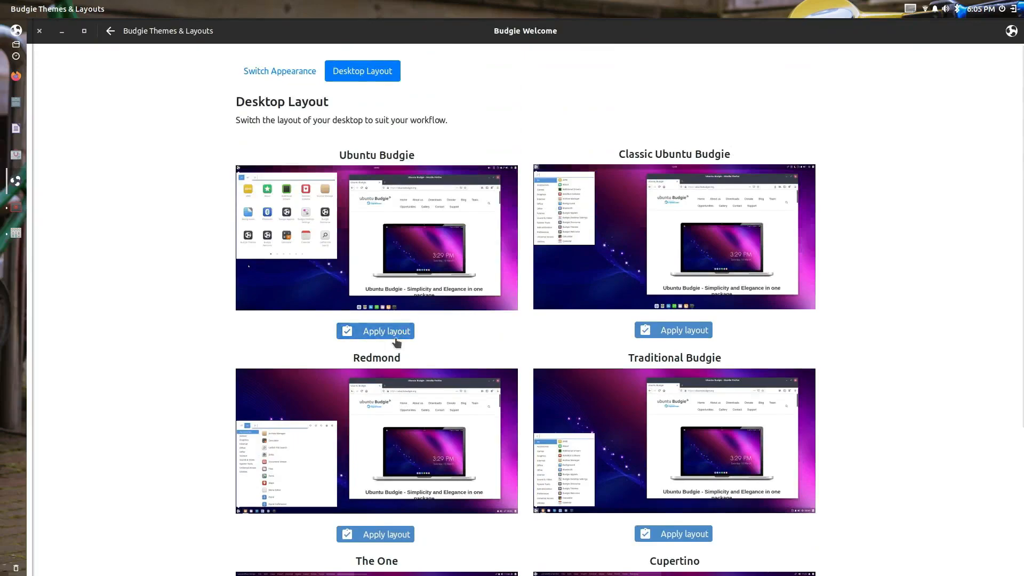
mouse_move(41, 158)
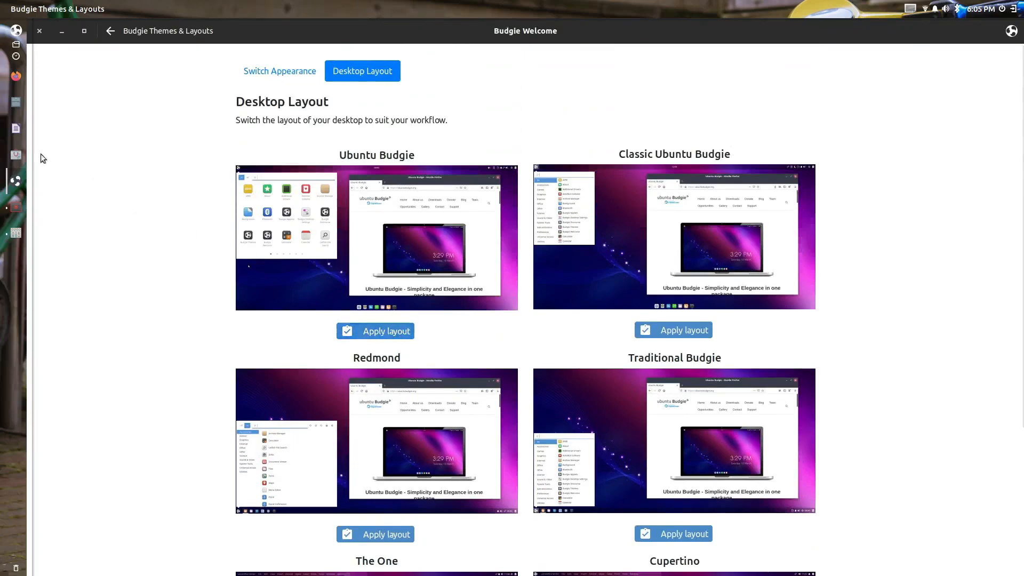
mouse_move(434, 412)
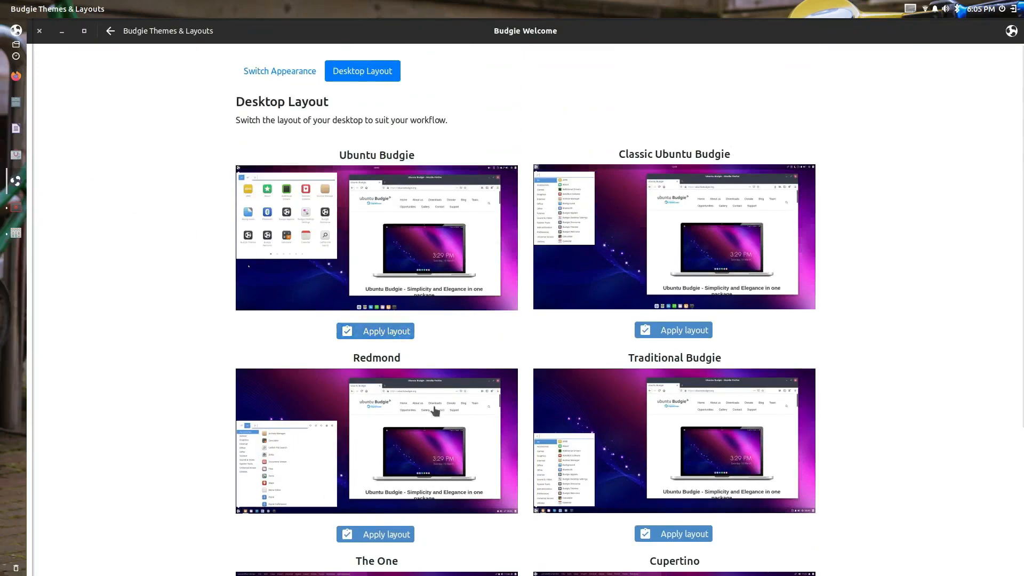
mouse_move(450, 374)
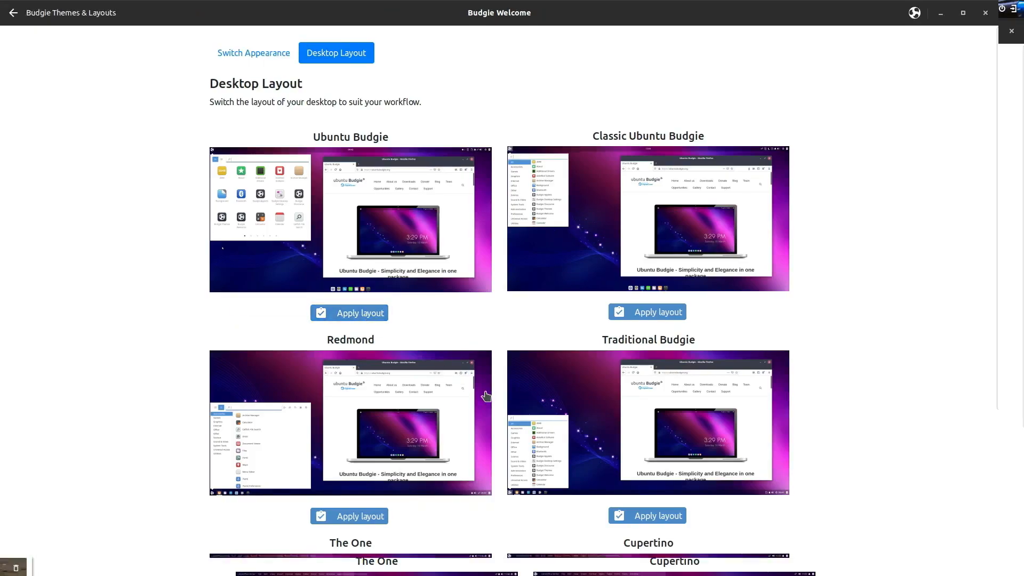
click(961, 13)
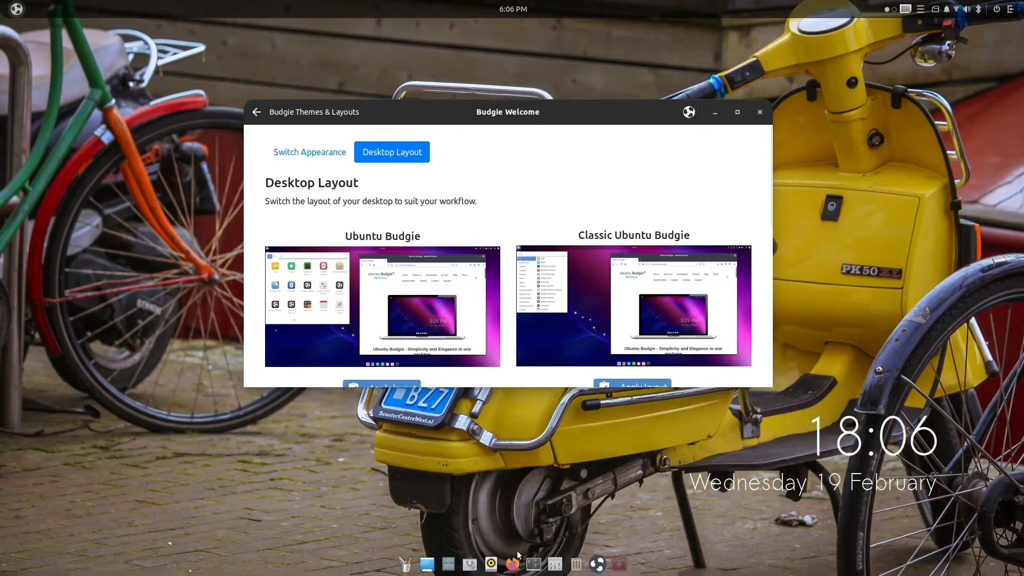
Give the Plank dock the Gtk+ theme in its preferences and close the dialog
right_click(595, 563)
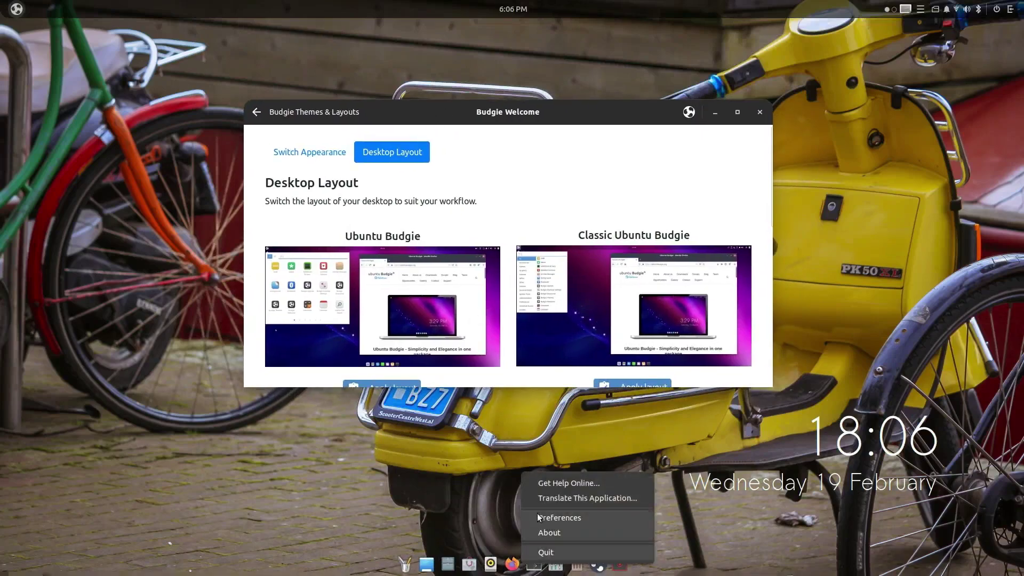
click(558, 517)
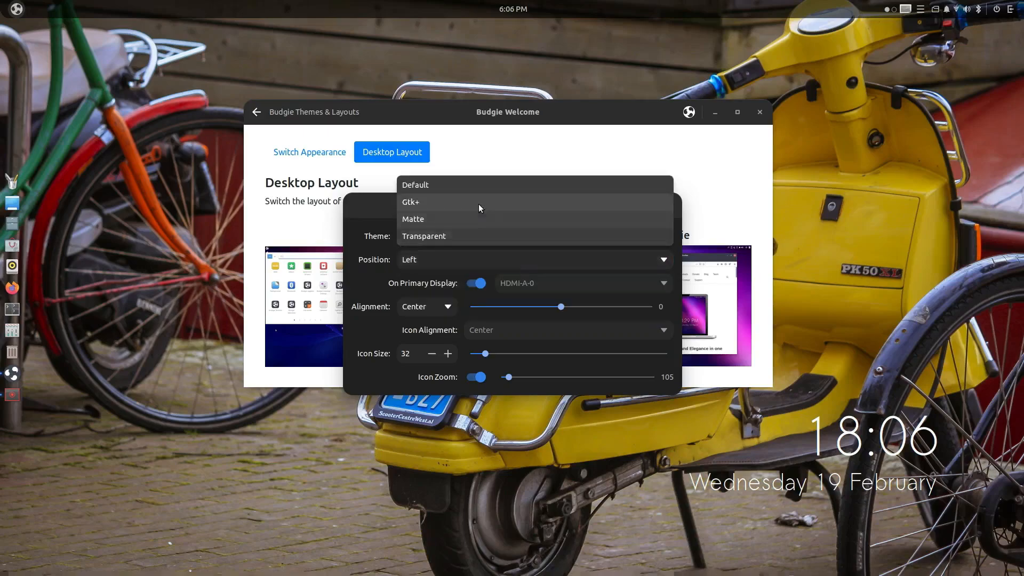
click(410, 201)
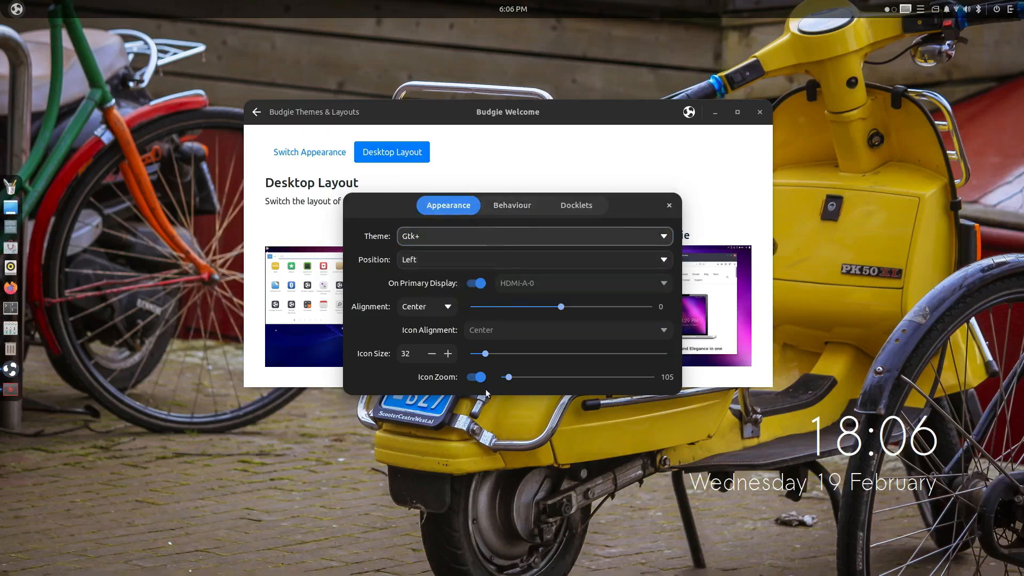
mouse_move(669, 205)
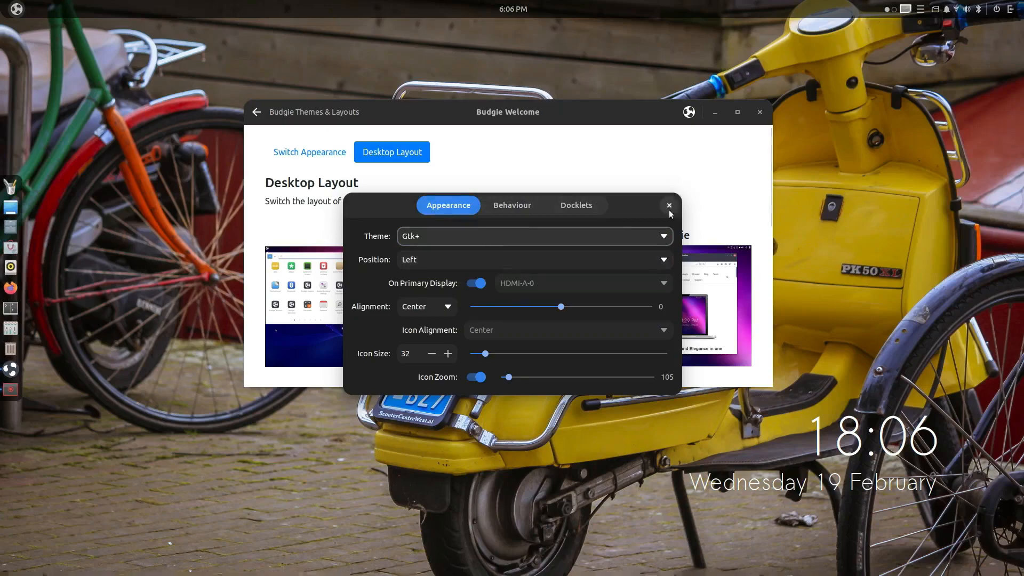
click(668, 205)
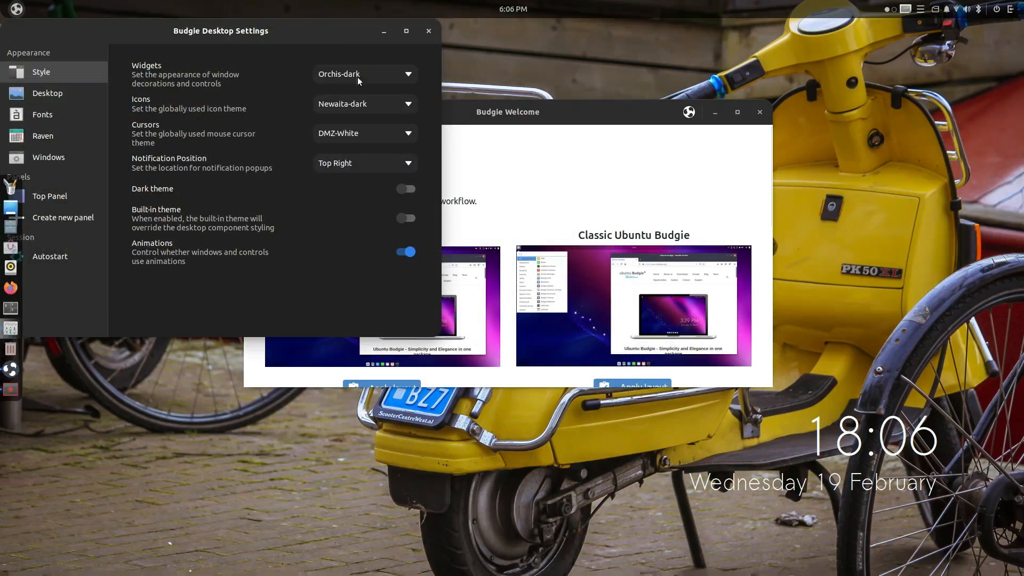
Place window title-bar buttons on the left and switch the icon theme to ePapirus
click(48, 157)
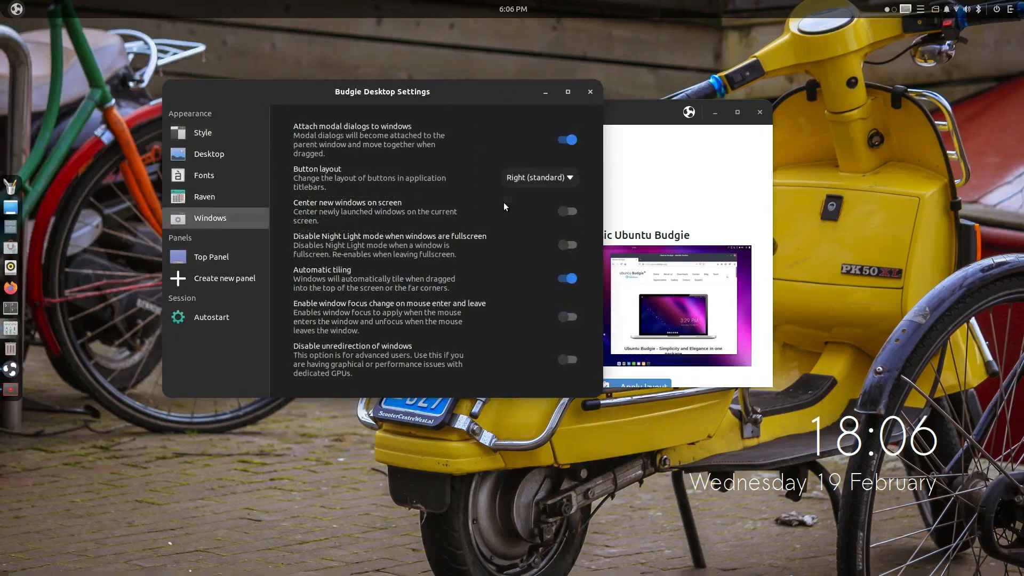
click(539, 177)
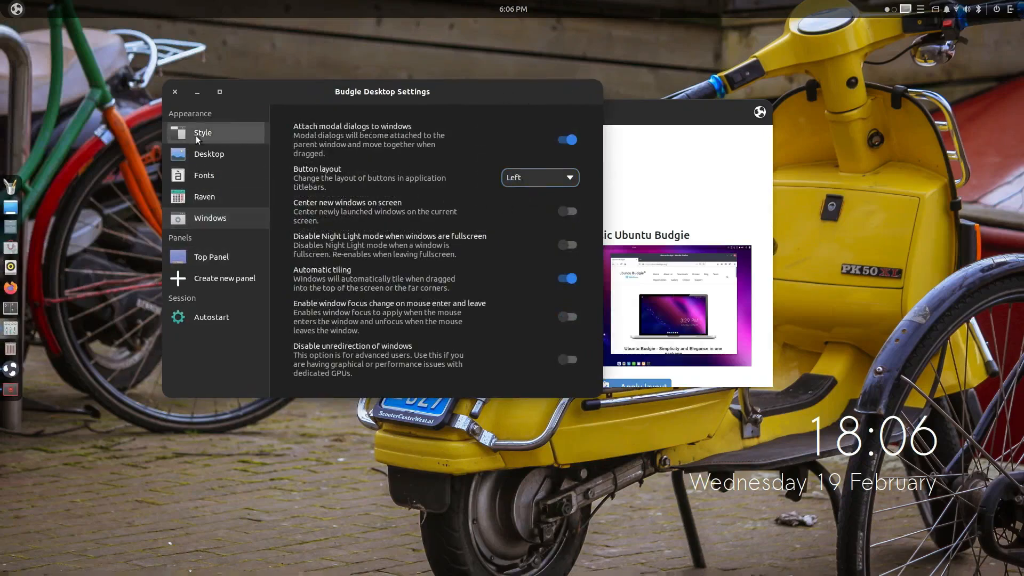
click(202, 132)
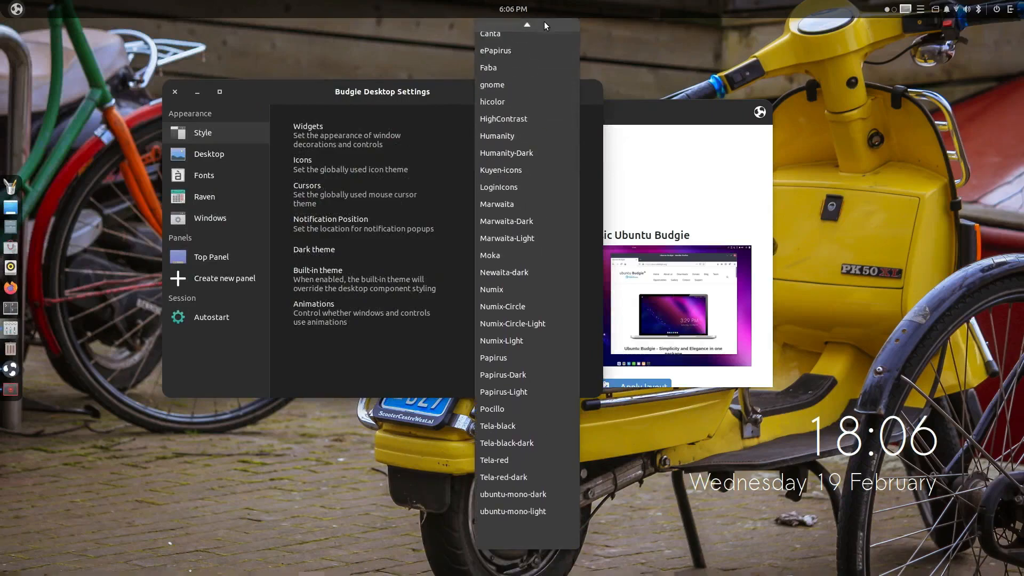
click(495, 50)
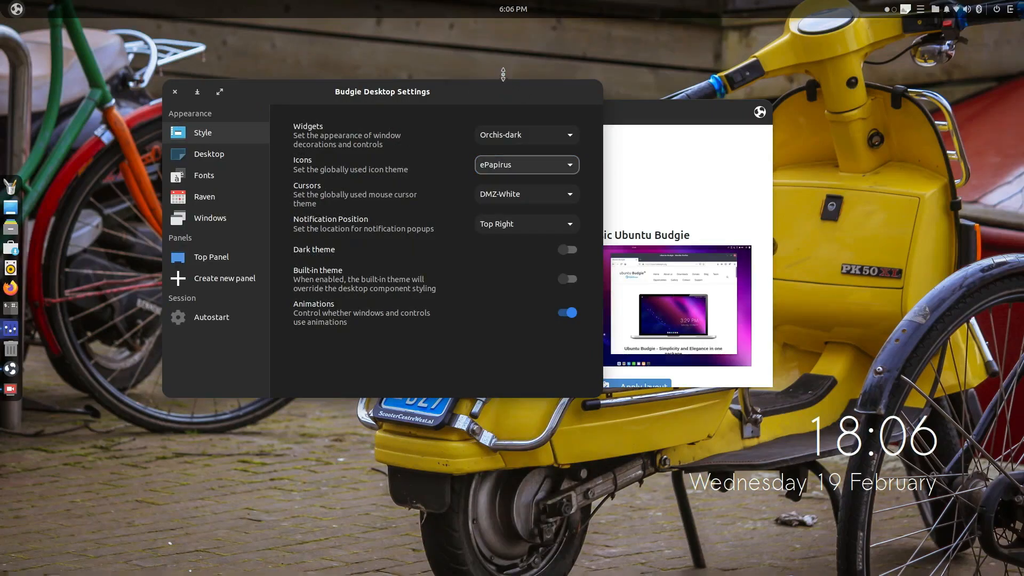
mouse_move(424, 135)
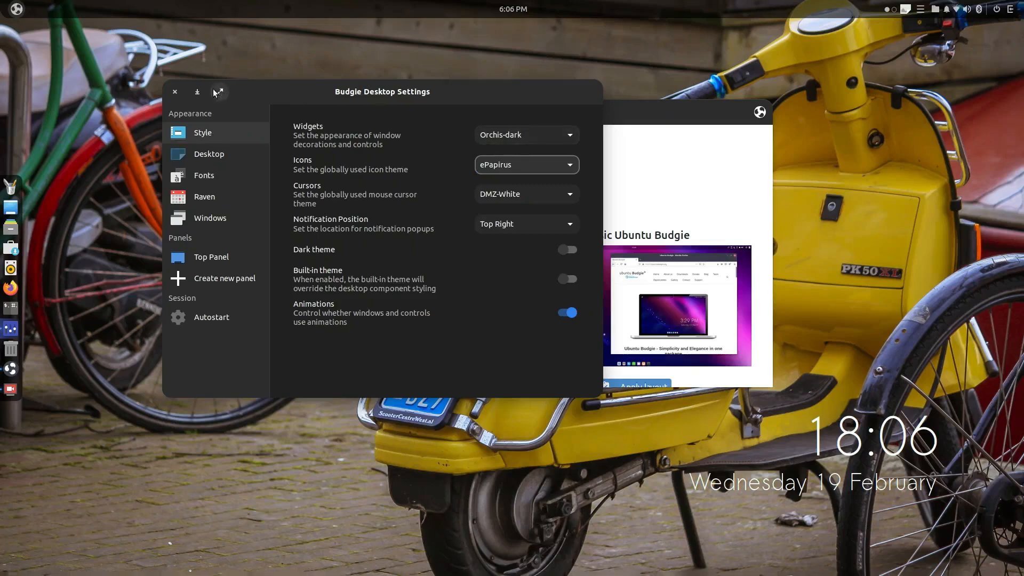
mouse_move(216, 257)
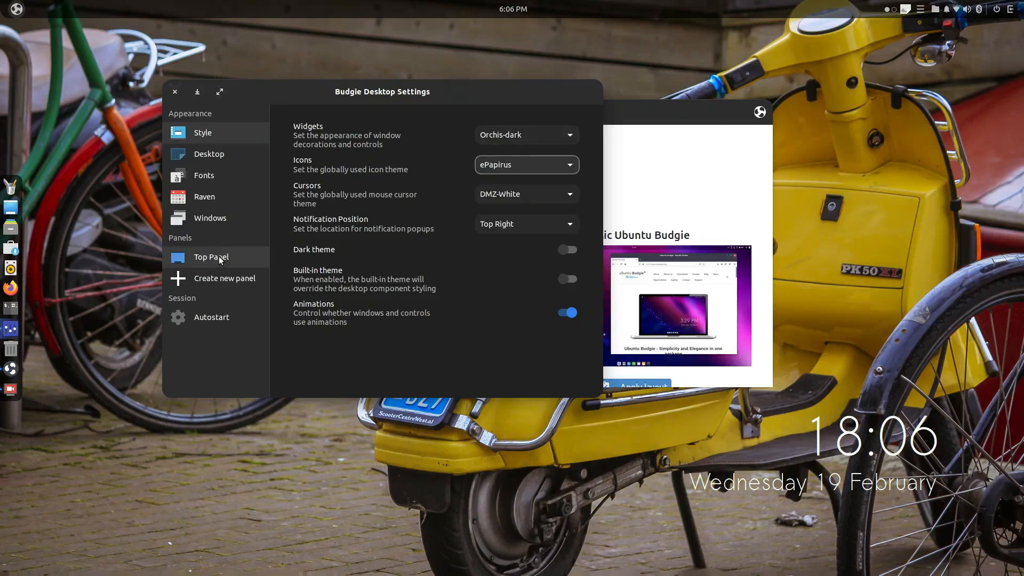
Reposition the settings window, keep title-bar buttons on the left, and use the application menu
click(210, 217)
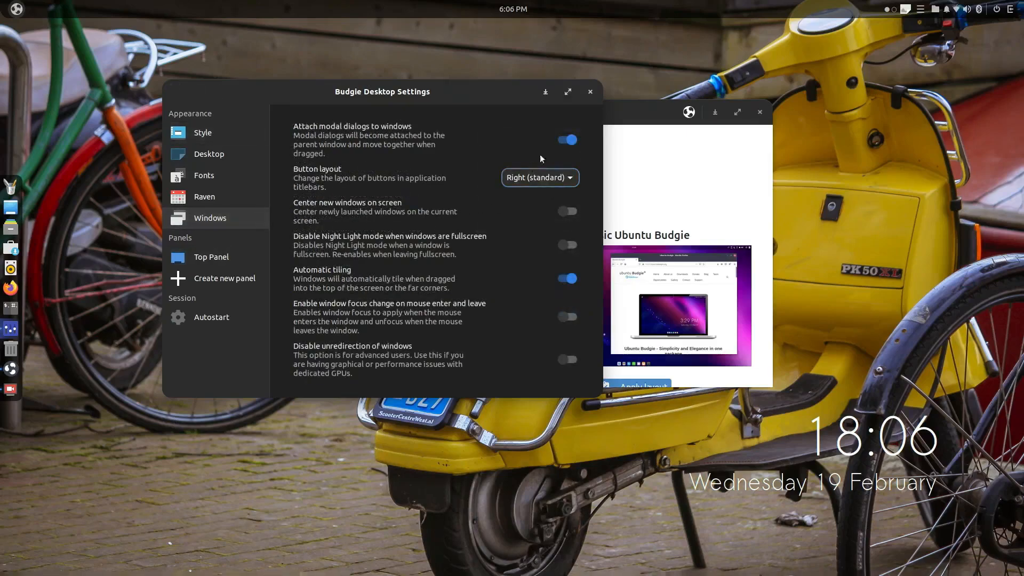
click(566, 91)
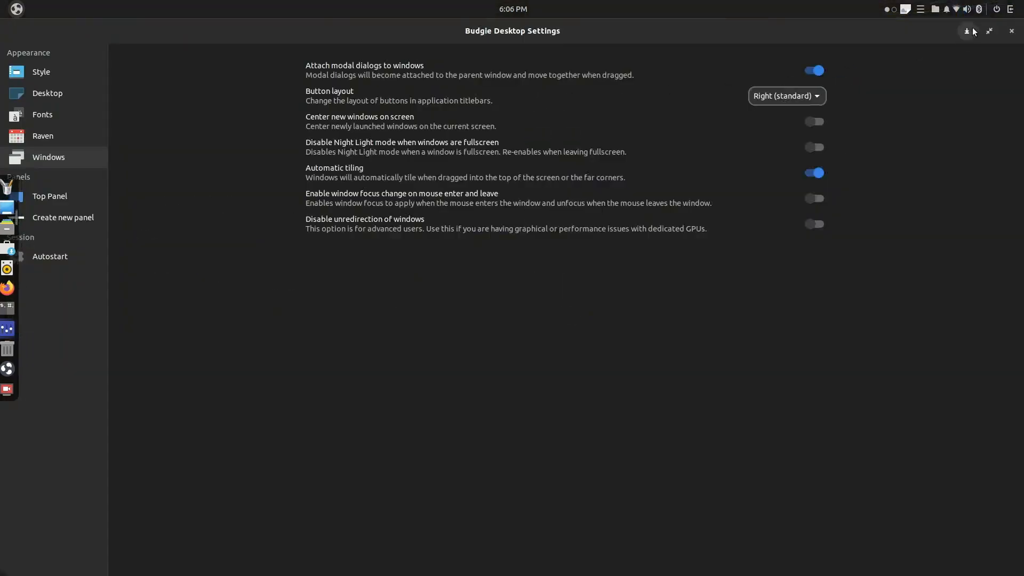
click(987, 31)
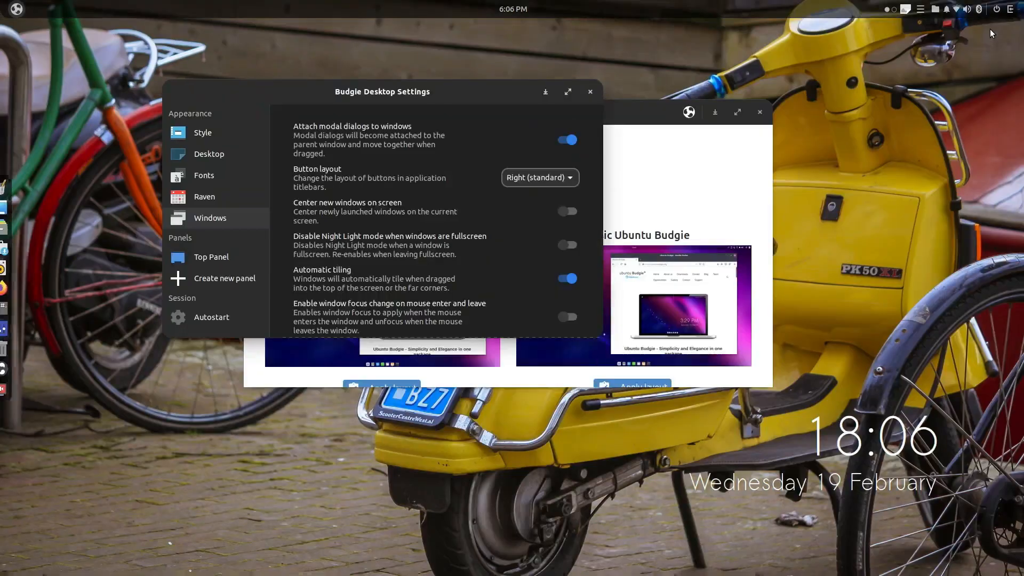
drag(382, 92, 429, 96)
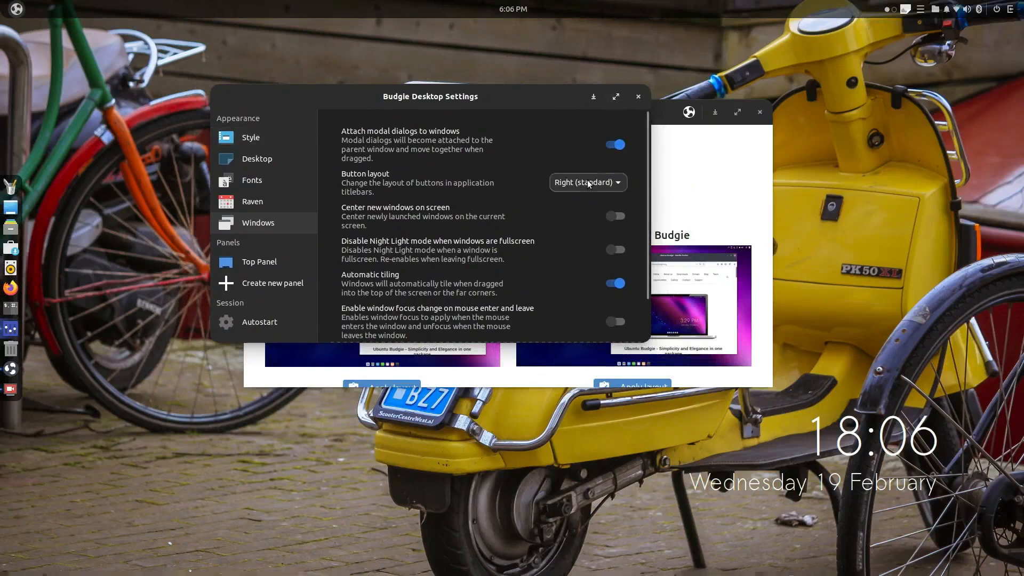
click(586, 182)
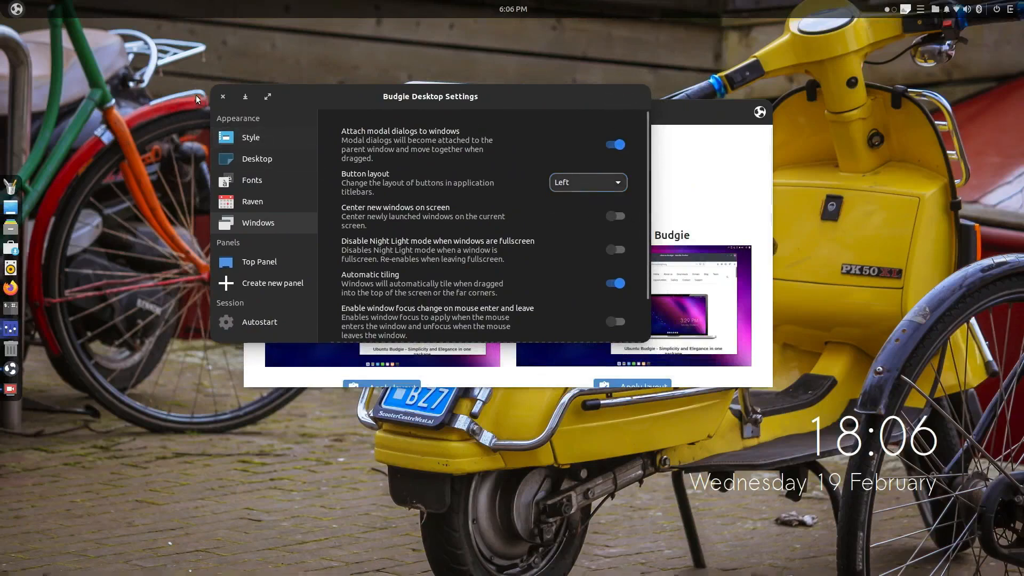
mouse_move(311, 107)
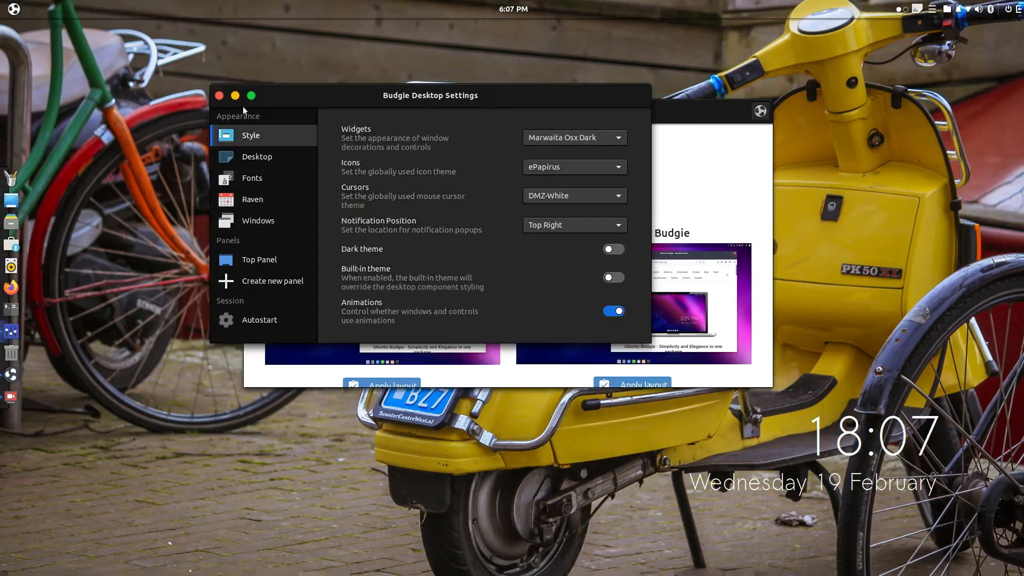
click(11, 10)
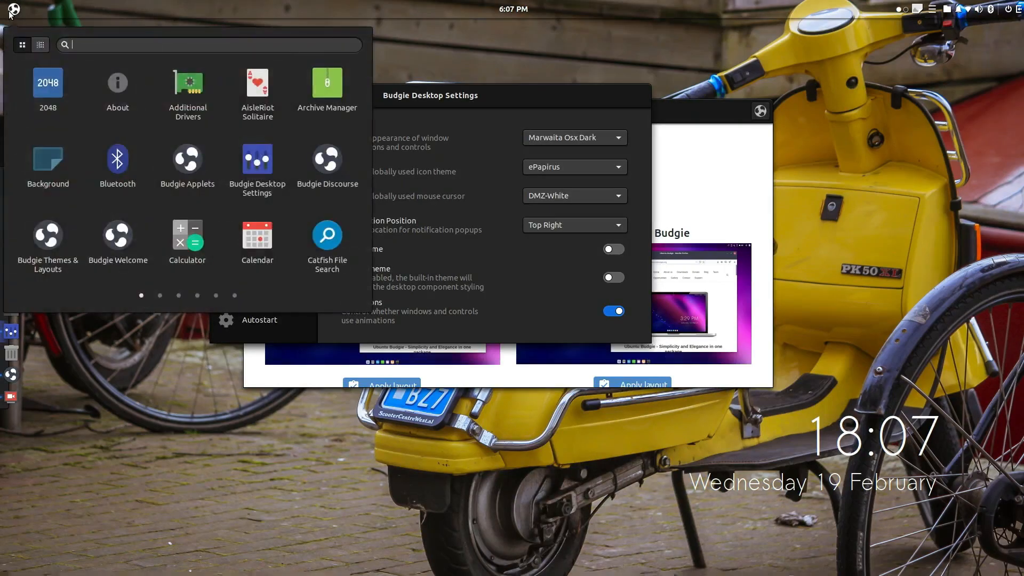
click(573, 138)
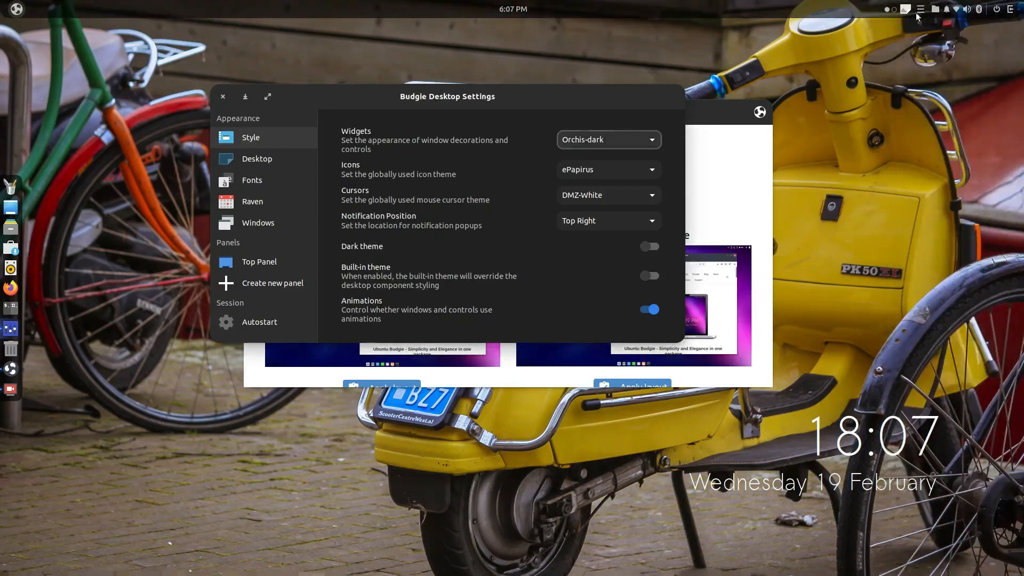
Move the top panel to the bottom edge of the screen
click(258, 263)
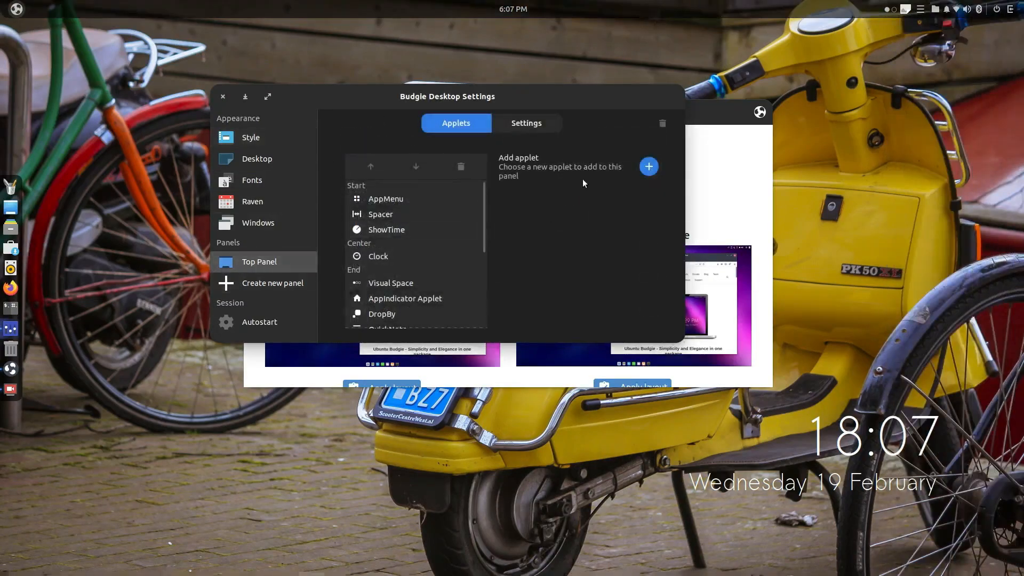
click(526, 123)
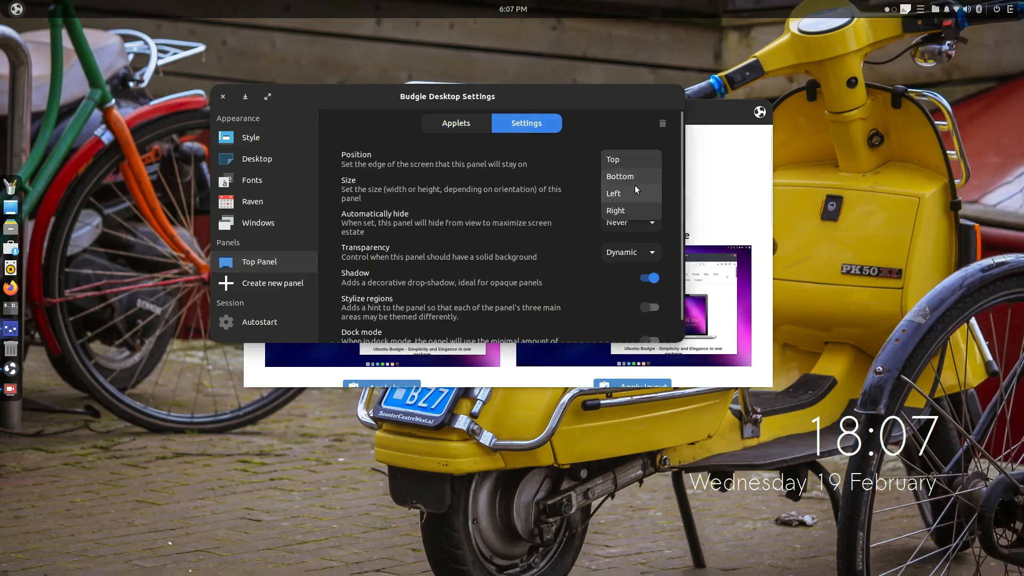
click(619, 176)
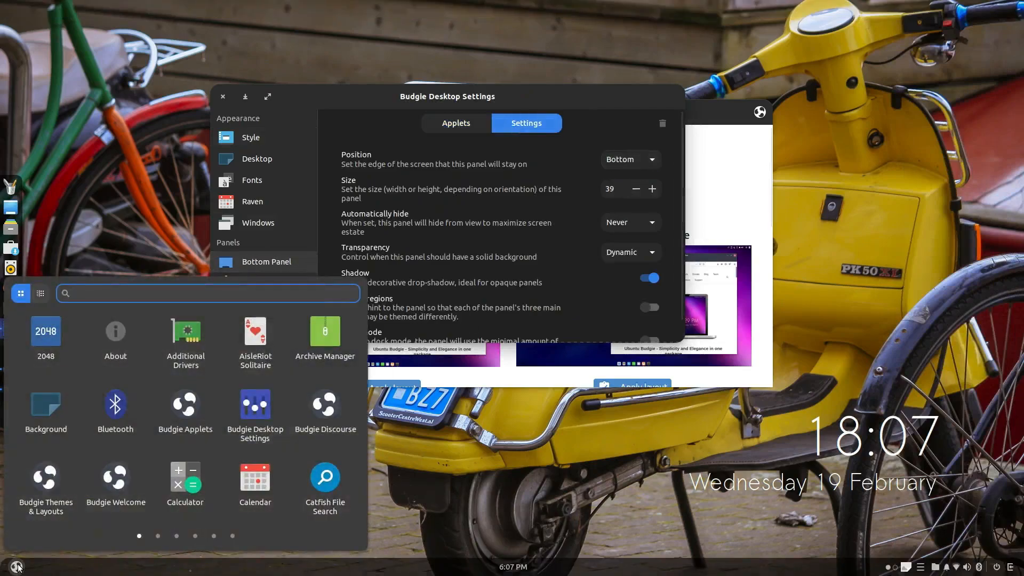
click(208, 292)
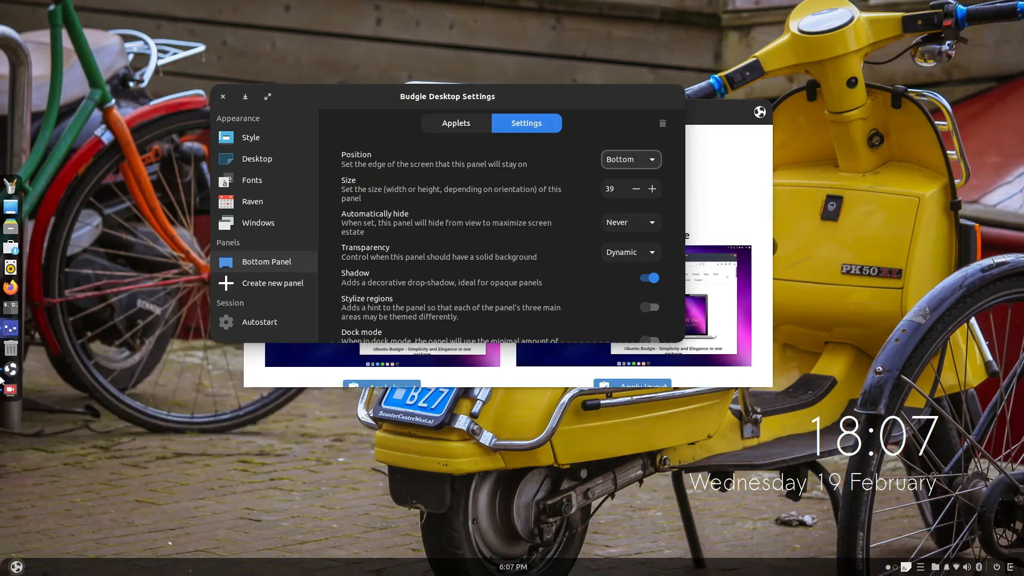
mouse_move(11, 369)
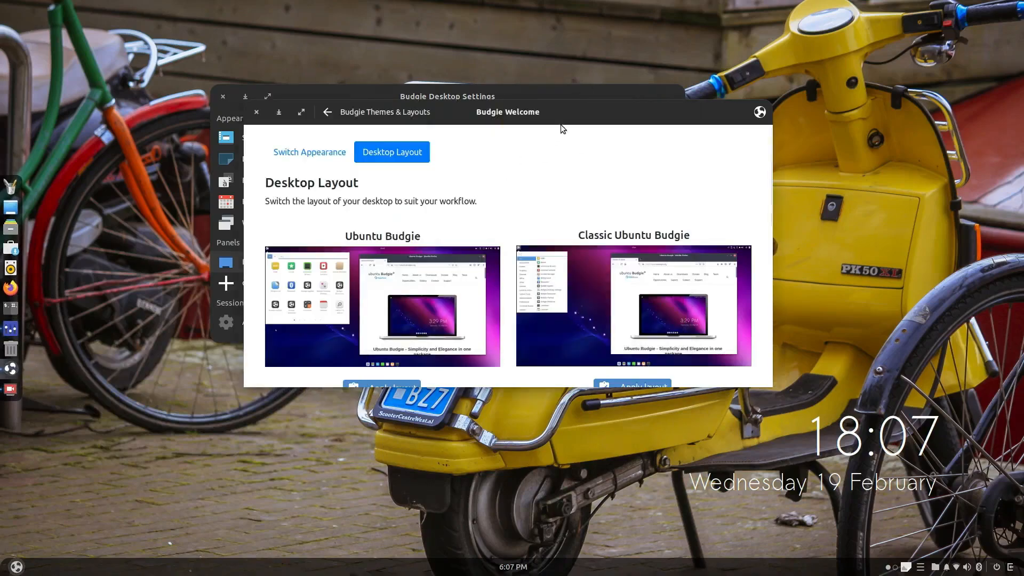
Maximize Budgie Welcome and scroll through the desktop layout options
click(301, 112)
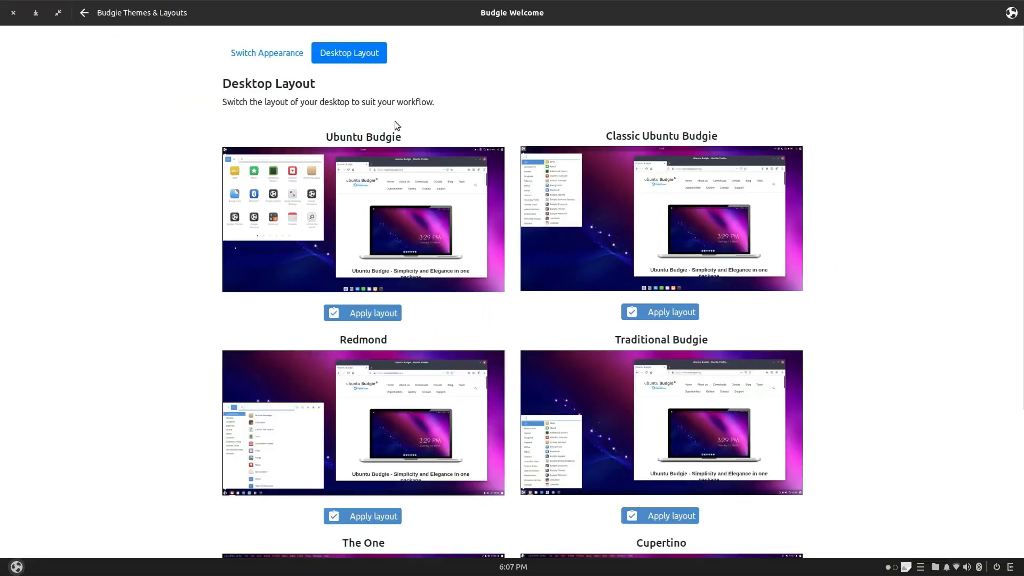
mouse_move(417, 24)
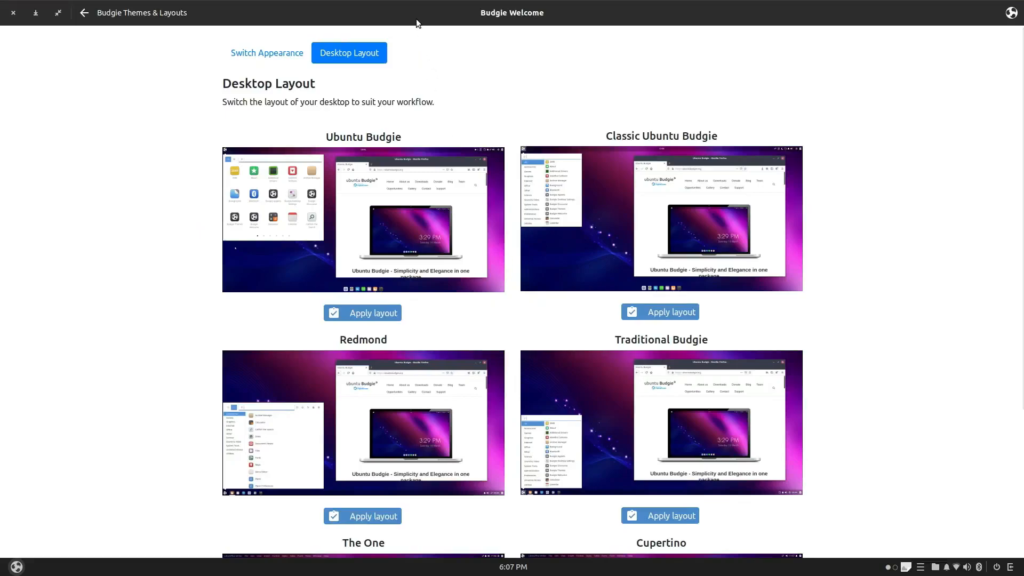
scroll(down, 3)
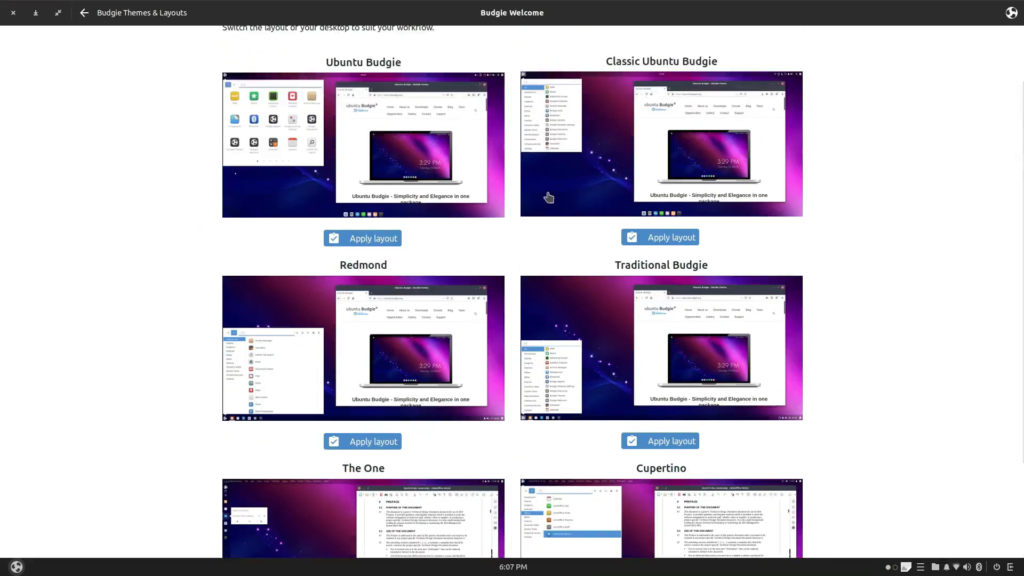
scroll(up, 3)
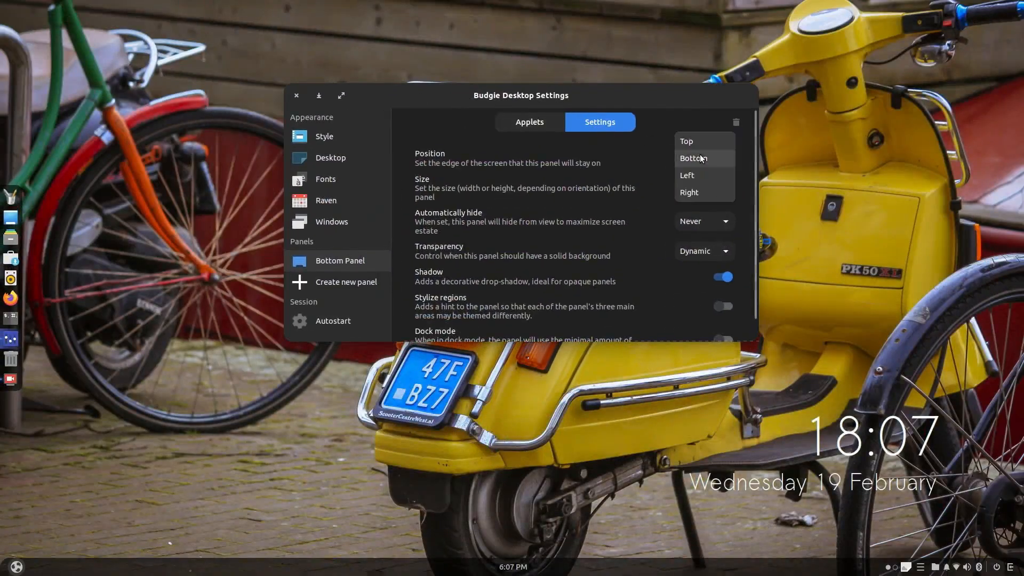
Put the panel back at the top and set the Plank dock position to Bottom
click(685, 141)
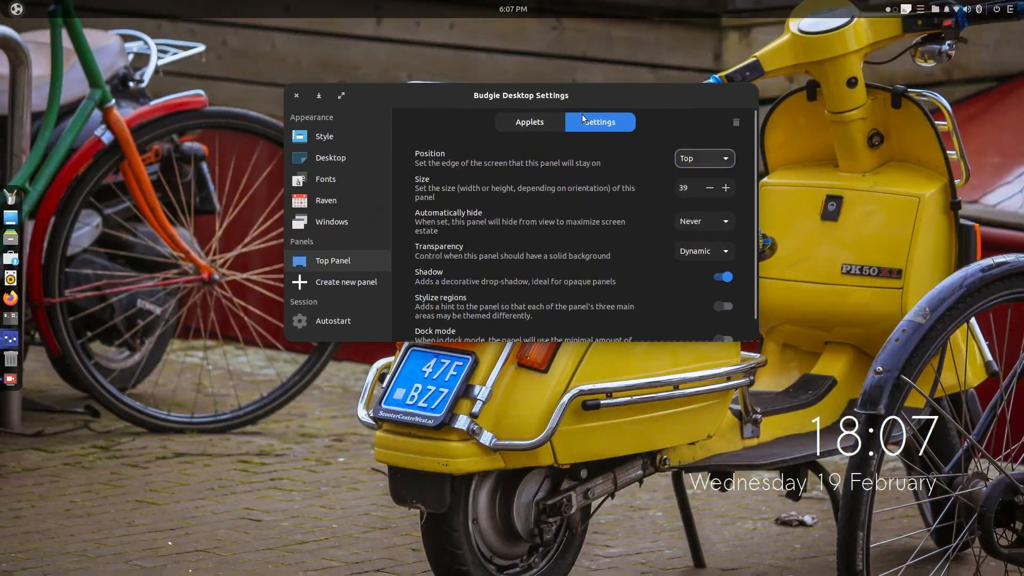
mouse_move(27, 313)
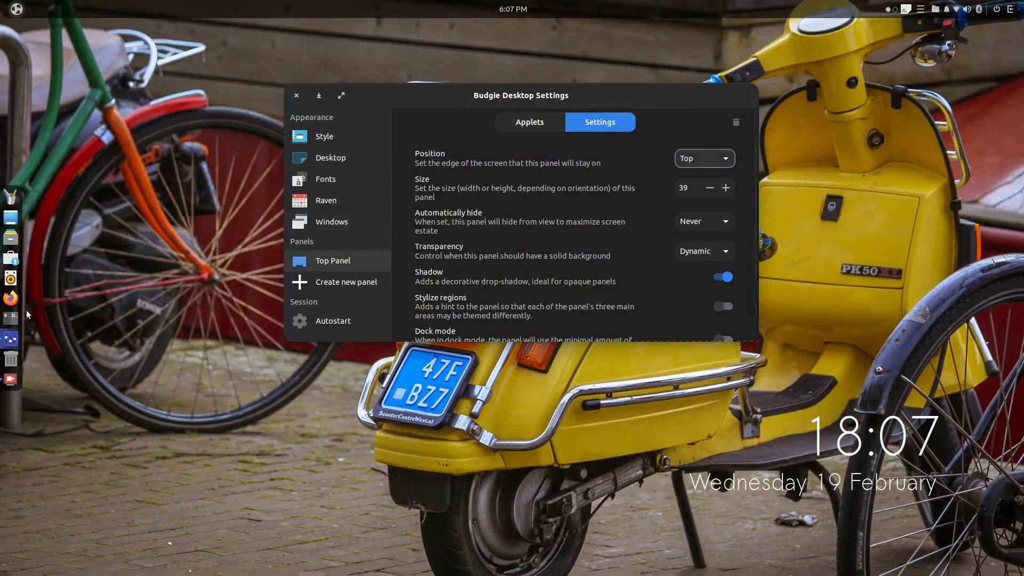
right_click(10, 319)
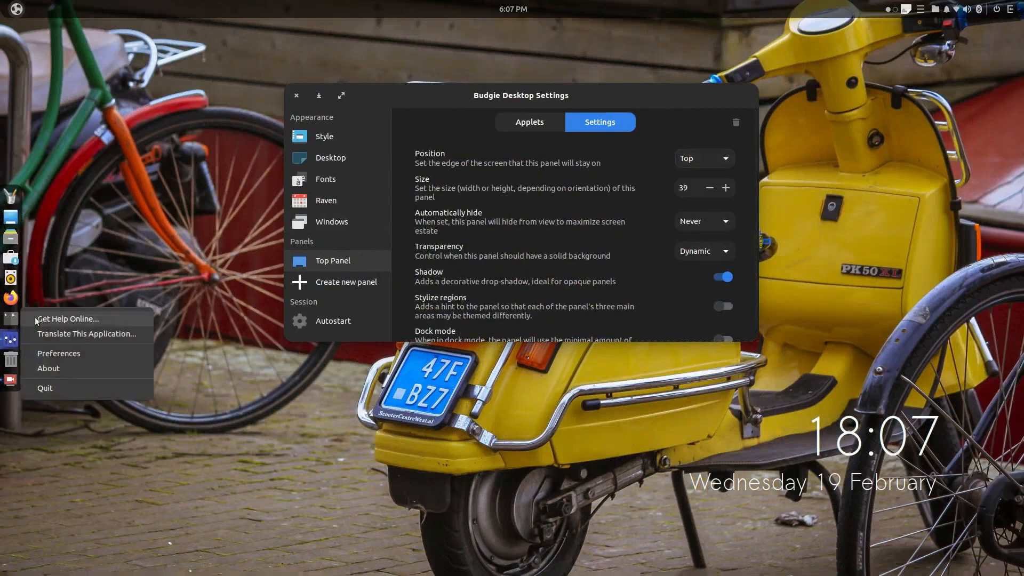
click(57, 353)
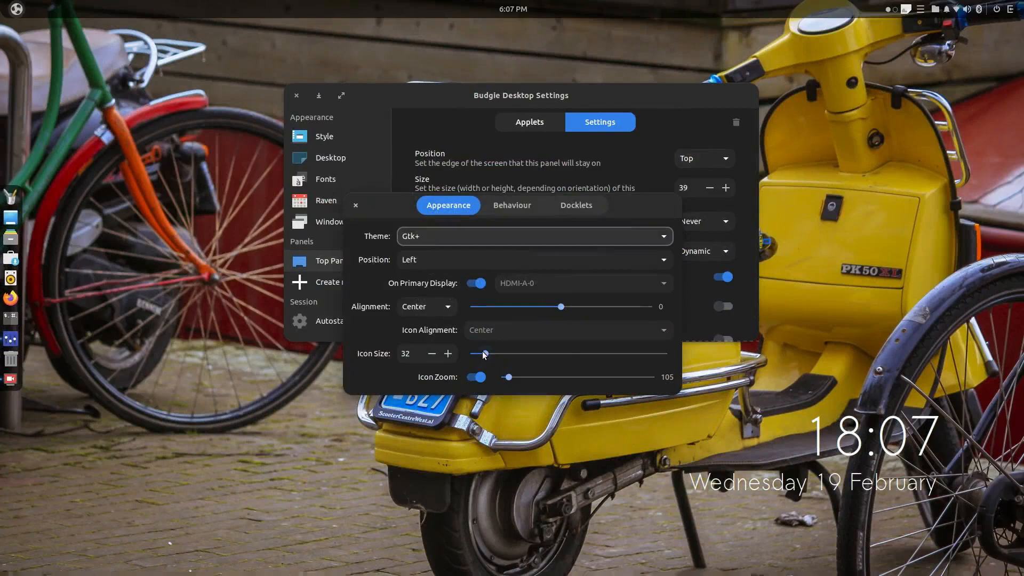
click(534, 259)
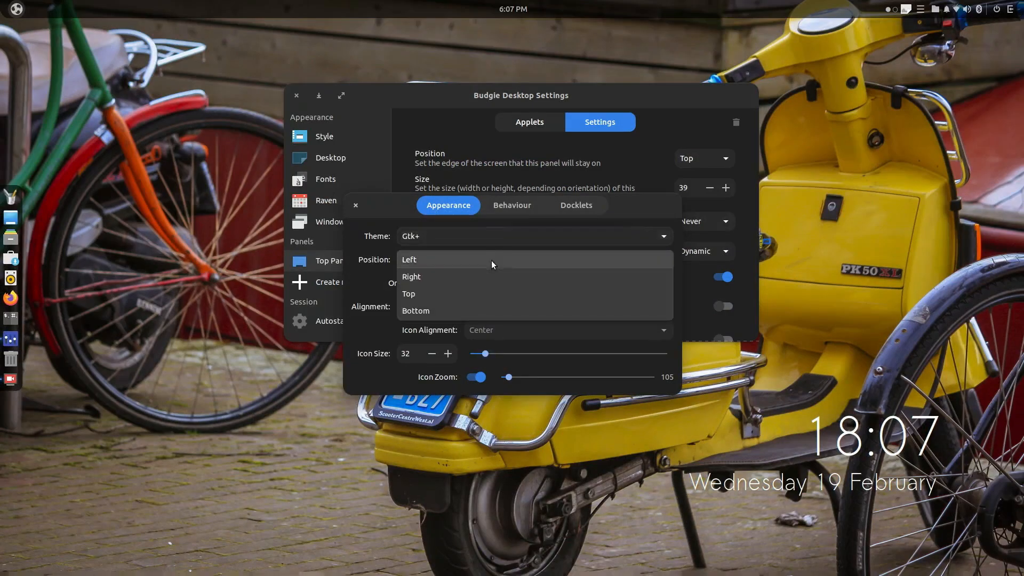
mouse_move(486, 316)
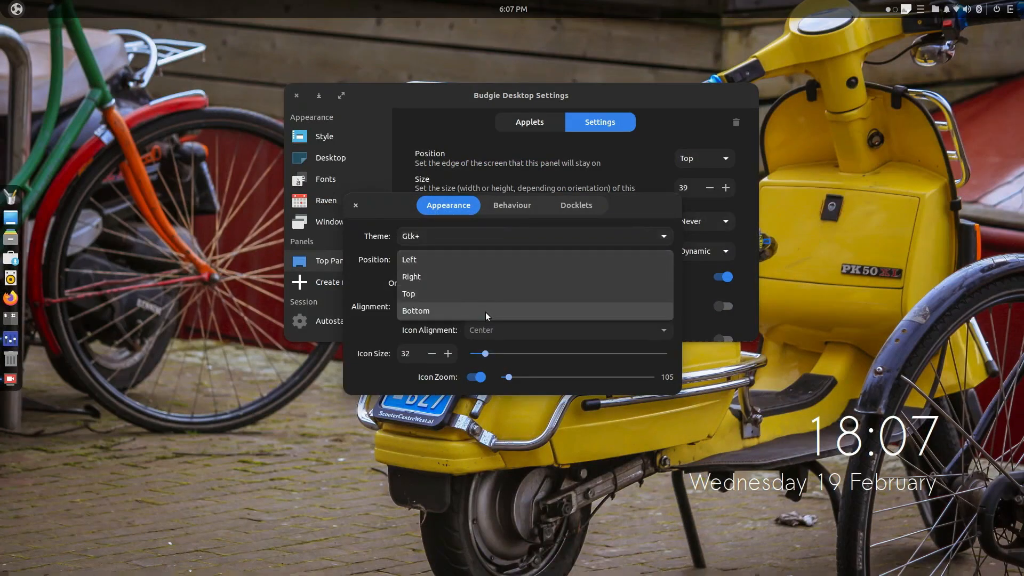
click(416, 310)
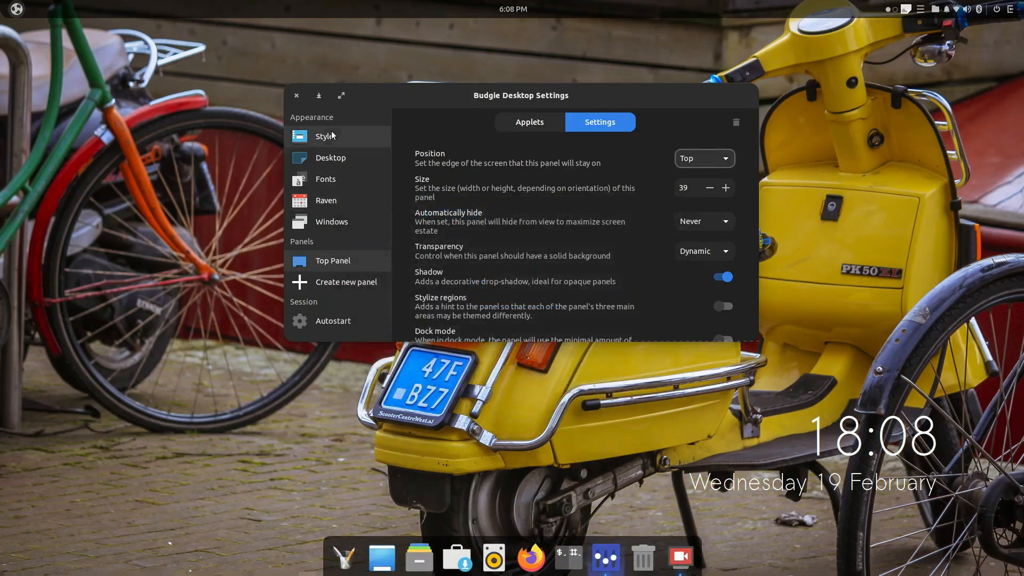
Try Niobe Dark and Mojave-dark, settle on Marwaita Osx Dark widgets with Tela-black-dark icons
click(324, 135)
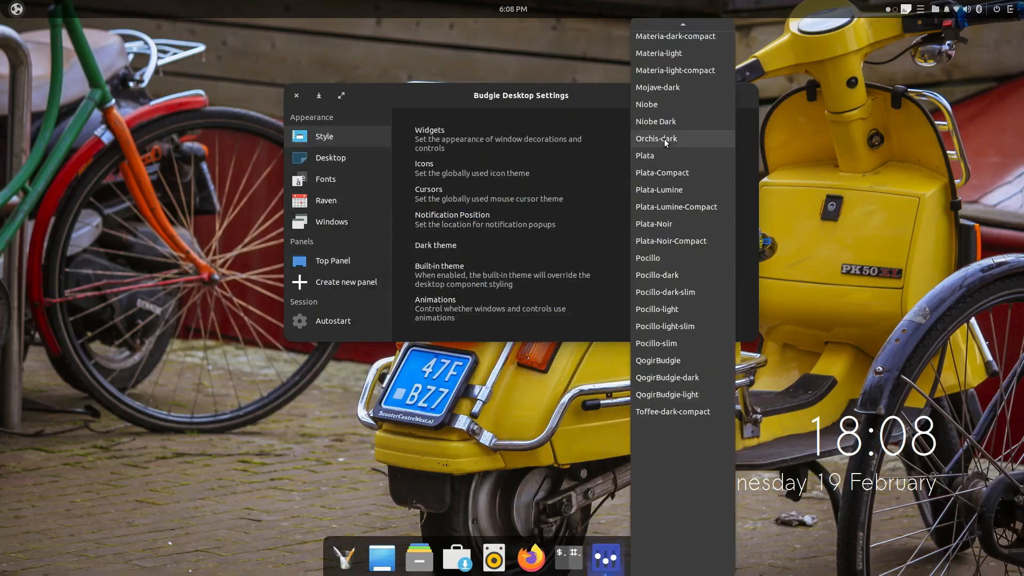
click(654, 121)
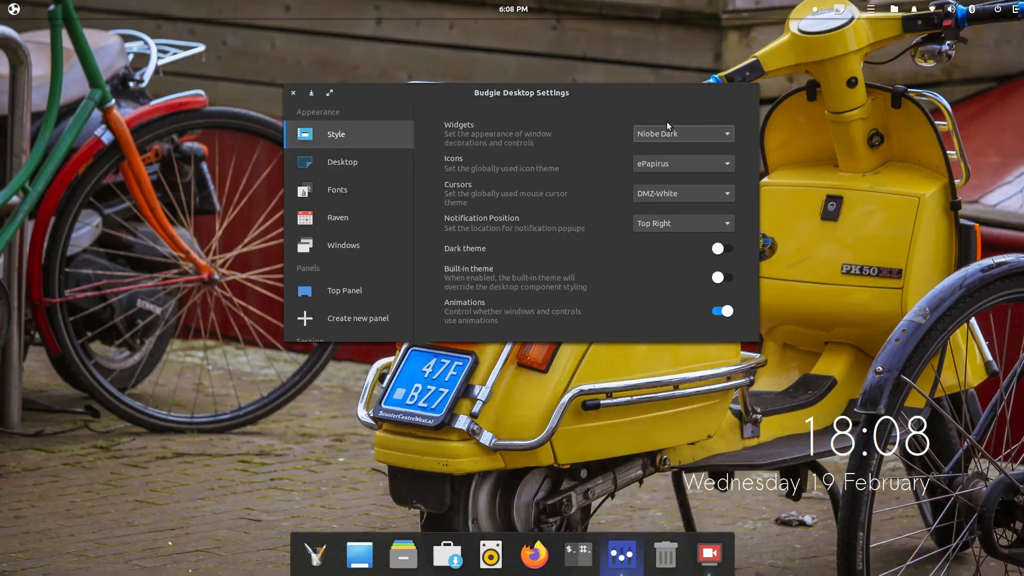
click(681, 133)
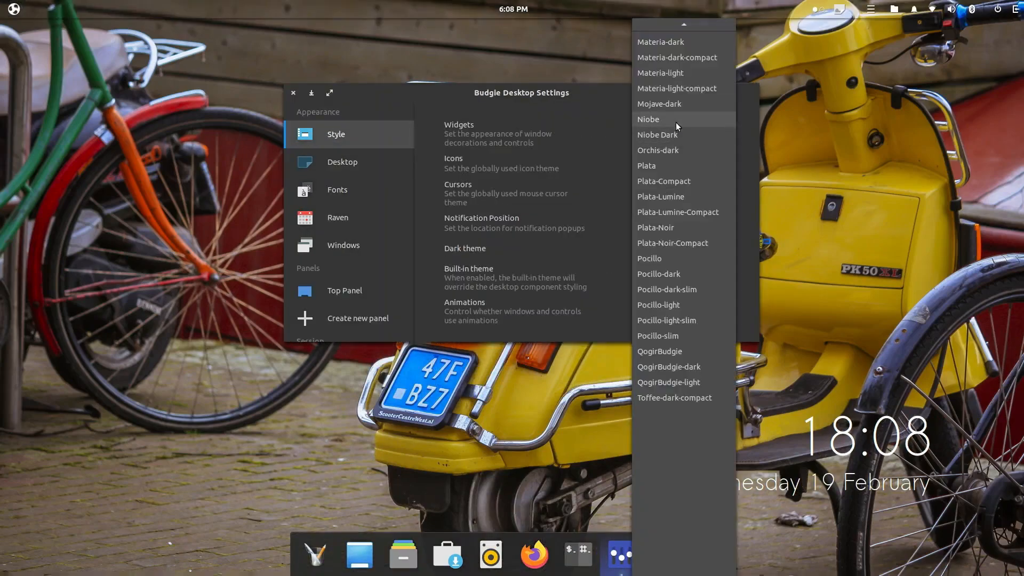
click(657, 103)
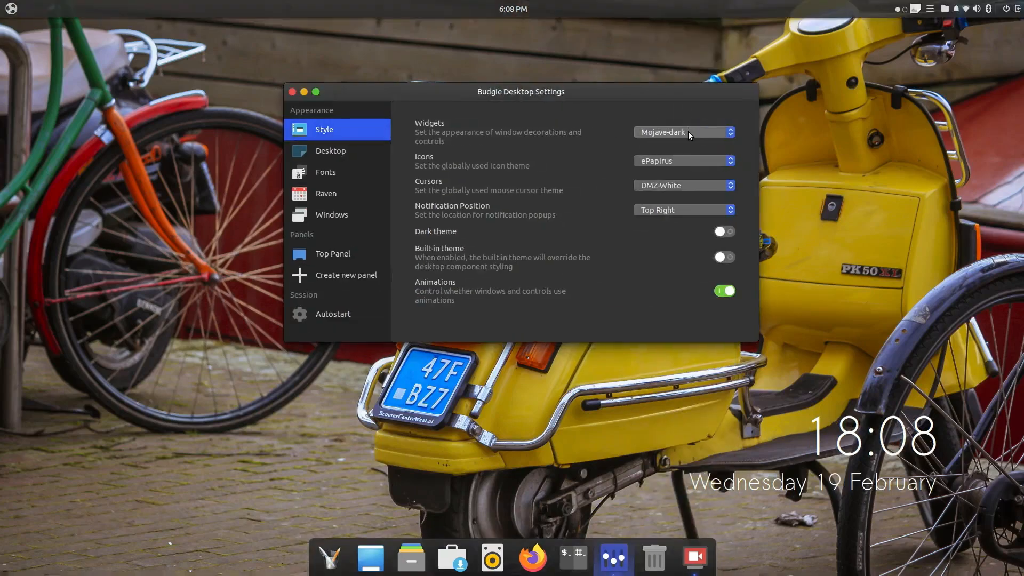
click(682, 132)
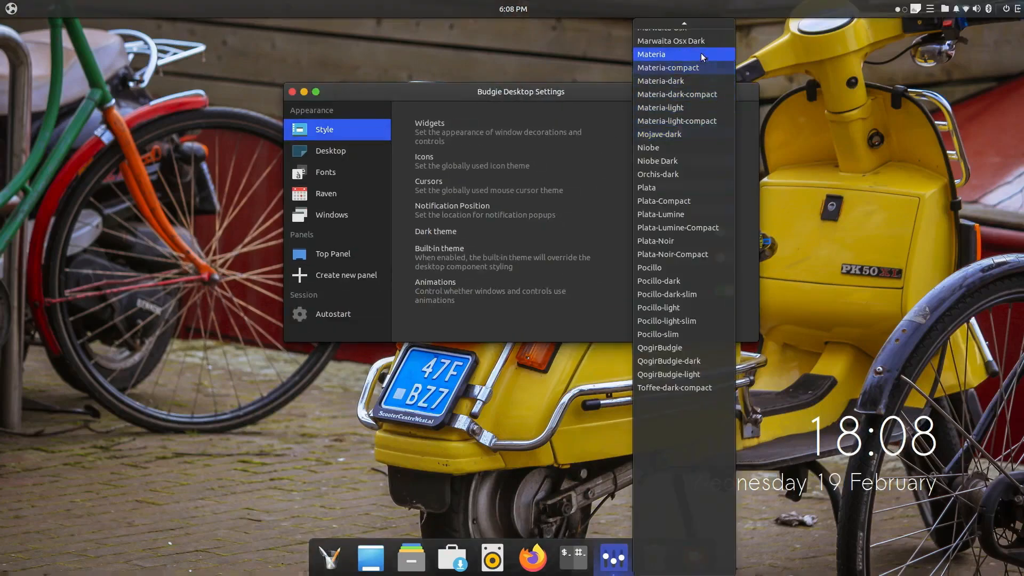
mouse_move(683, 41)
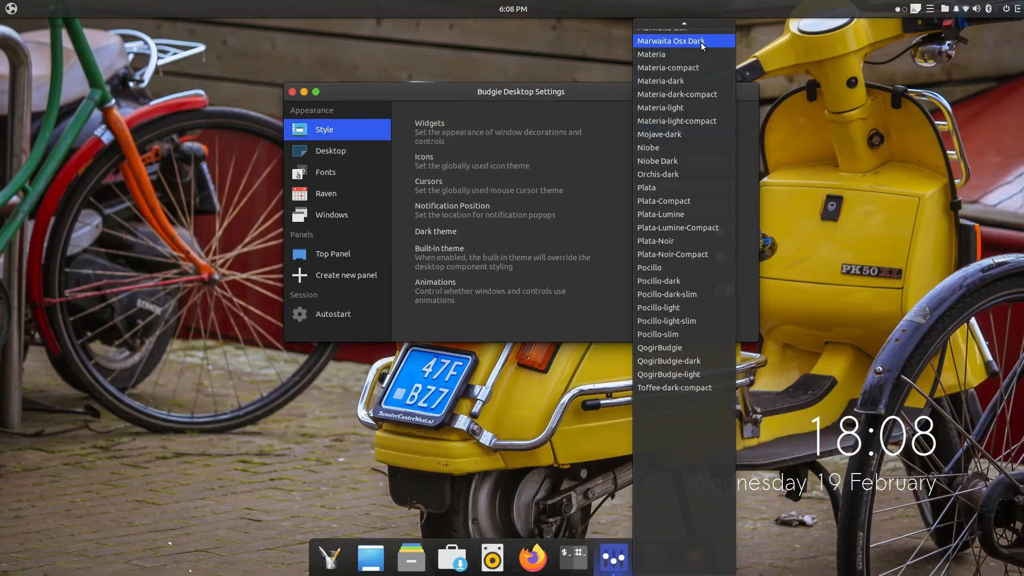
click(670, 41)
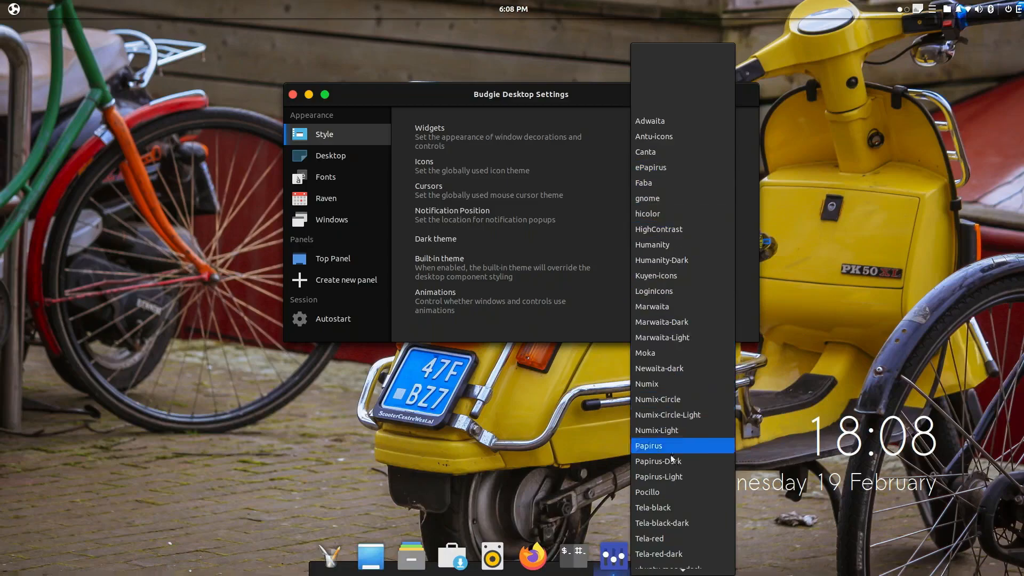
click(661, 522)
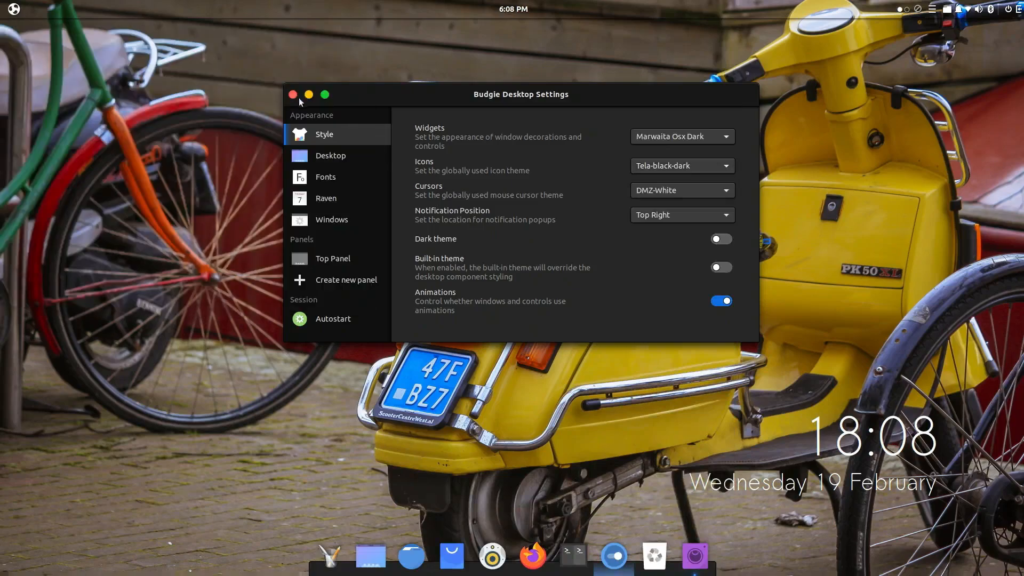
Close Budgie Desktop Settings, view the home folder in Nemo with the new theme, and close Nemo
click(292, 94)
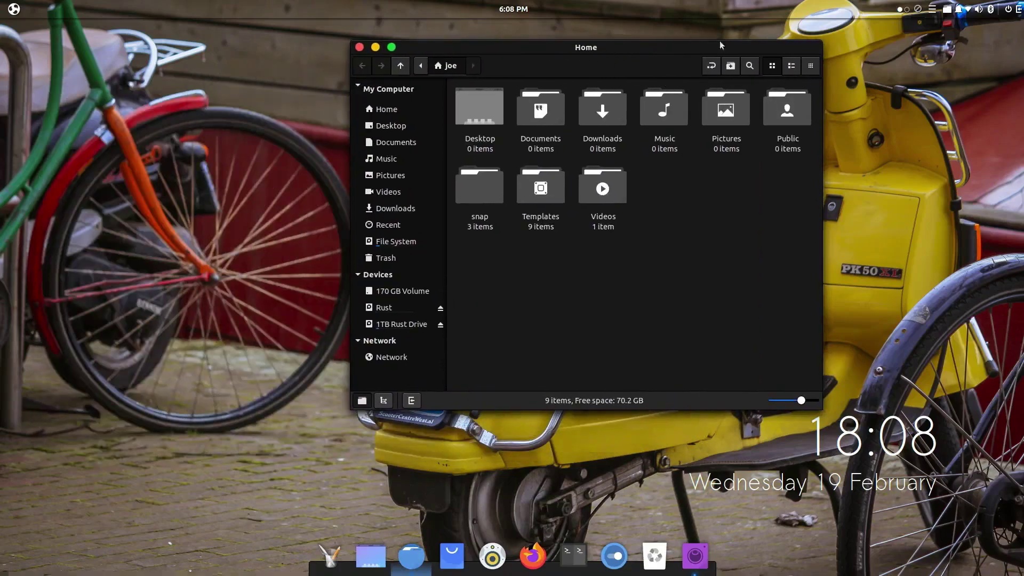
mouse_move(650, 70)
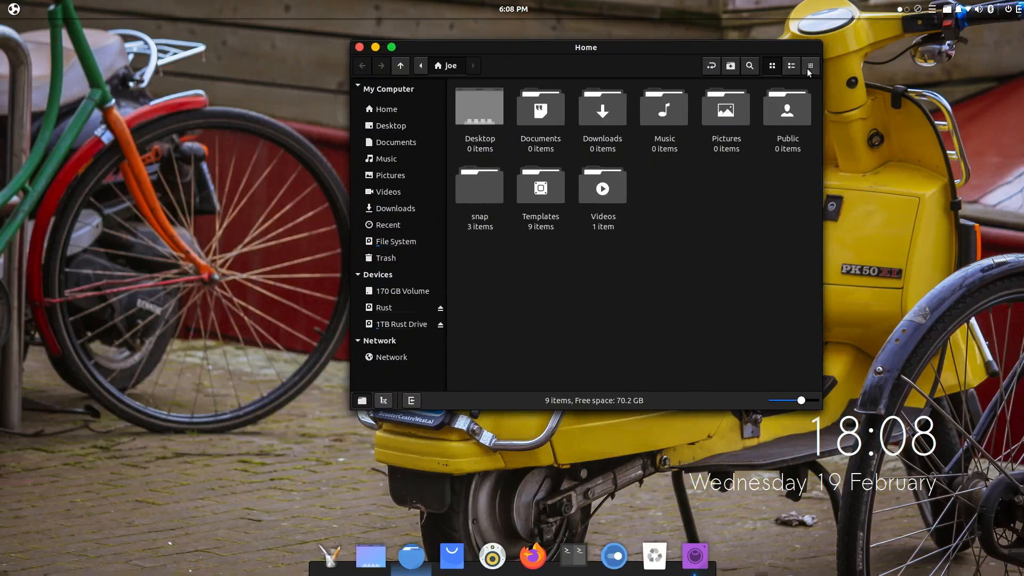
mouse_move(365, 52)
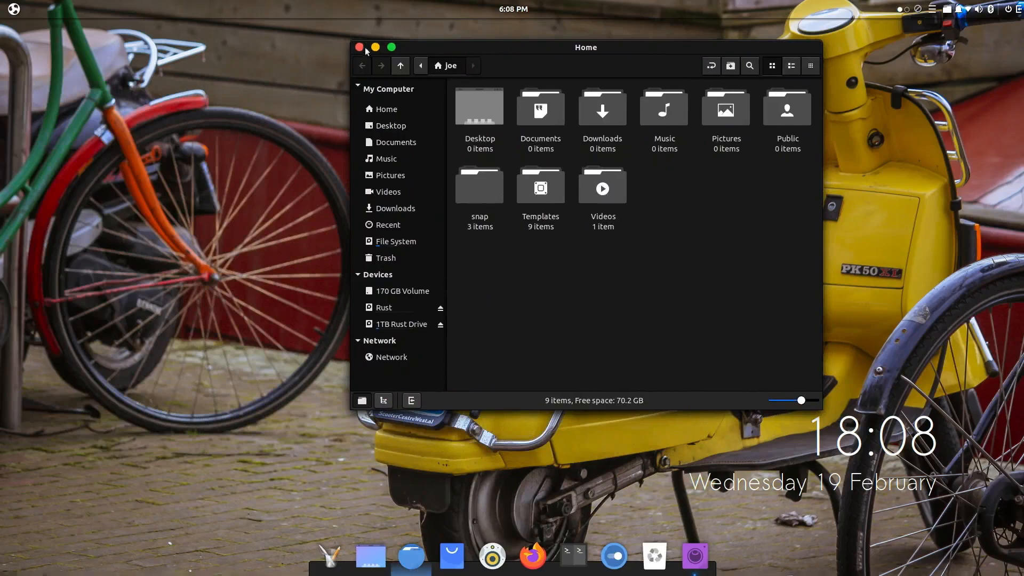
click(357, 47)
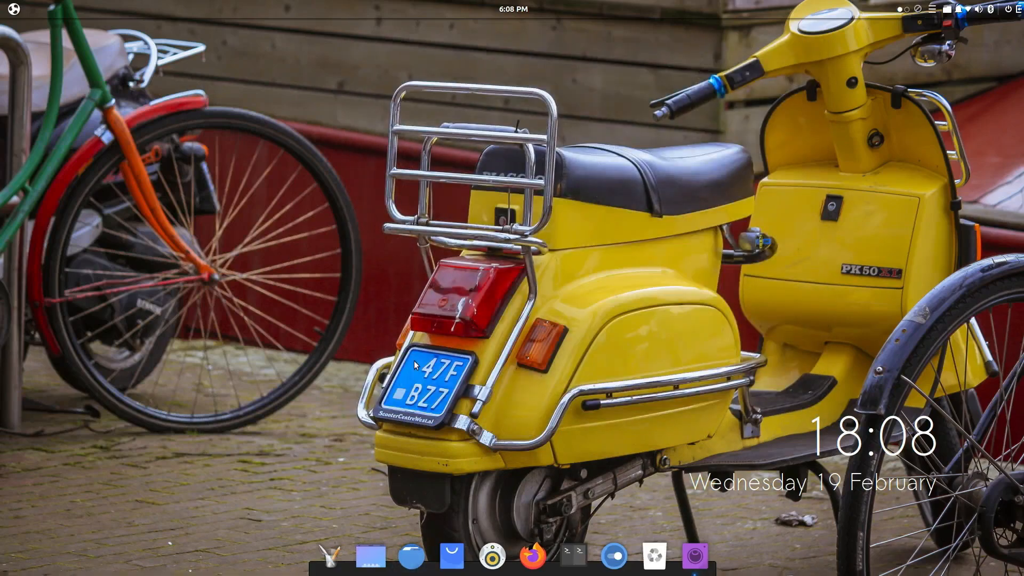
click(12, 9)
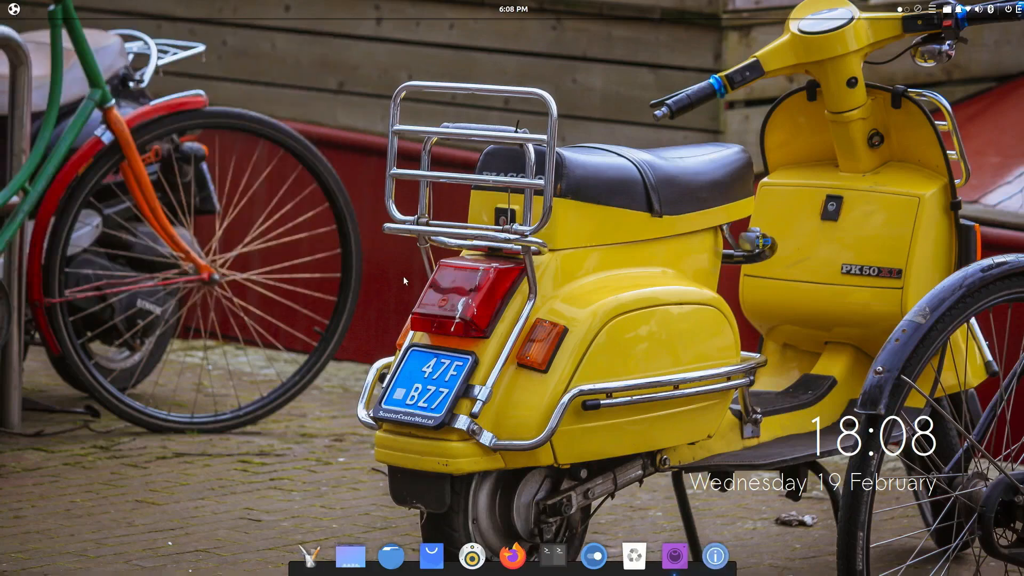
View the Files app's details in GNOME Settings' Applications list and return to the main categories
click(714, 556)
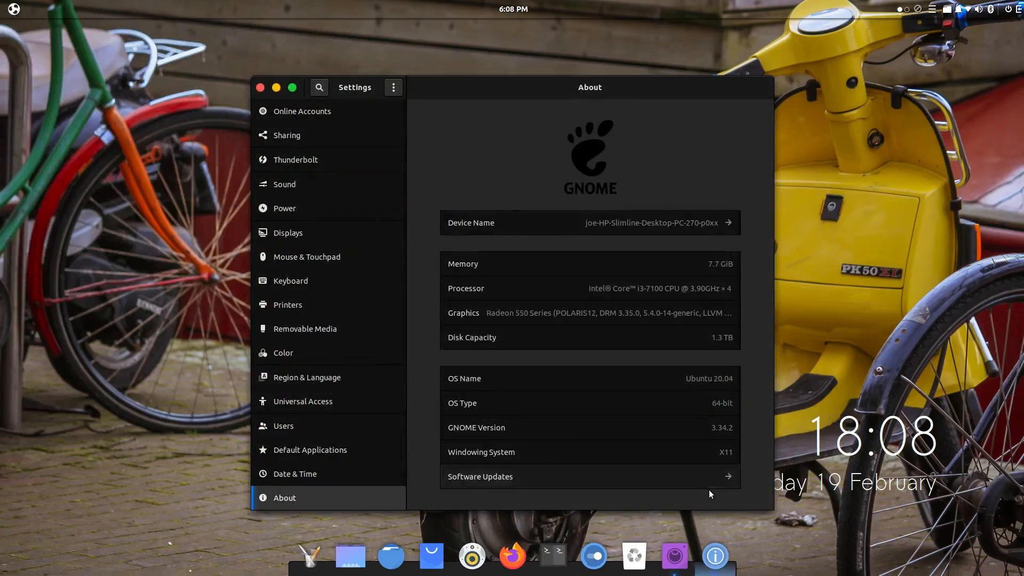
mouse_move(464, 89)
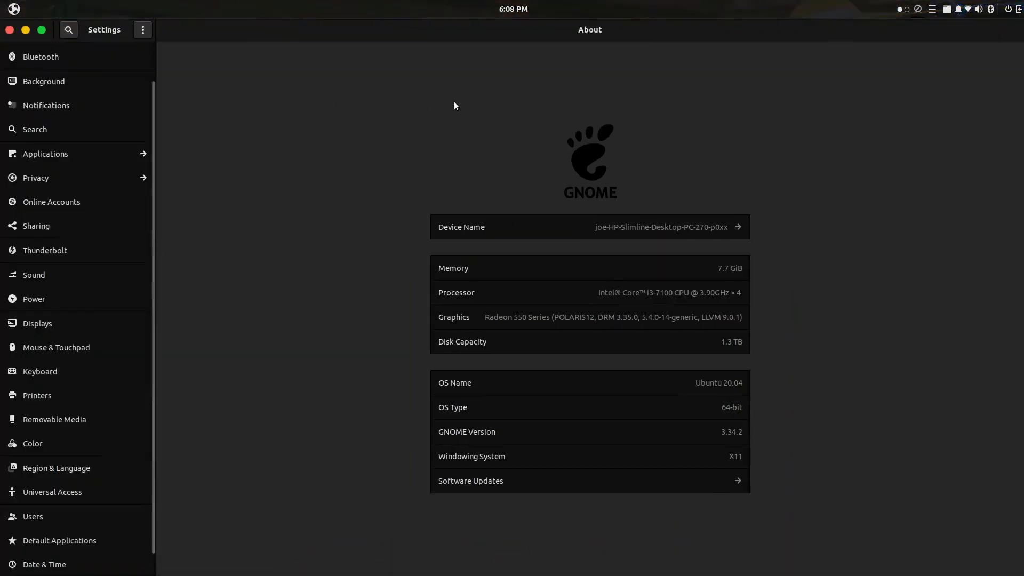
mouse_move(88, 156)
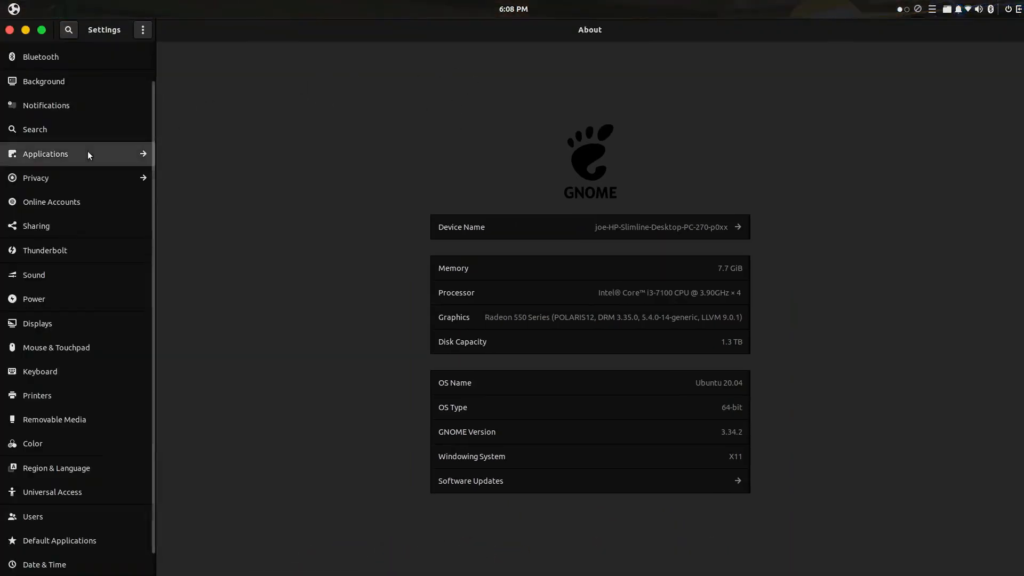
click(45, 154)
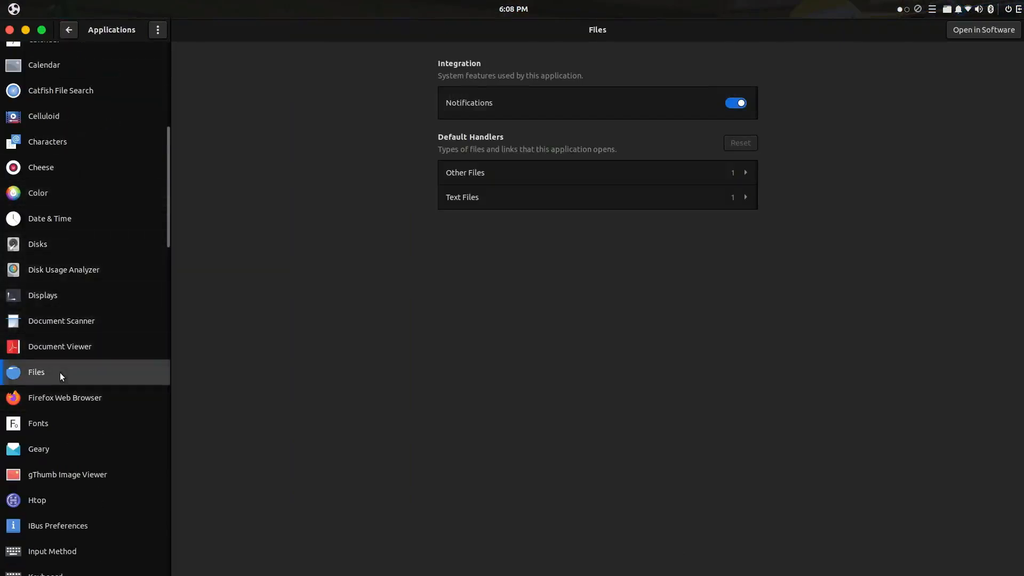
mouse_move(225, 127)
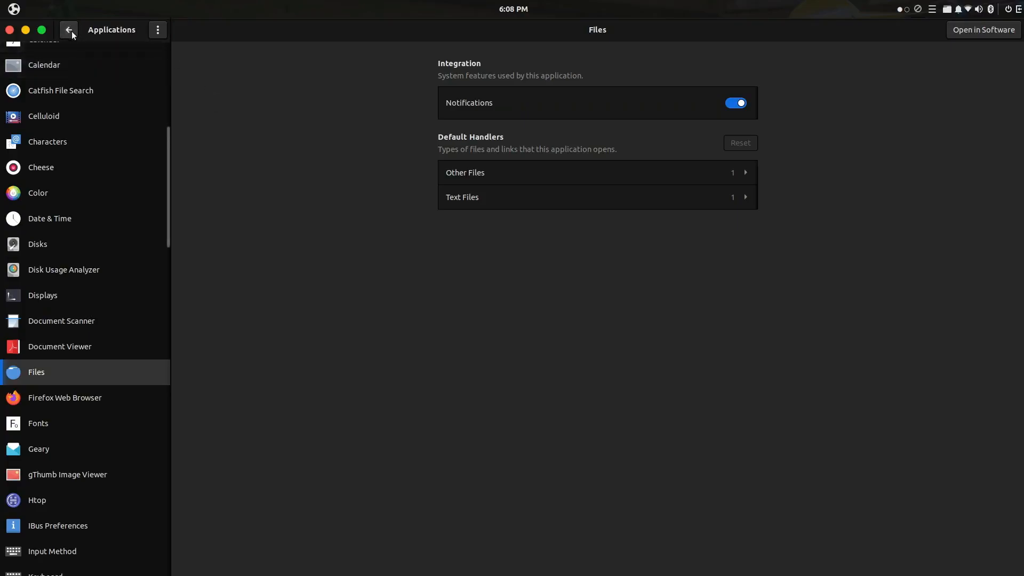
click(68, 30)
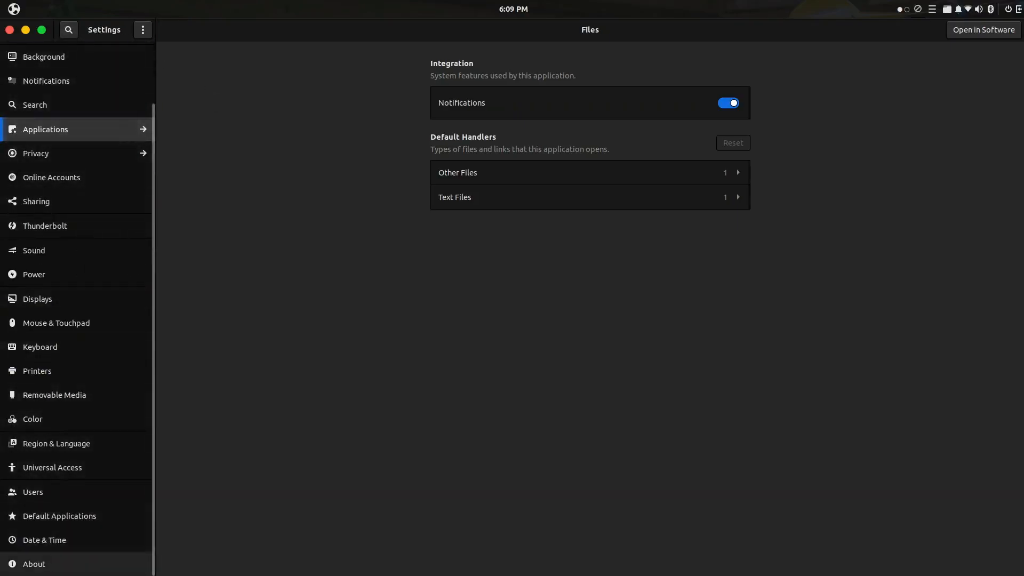
Show the About system information page, then close GNOME Settings
click(33, 563)
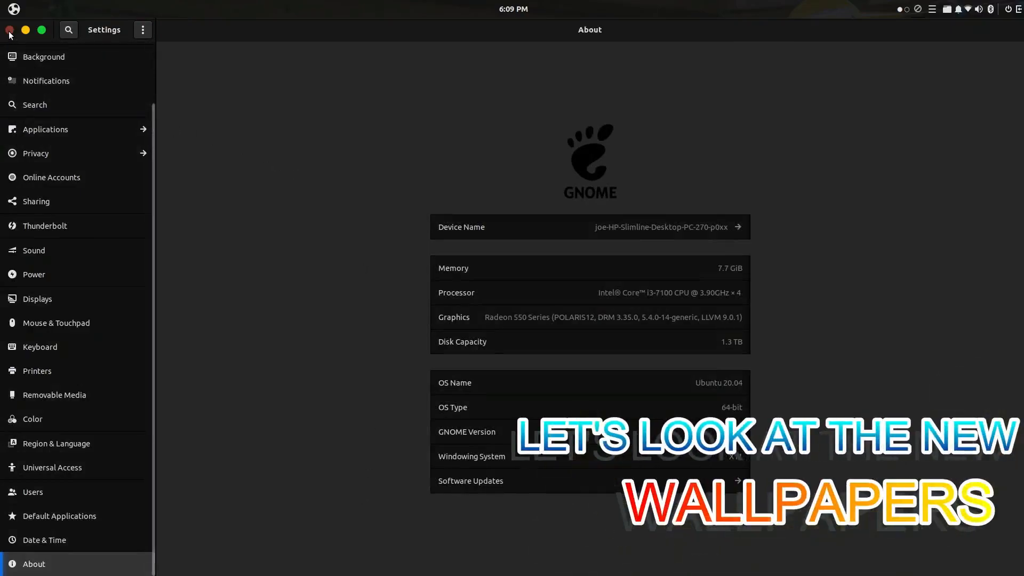
click(42, 56)
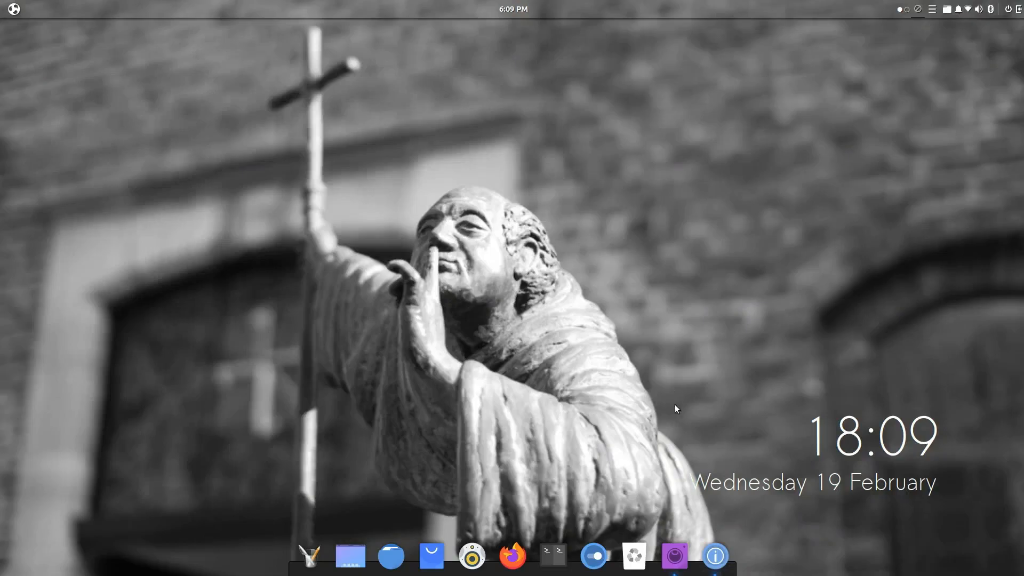
mouse_move(714, 555)
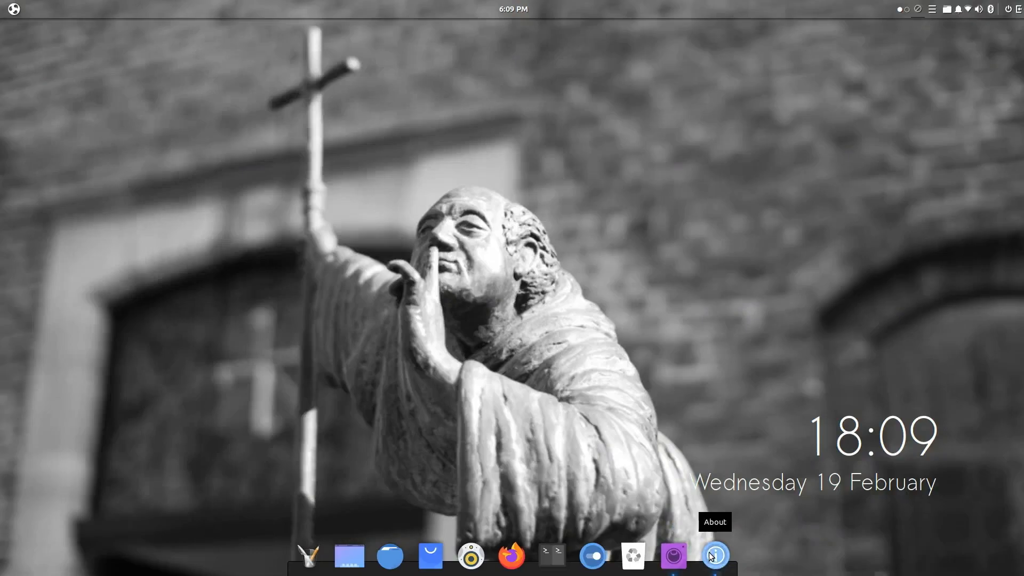
Browse the bundled wallpapers and set the yellow scooter photo as background and lock screen
click(713, 556)
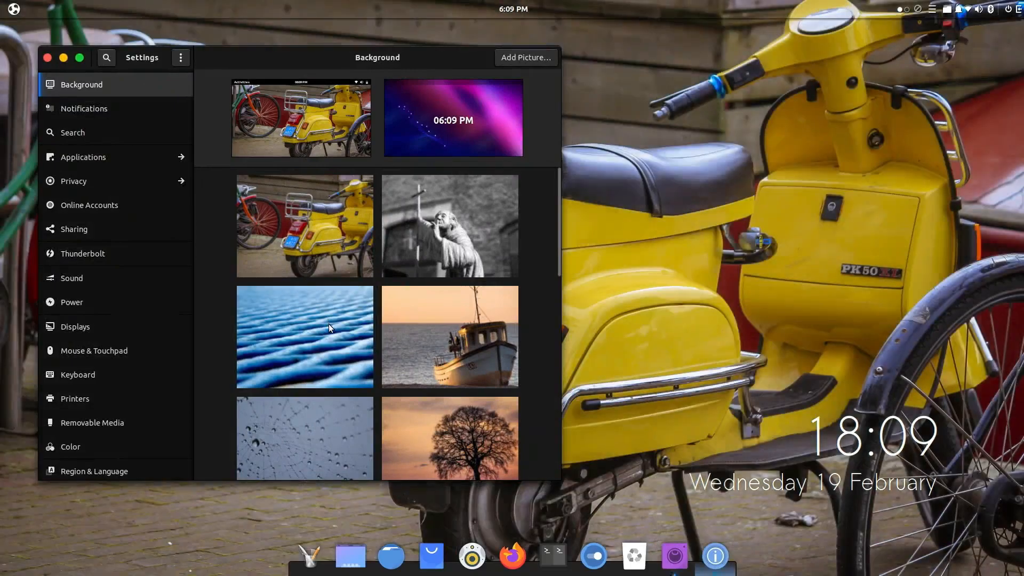
scroll(down, 3)
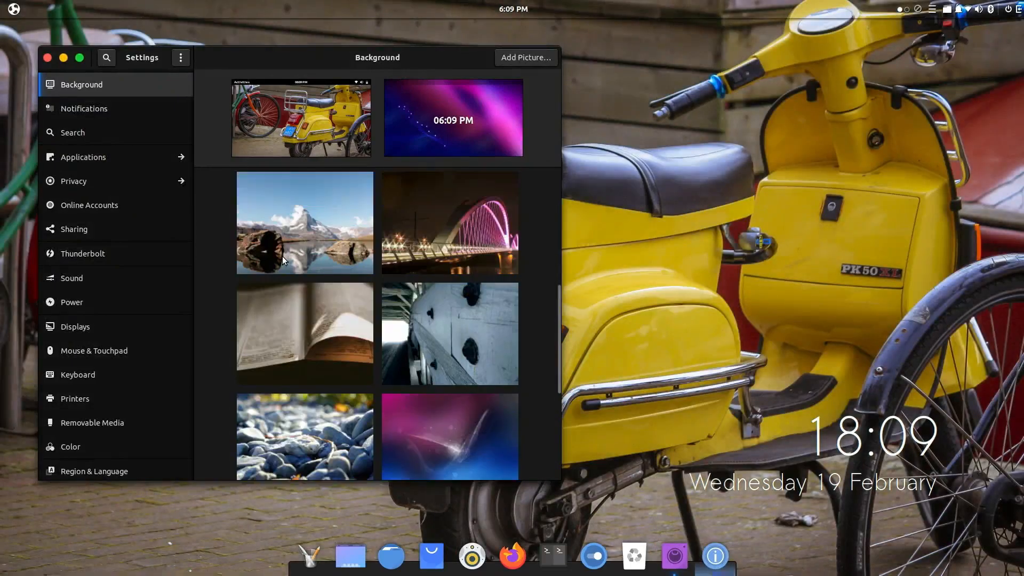
scroll(down, 3)
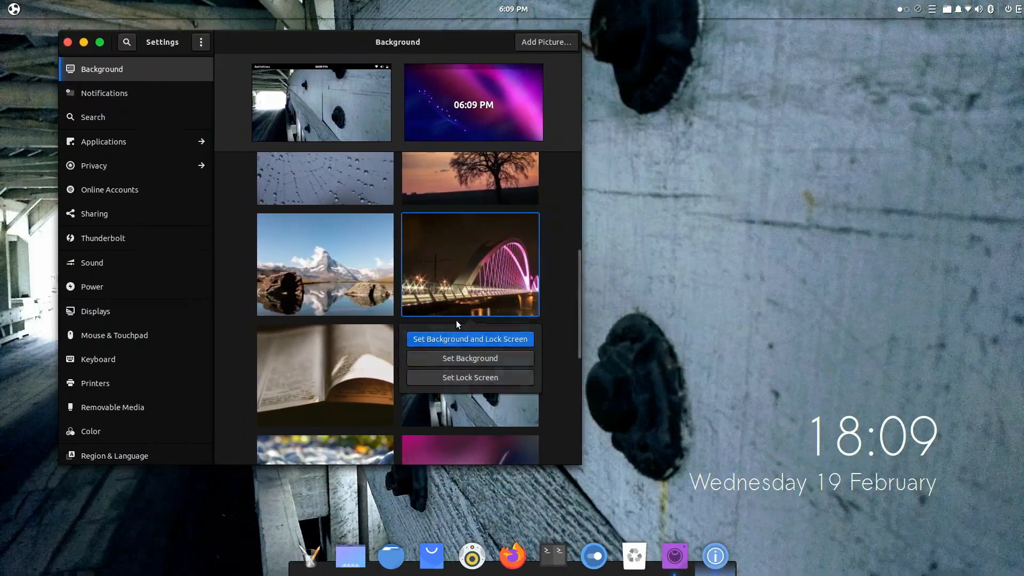
click(469, 339)
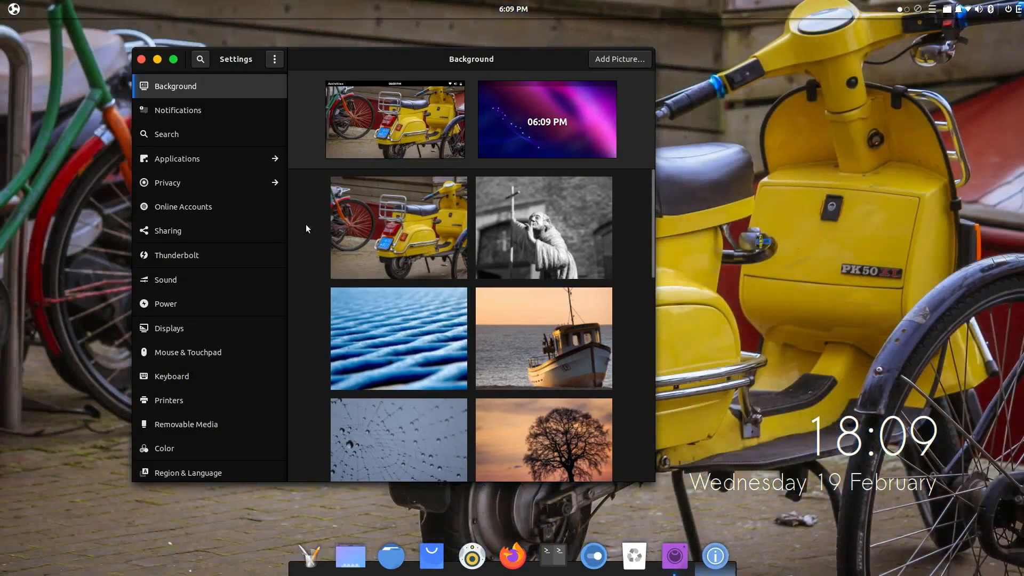
mouse_move(217, 324)
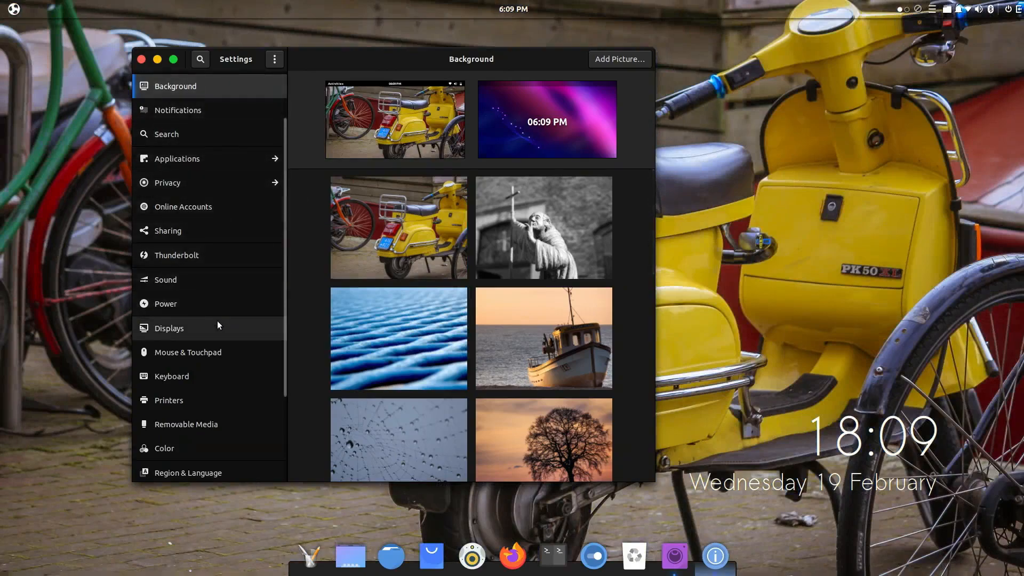
scroll(down, 3)
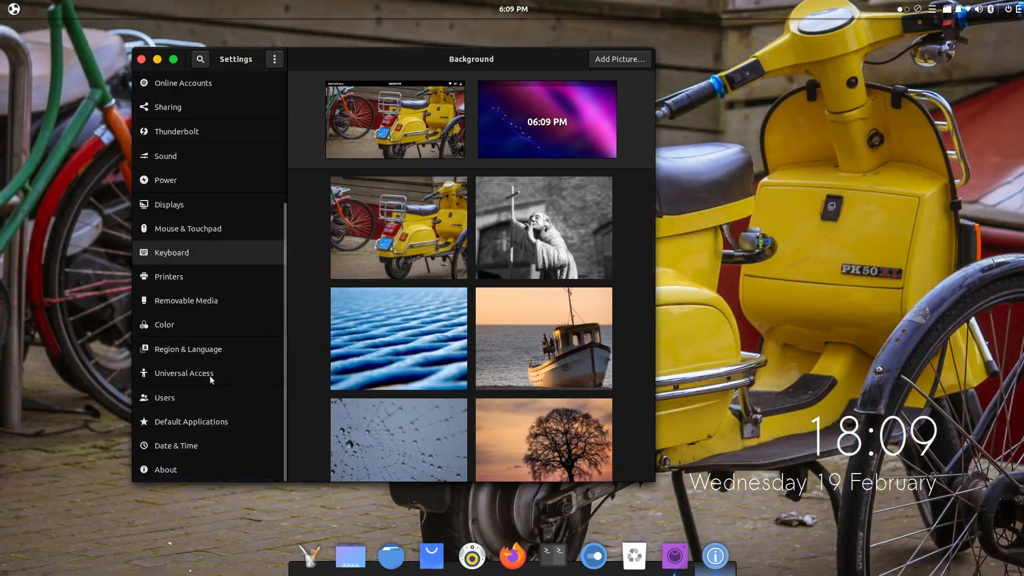
mouse_move(218, 445)
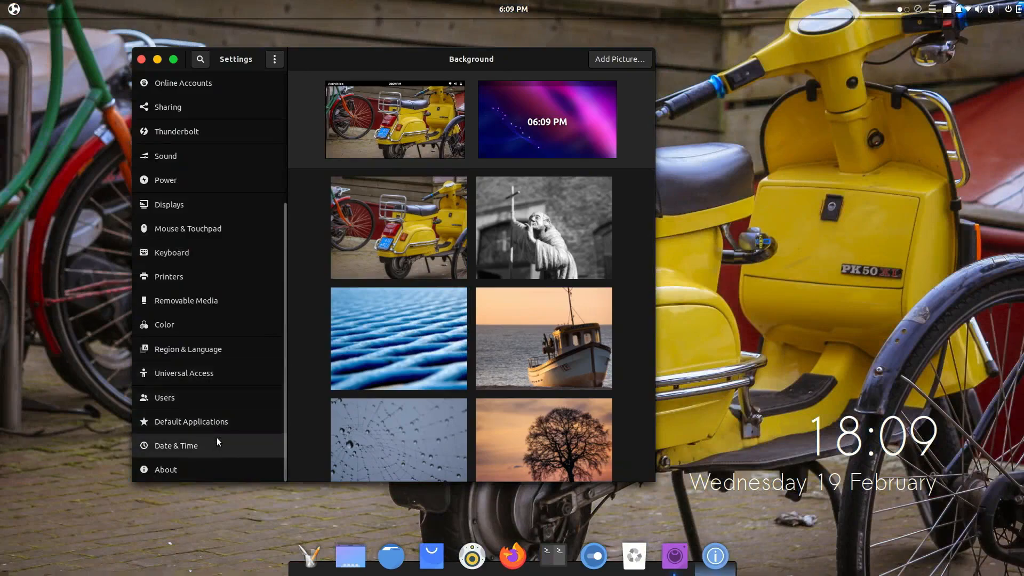
In Date & Time, switch the clock to 24-hour and back to AM/PM, then close Settings
click(176, 446)
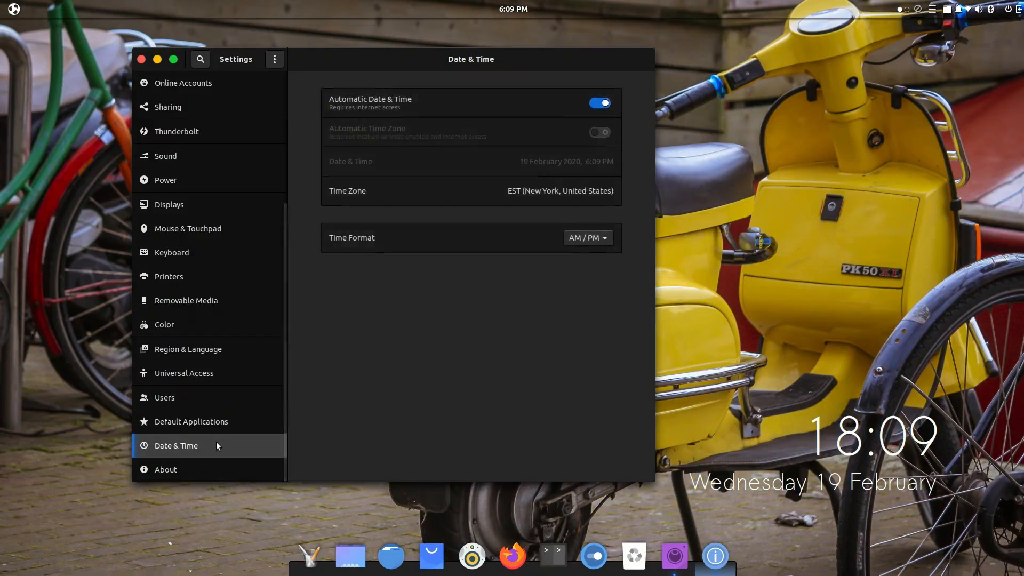
click(585, 237)
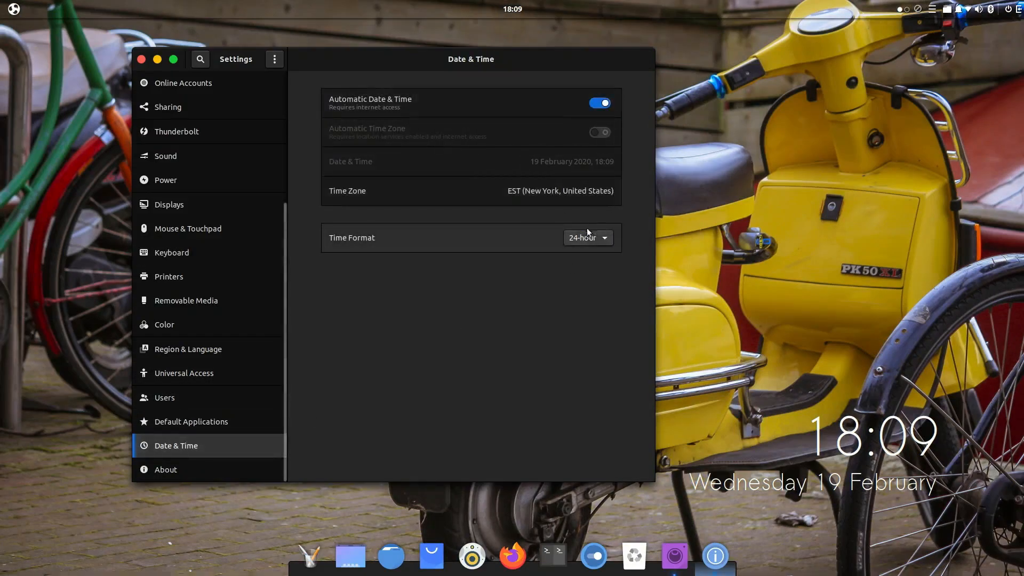
click(587, 237)
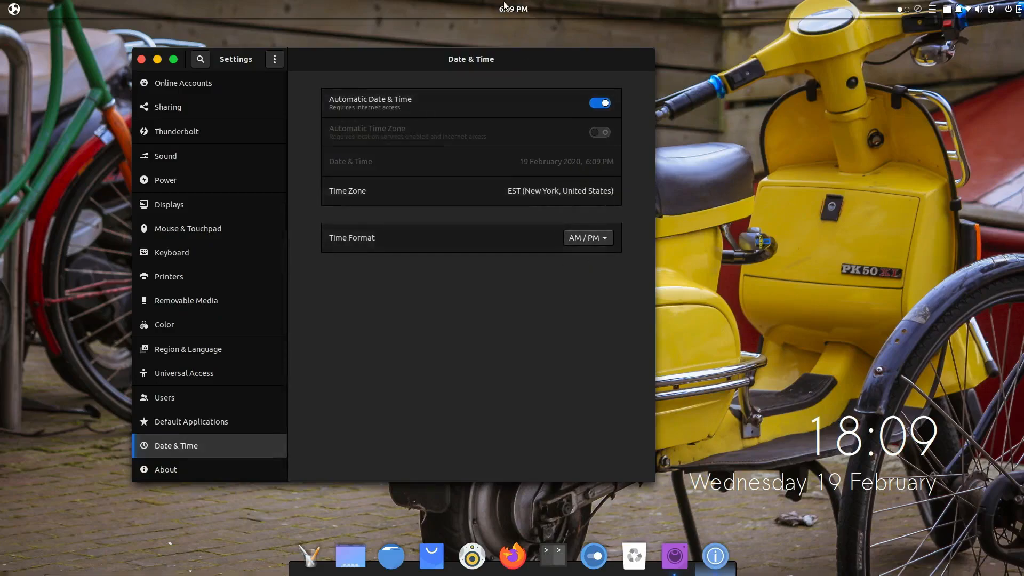
mouse_move(139, 59)
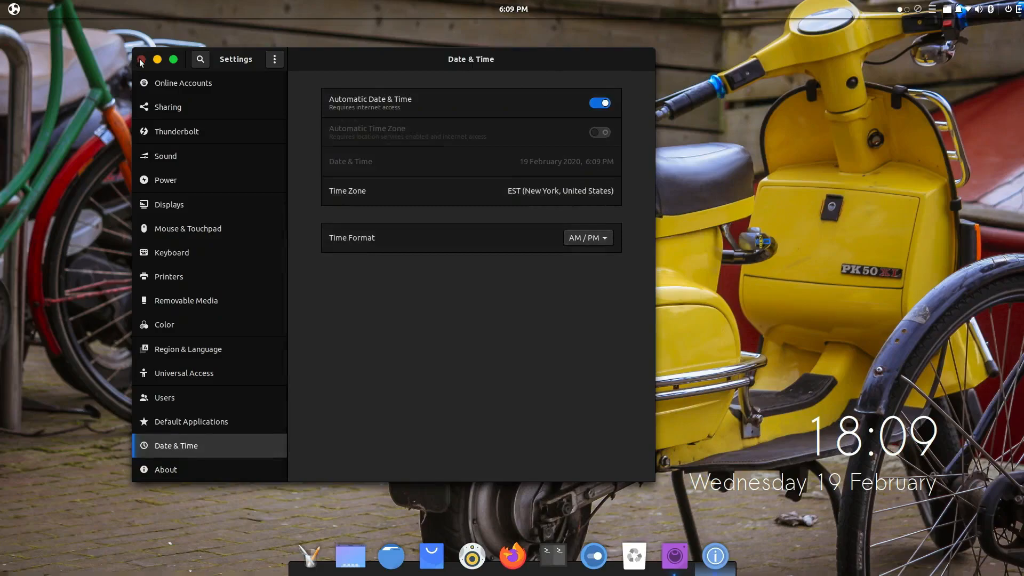
click(141, 58)
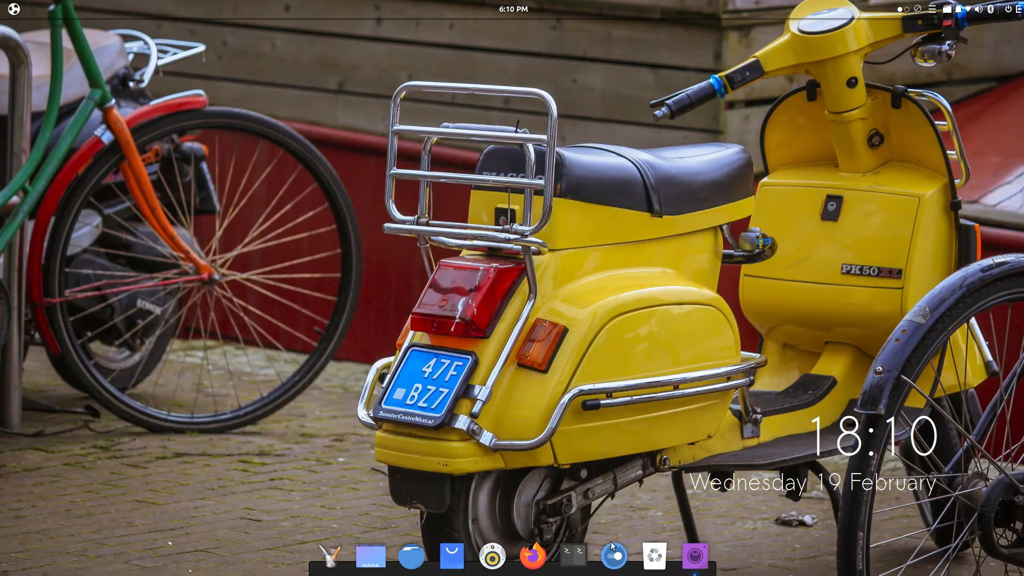
On Budgie Desktop Settings' Desktop page, switch on Mounted volumes so drives appear as desktop icons
click(611, 555)
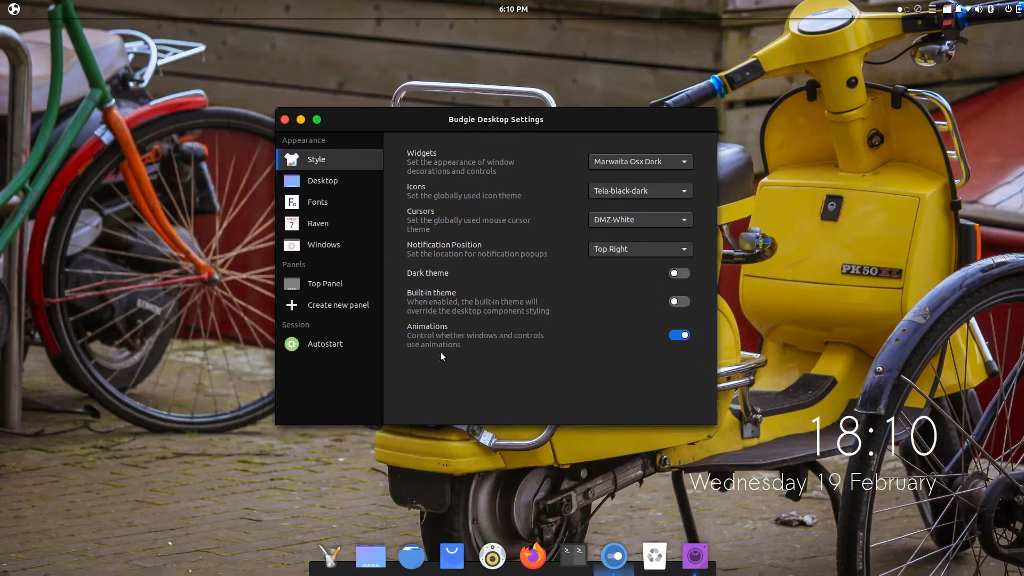
mouse_move(453, 376)
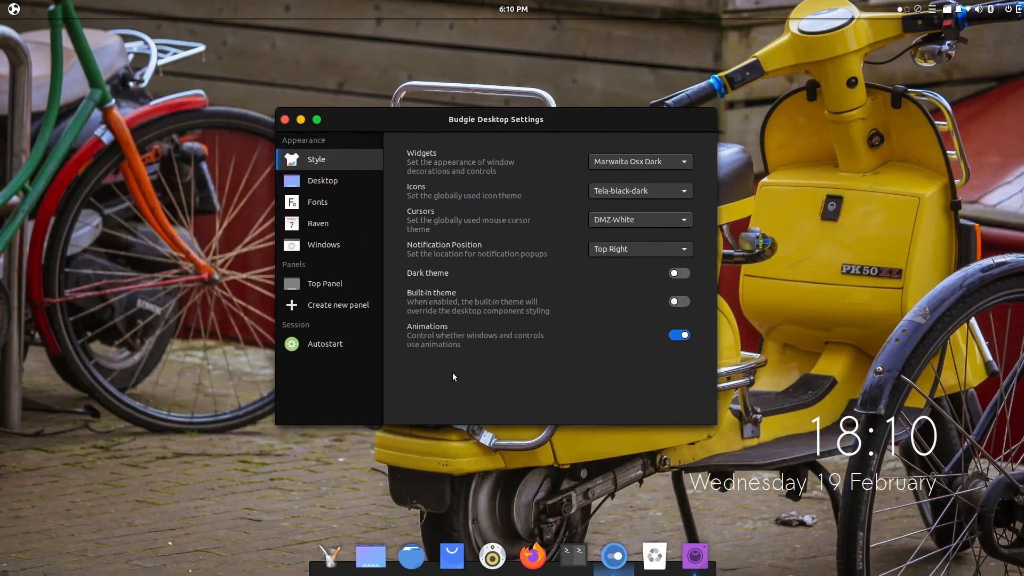
mouse_move(469, 262)
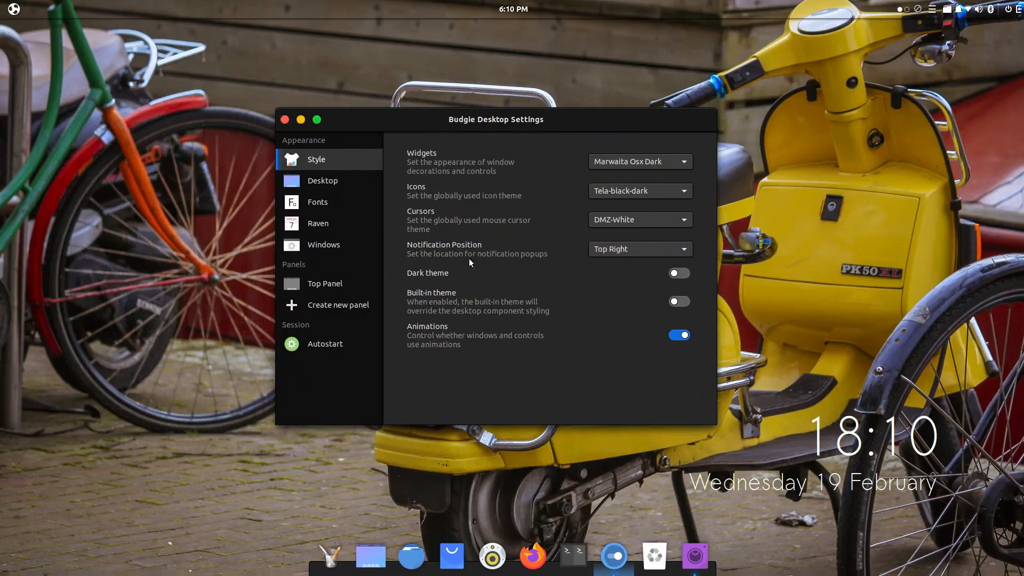
mouse_move(290, 105)
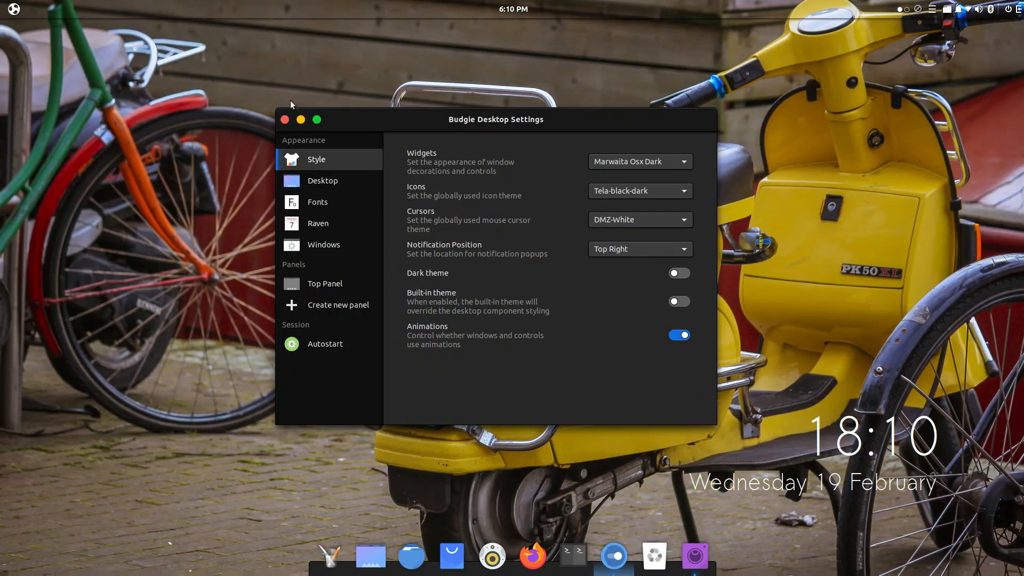
click(322, 181)
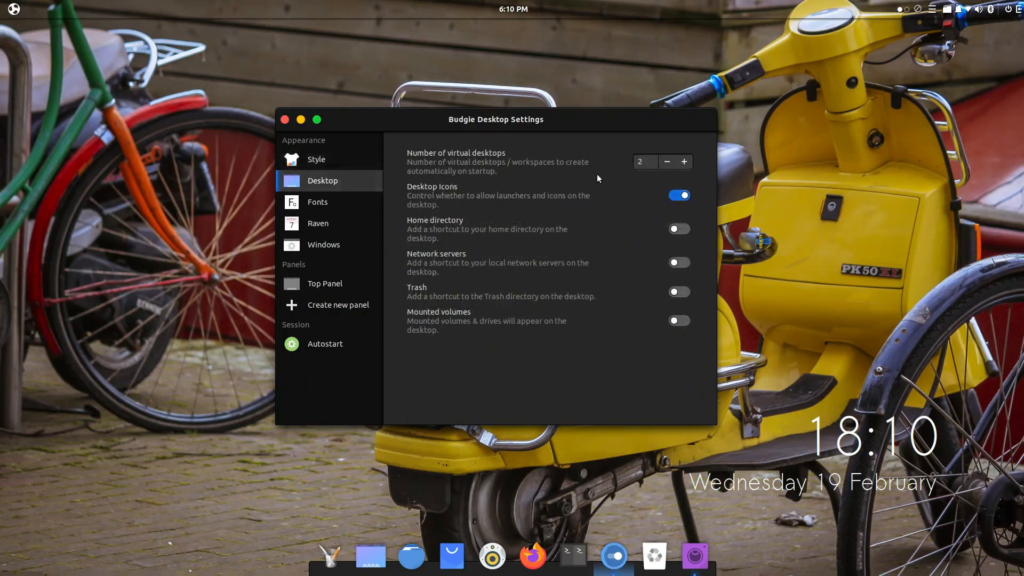
mouse_move(679, 321)
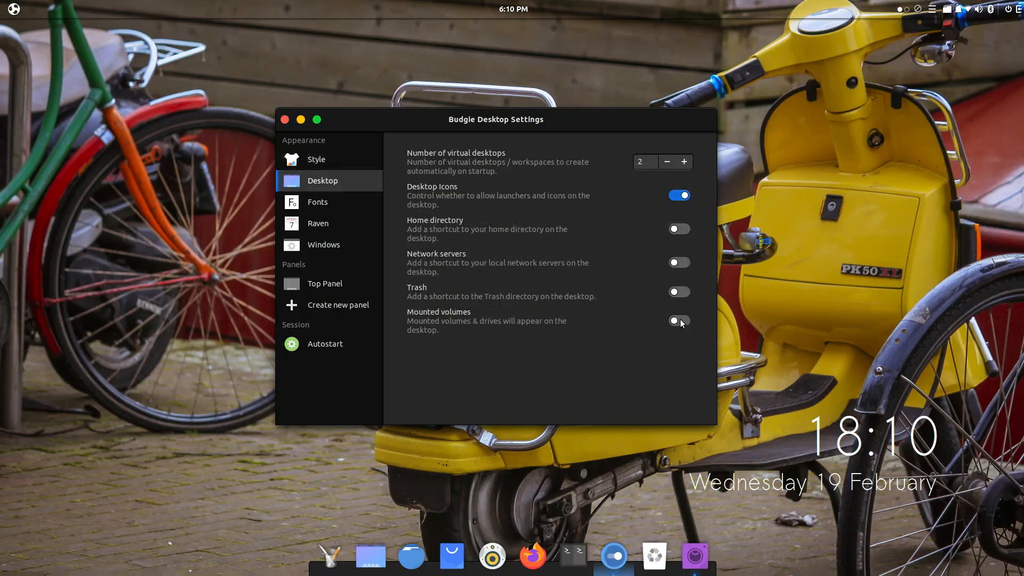
click(678, 320)
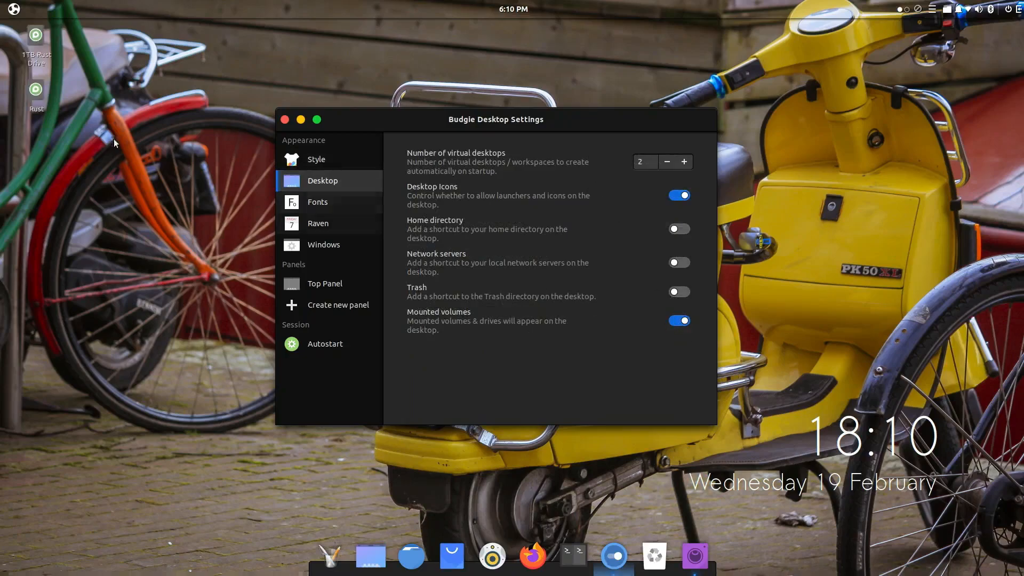
mouse_move(629, 272)
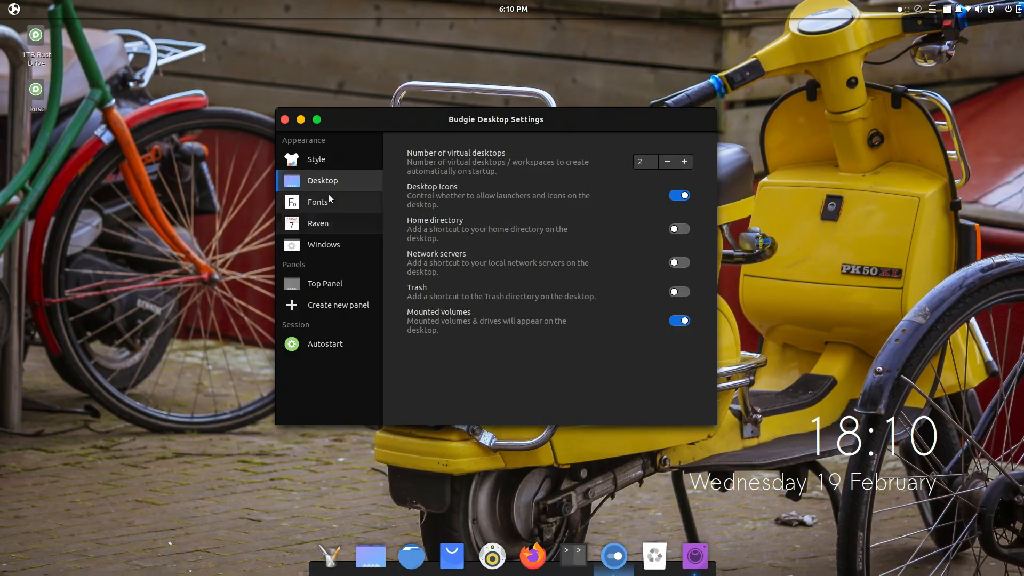
Set font antialiasing to Standard grayscale and hinting to Full in the Fonts settings
click(318, 201)
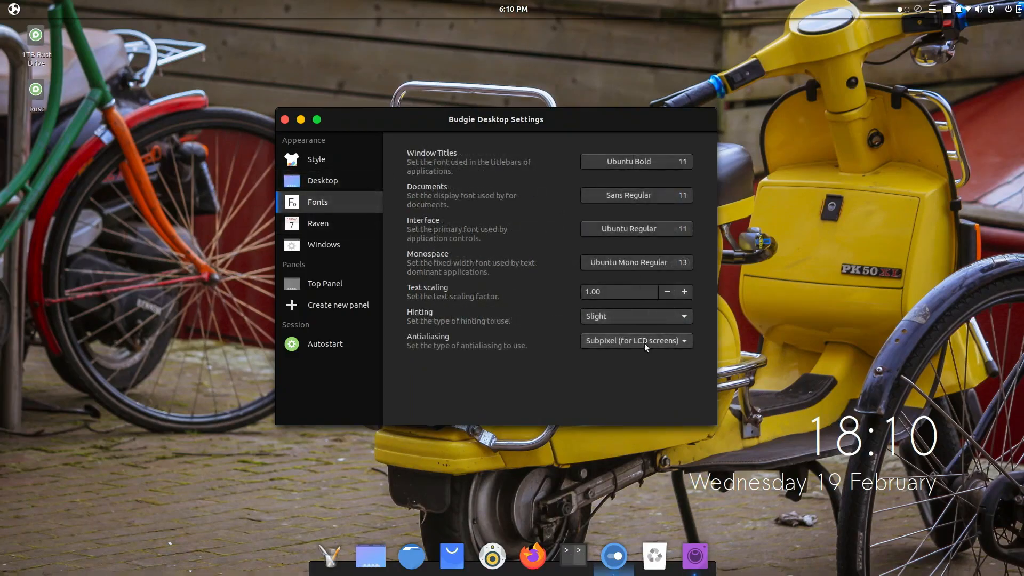
click(633, 340)
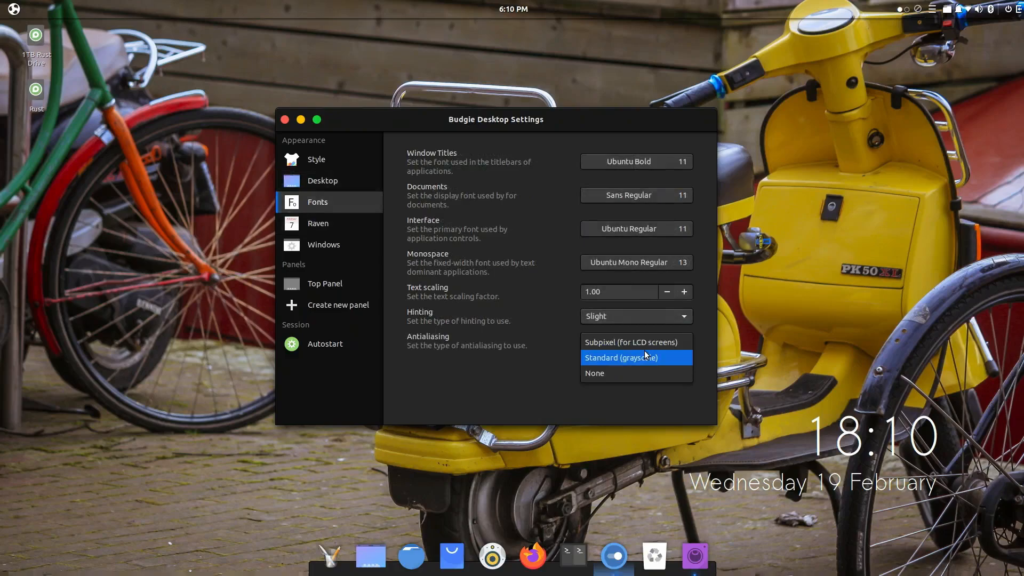
click(633, 316)
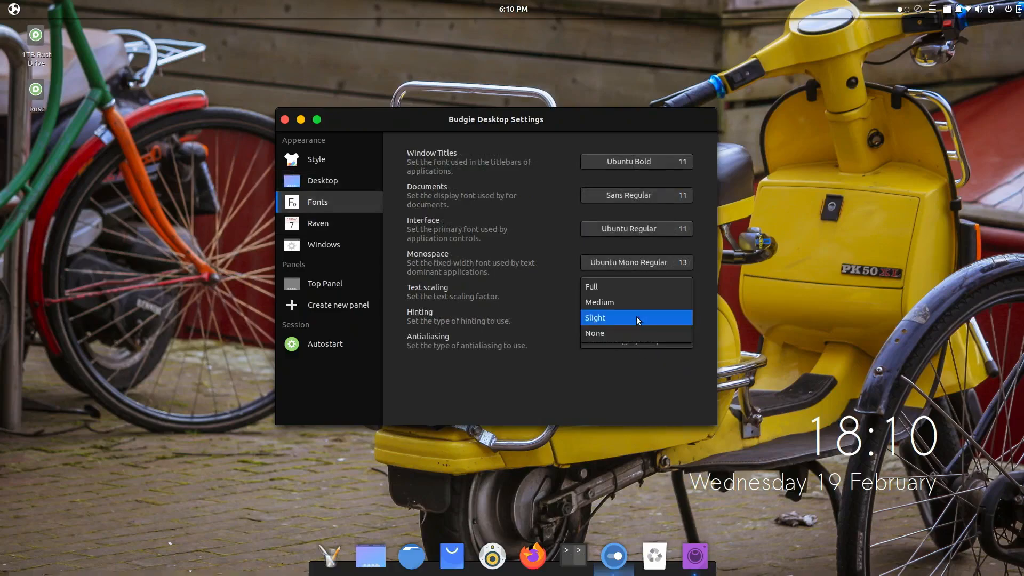
click(589, 286)
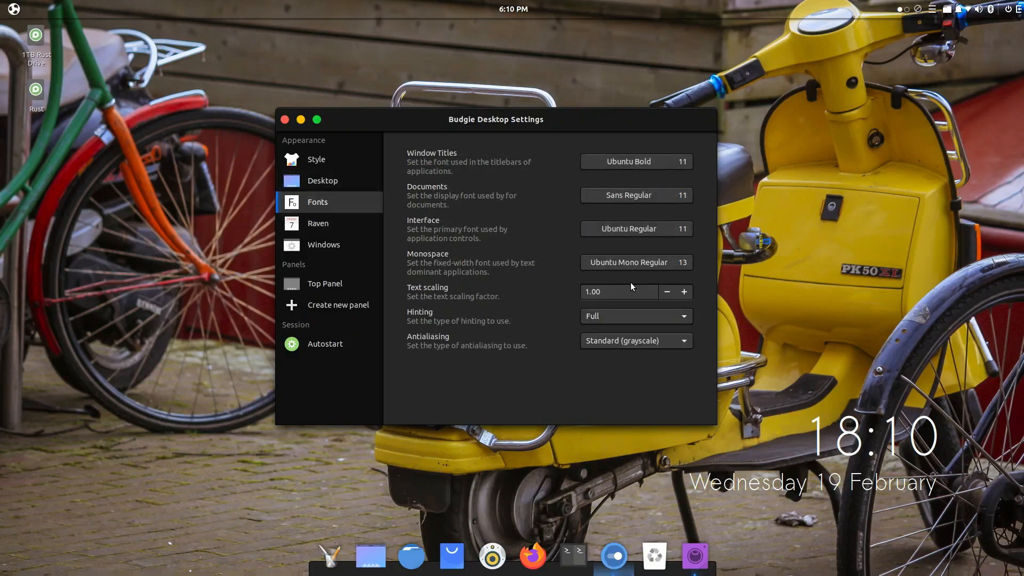
Show the Raven settings page and open the Raven sidebar to preview its calendar applet
click(318, 223)
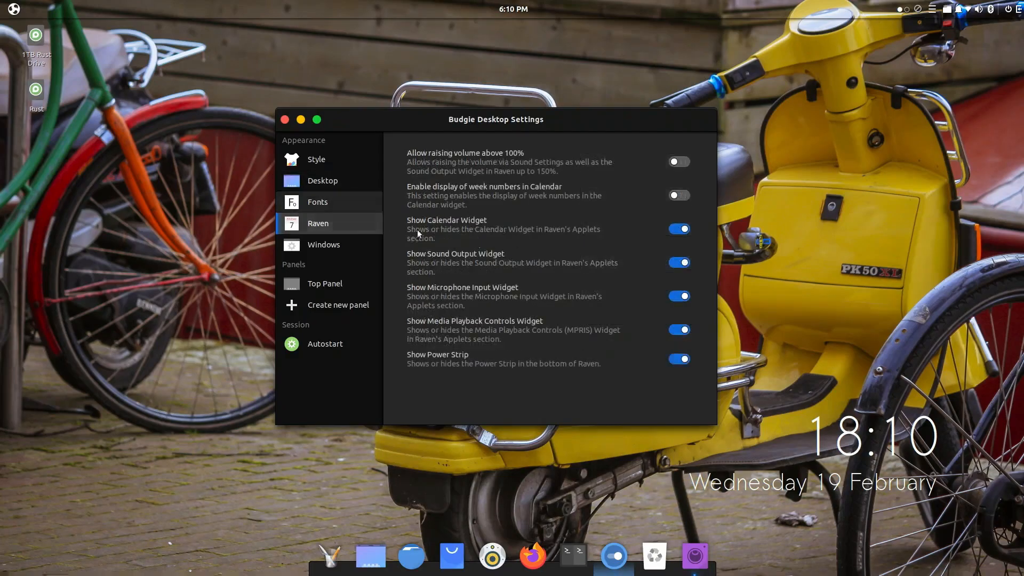
mouse_move(842, 196)
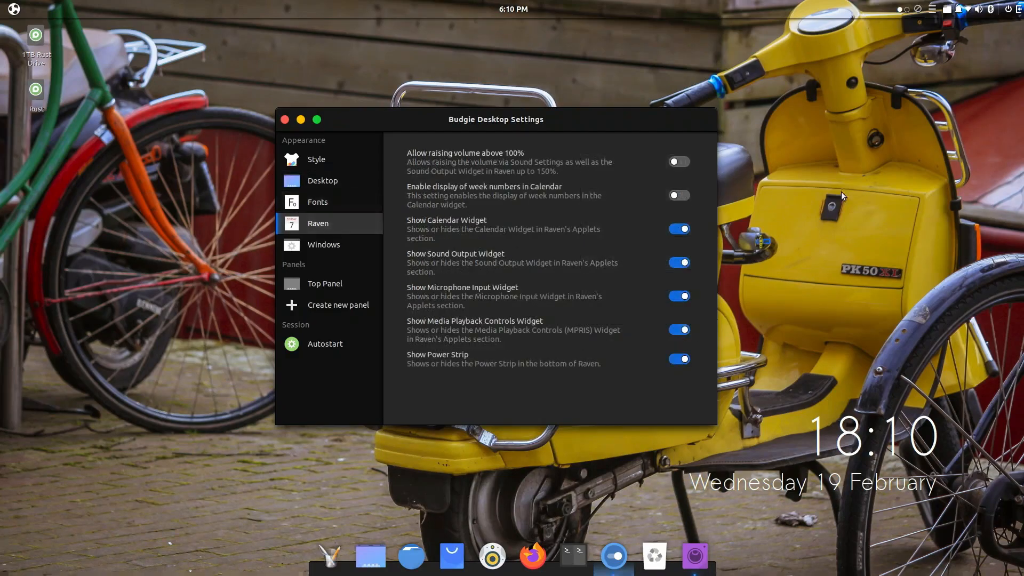
click(930, 10)
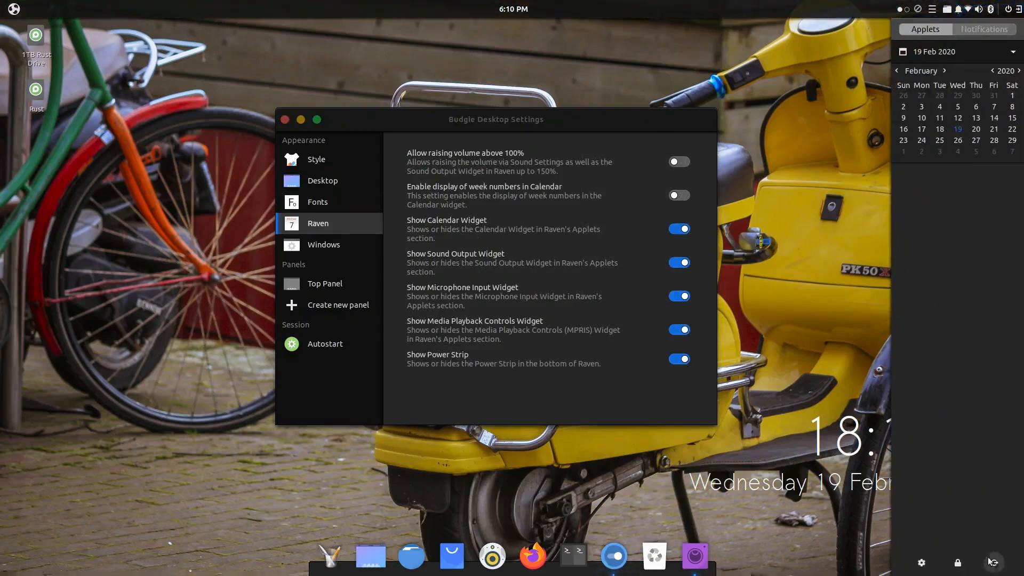
mouse_move(882, 574)
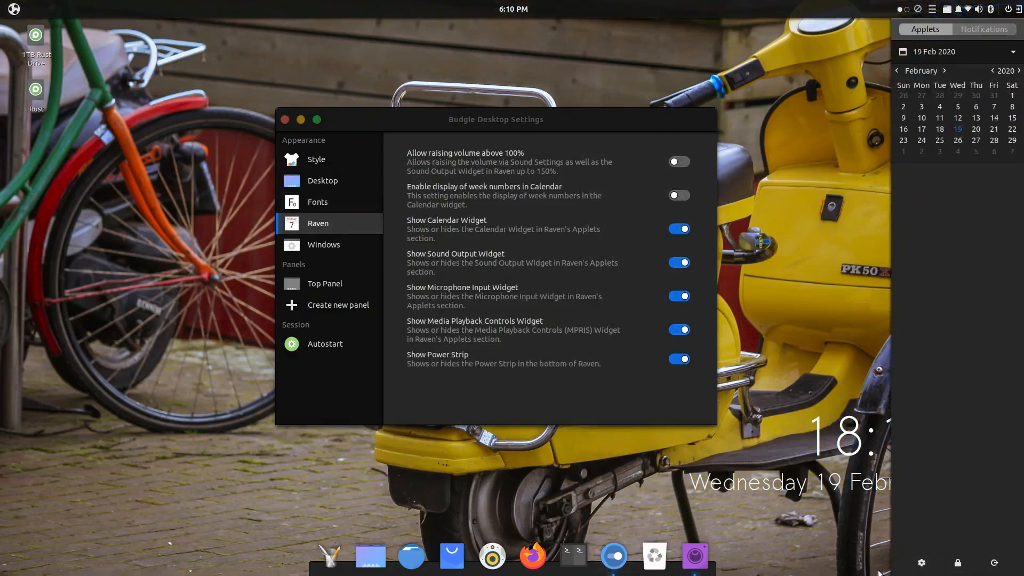
Look over the Windows behaviour options, switch to the Style page, and open Raven briefly
click(323, 244)
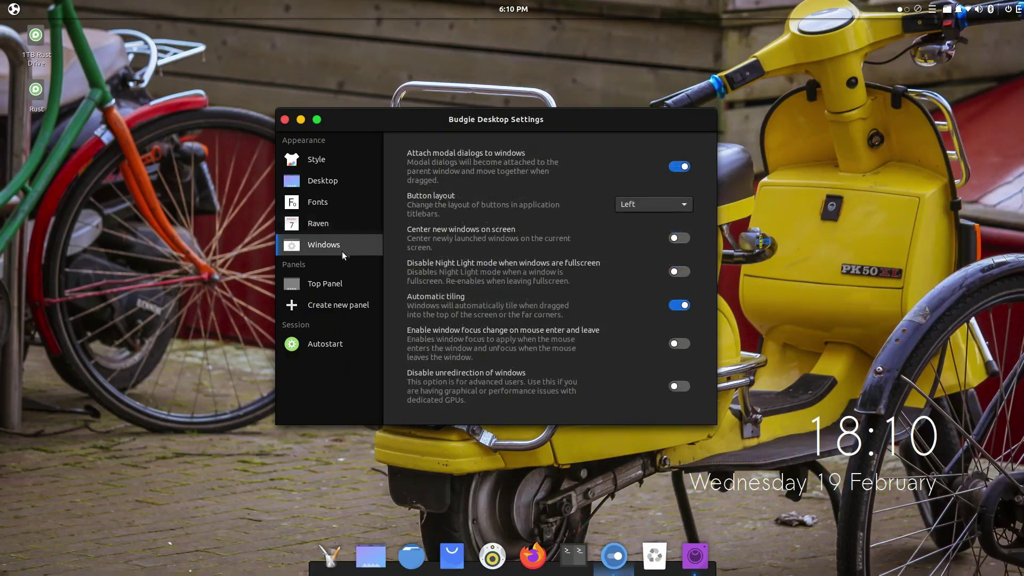
mouse_move(836, 392)
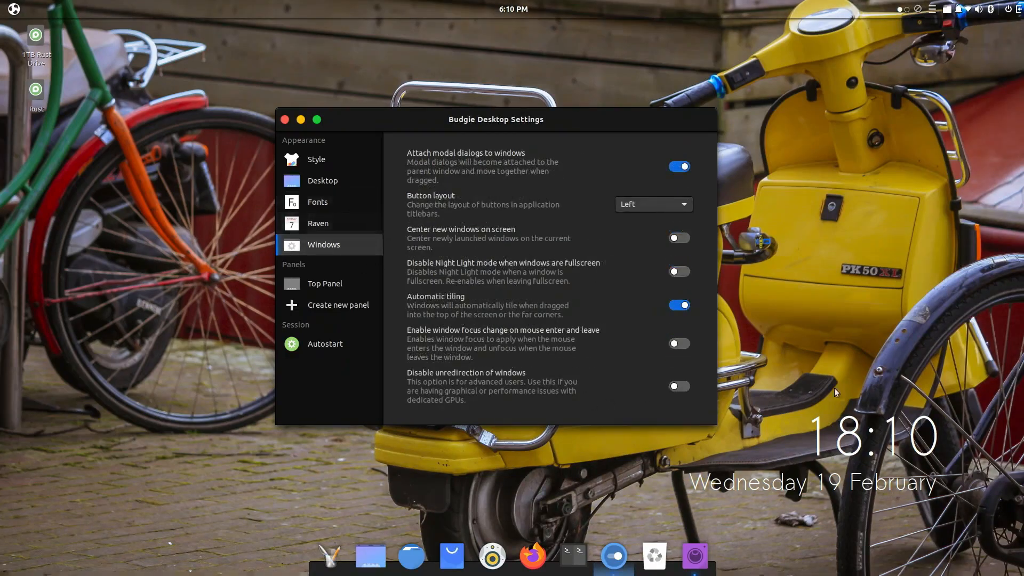
click(283, 118)
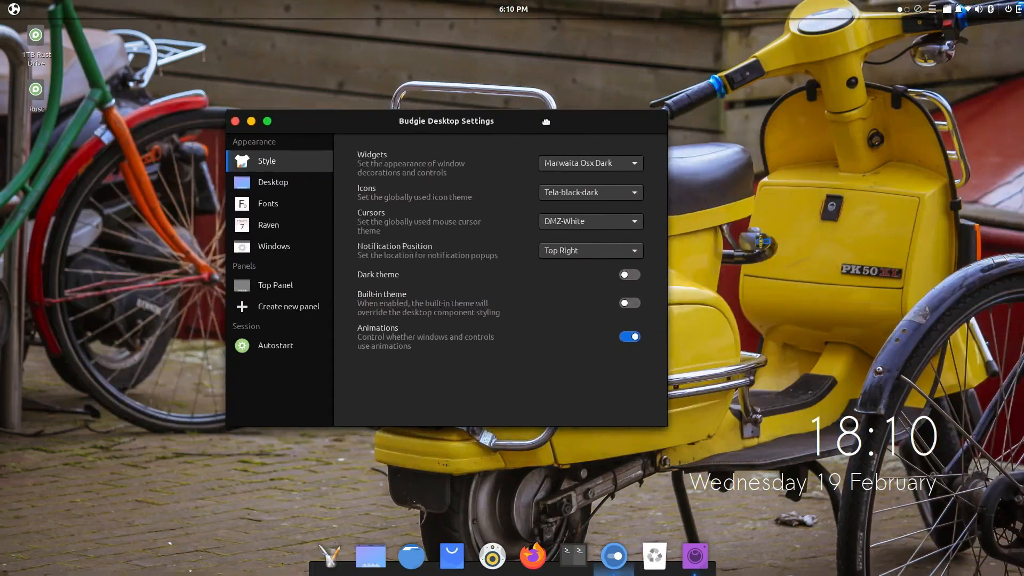
click(958, 8)
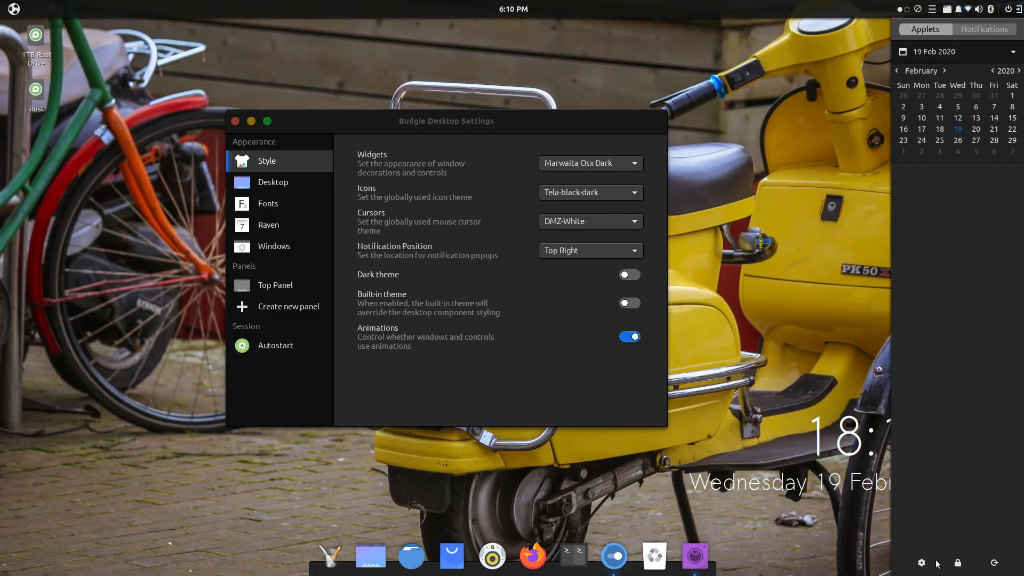
mouse_move(434, 377)
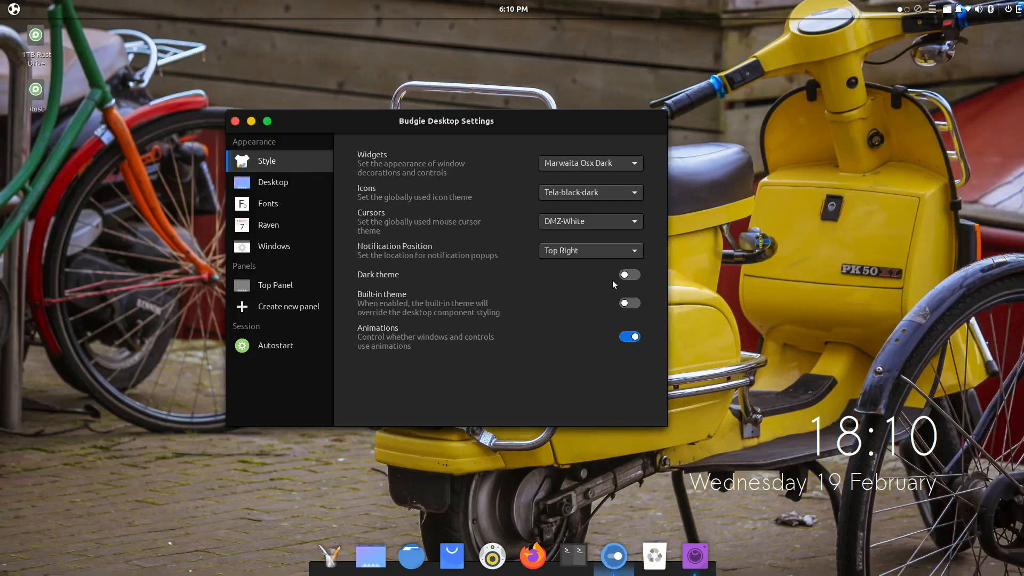
mouse_move(632, 290)
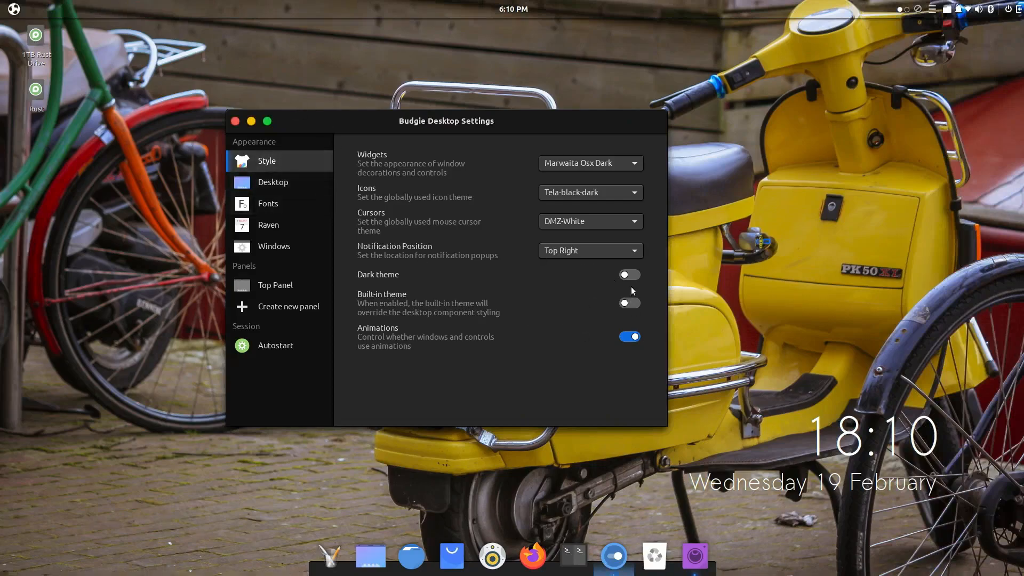
mouse_move(13, 9)
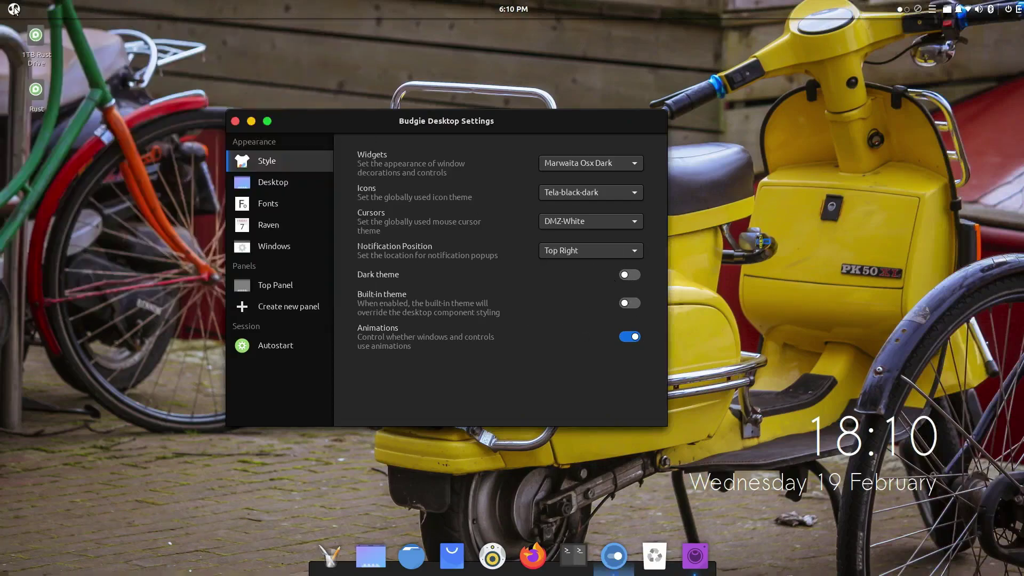
Try the Dark theme toggle on and switch it back off
click(629, 274)
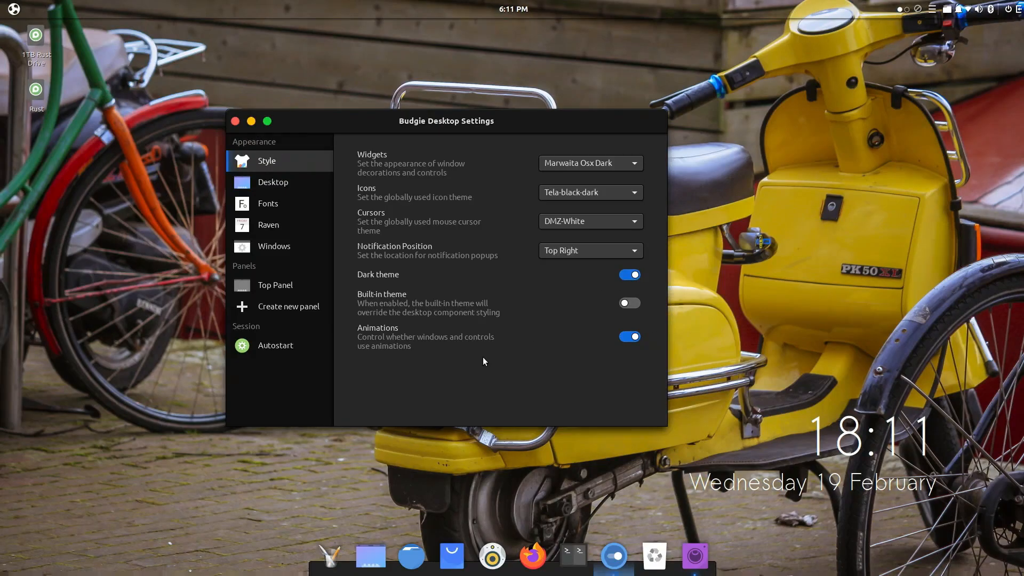
click(629, 274)
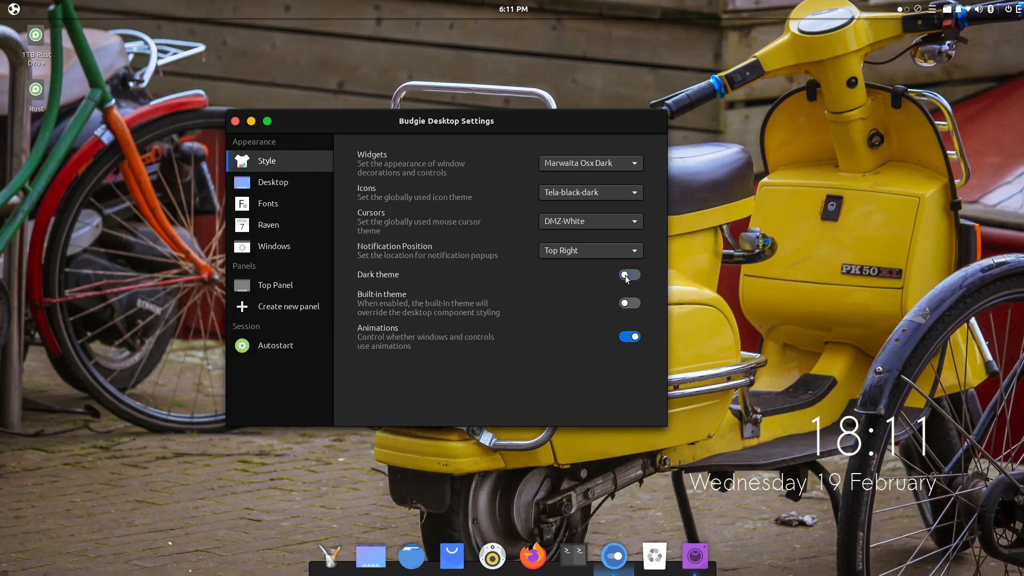
click(629, 274)
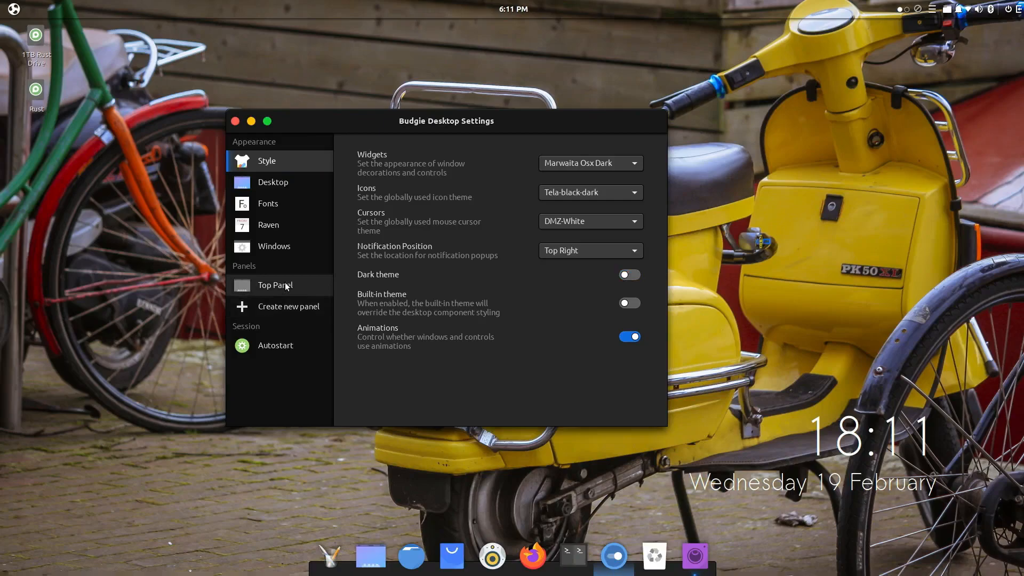
Browse the top panel's Add applet chooser and cancel without adding anything
click(276, 285)
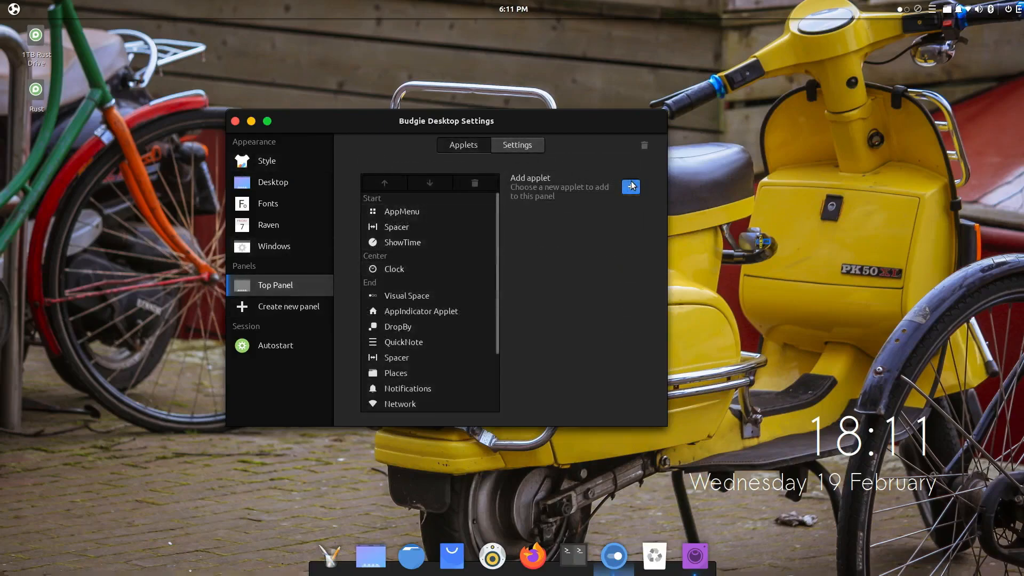
click(629, 186)
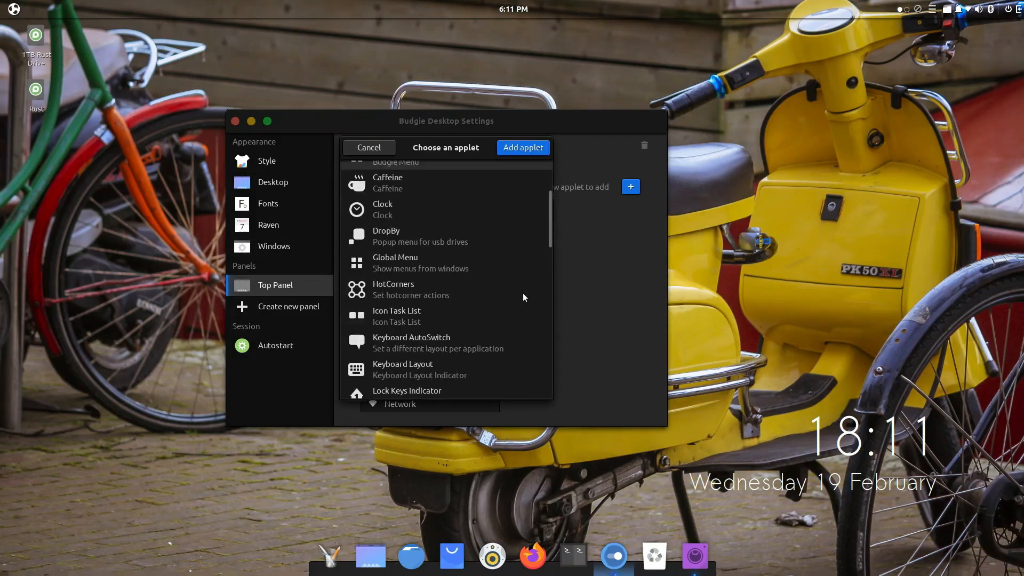
scroll(down, 3)
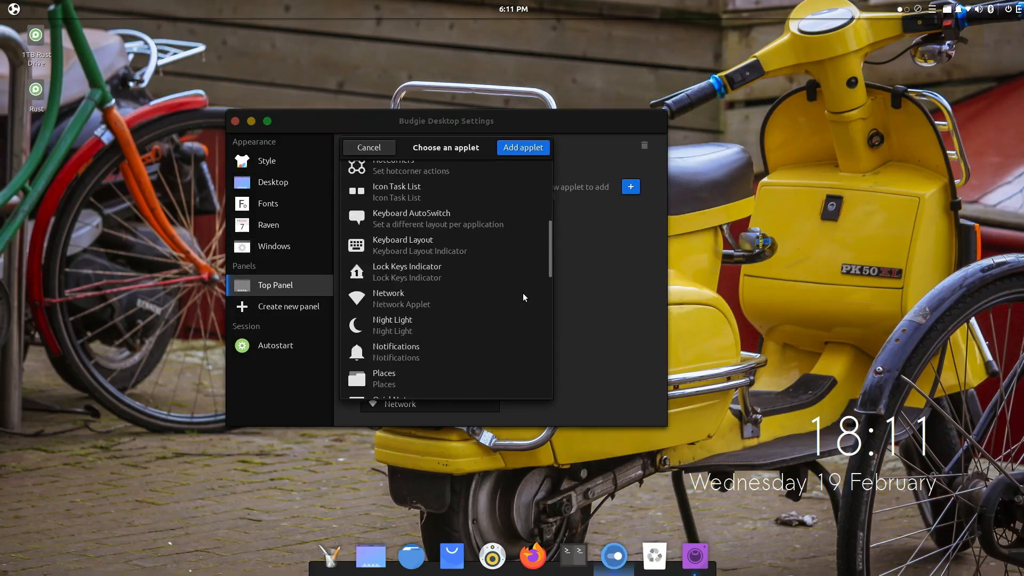
scroll(down, 3)
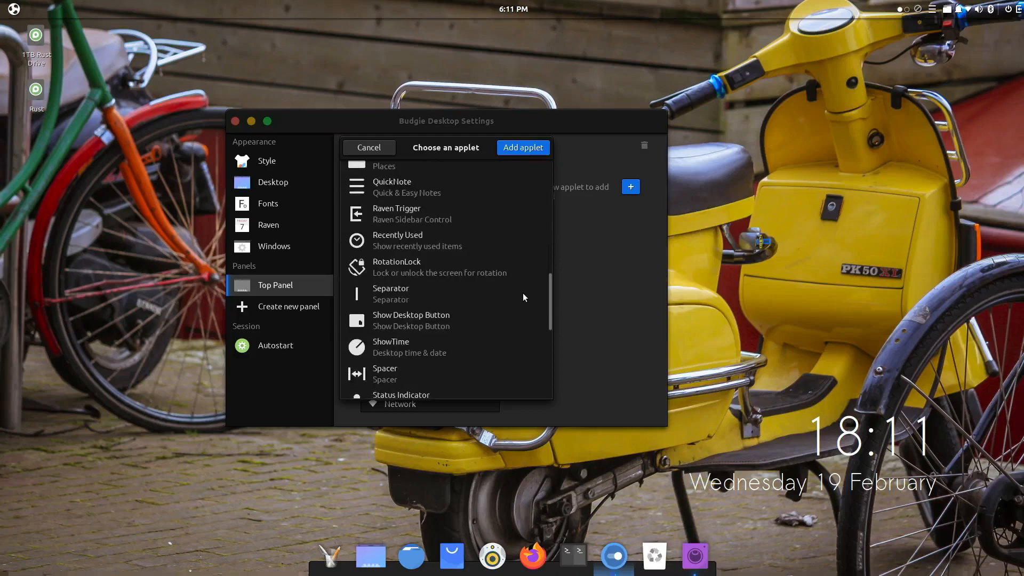
scroll(down, 3)
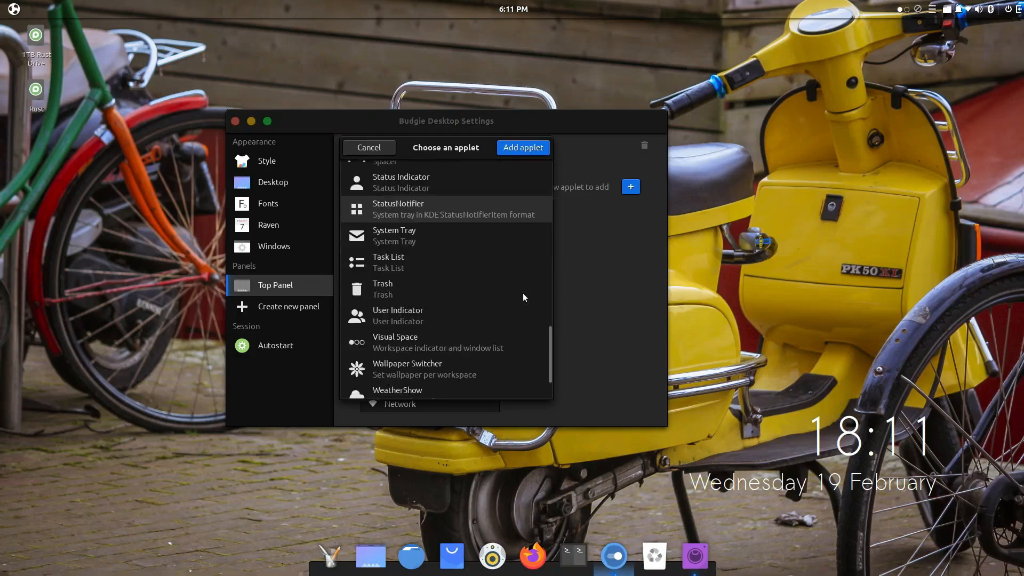
scroll(down, 3)
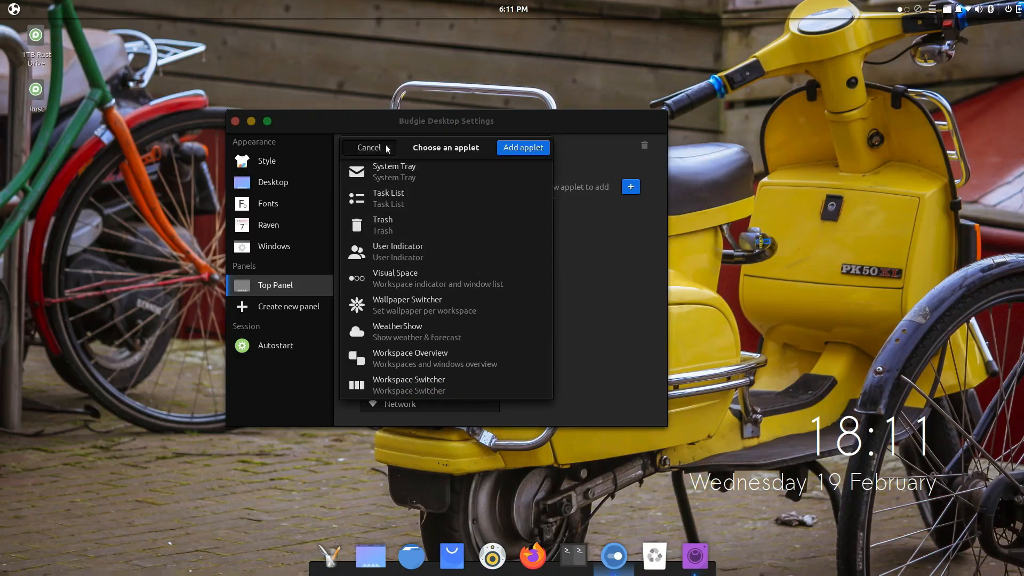
click(368, 147)
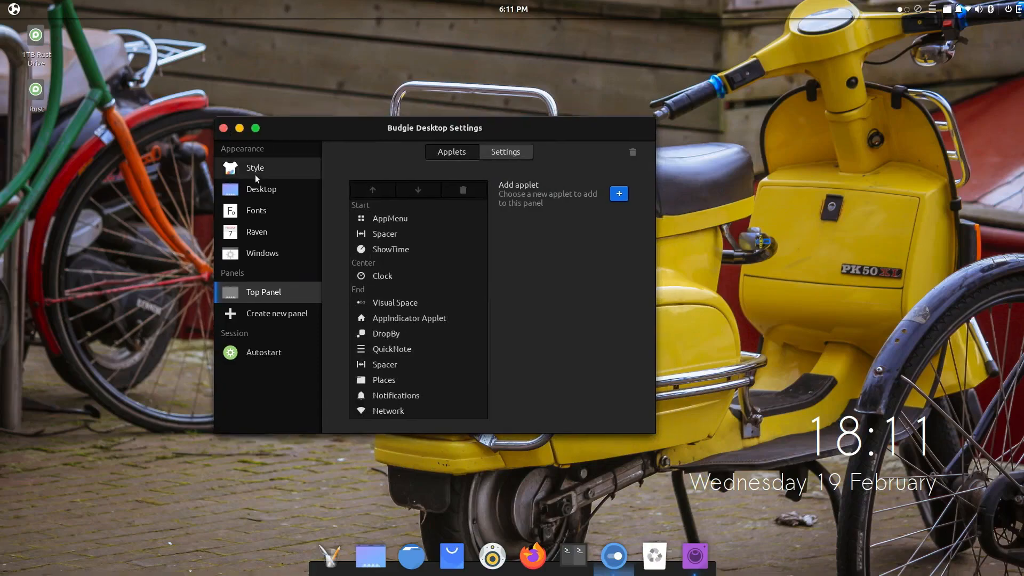
On the Style page, choose the Pocillo-dark-slim widget theme and Pocillo icon theme
click(255, 167)
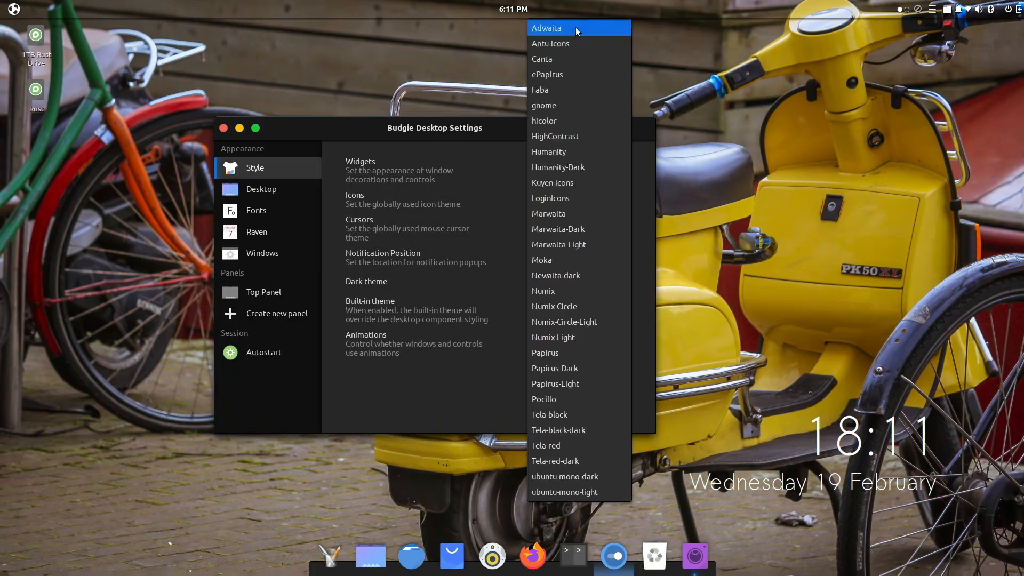
mouse_move(434, 142)
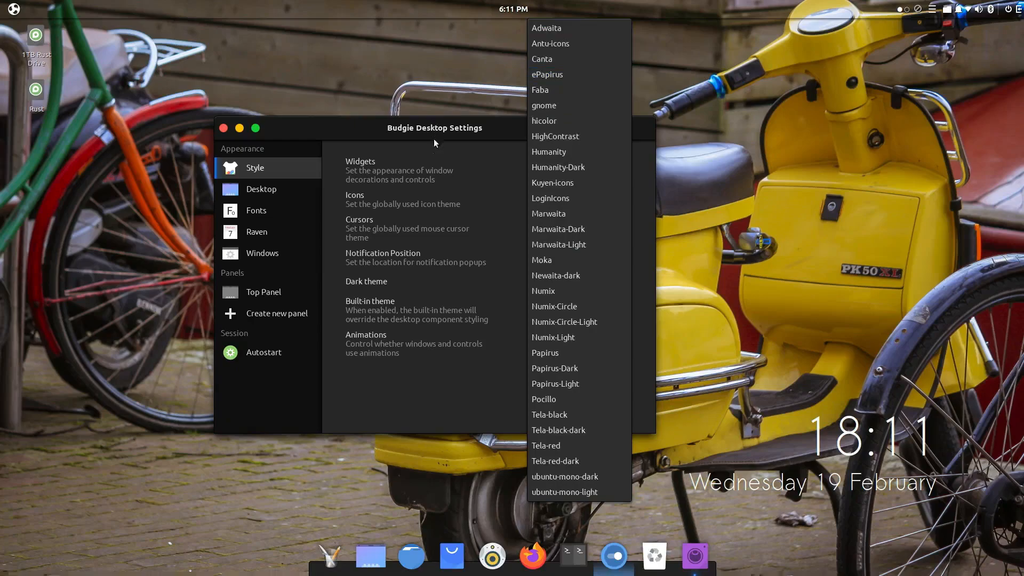
scroll(down, 3)
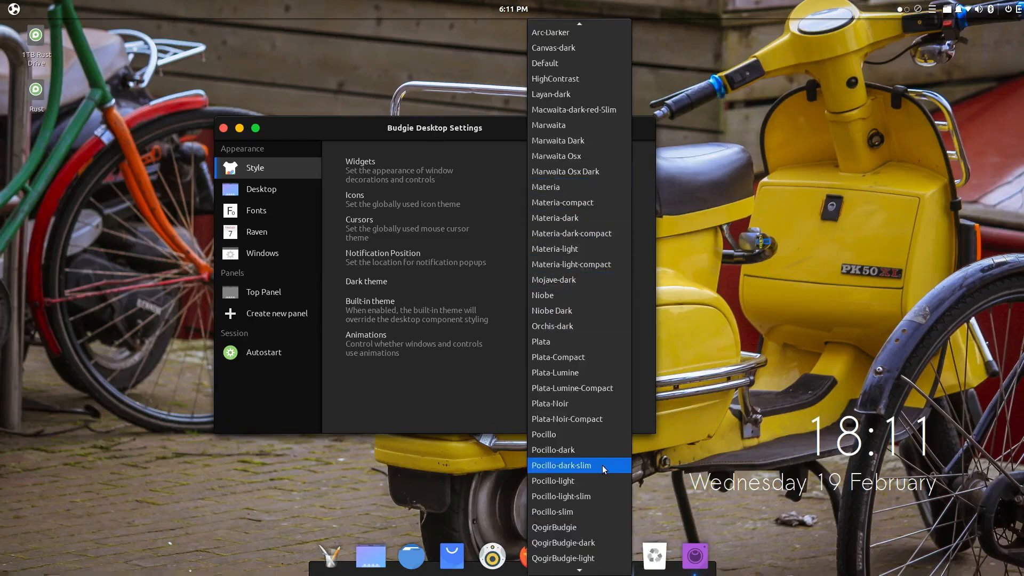
click(560, 465)
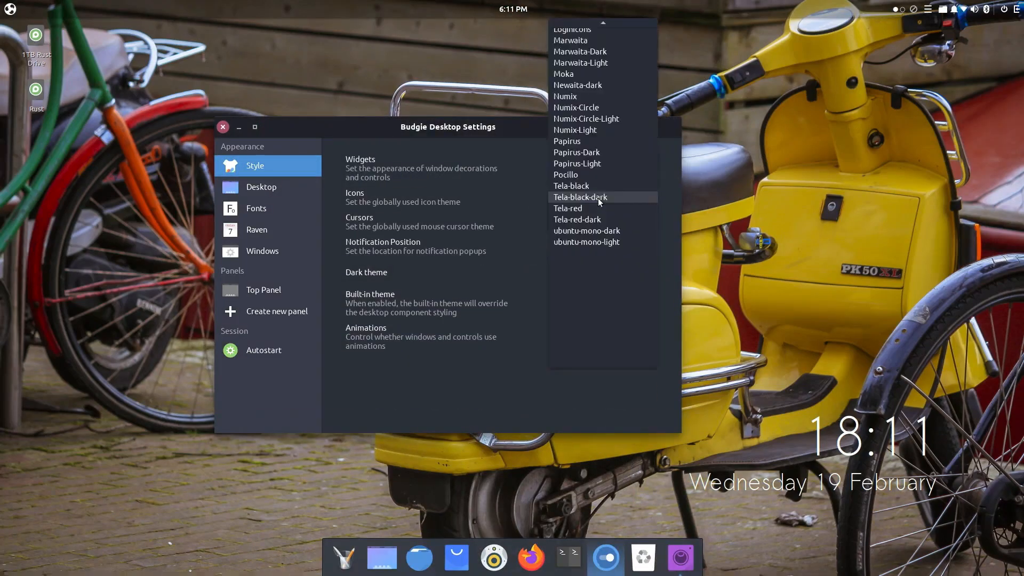
mouse_move(596, 173)
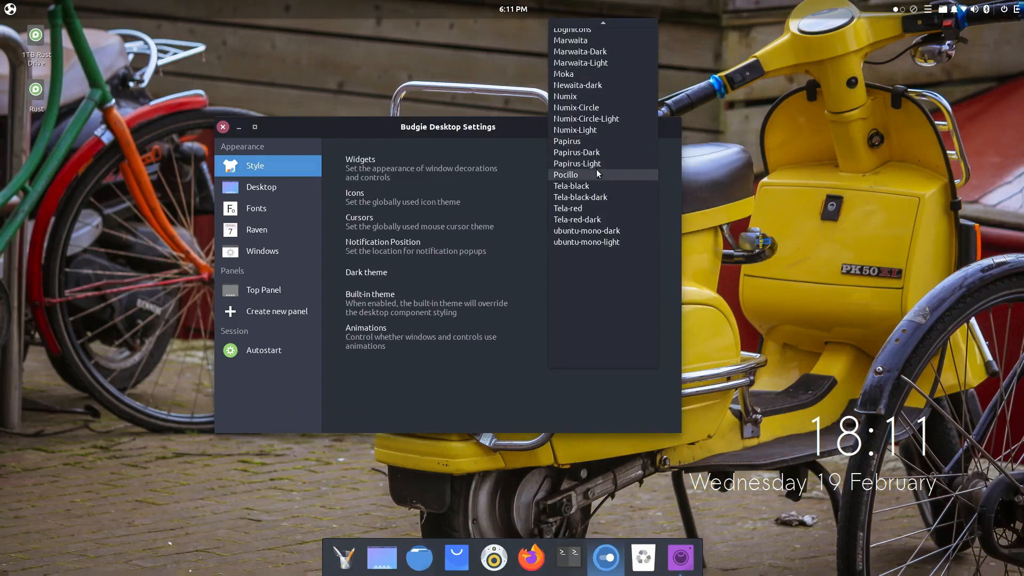
click(565, 174)
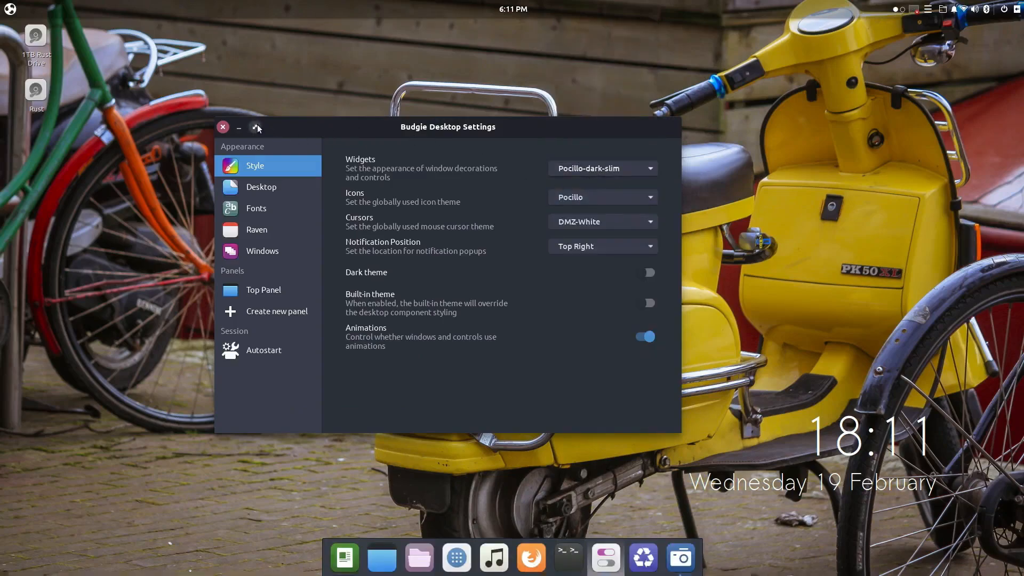
mouse_move(493, 556)
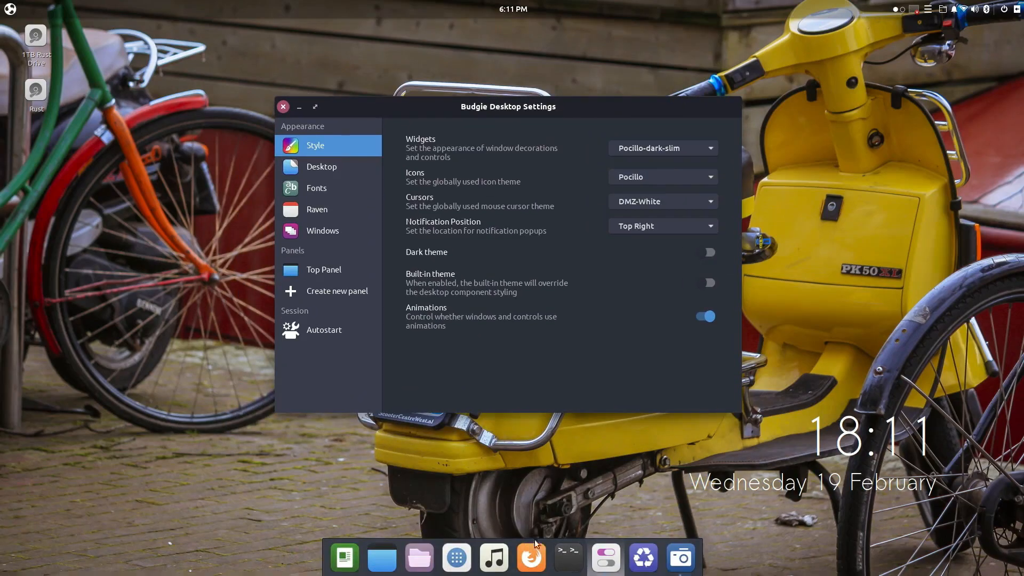
Launch Tilix from the dock and run neofetch for the system information summary
click(566, 556)
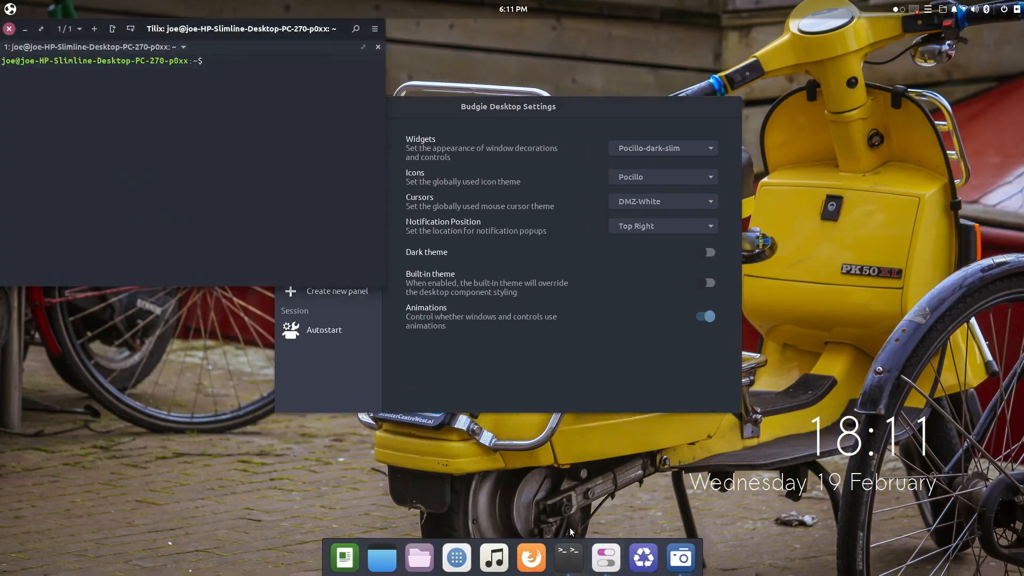
text(neofetch)
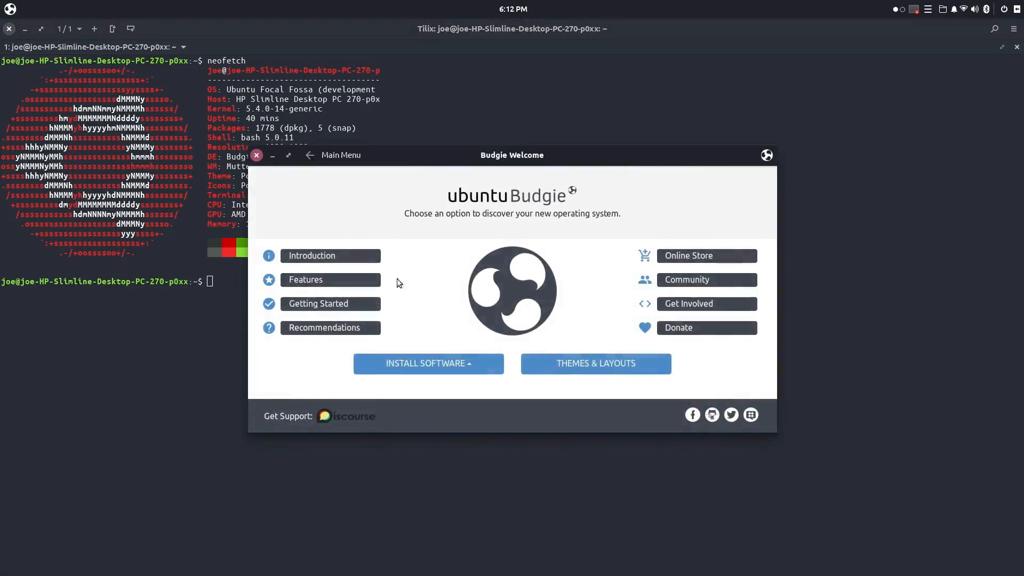
View the Updates & Extras topic in Budgie Welcome
click(318, 303)
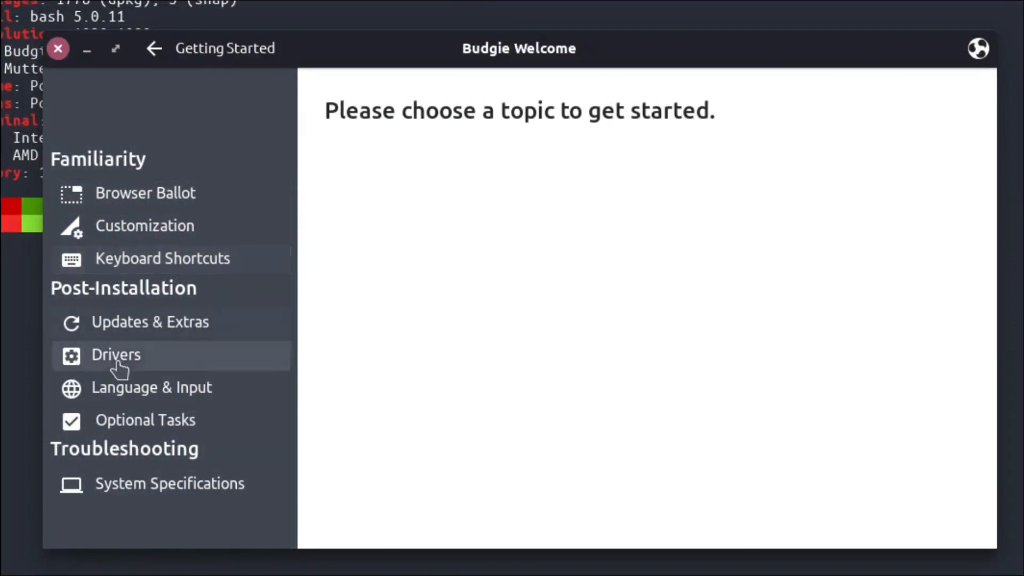
mouse_move(112, 345)
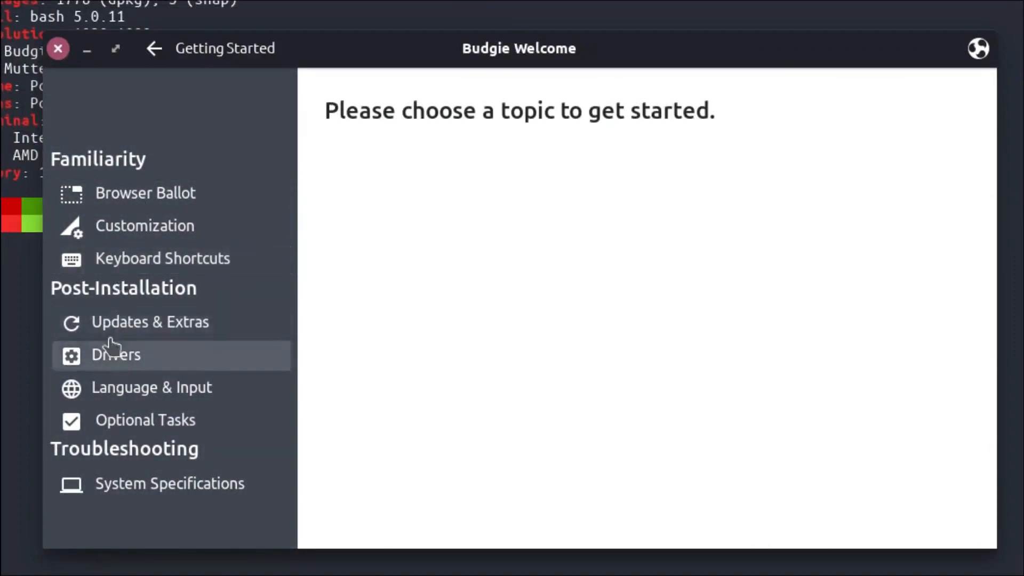
click(149, 321)
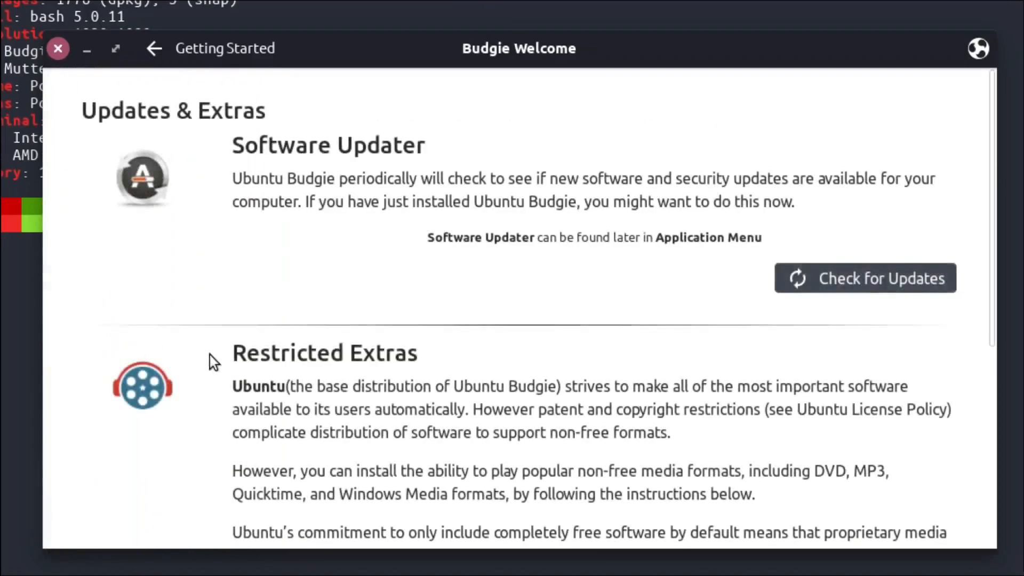
scroll(down, 3)
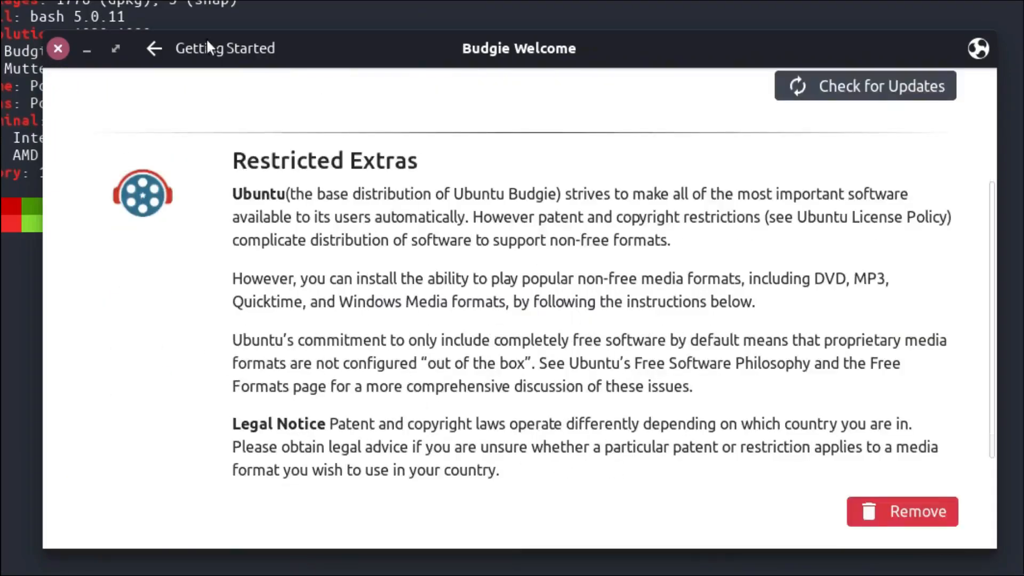
Switch to the Browser Ballot page listing Chromium, Firefox, Vivaldi and Opera
click(153, 48)
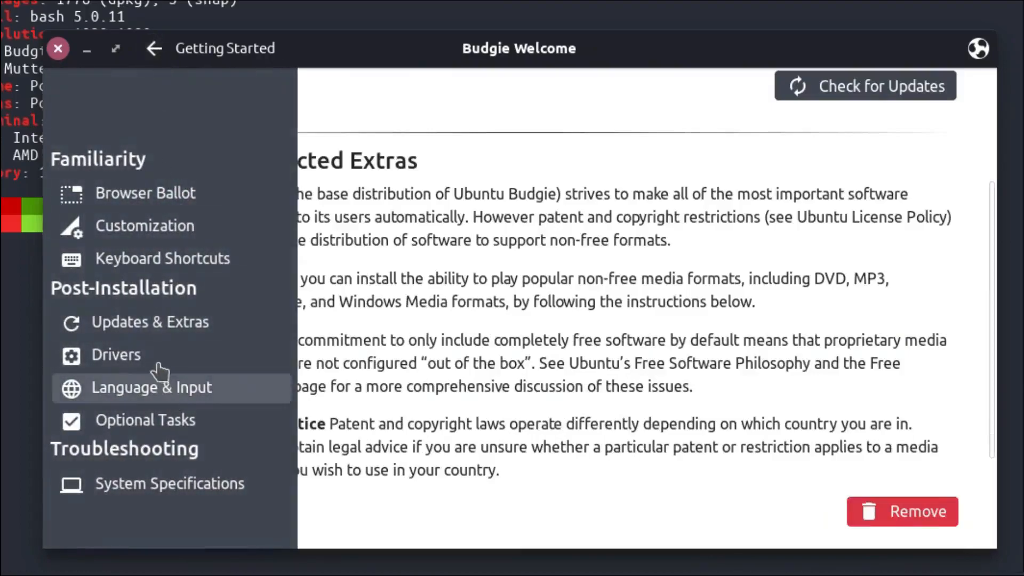
click(145, 192)
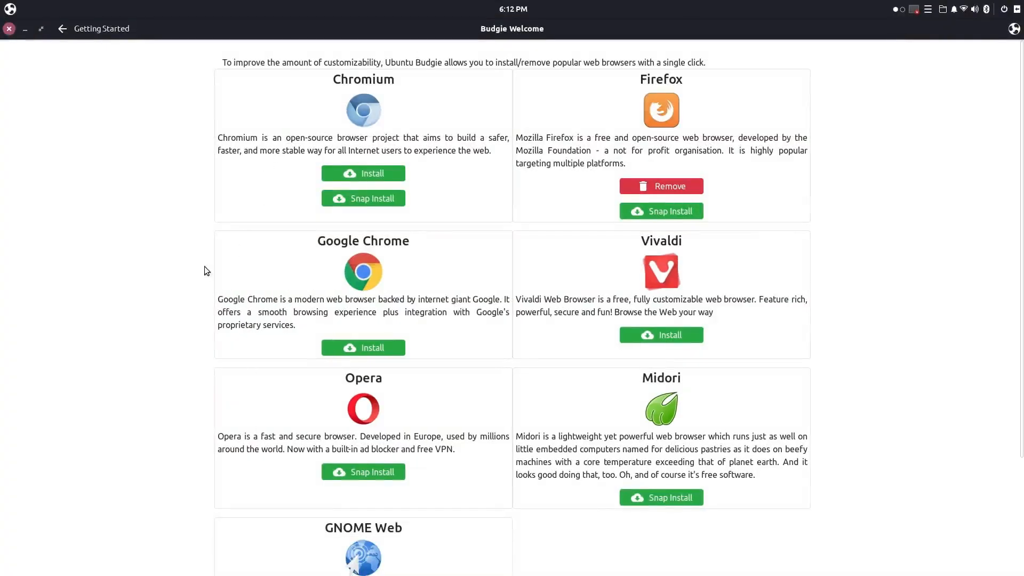
Look through the Browser Ballot list, then return to the welcome topics toward Optional Tasks
scroll(down, 3)
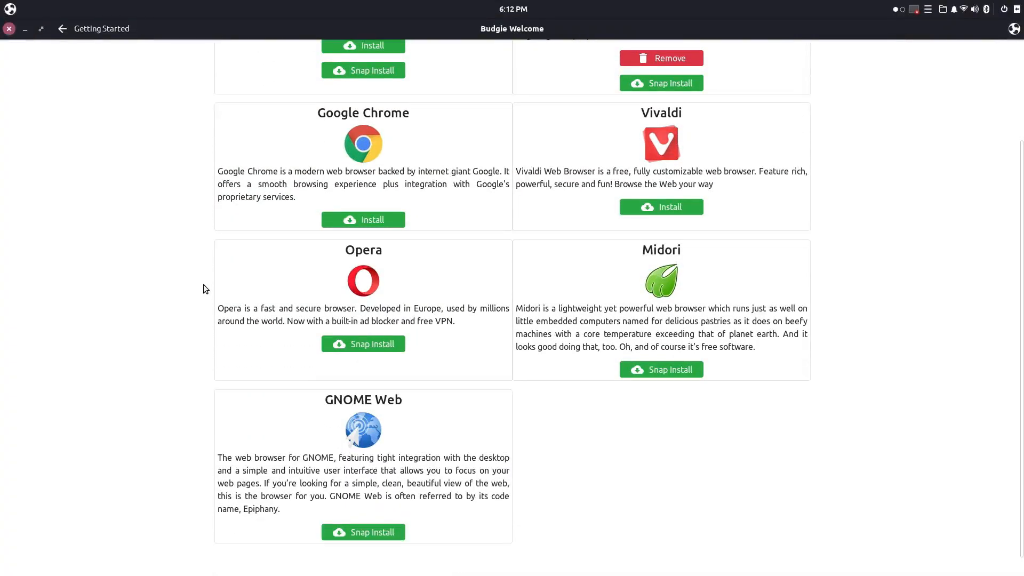
scroll(up, 3)
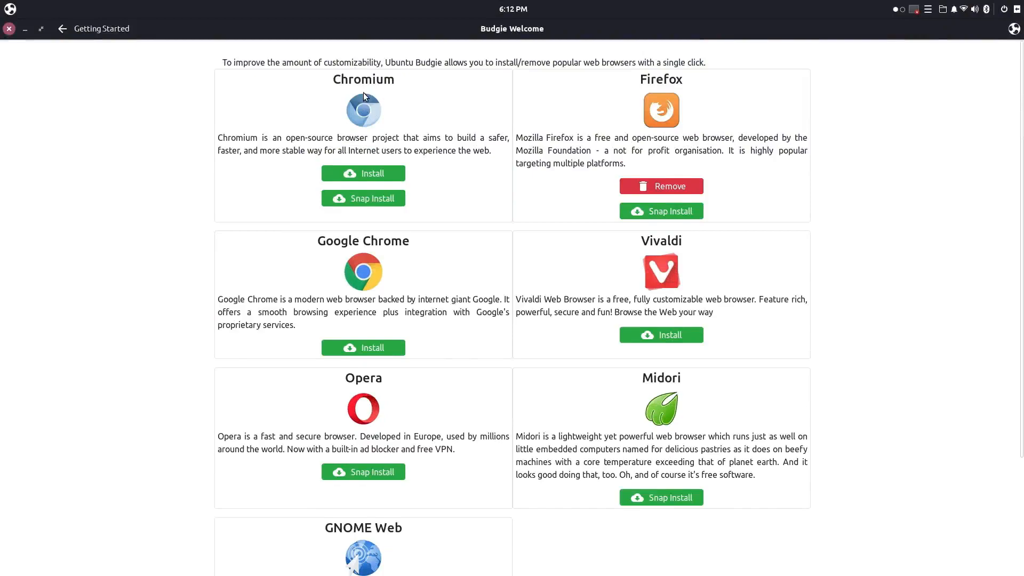
mouse_move(651, 273)
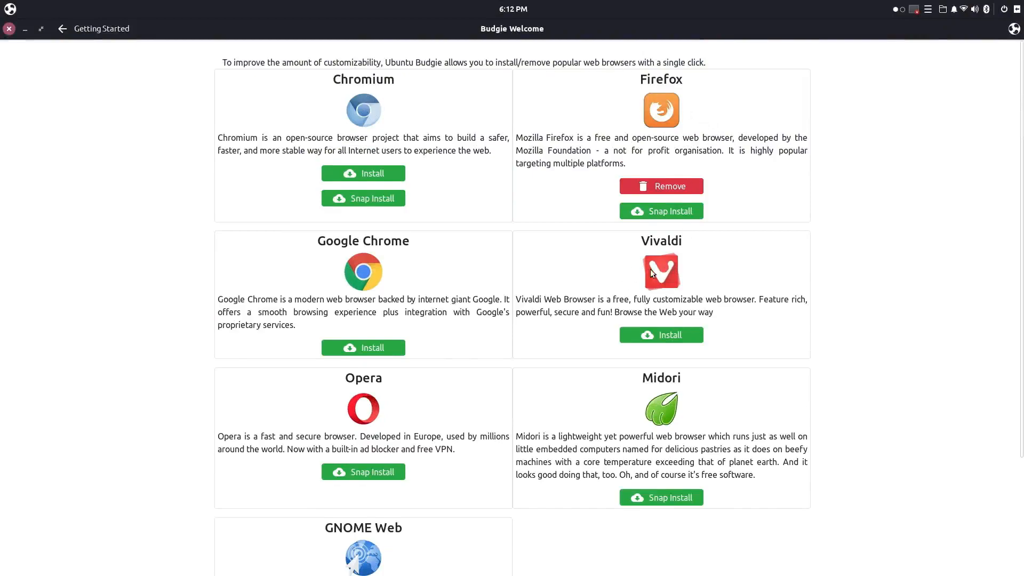
mouse_move(373, 406)
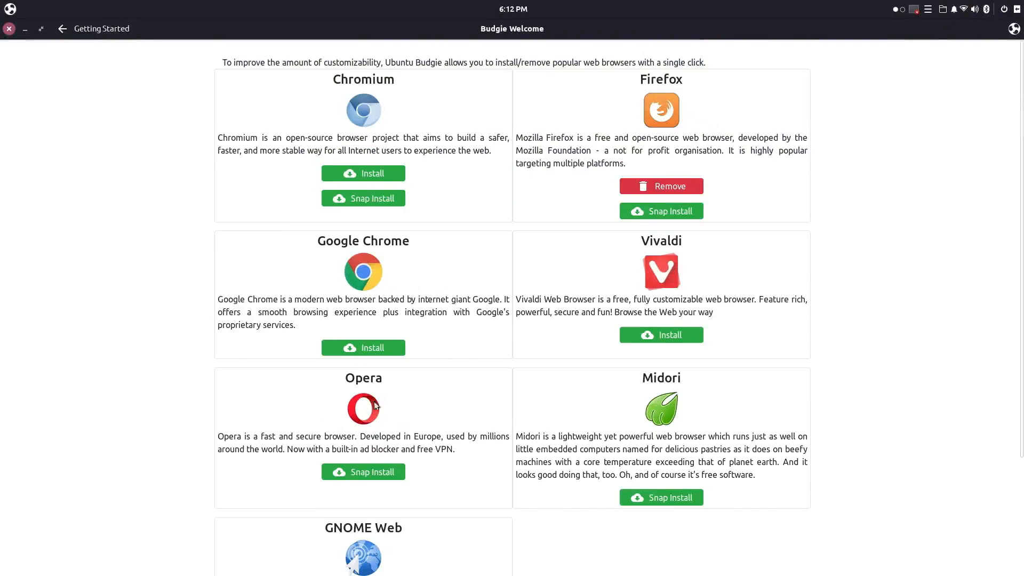
scroll(down, 3)
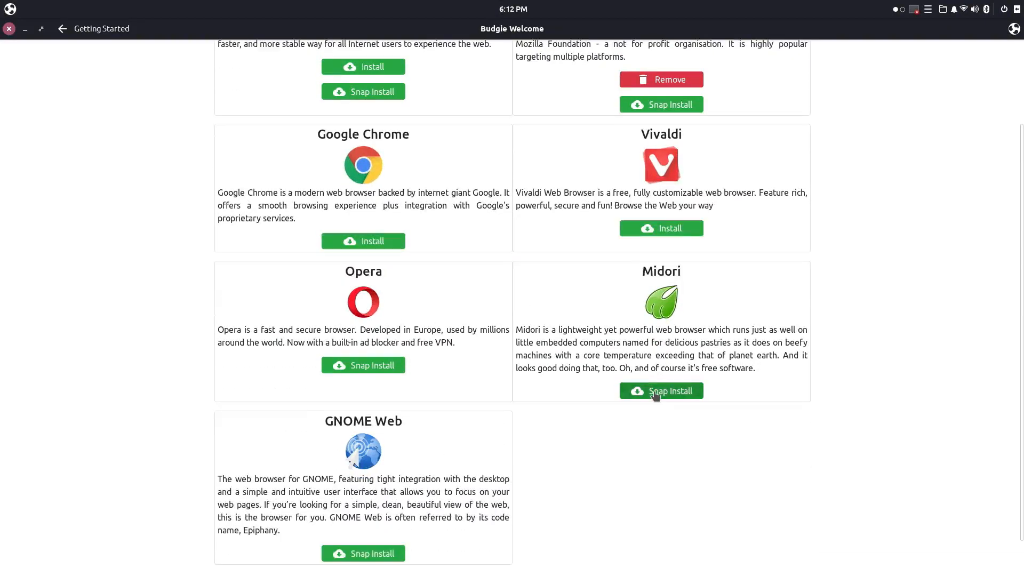
mouse_move(594, 327)
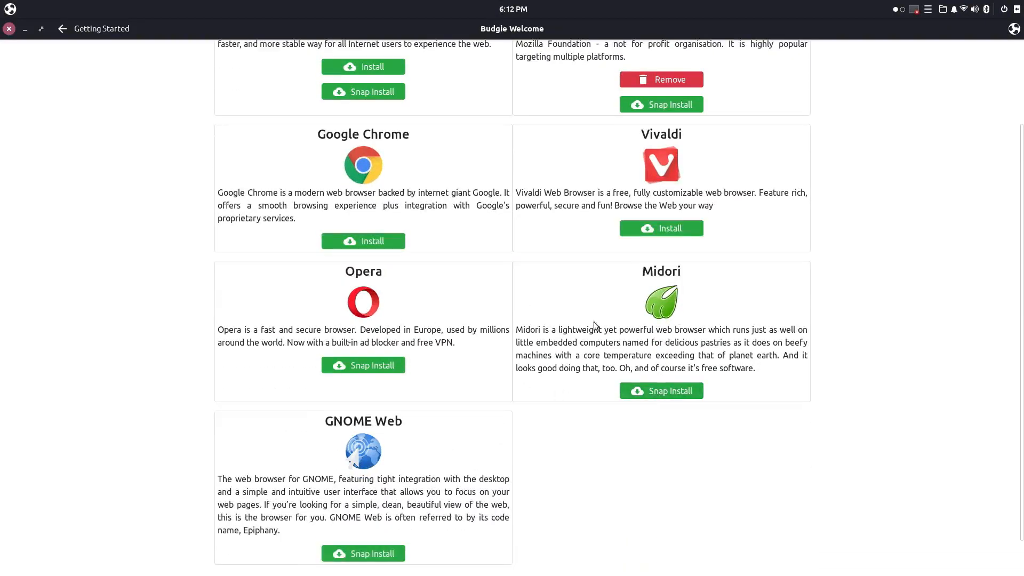
scroll(up, 3)
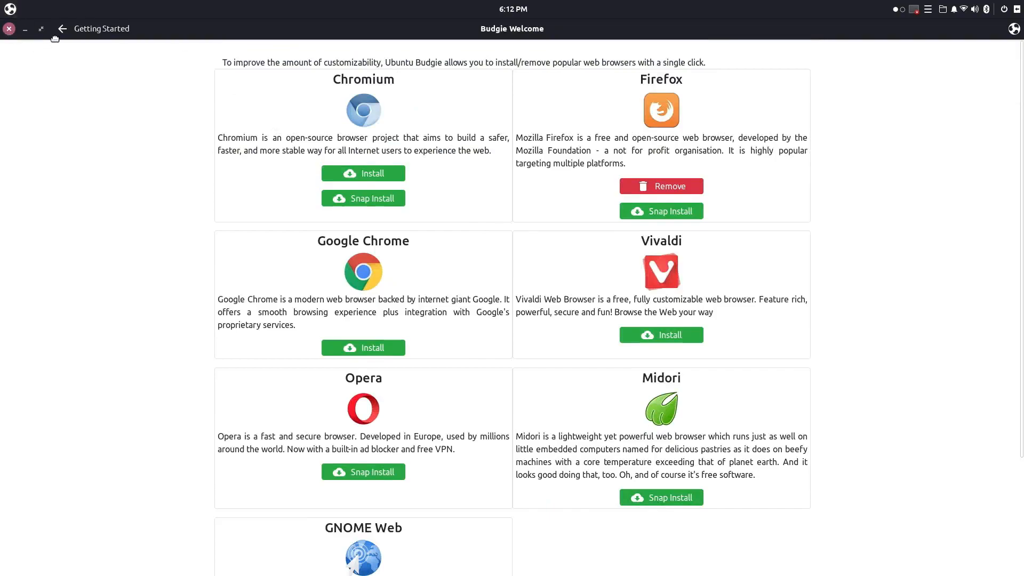
click(61, 28)
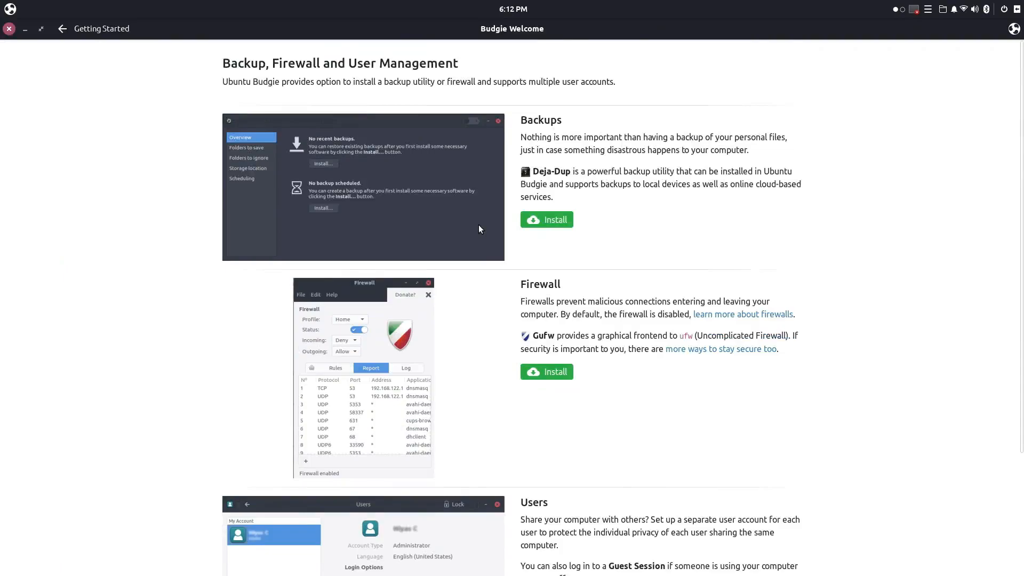
mouse_move(297, 227)
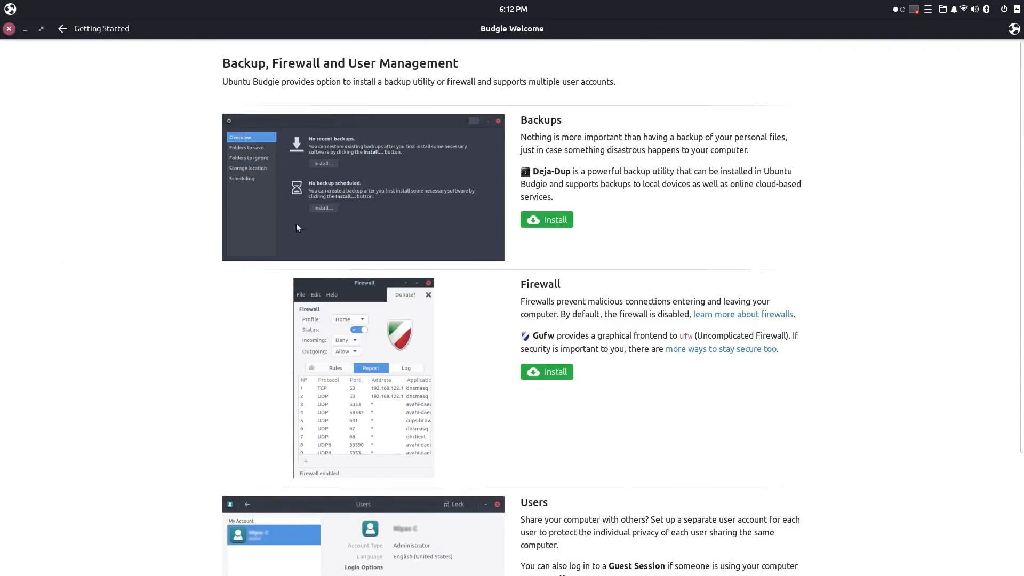
View the Drivers page (detected AMD graphics), then the Customization / User Interface page
click(62, 27)
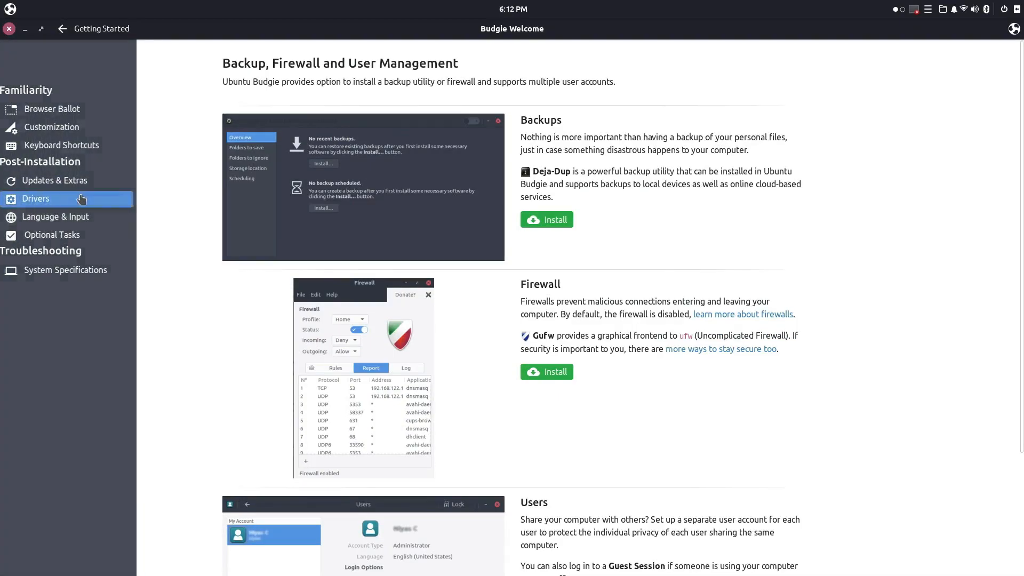
click(36, 199)
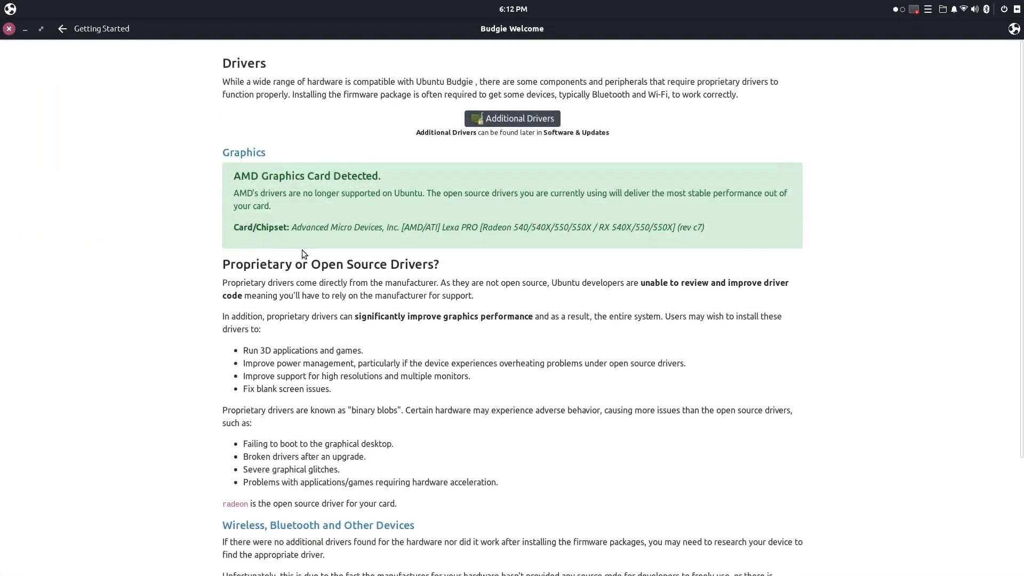
mouse_move(405, 361)
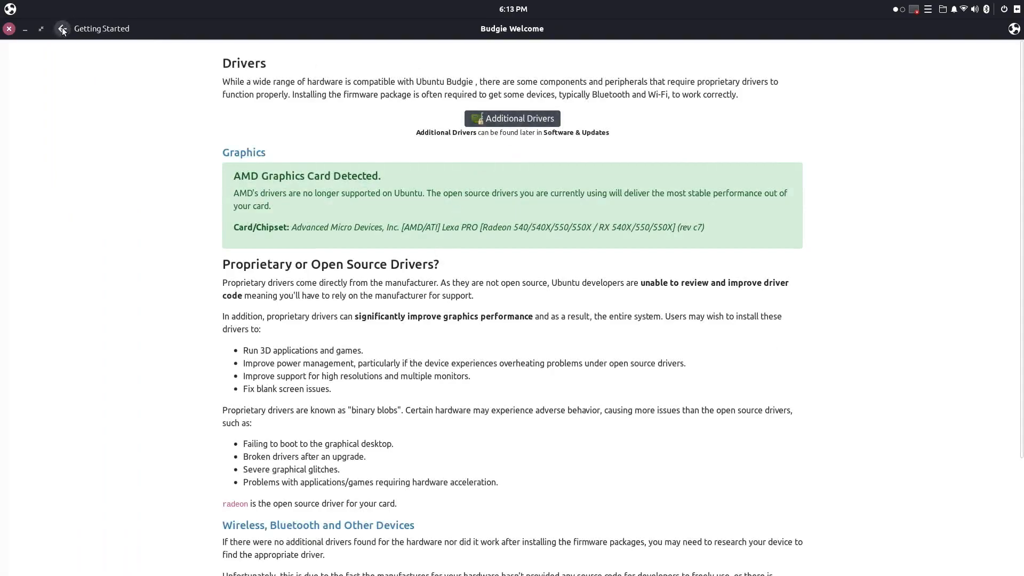
click(62, 27)
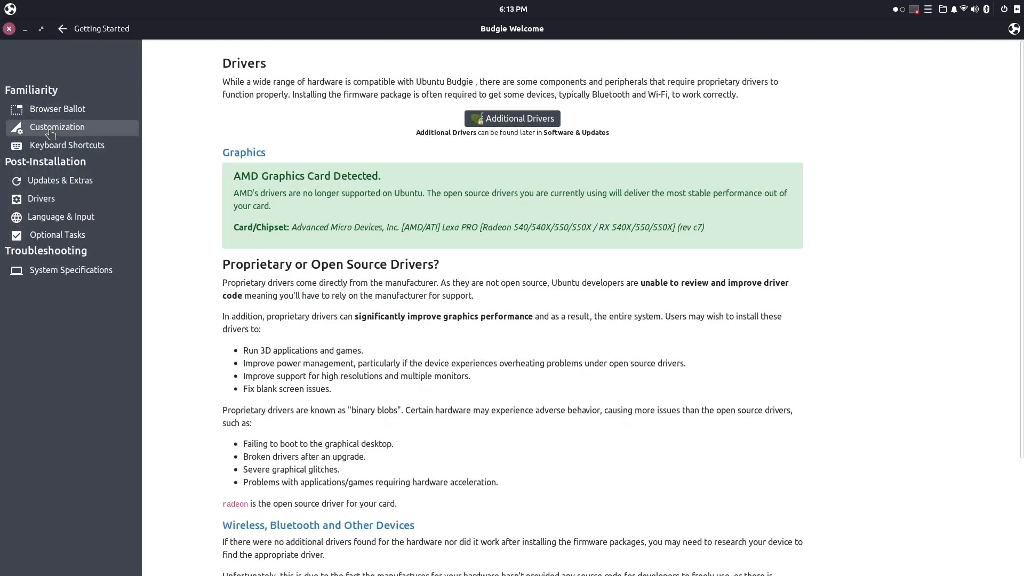
click(57, 127)
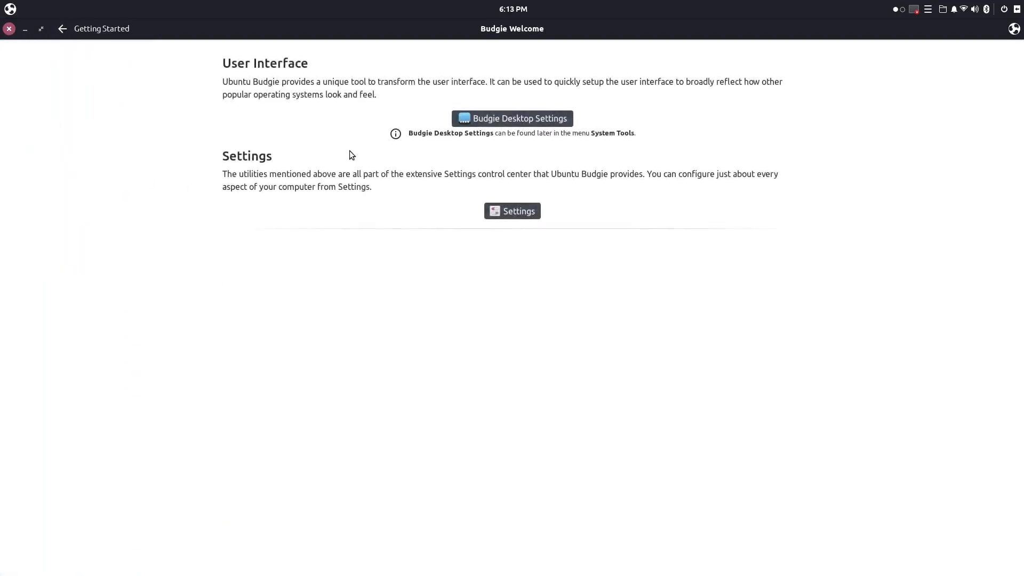
mouse_move(479, 151)
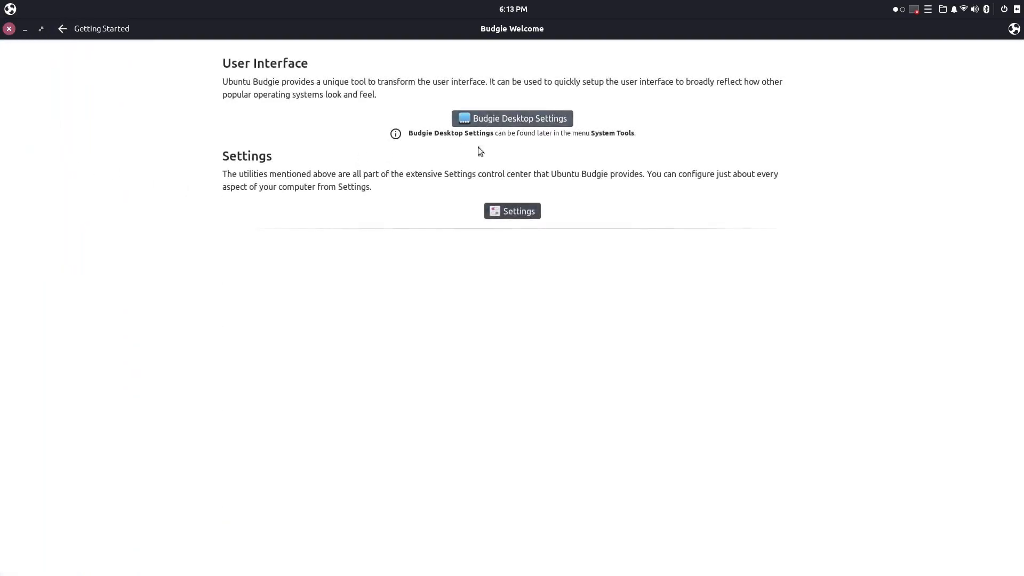
mouse_move(10, 29)
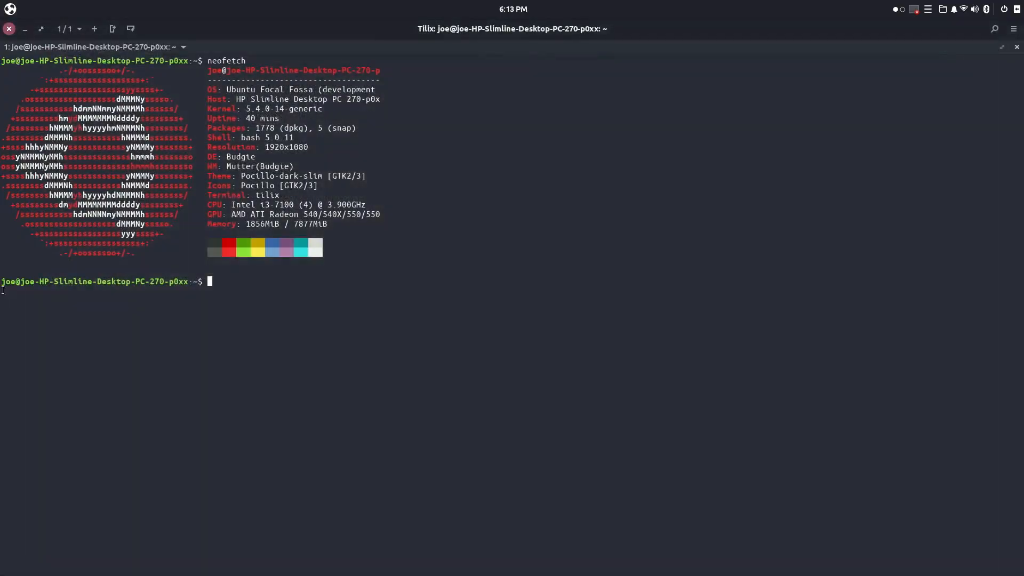
mouse_move(346, 278)
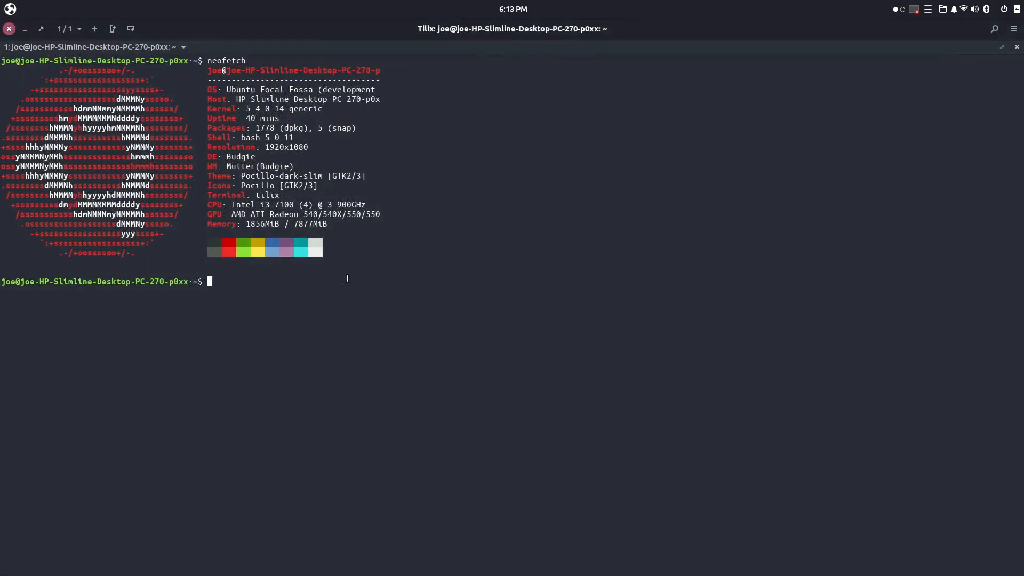
Run gtop in the terminal to monitor the system
text(gtop)
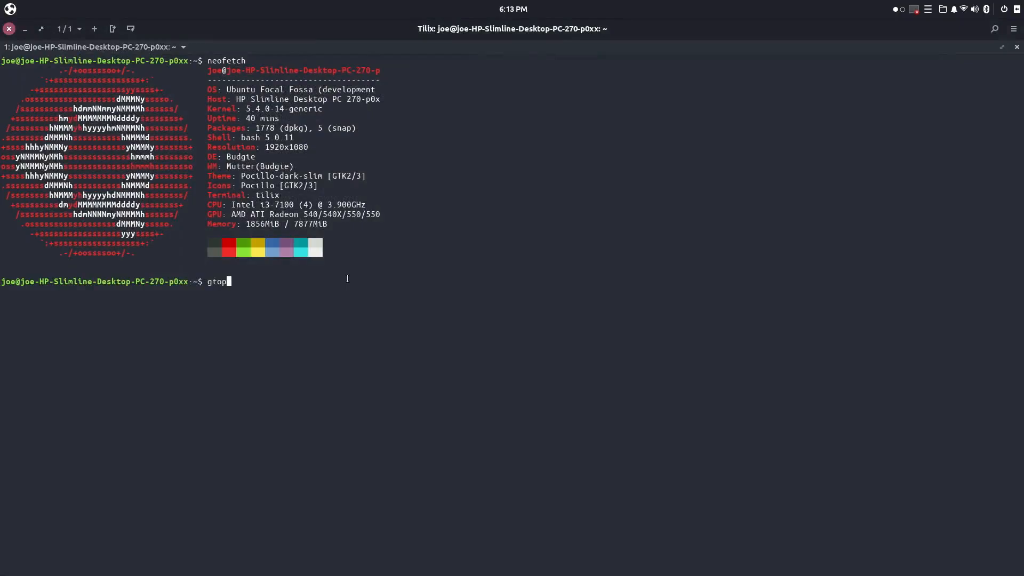
key(Return)
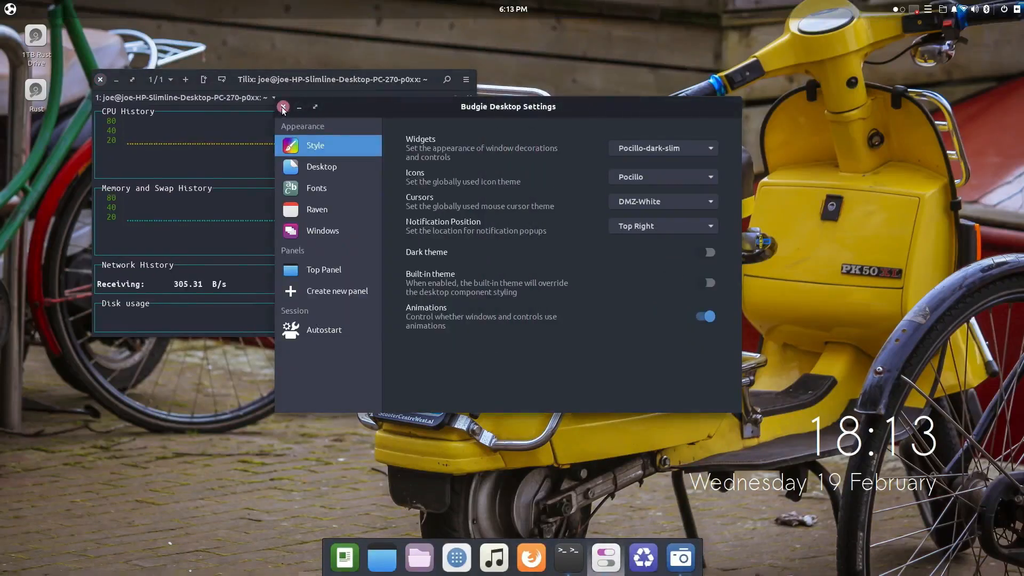
Hide and close Budgie Desktop Settings, leaving Tilix tiled left with gtop above an empty pane
click(283, 106)
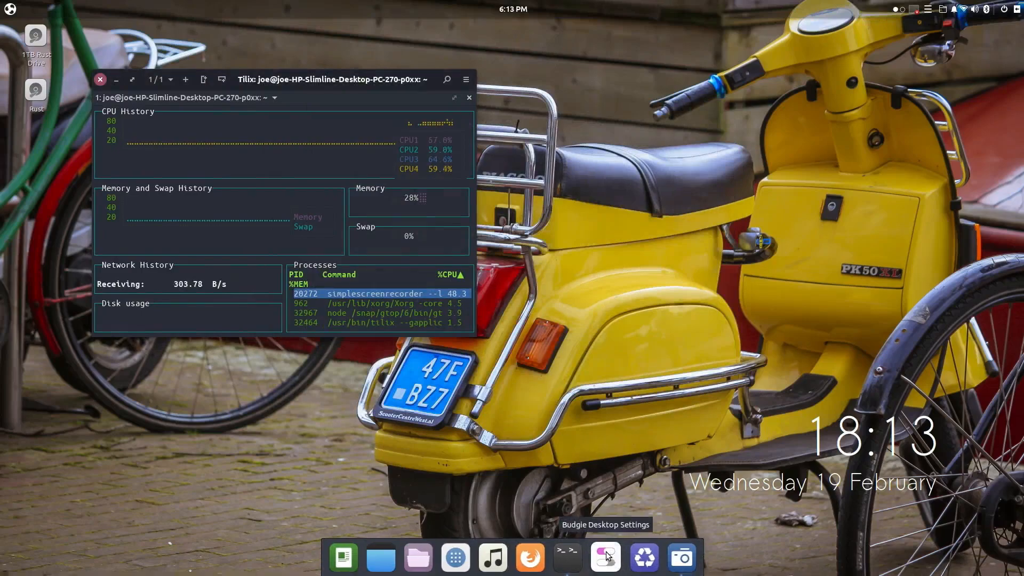
click(605, 556)
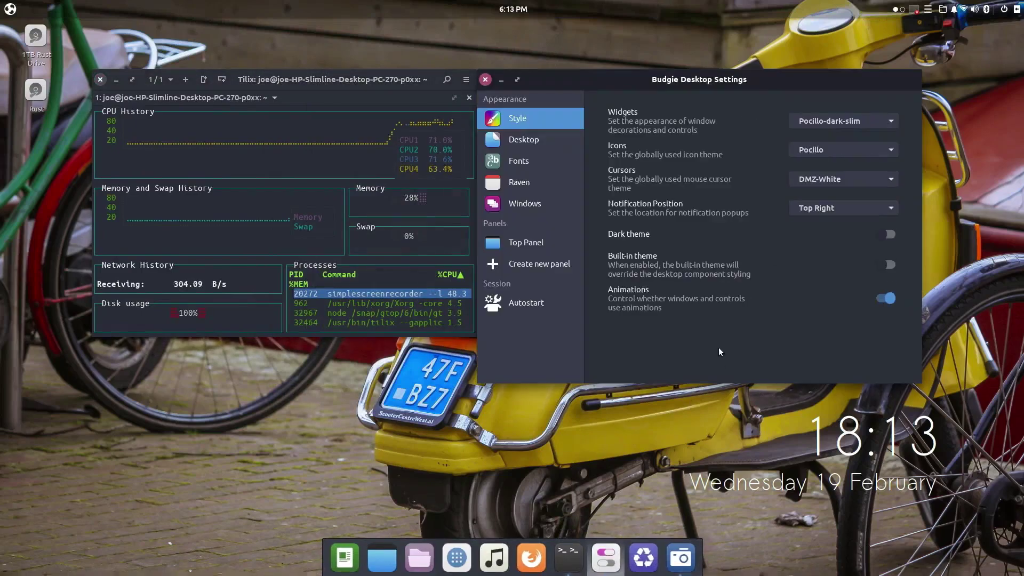
click(484, 79)
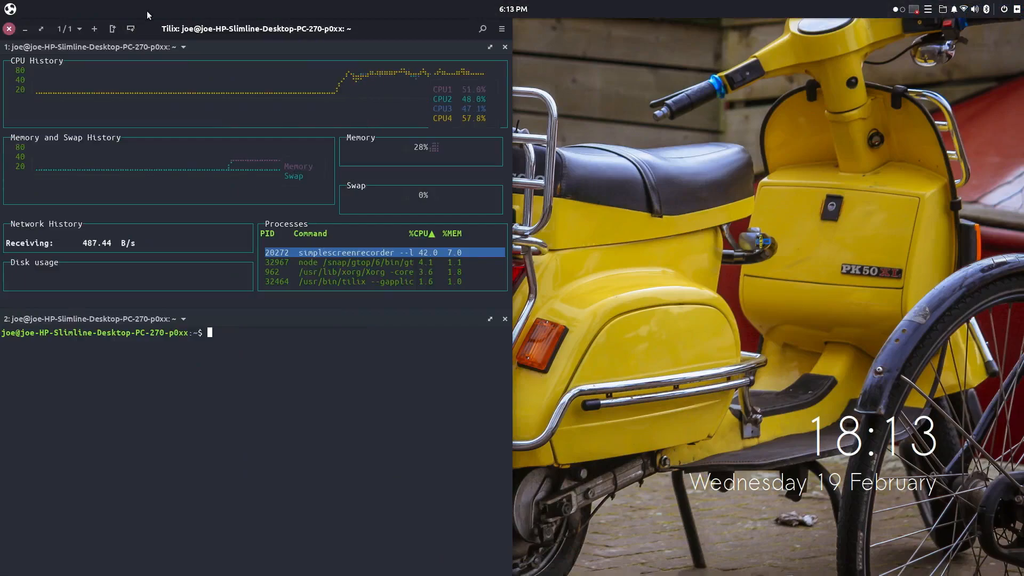
Run neofetch in the lower pane to show the system summary with the Ubuntu logo
text(nef)
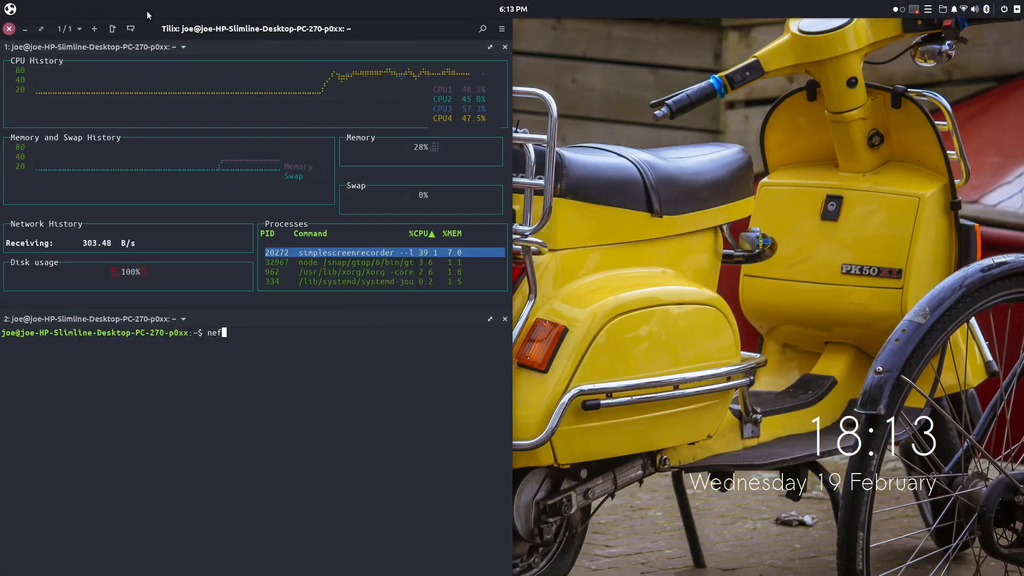
text(ofetch)
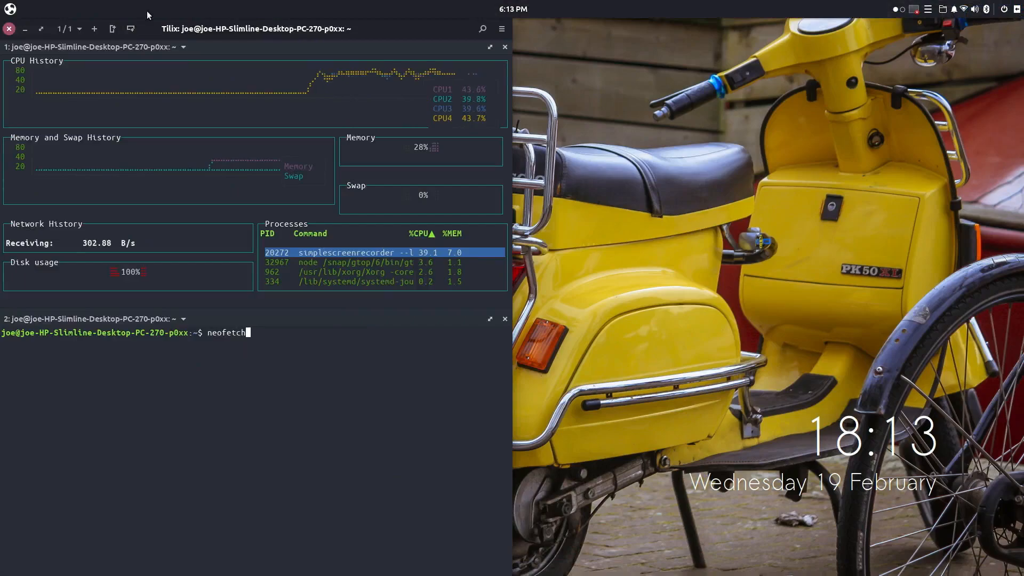
key(Return)
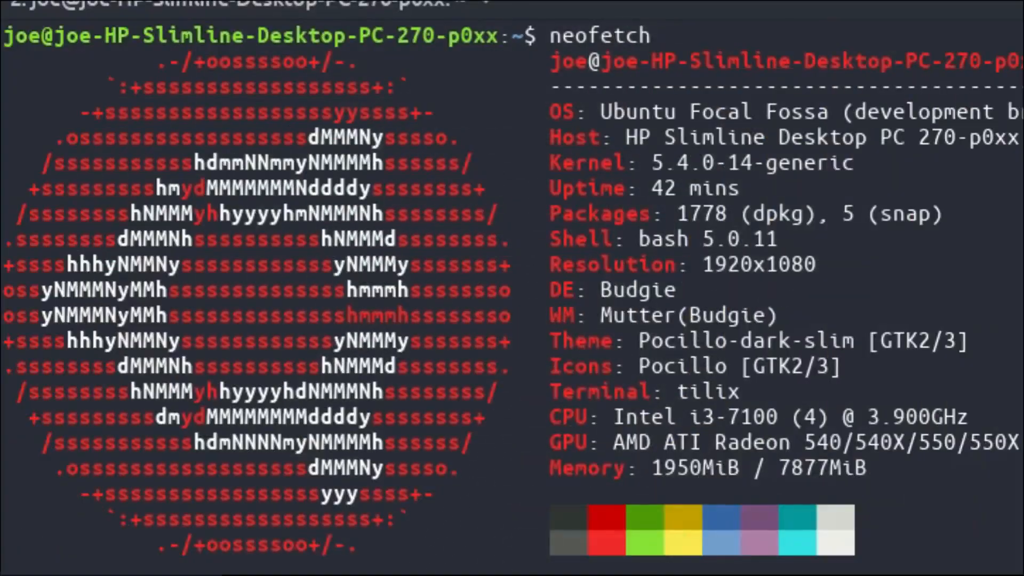